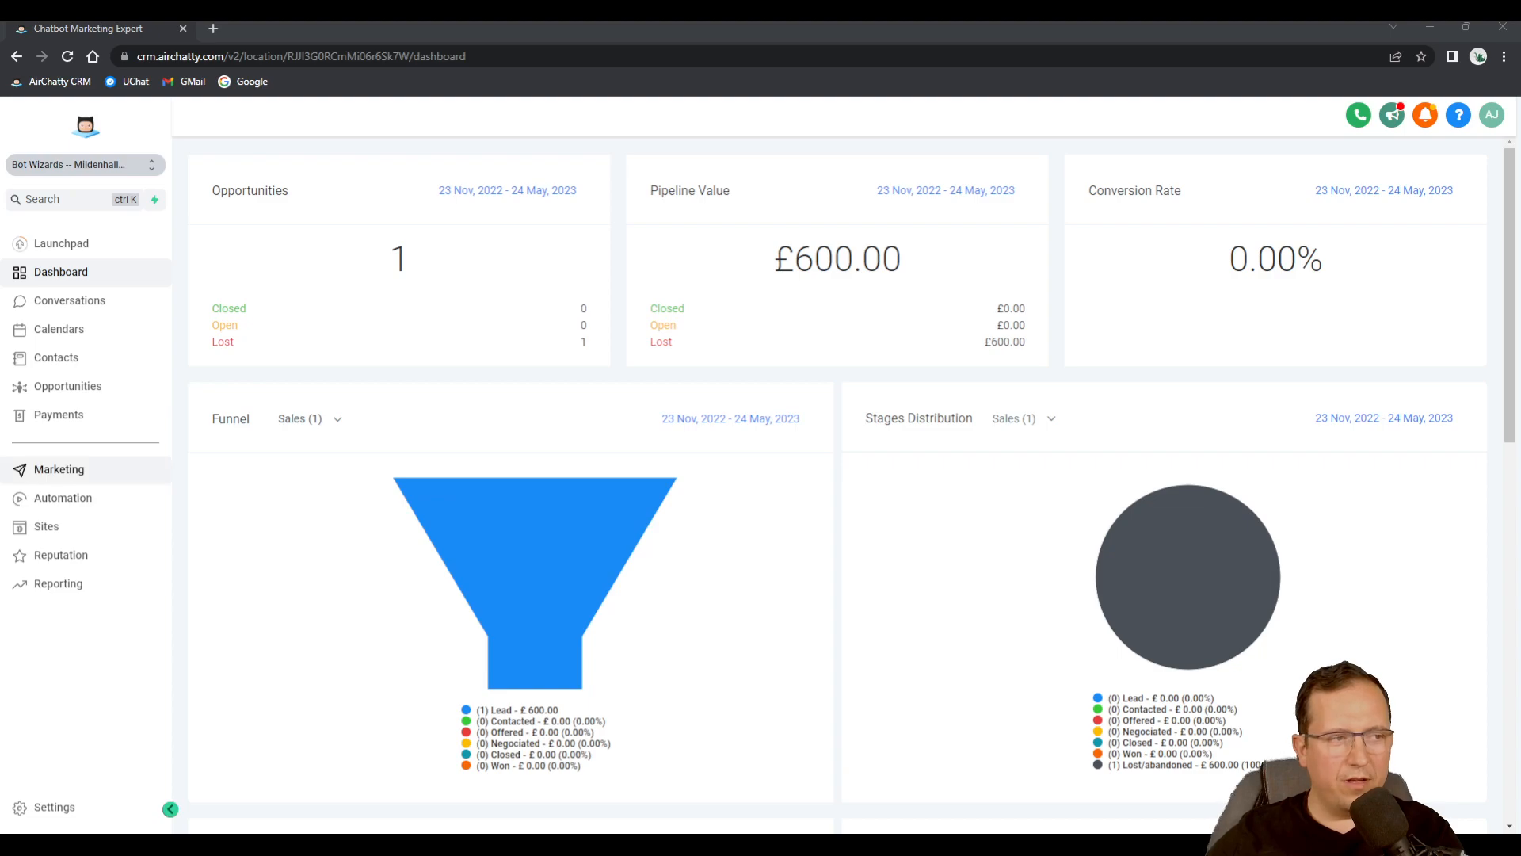
Step: Go to Marketing's Social Planner and reveal the Trigger Links options
click(59, 469)
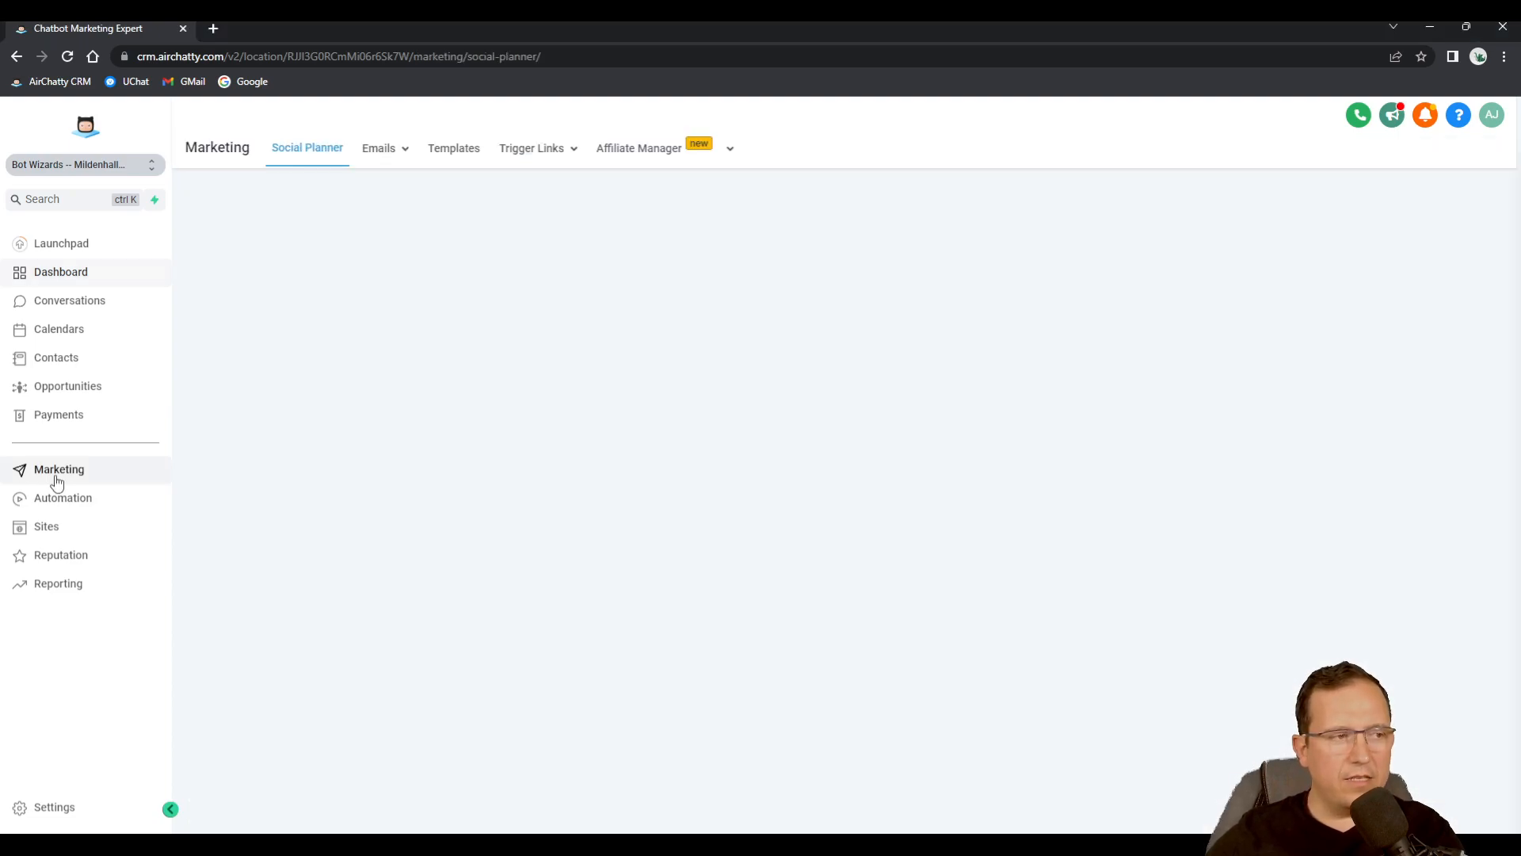
click(306, 147)
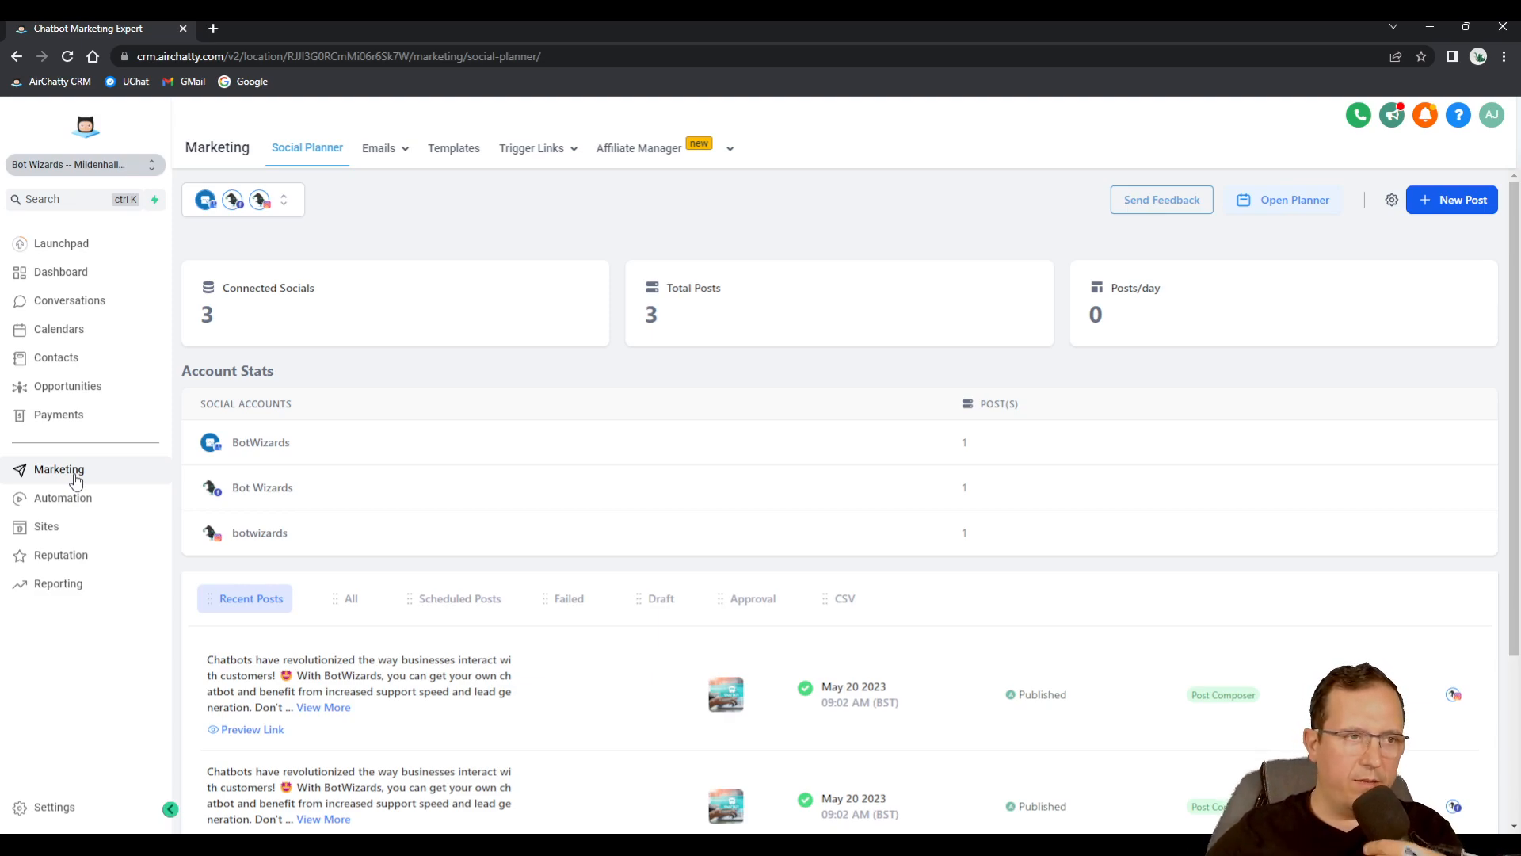
mouse_move(675, 640)
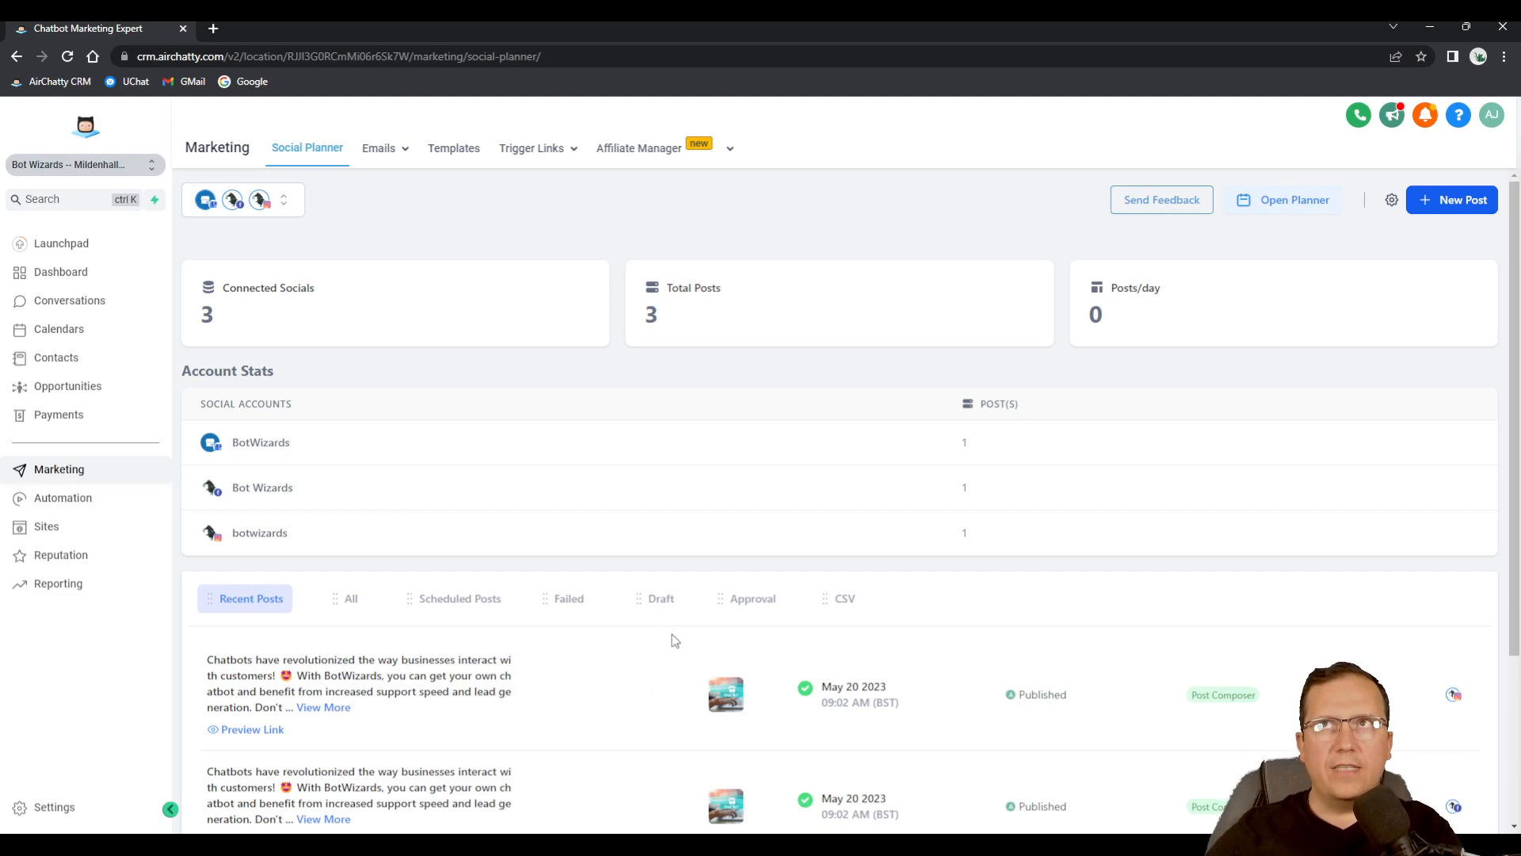
click(532, 147)
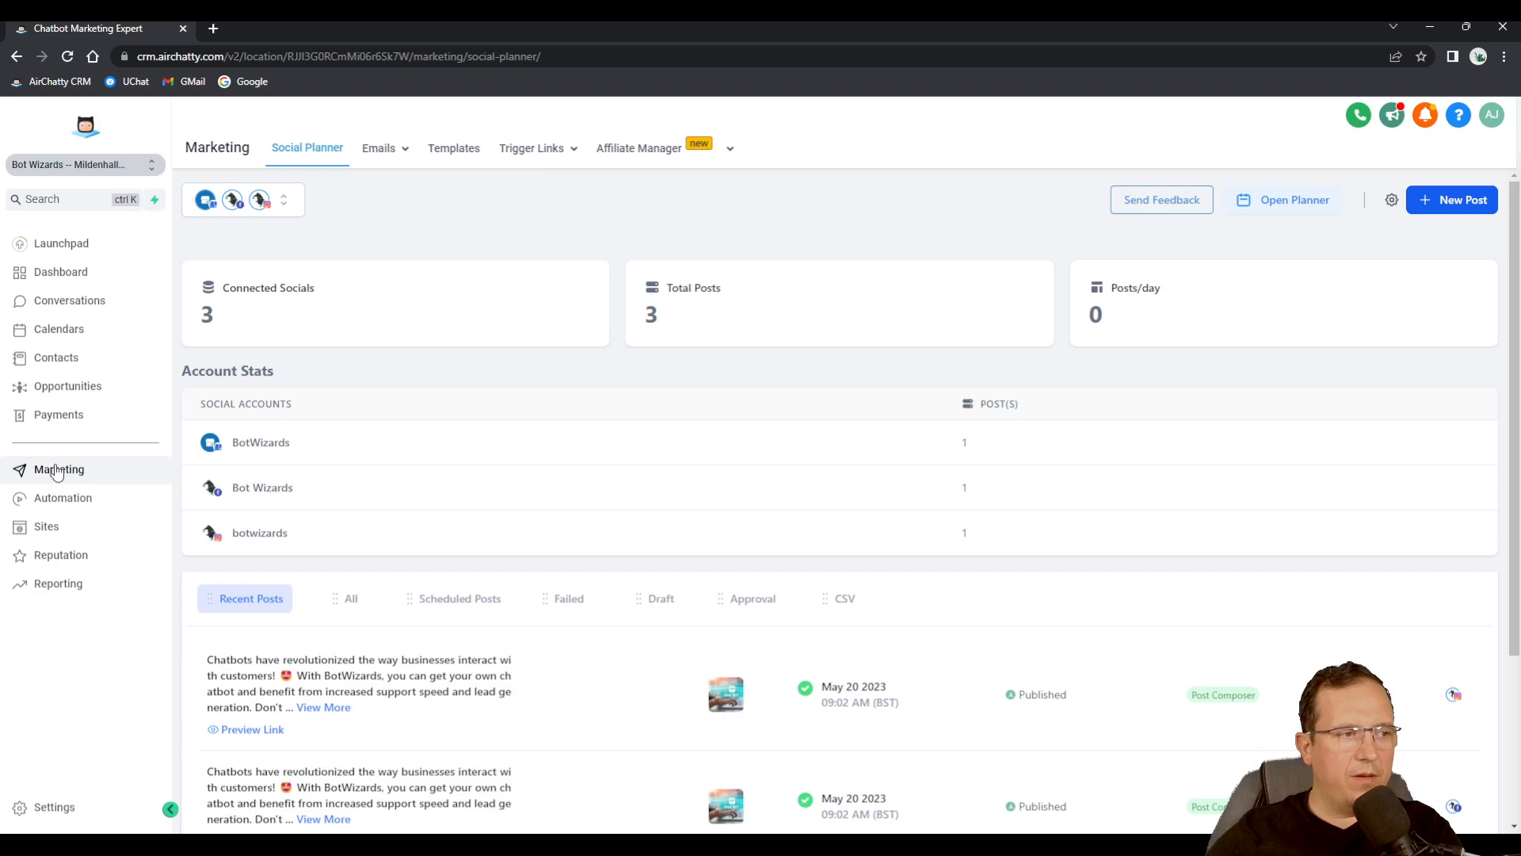
click(533, 147)
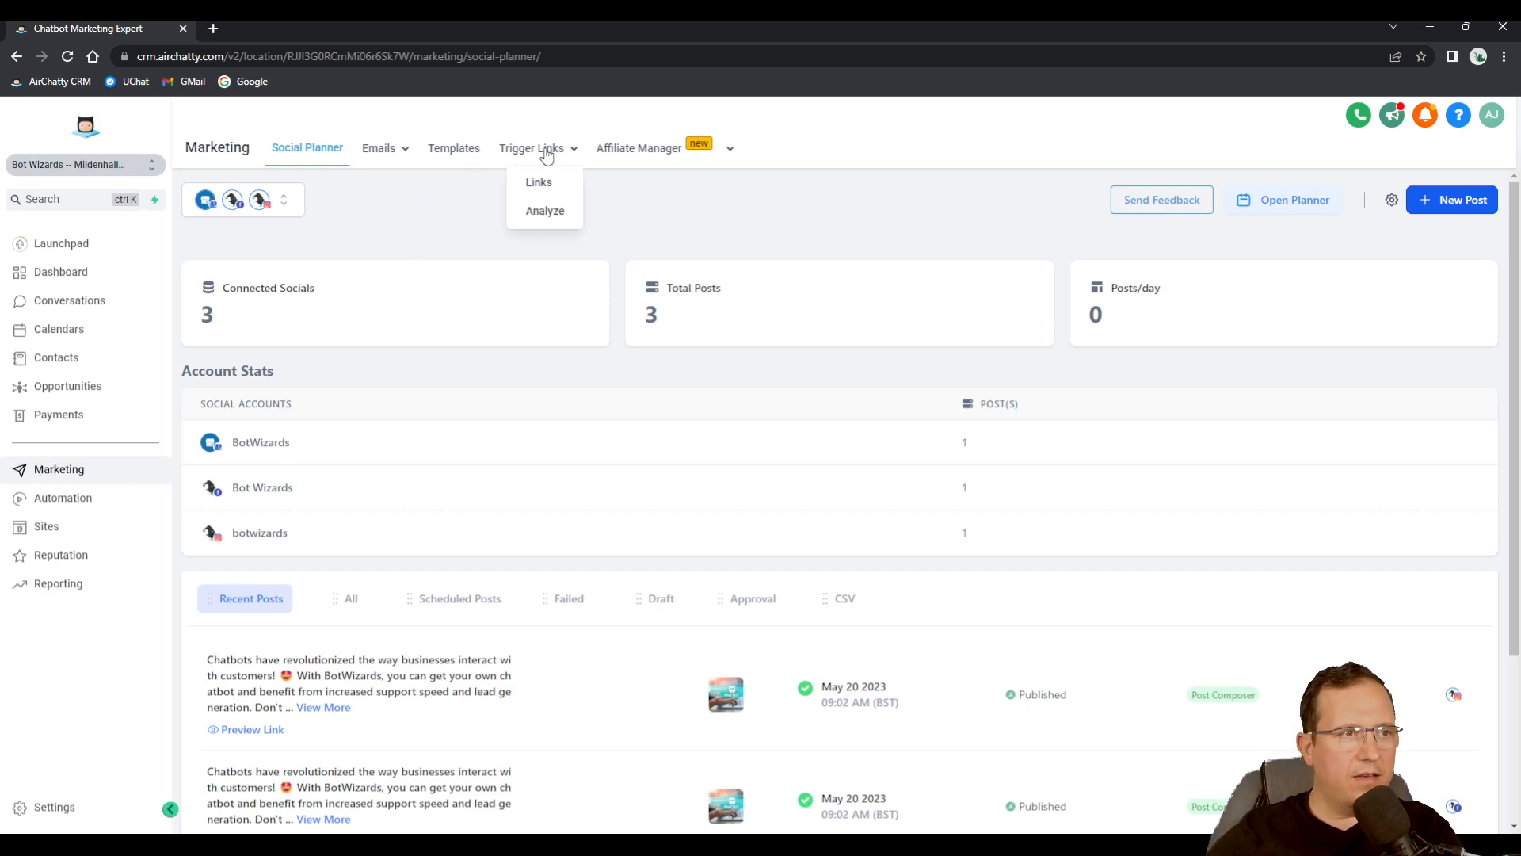
Step: View the empty Trigger Links list, then reach Settings > Custom Values
click(539, 182)
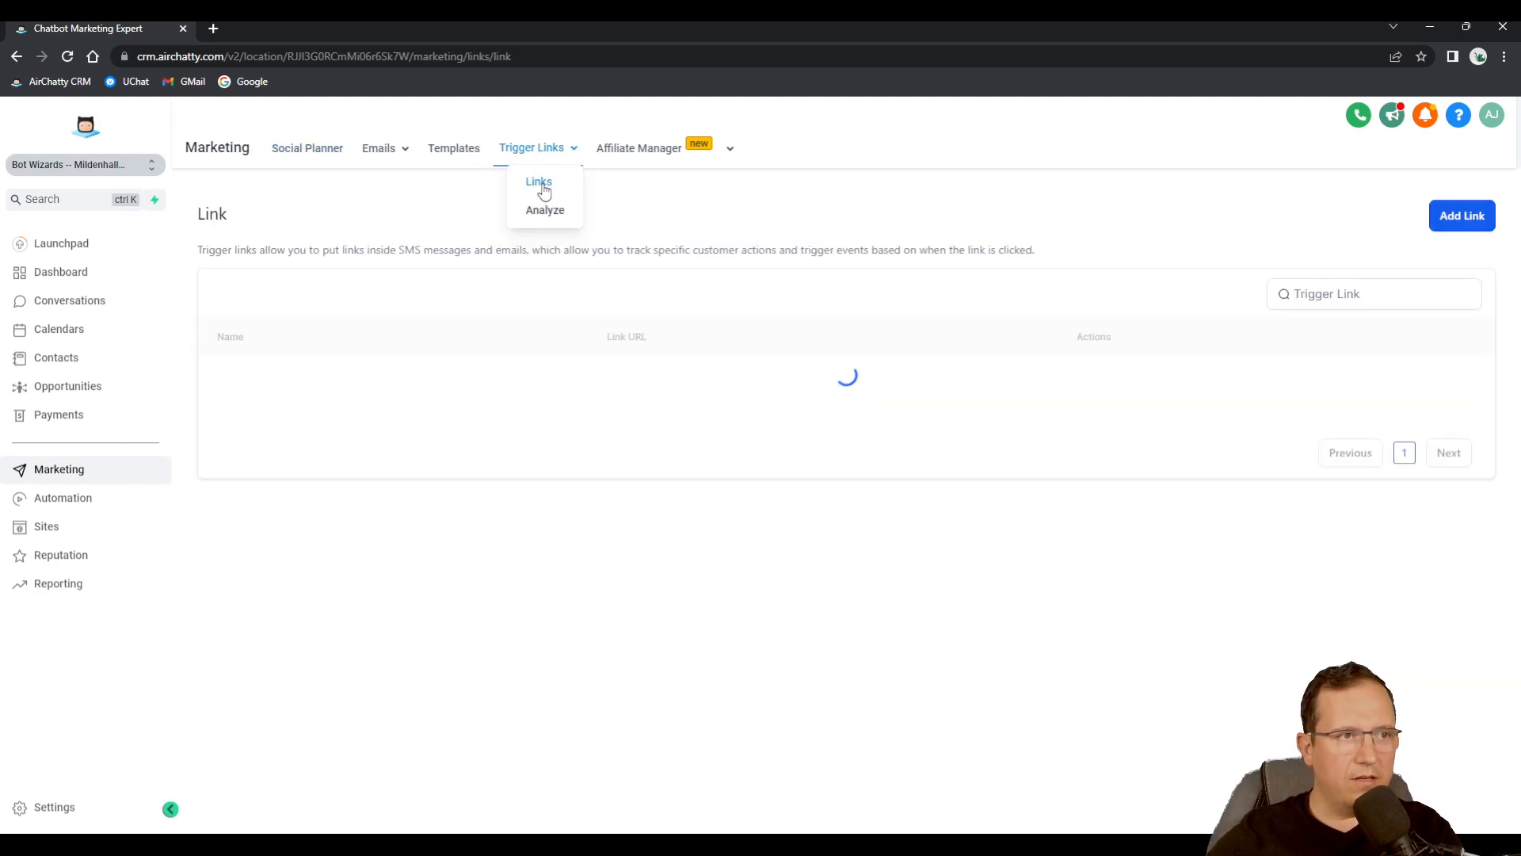
click(537, 185)
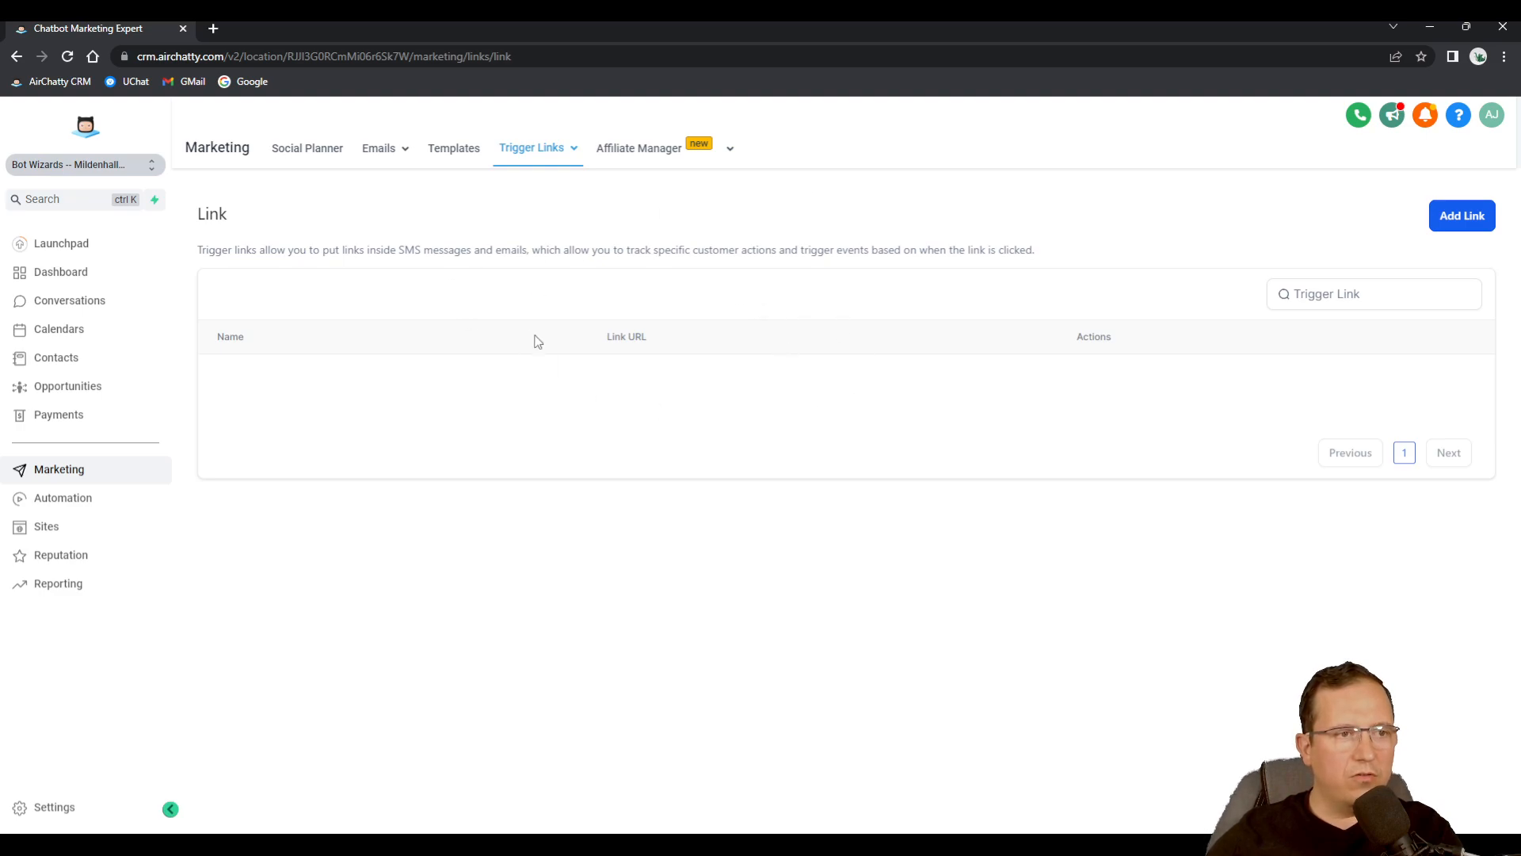
mouse_move(542, 361)
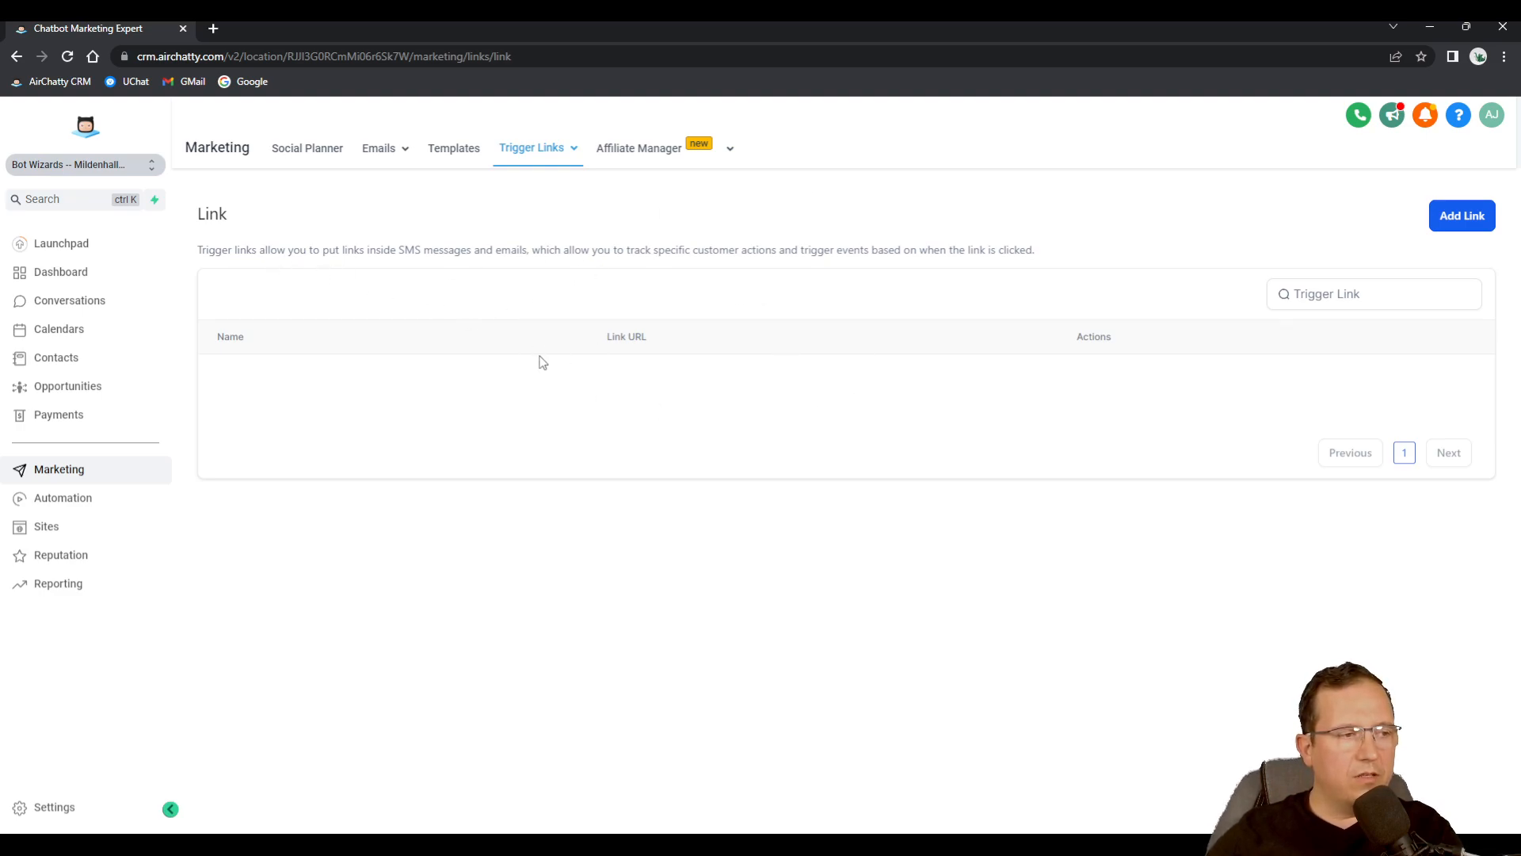
mouse_move(558, 357)
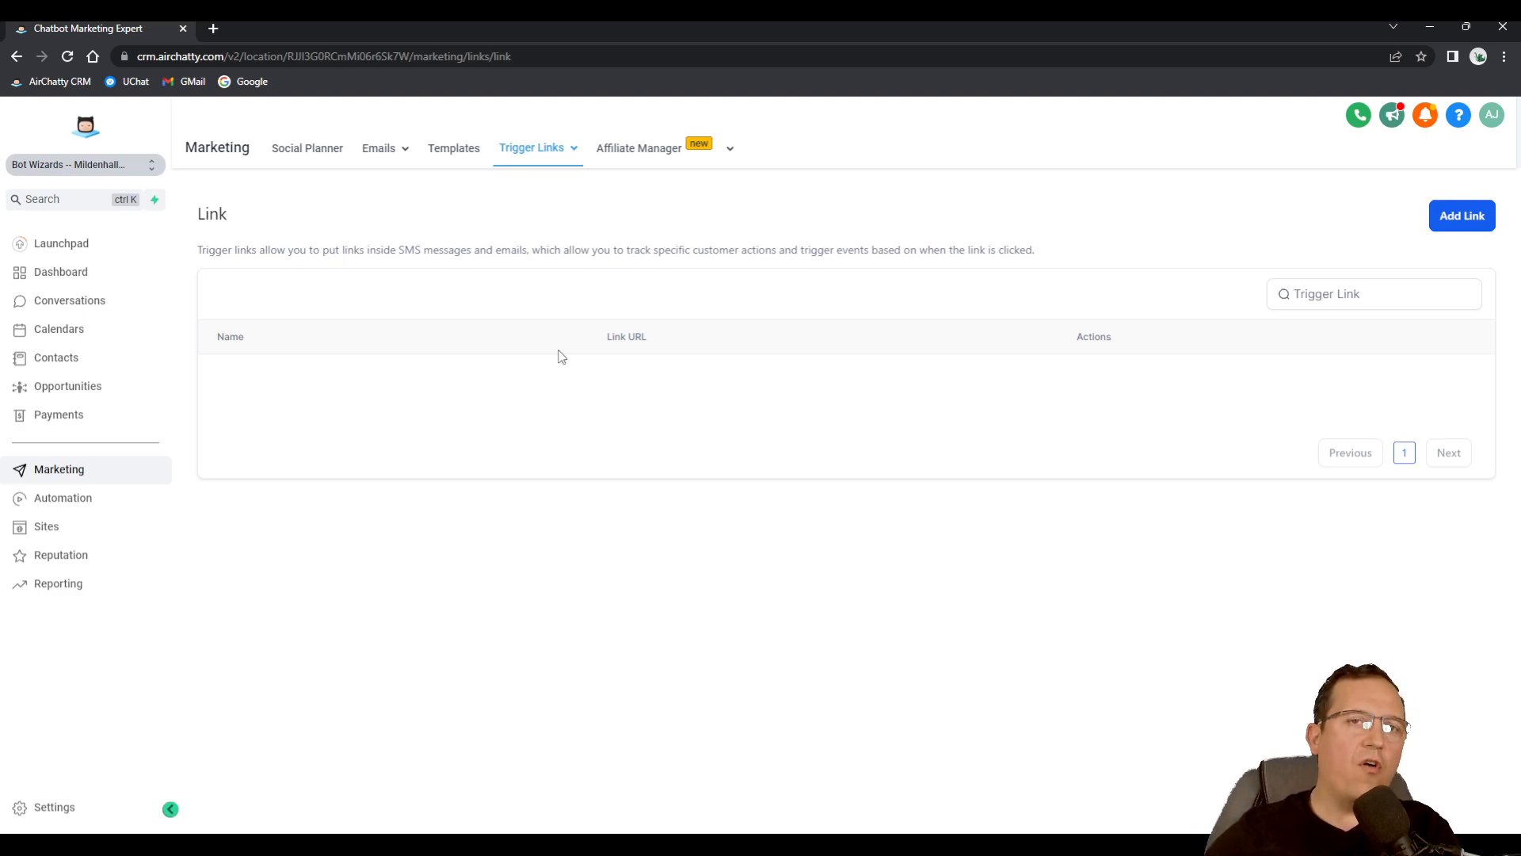
mouse_move(594, 323)
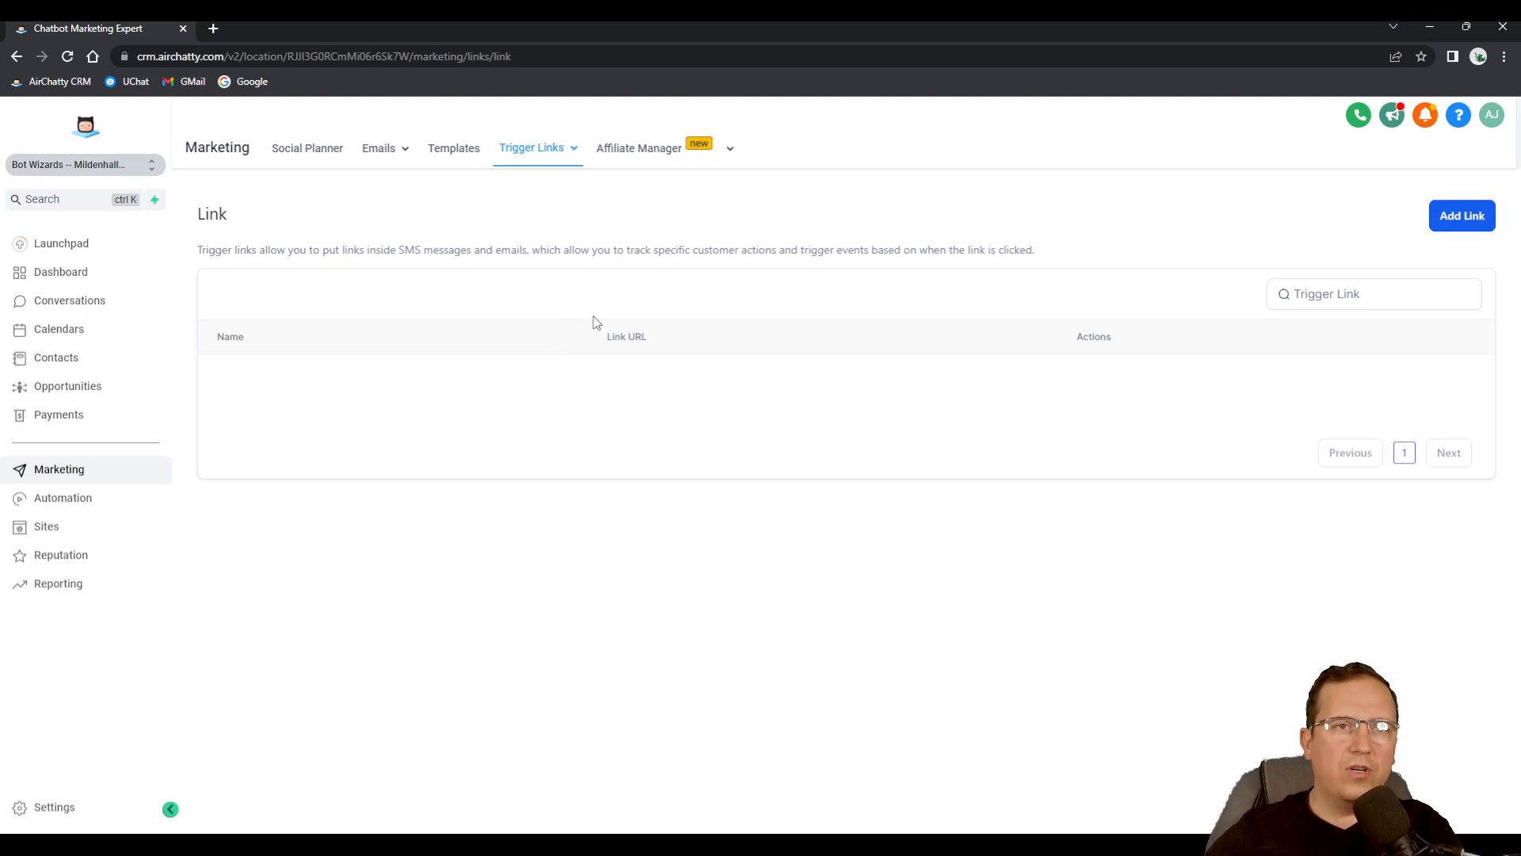
mouse_move(68, 583)
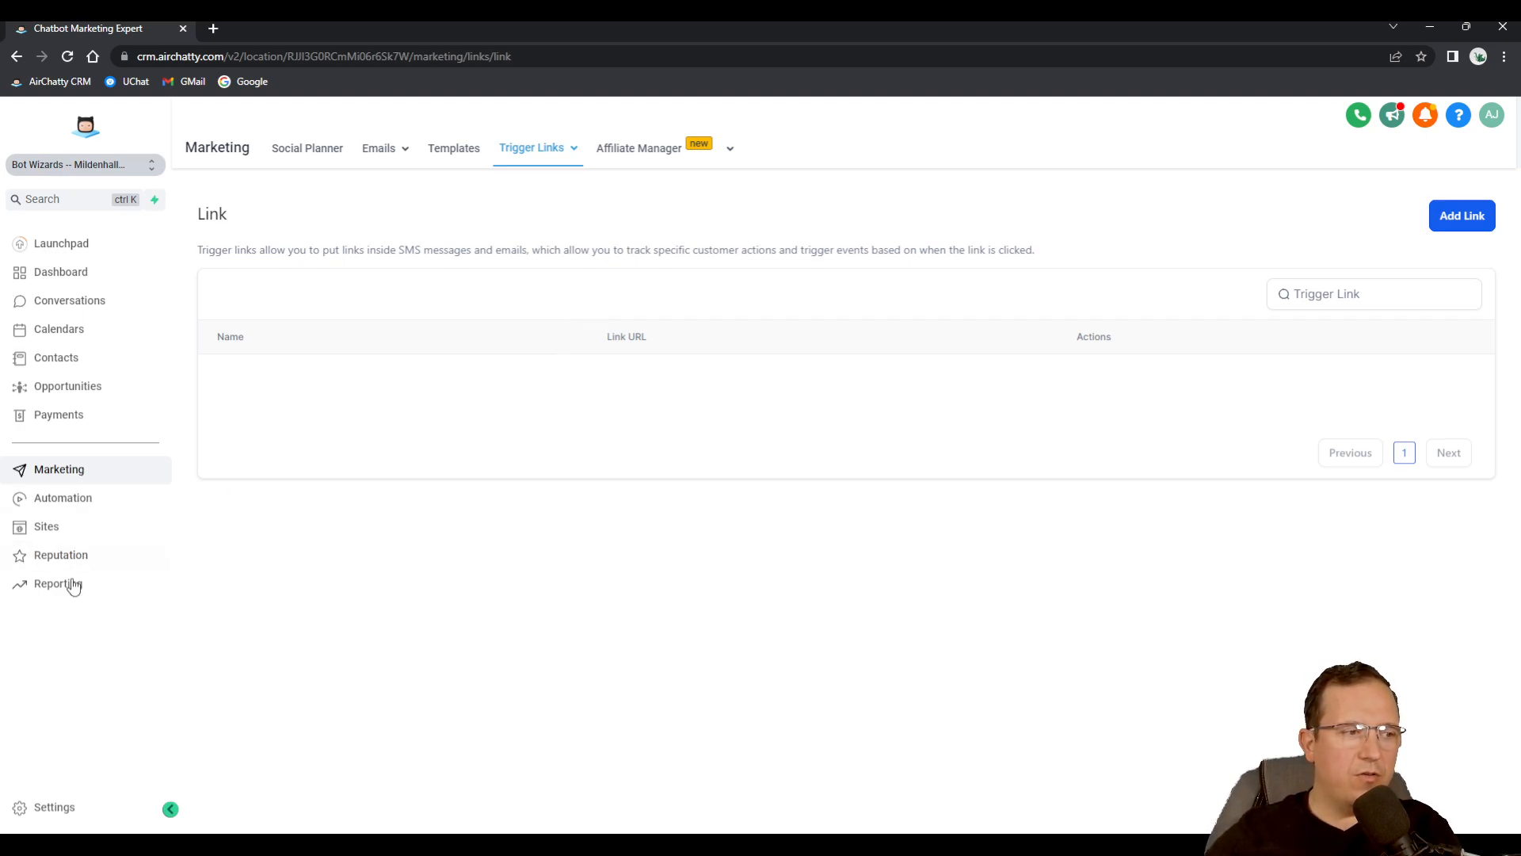
click(54, 806)
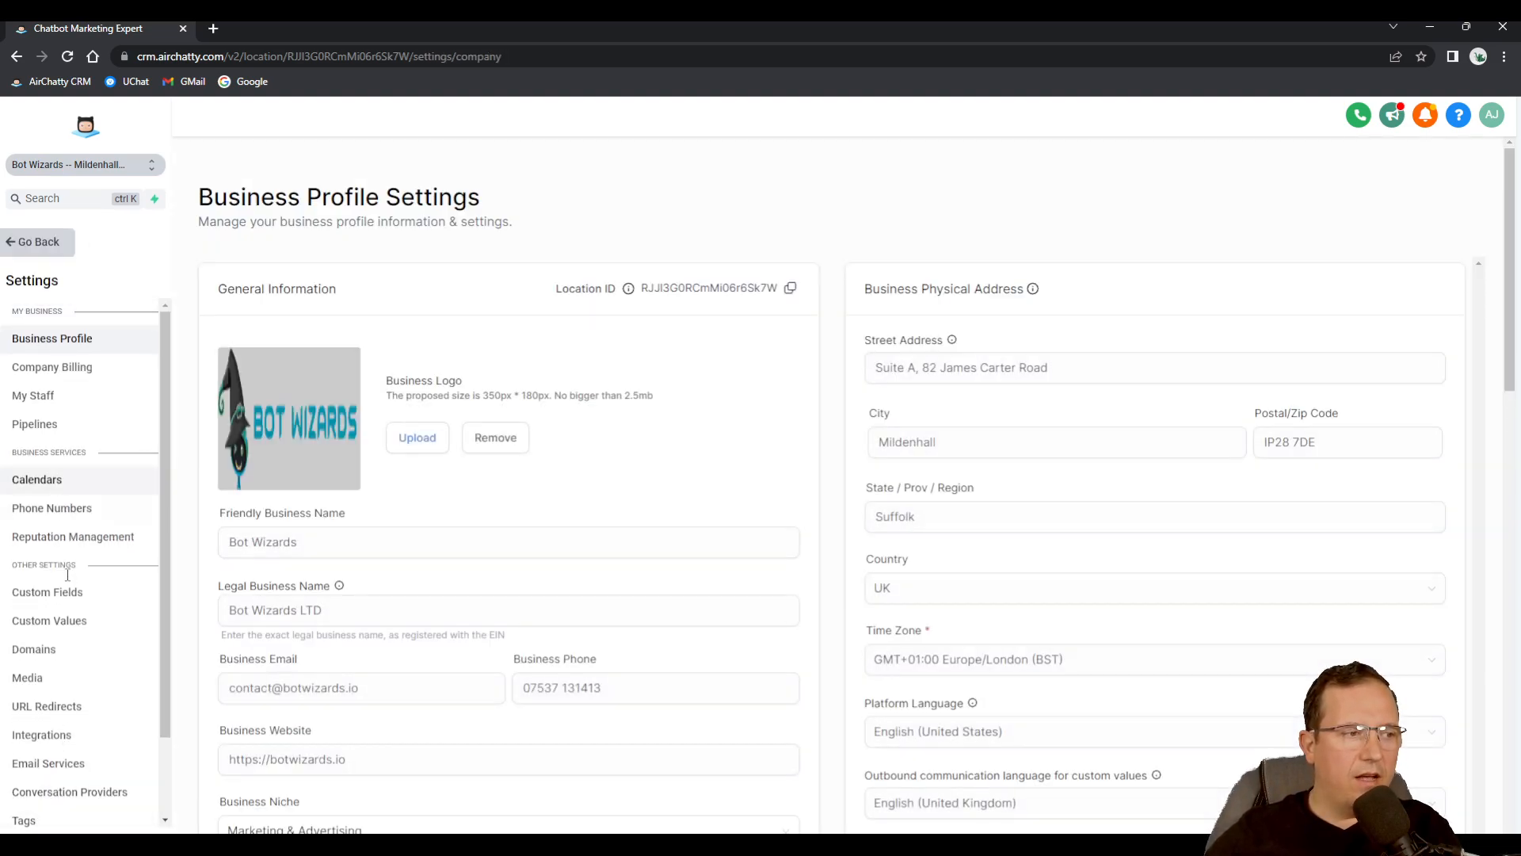
click(49, 619)
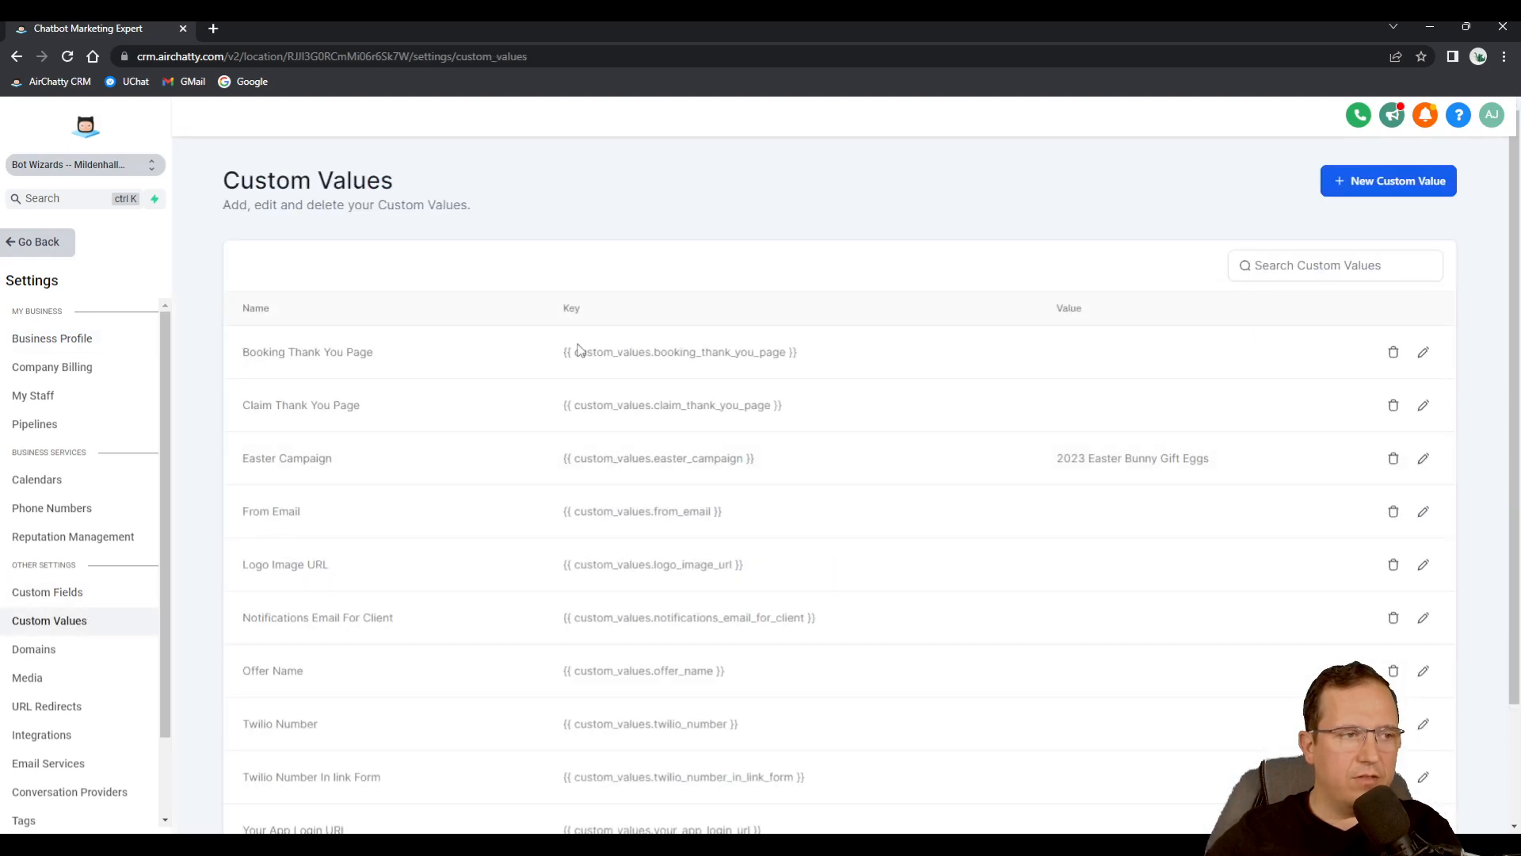
mouse_move(875, 287)
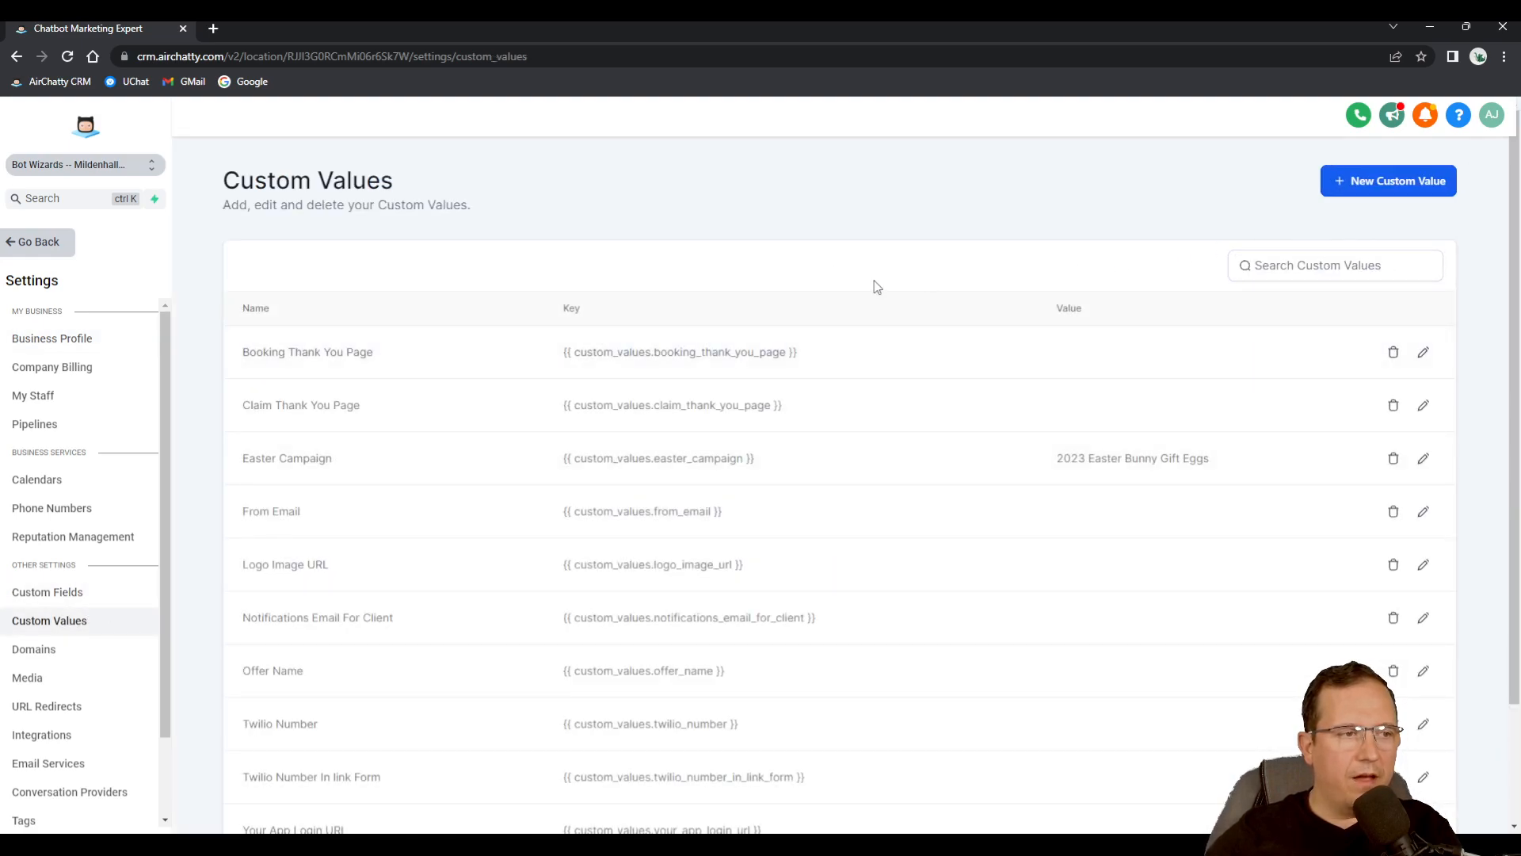
Step: Start a new custom value named 'Monthly Offer'
click(1389, 180)
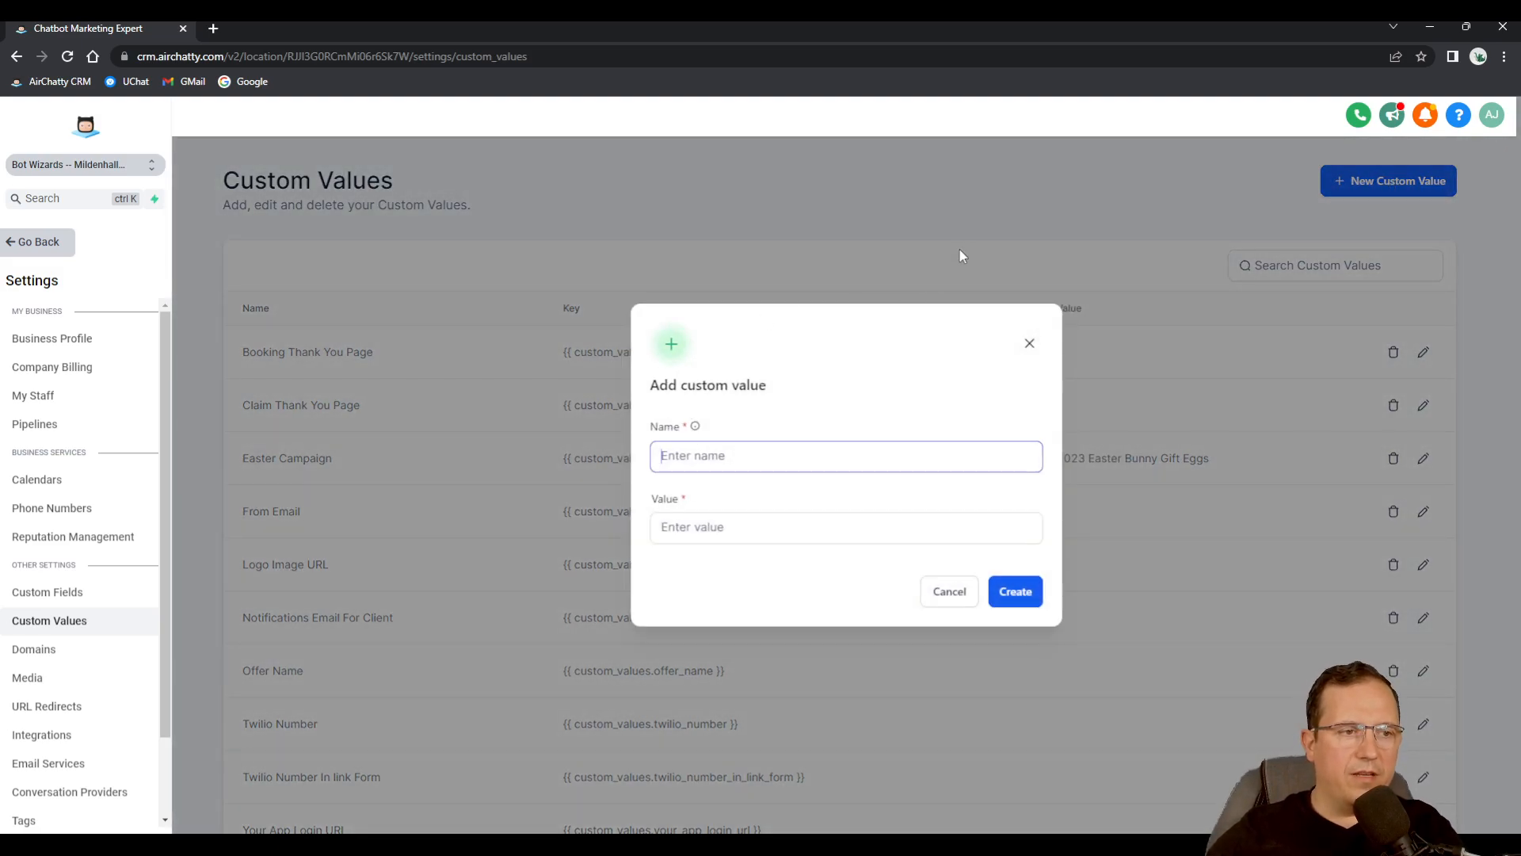
mouse_move(1113, 222)
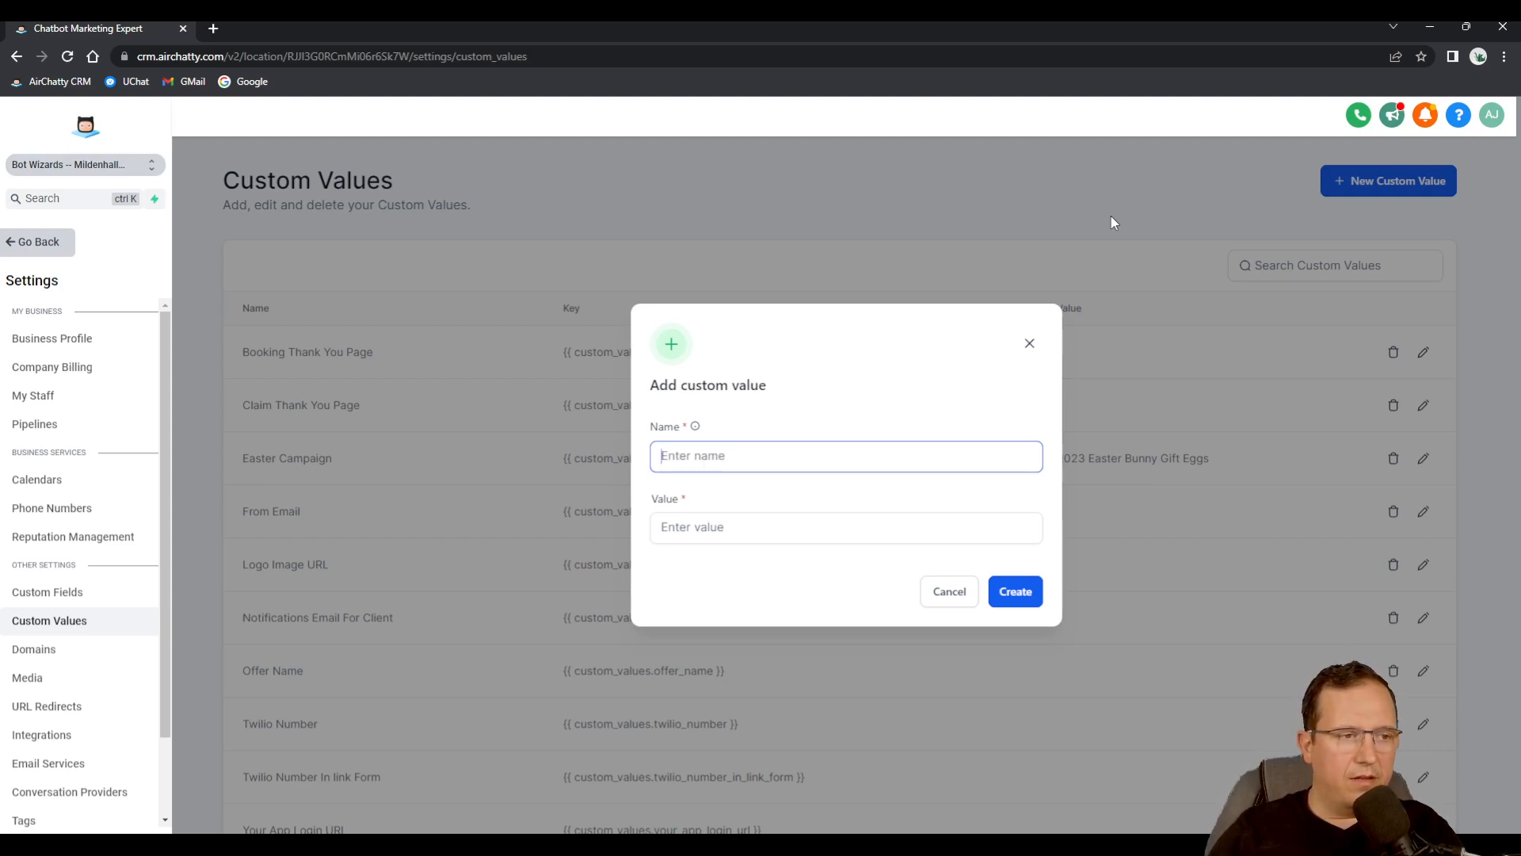
text(Monthly Off)
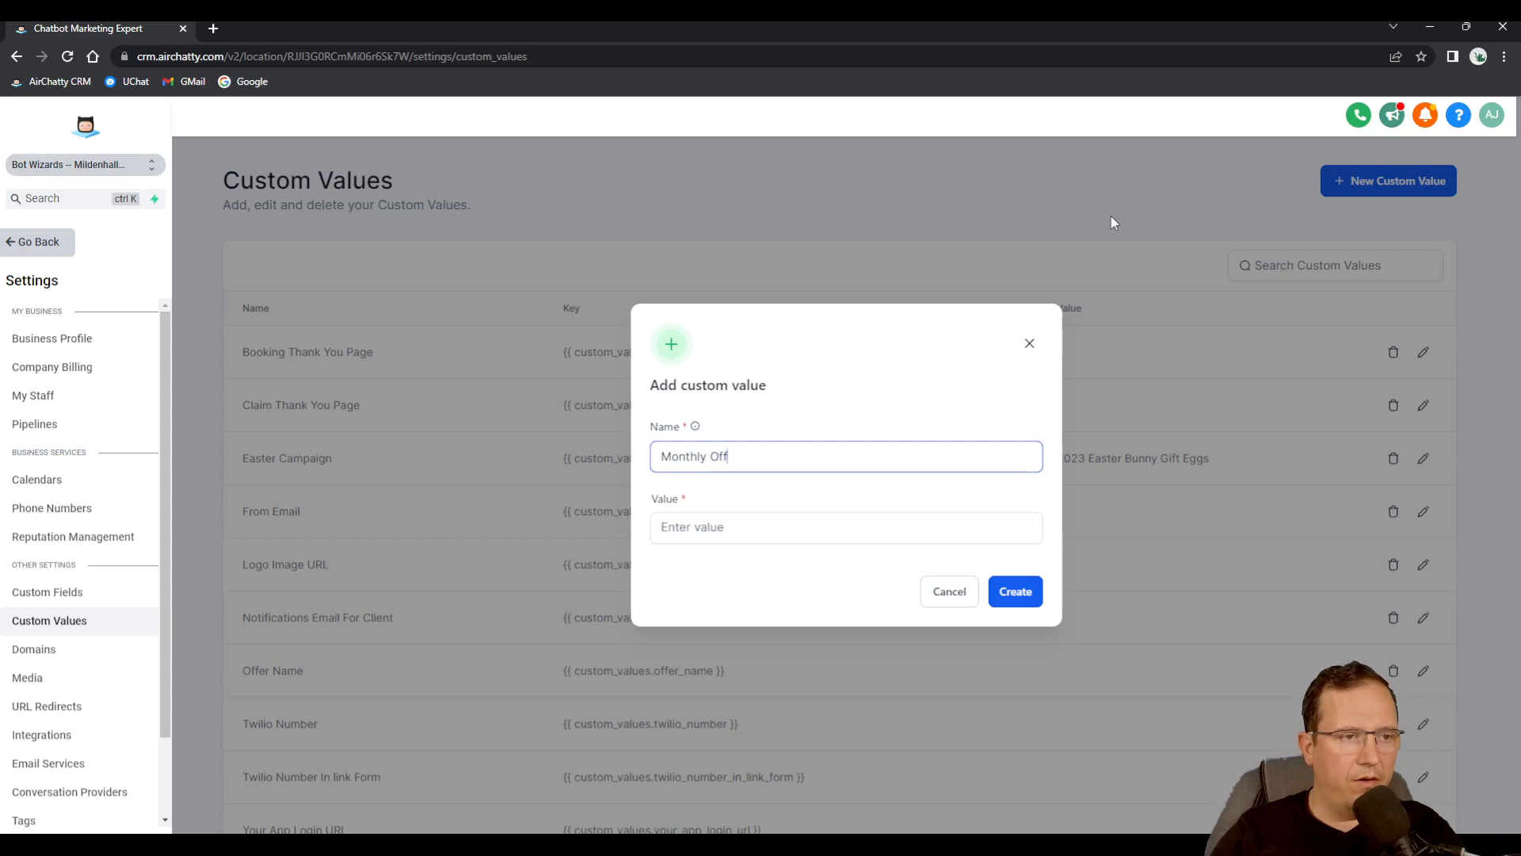
text(er)
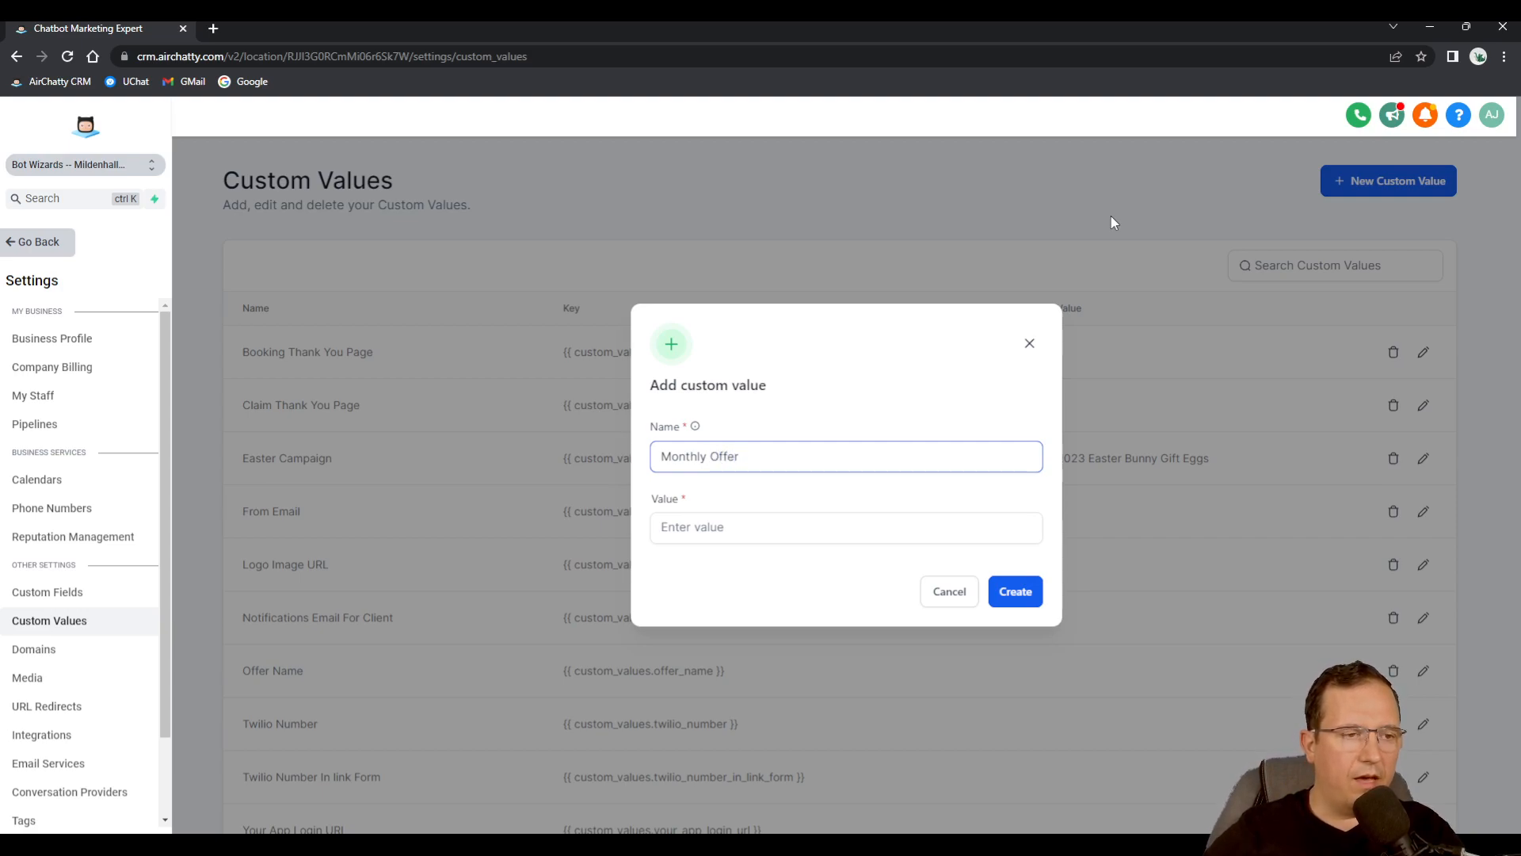
click(845, 526)
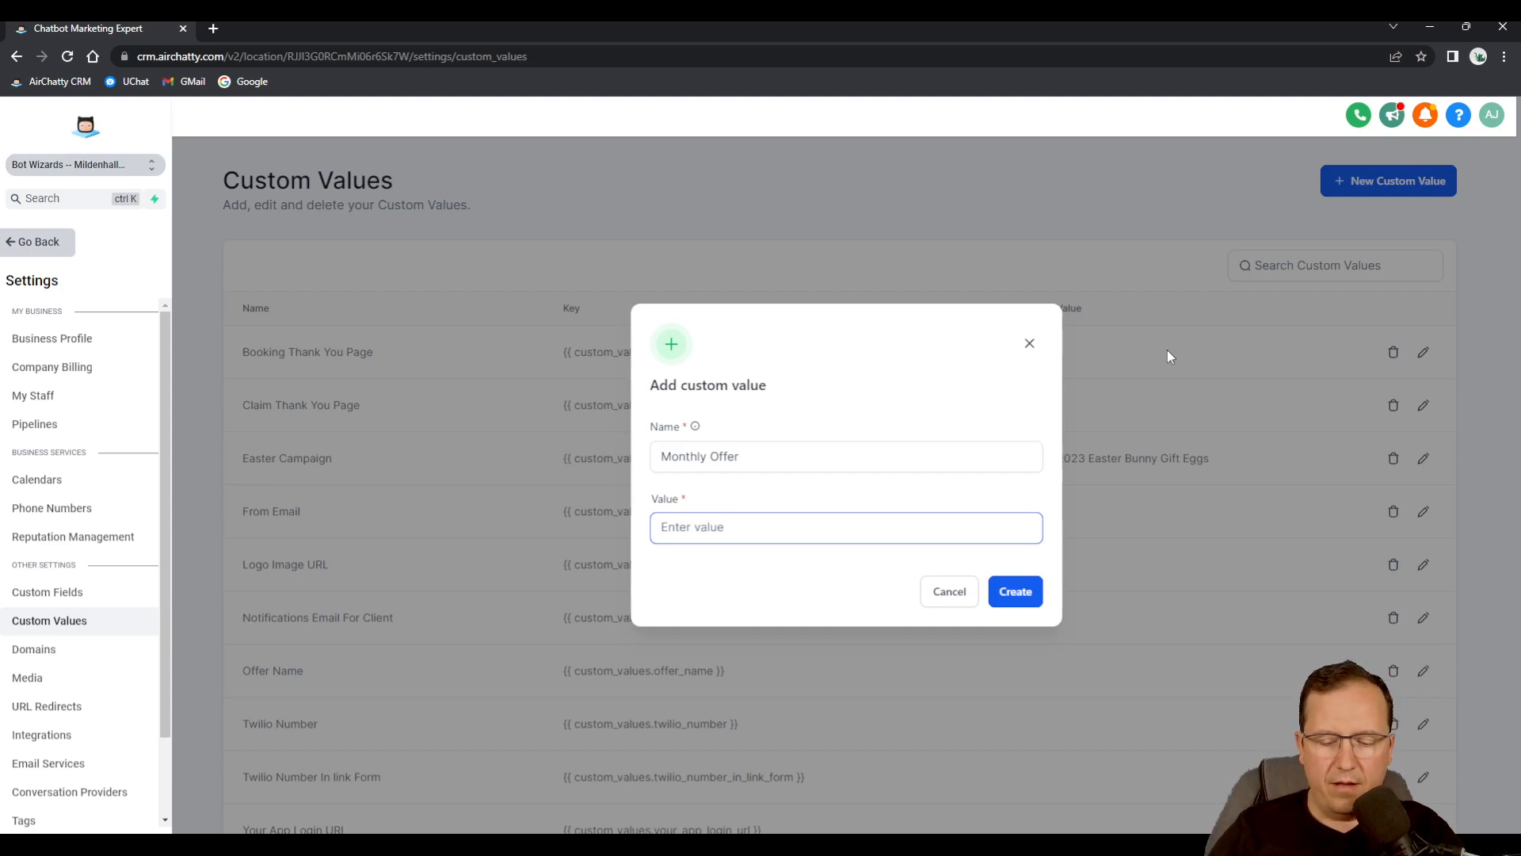
text(https://b)
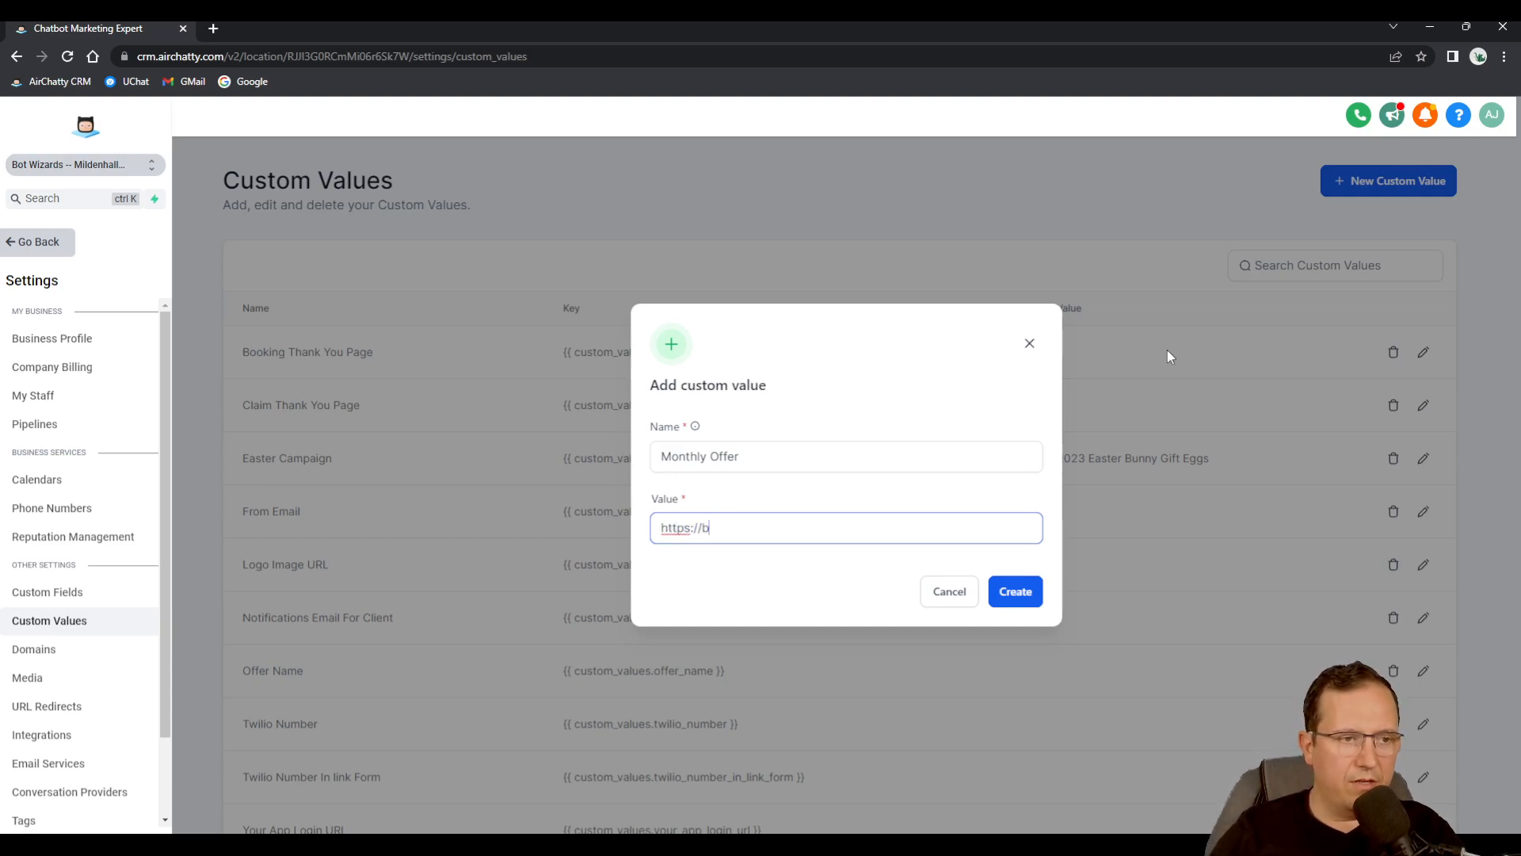
text(otwizards.io)
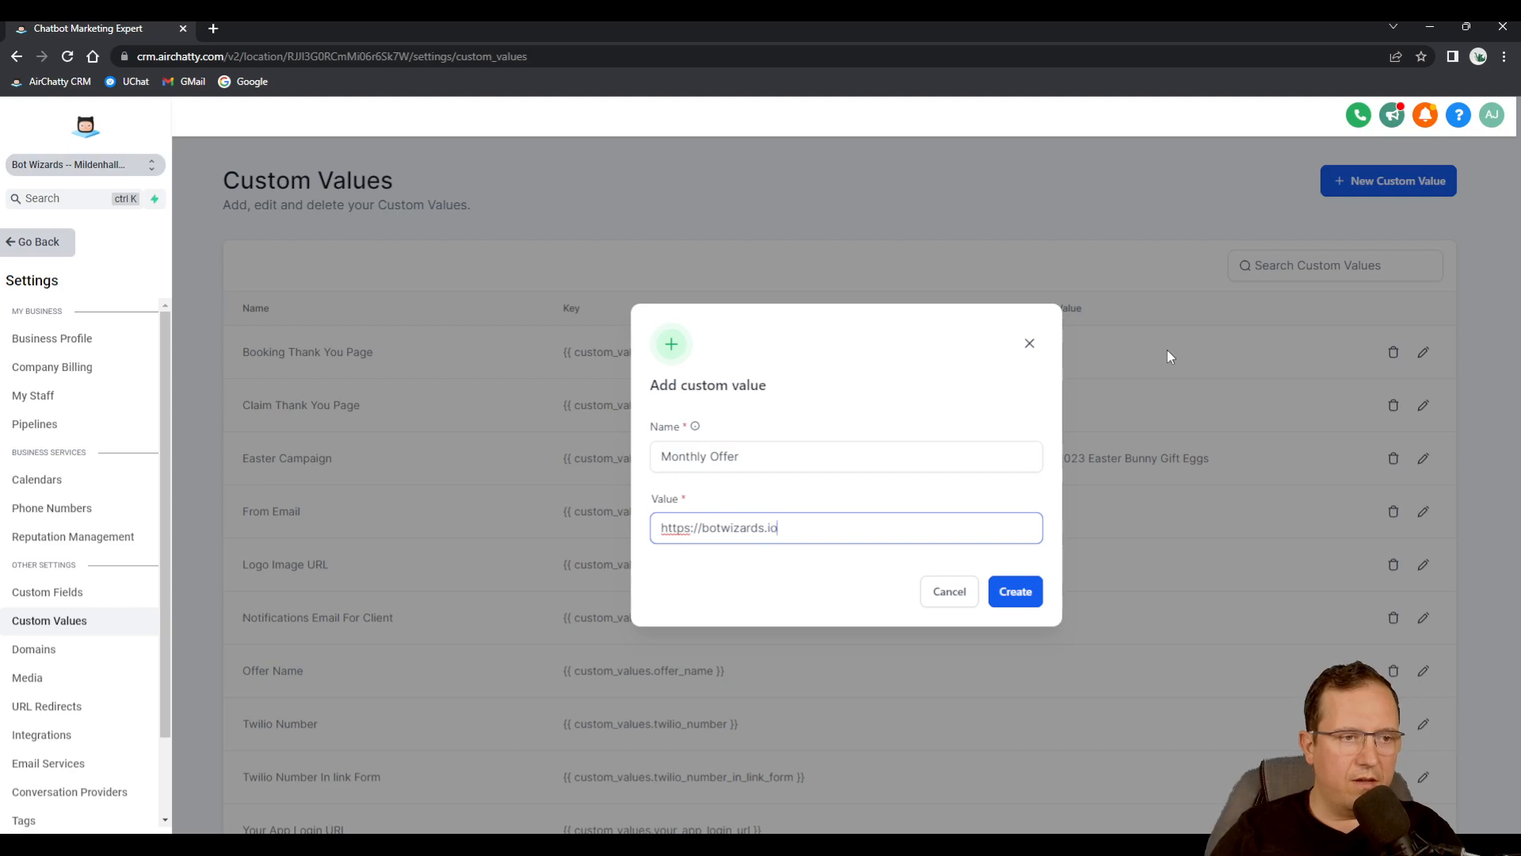
text(/)
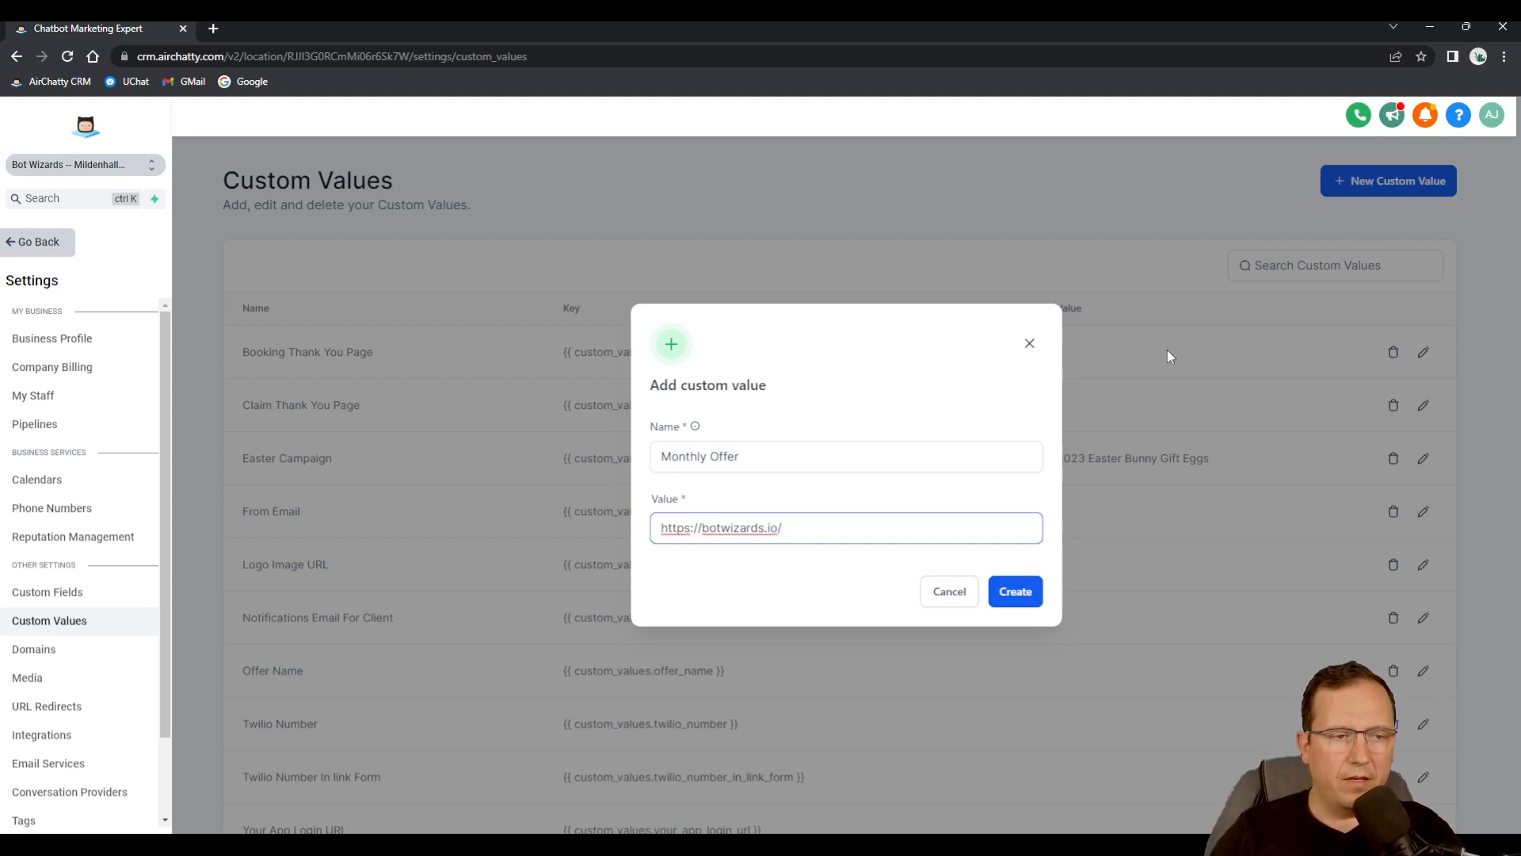
text(may)
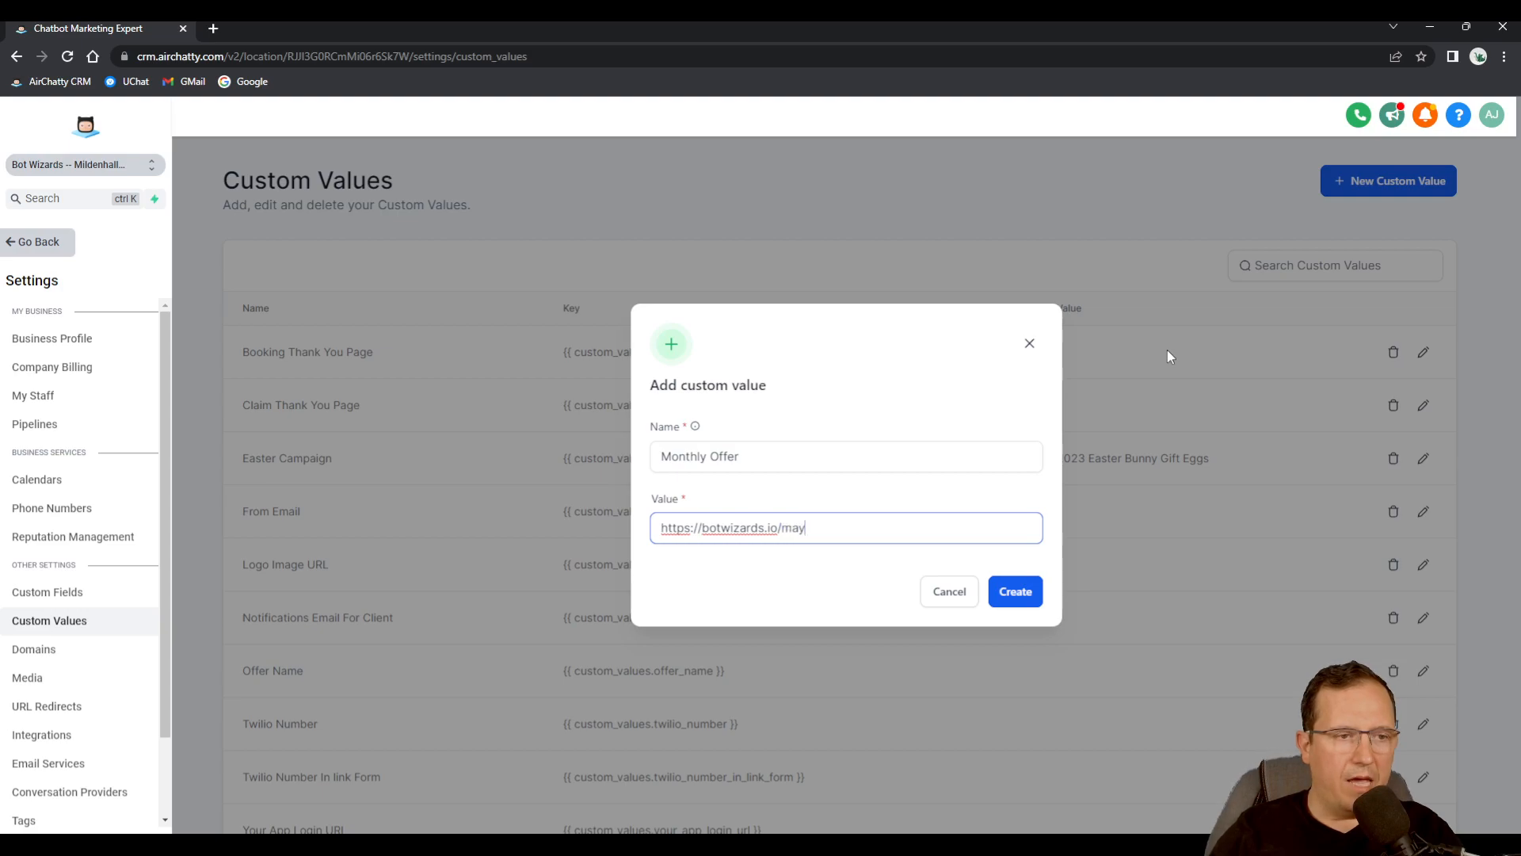
key(Backspace)
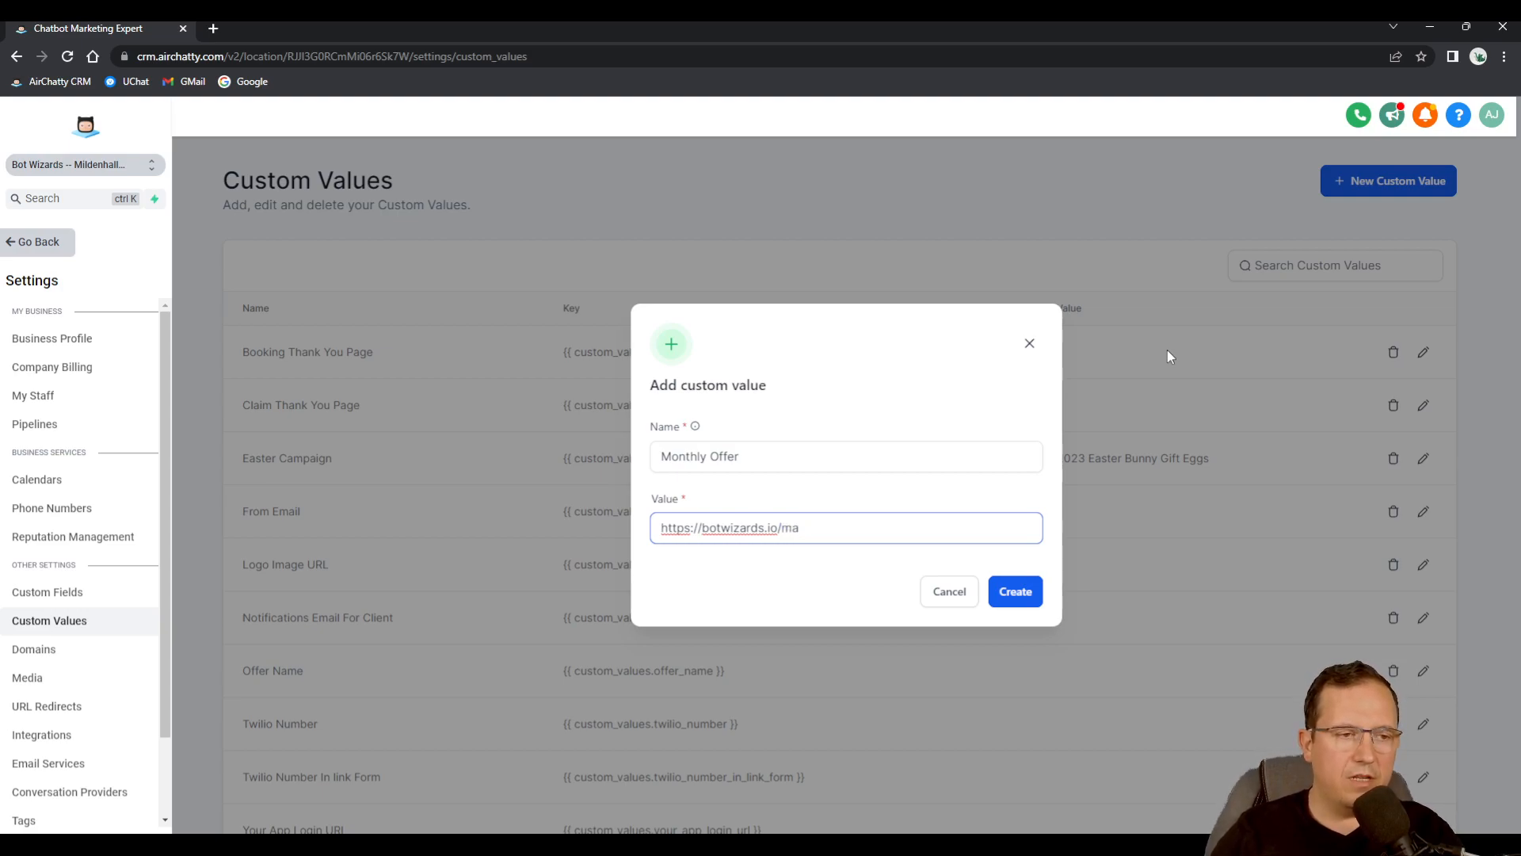
text(offer/may)
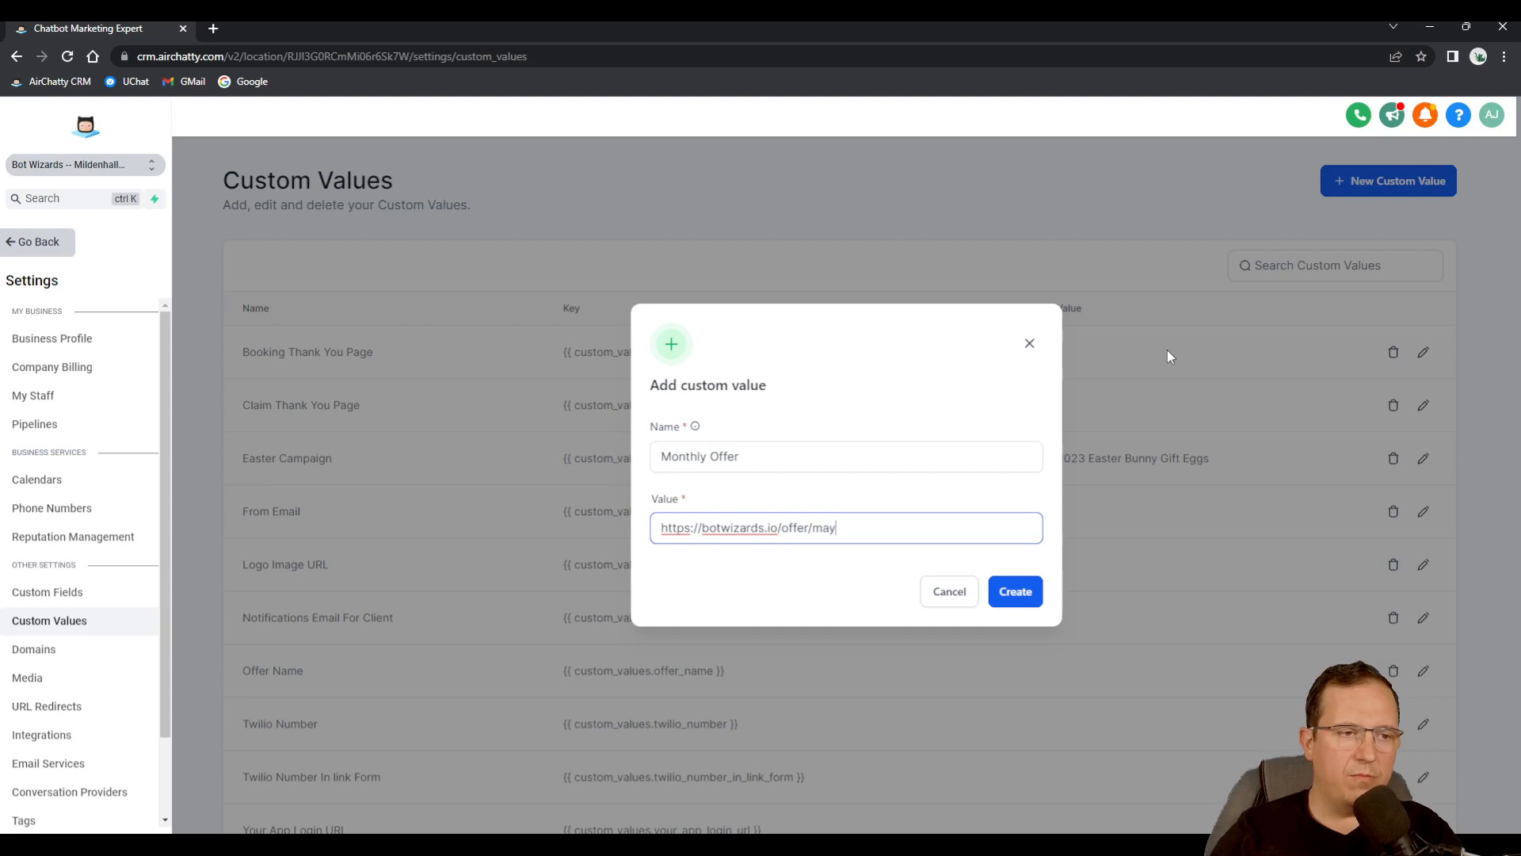
text(/)
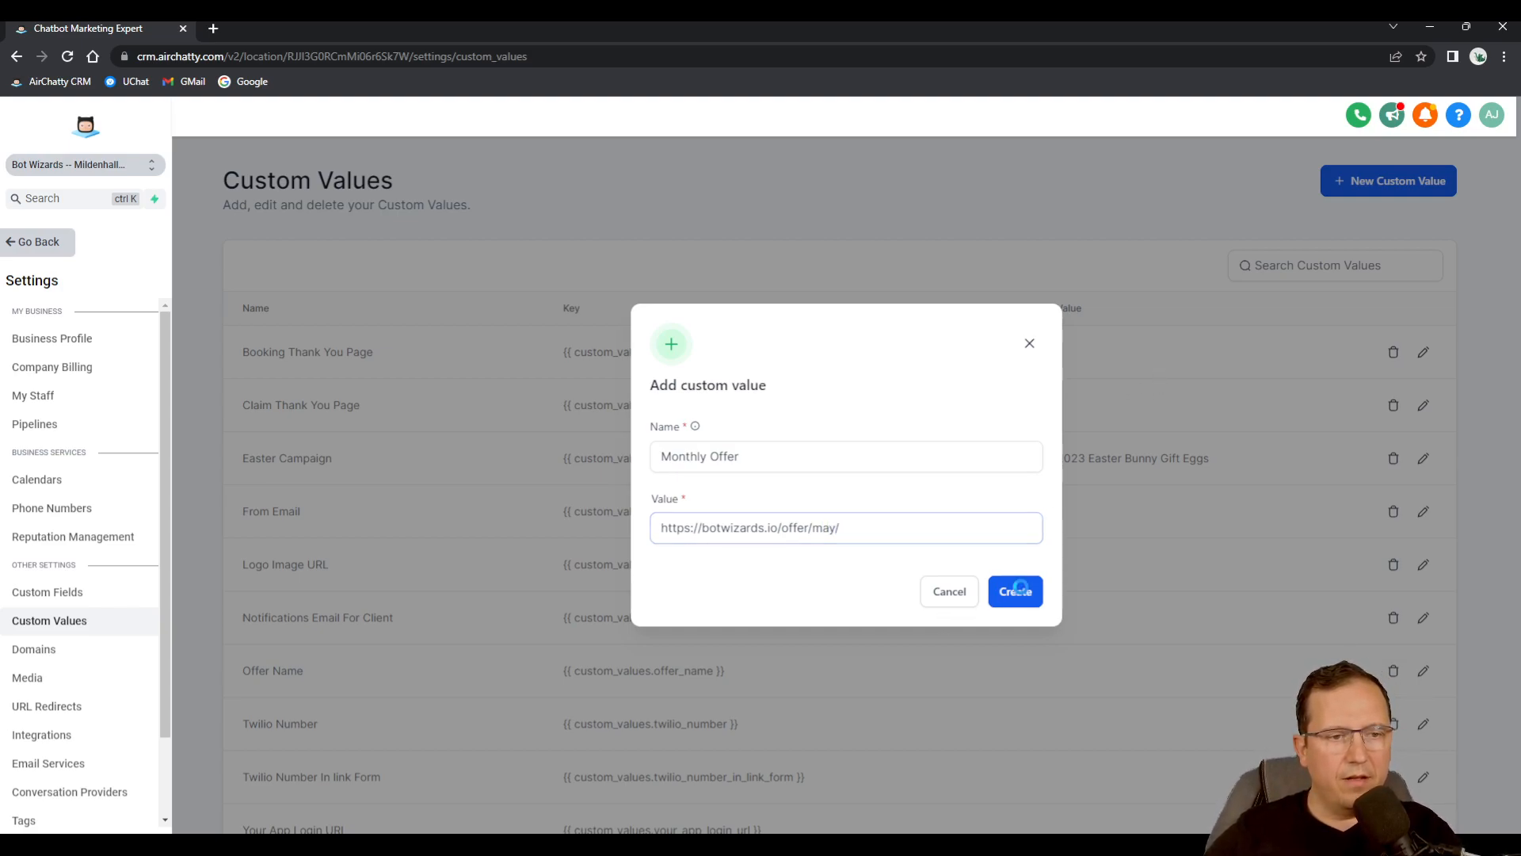
click(1014, 591)
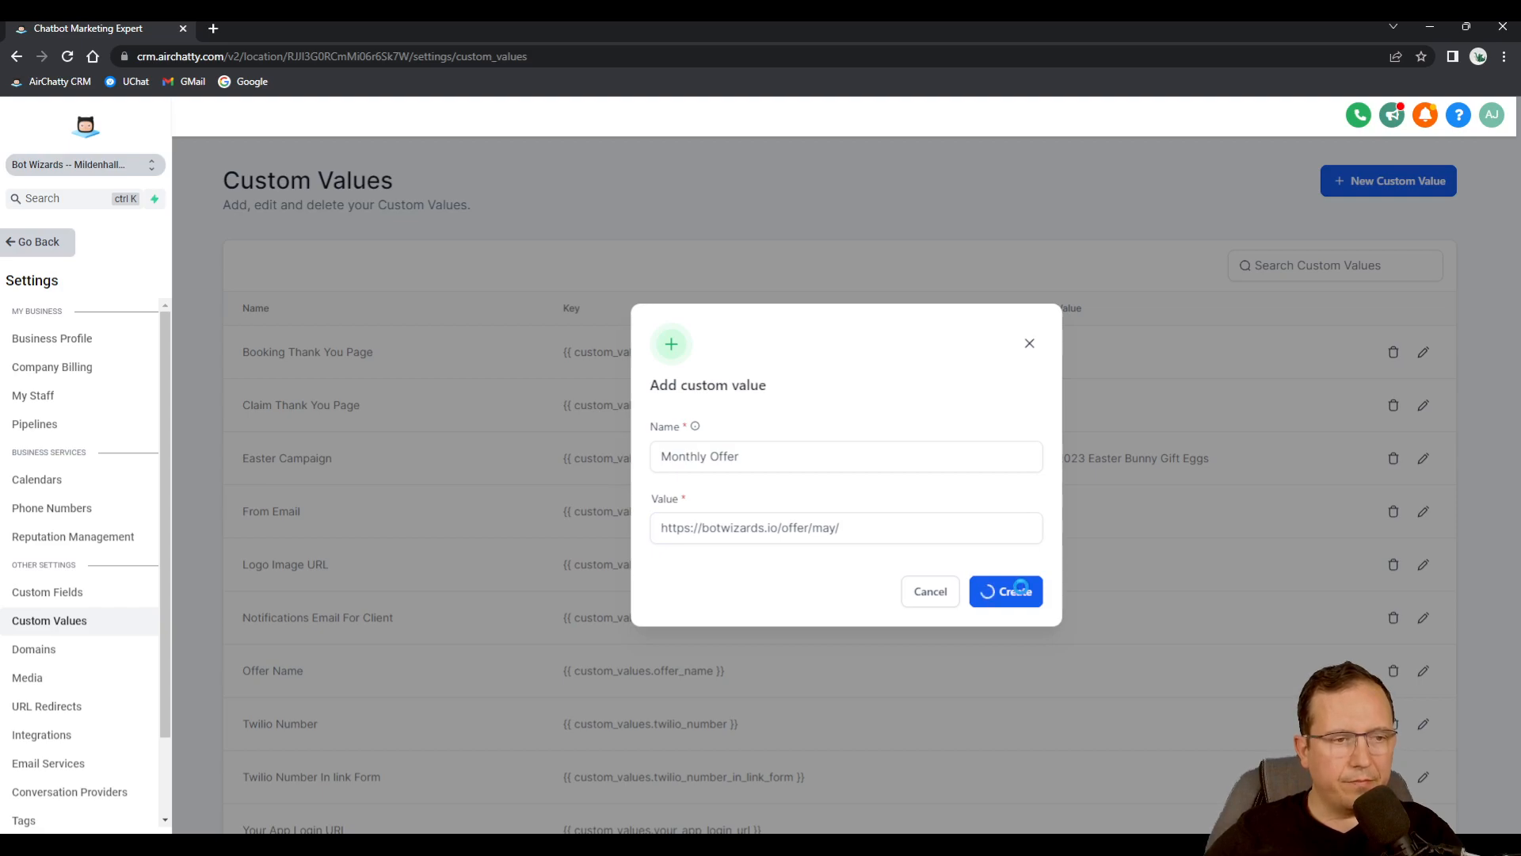
click(1005, 591)
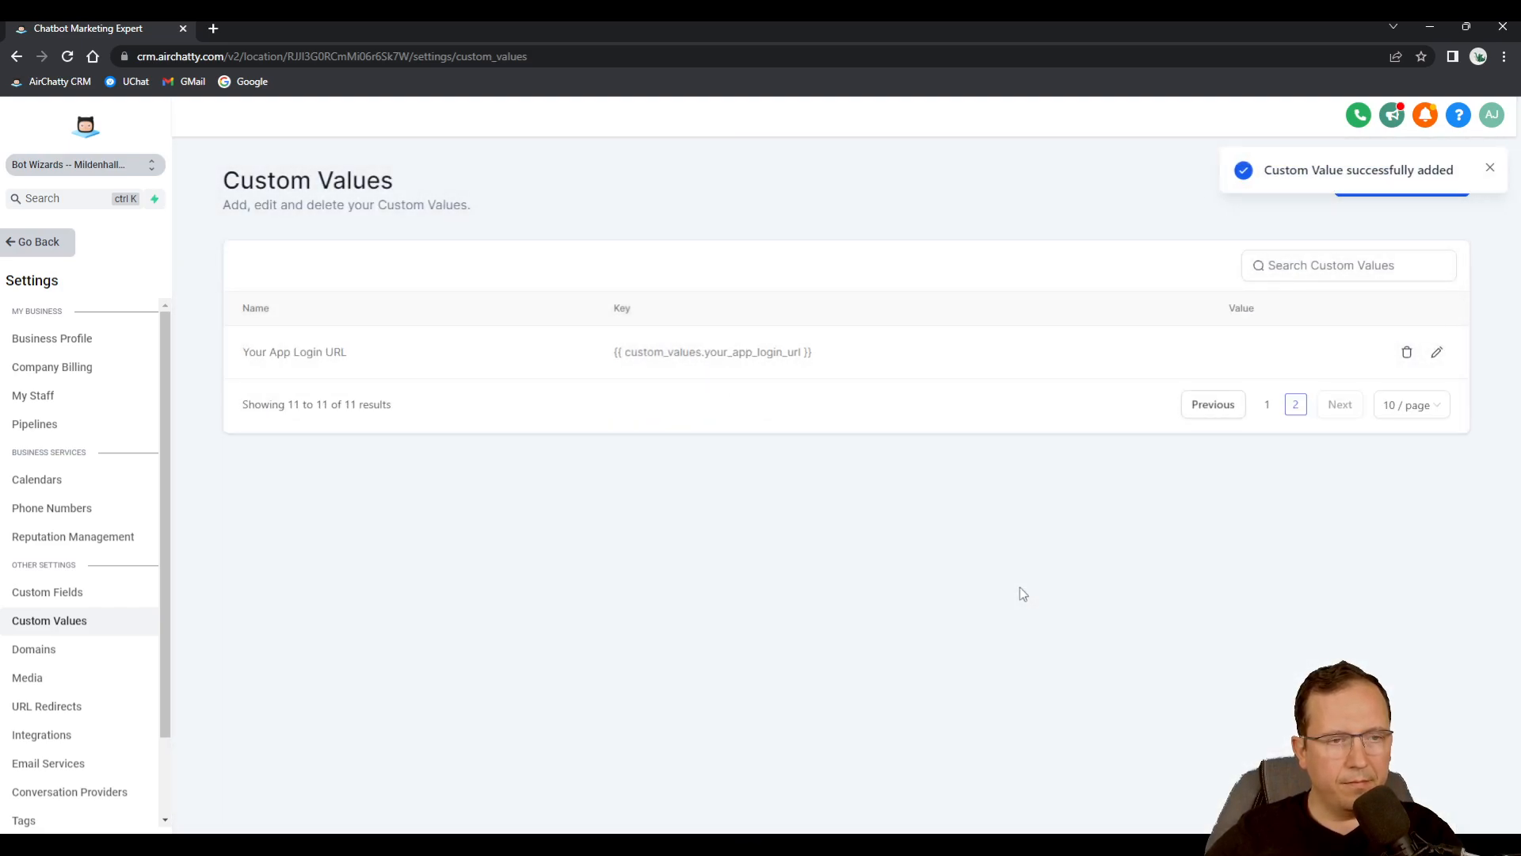
mouse_move(1382, 428)
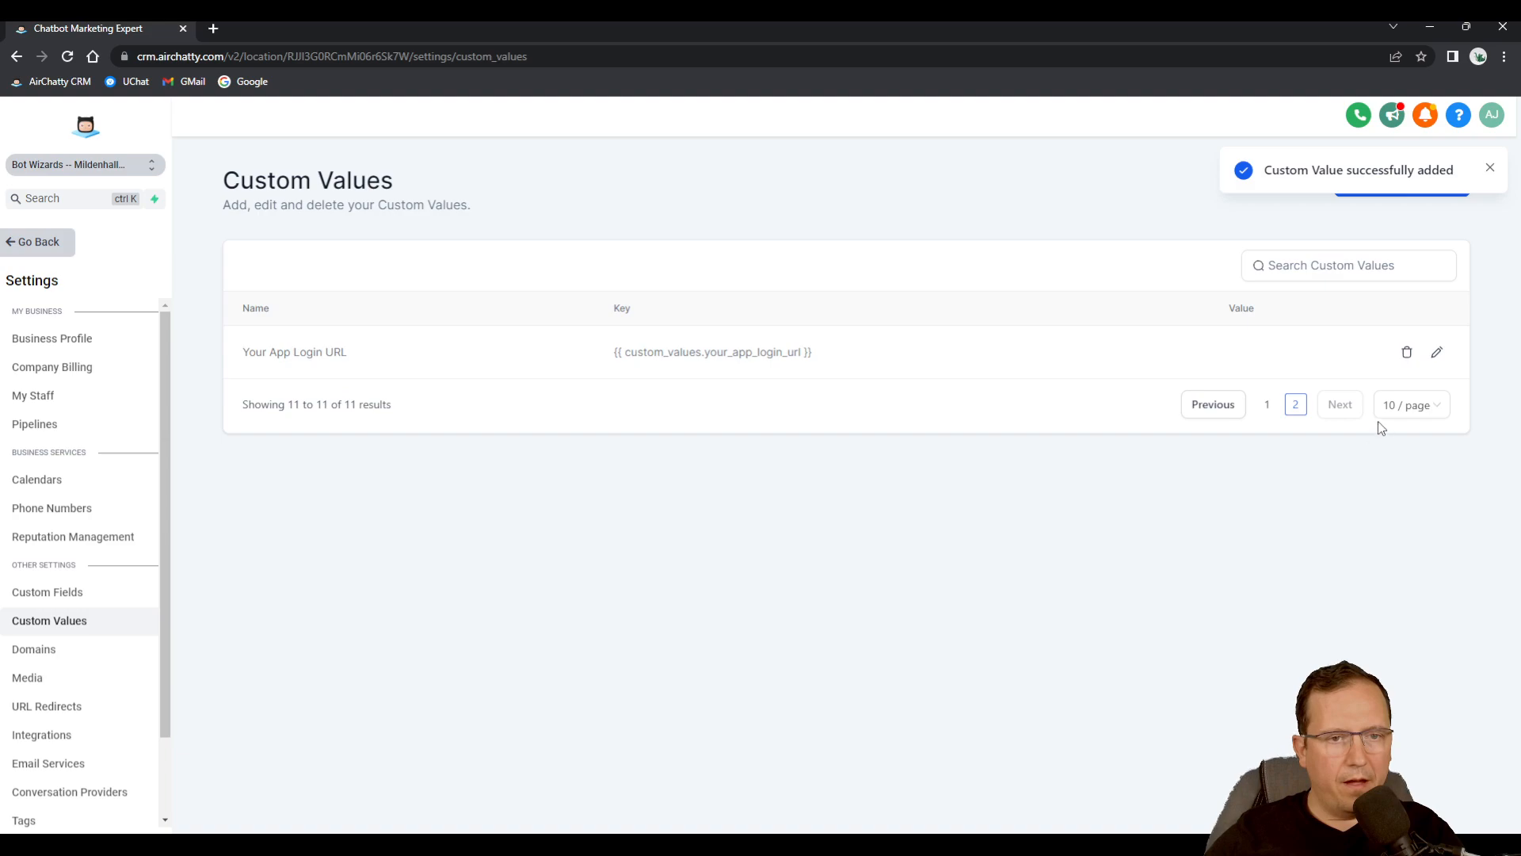
click(1266, 404)
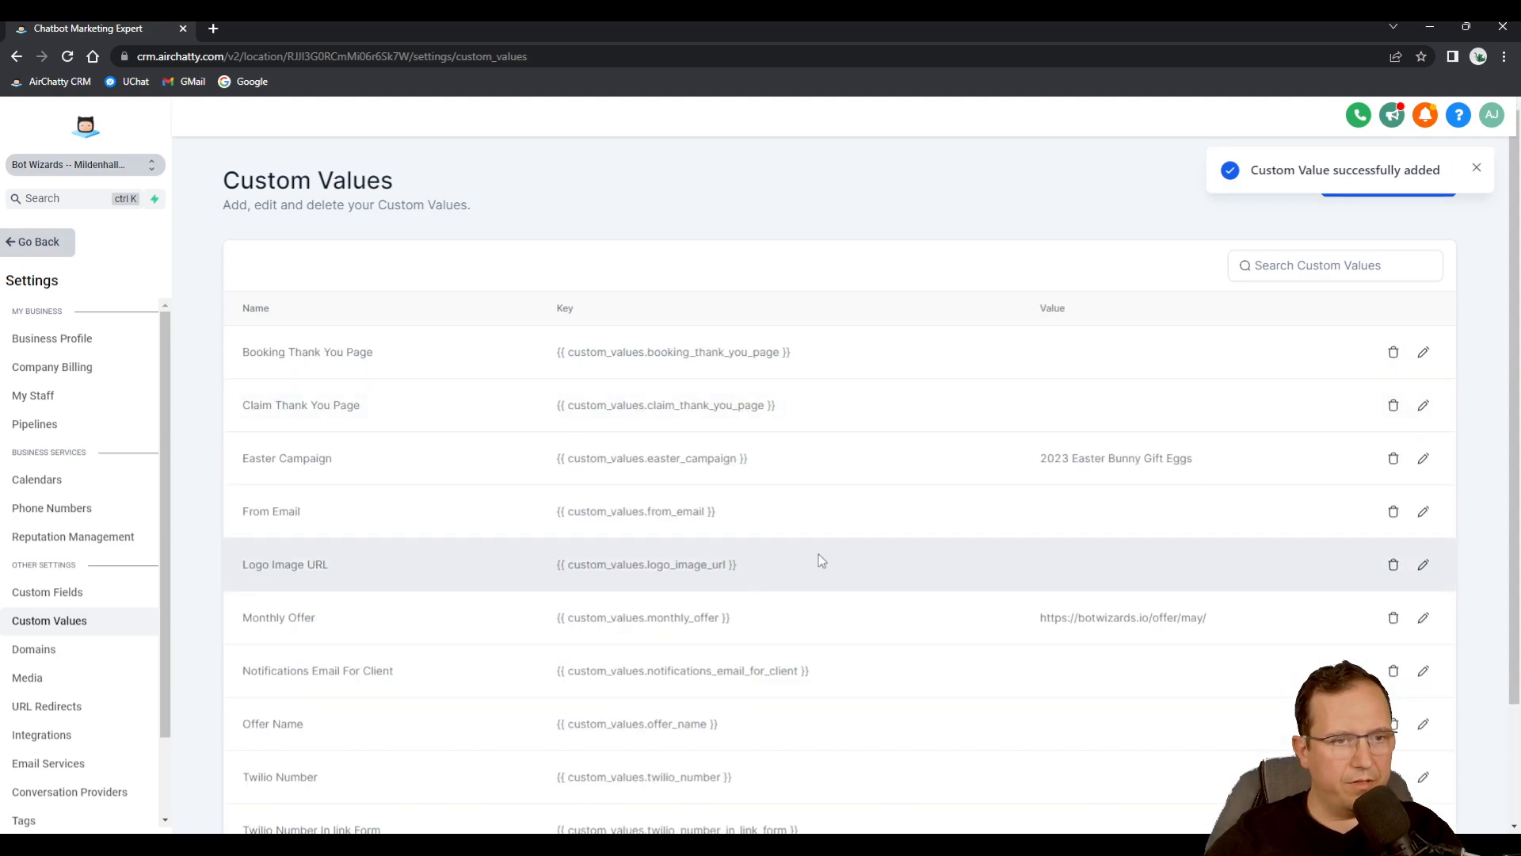
double_click(257, 616)
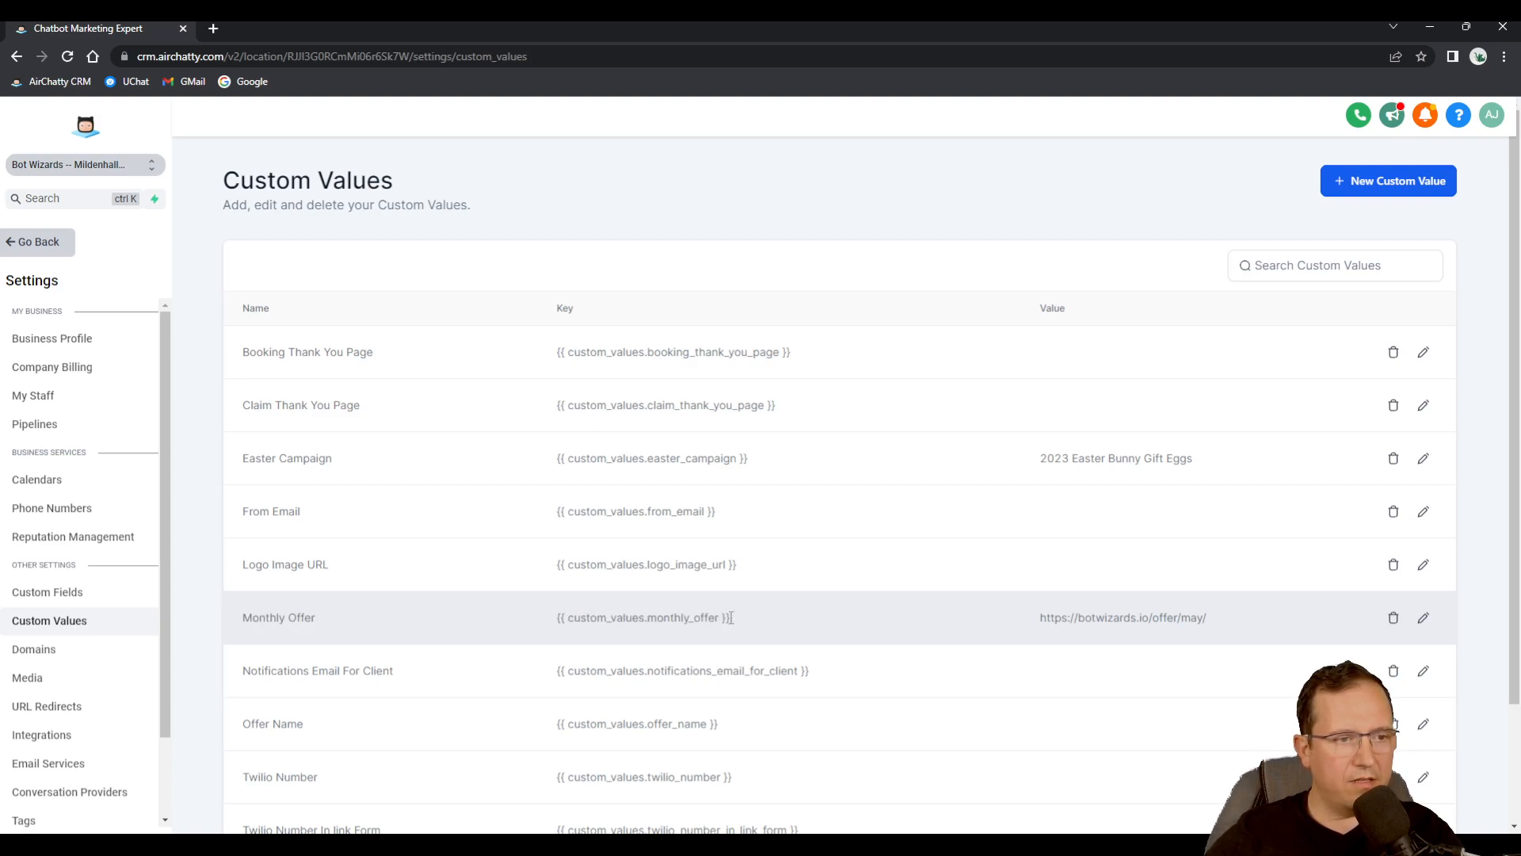
double_click(642, 617)
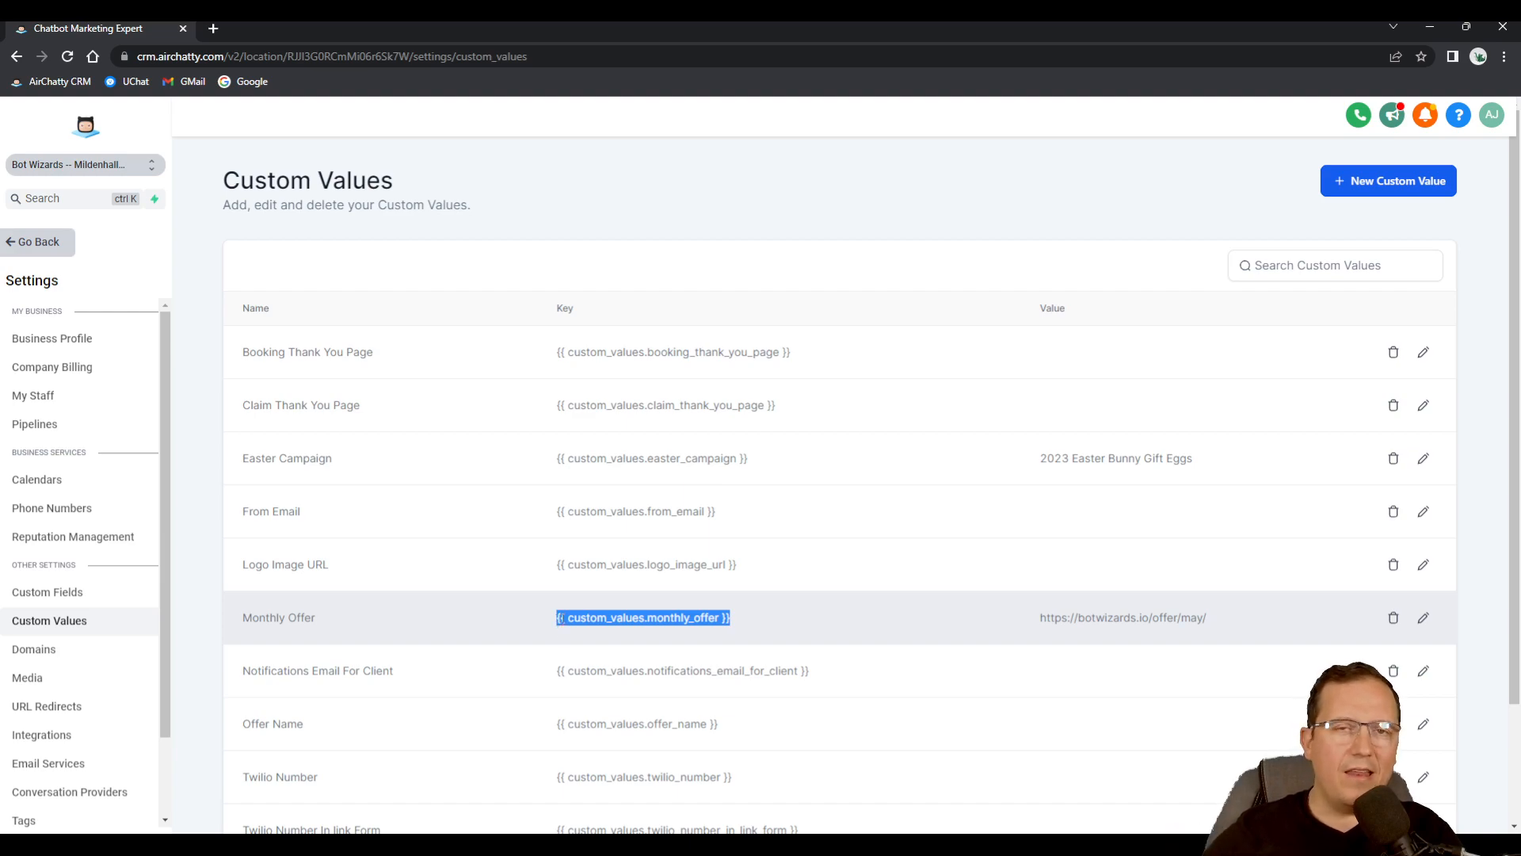
mouse_move(1035, 626)
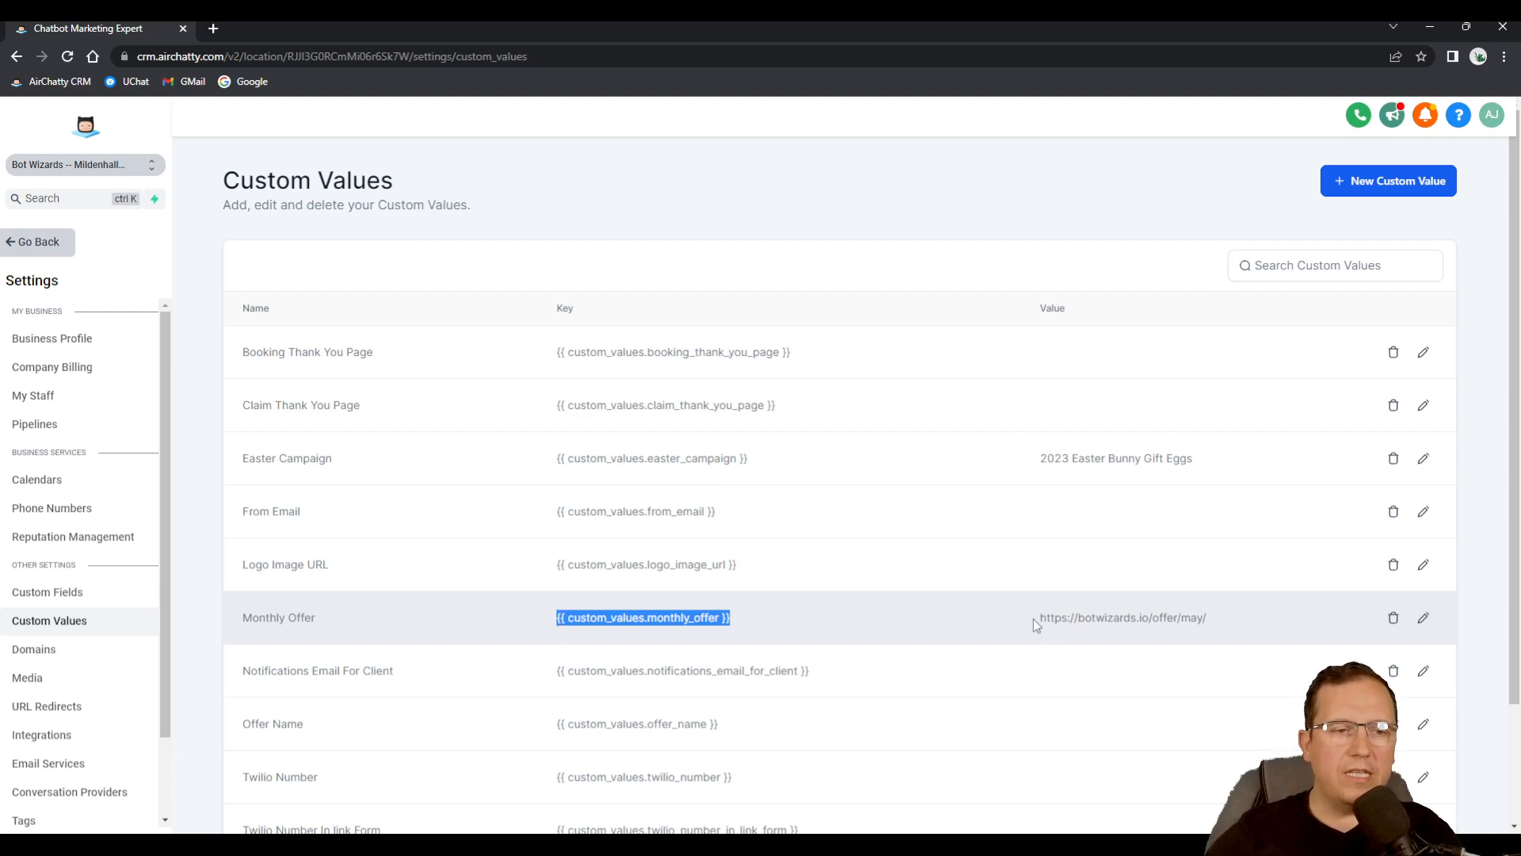
double_click(1122, 616)
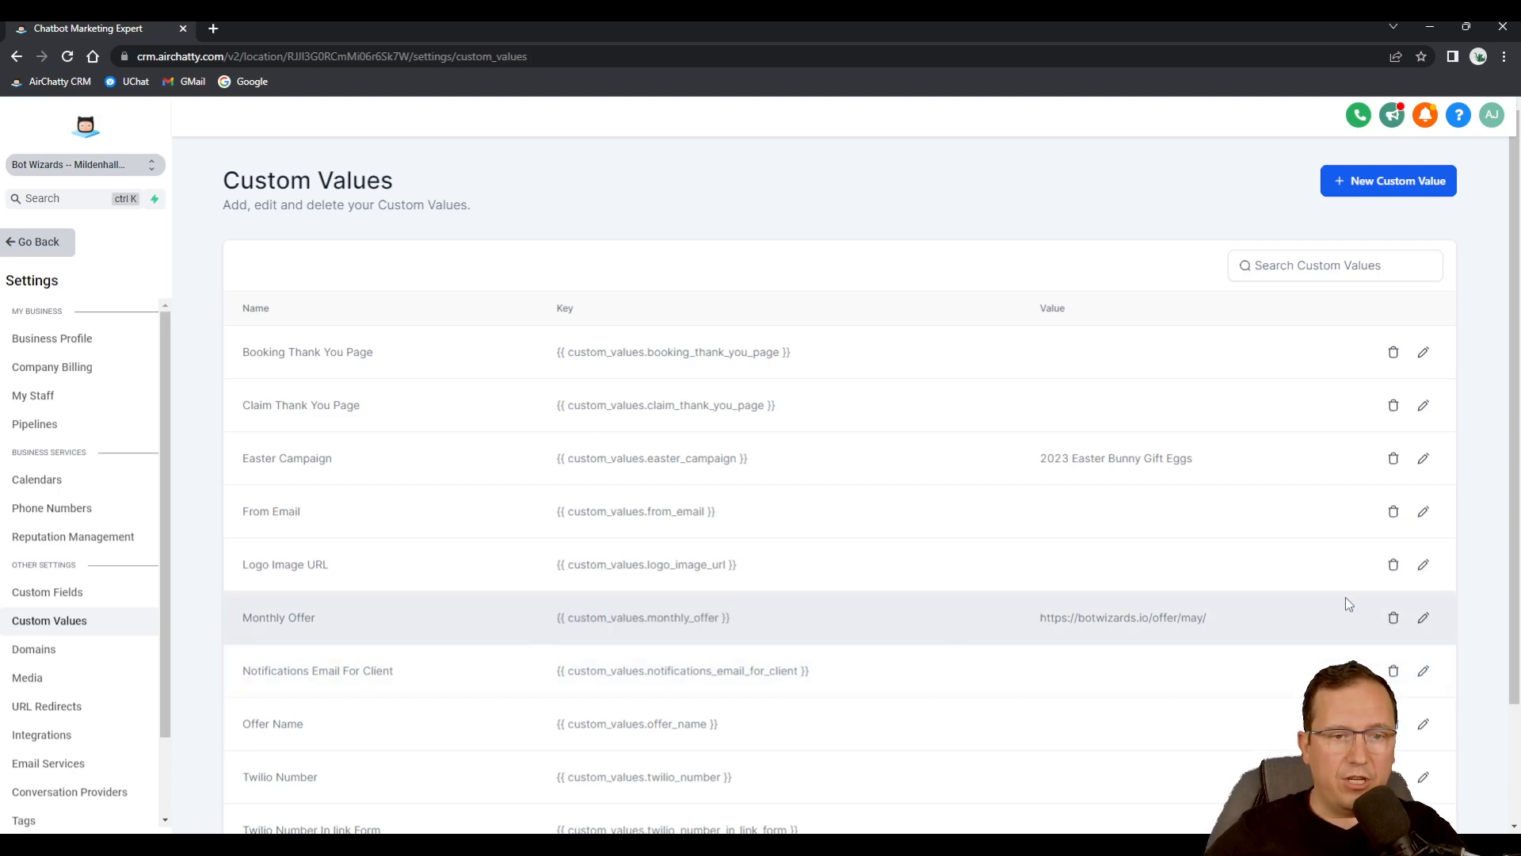
click(1423, 616)
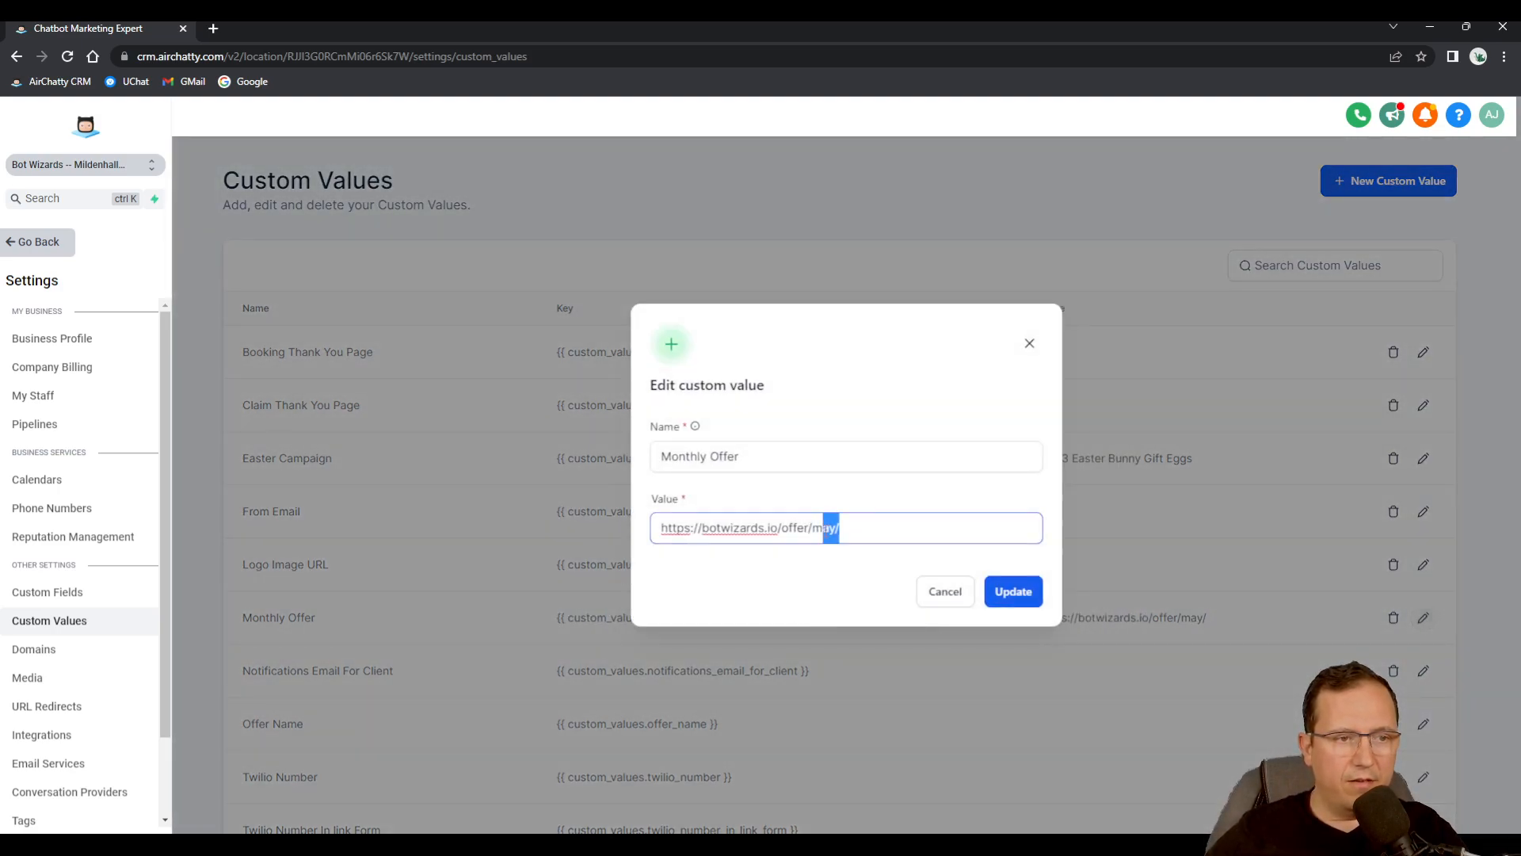
text(ju)
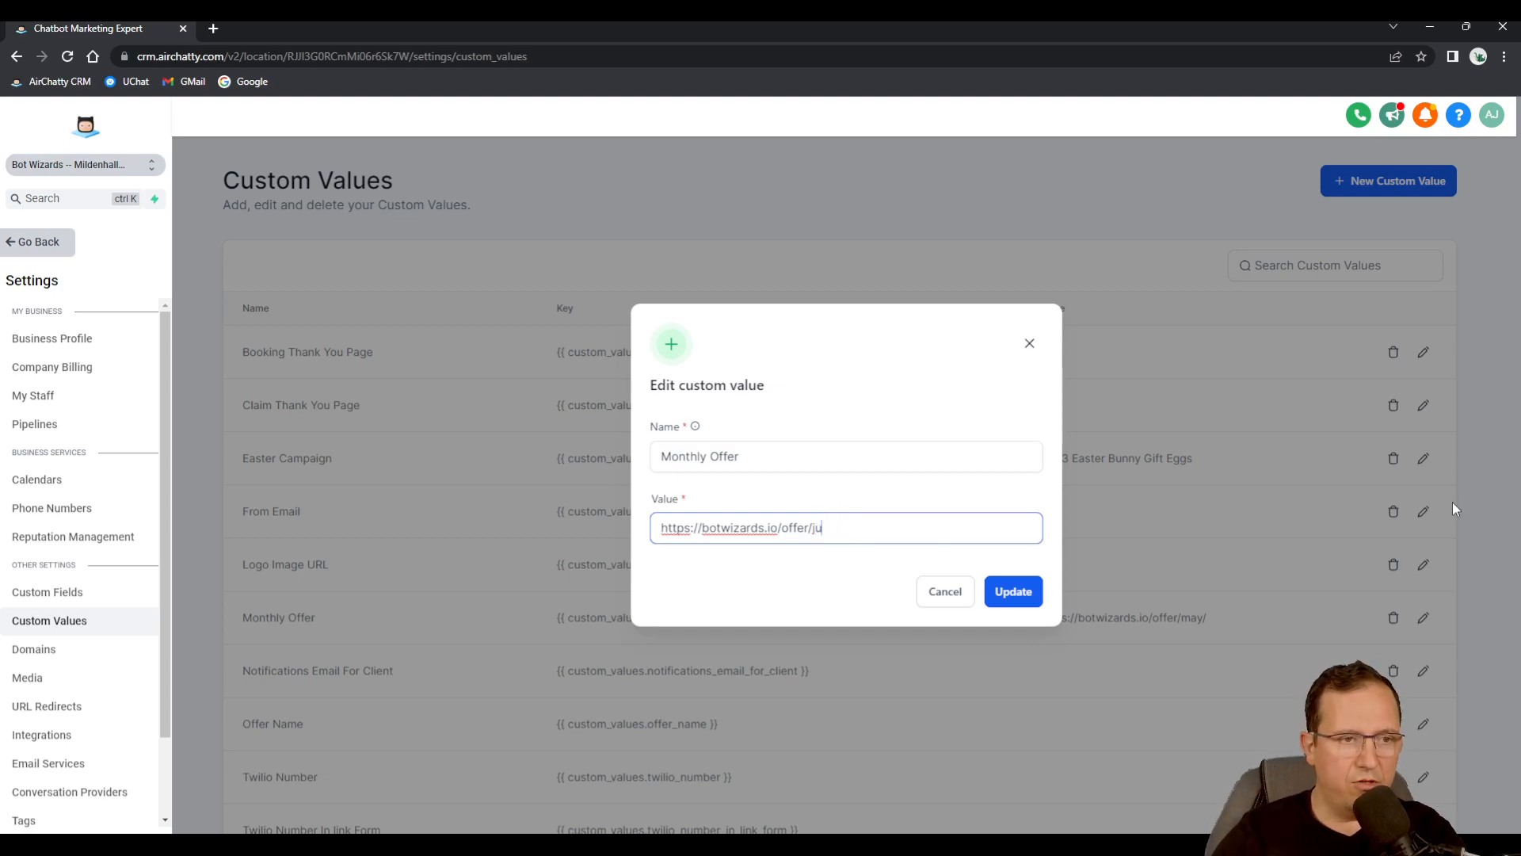
text(ne/)
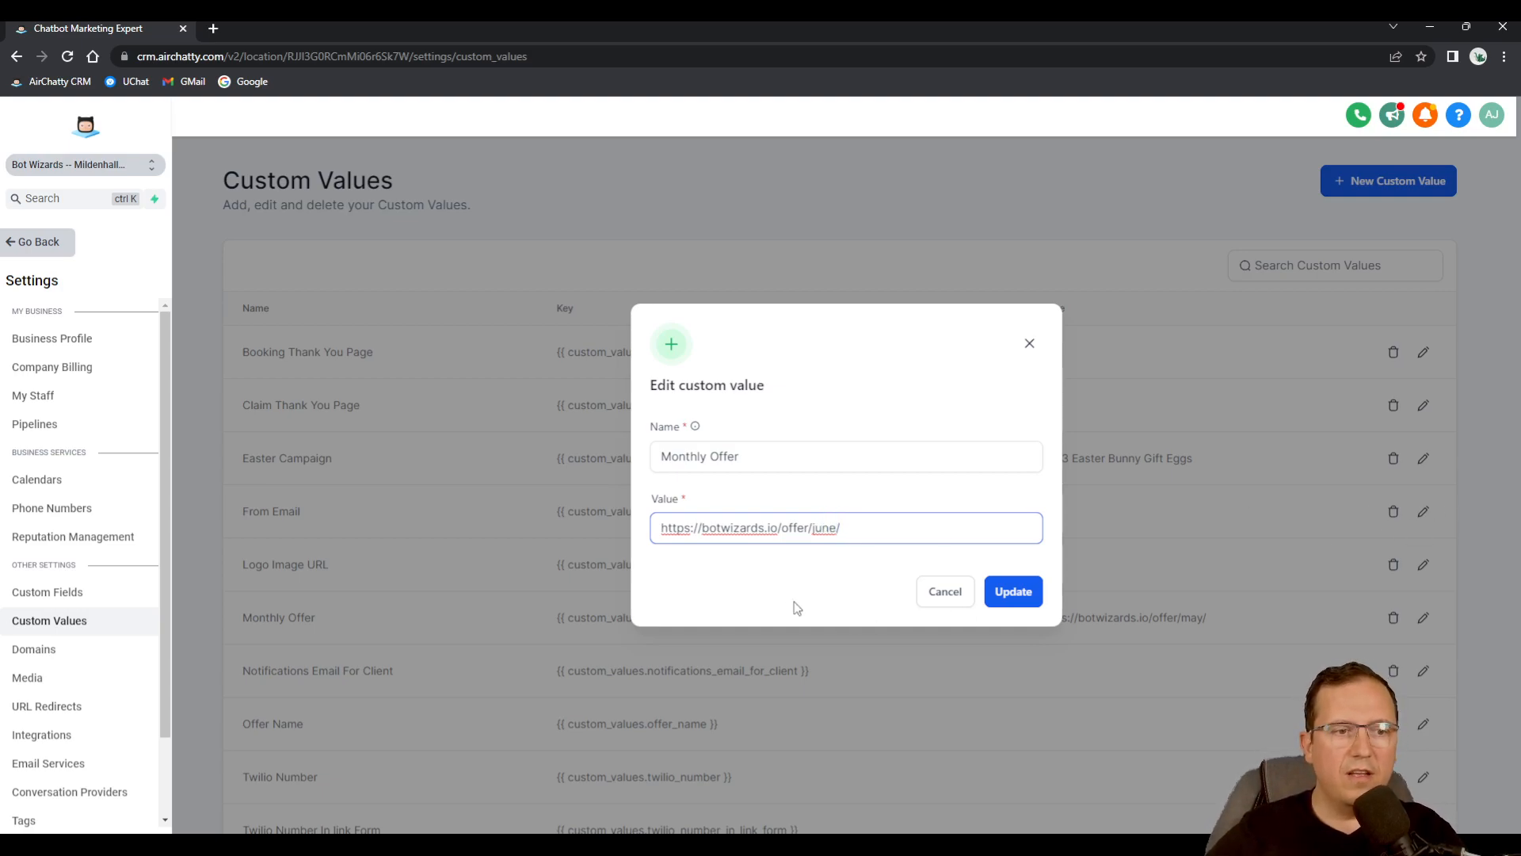
click(944, 591)
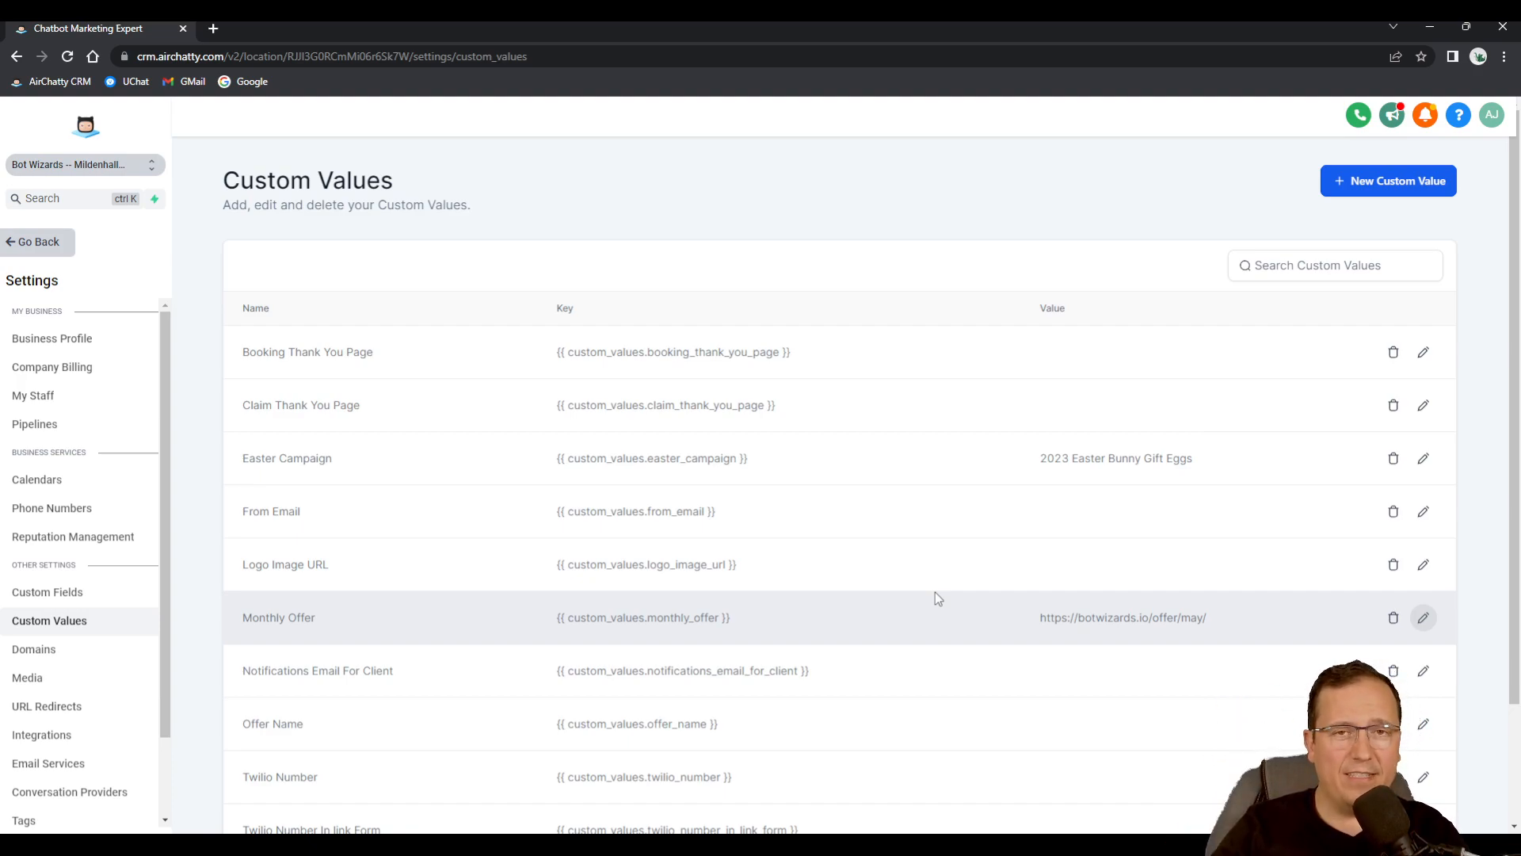
mouse_move(729, 656)
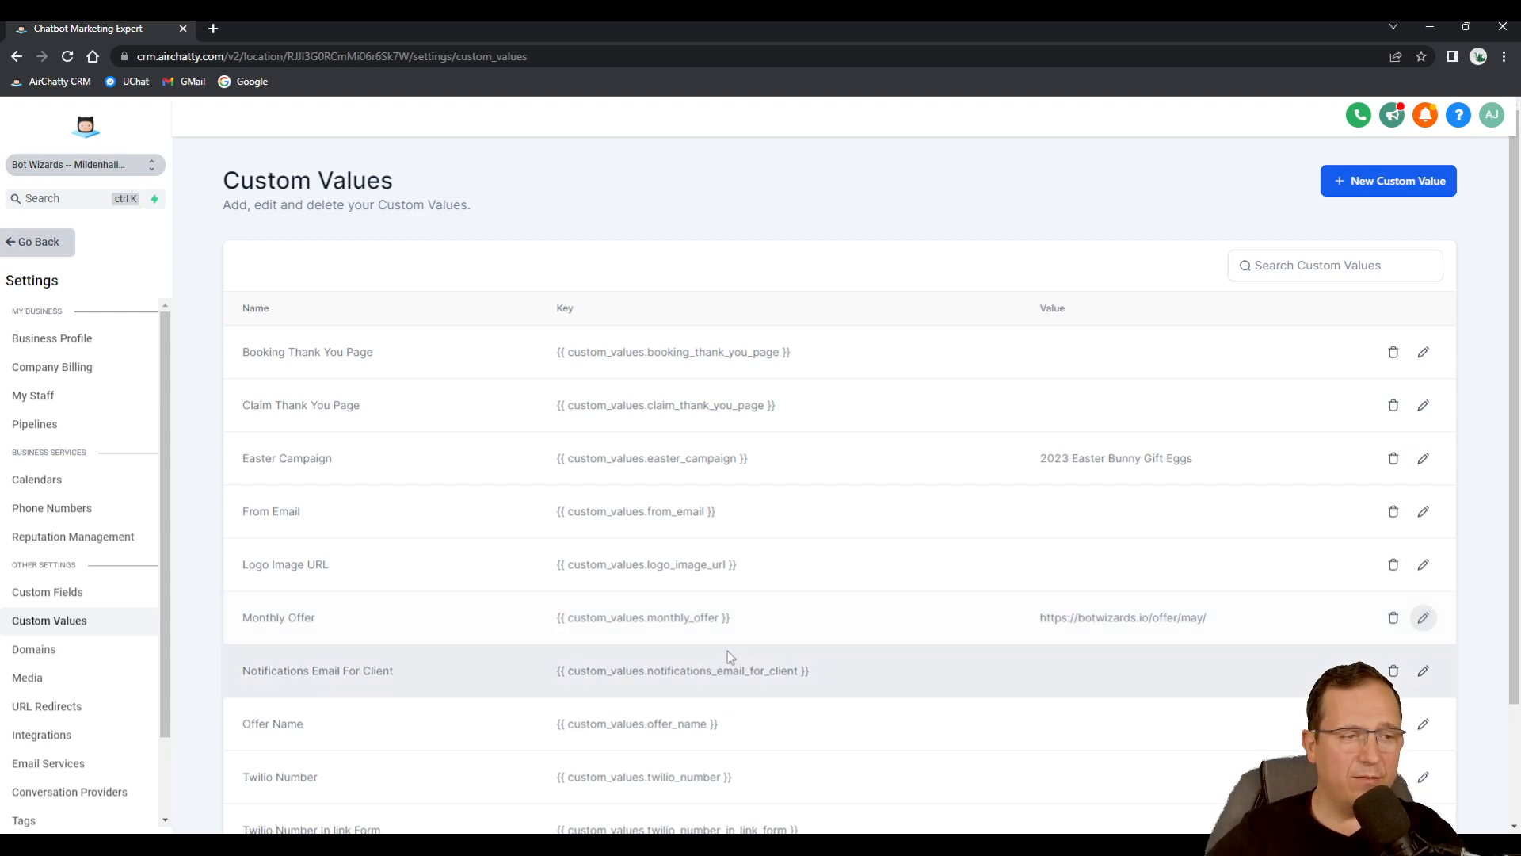
double_click(641, 617)
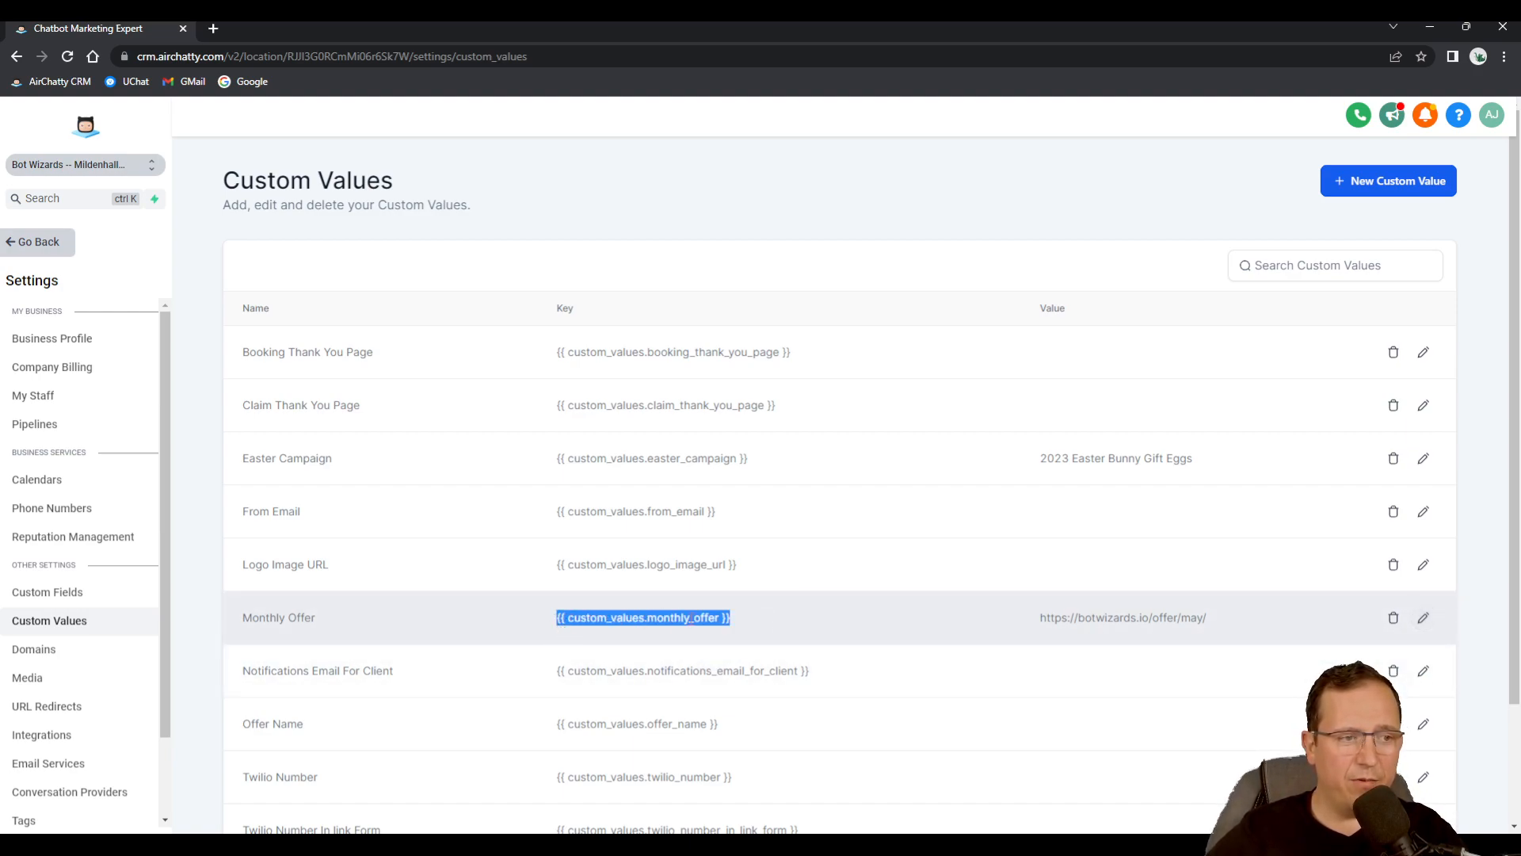
mouse_move(1009, 559)
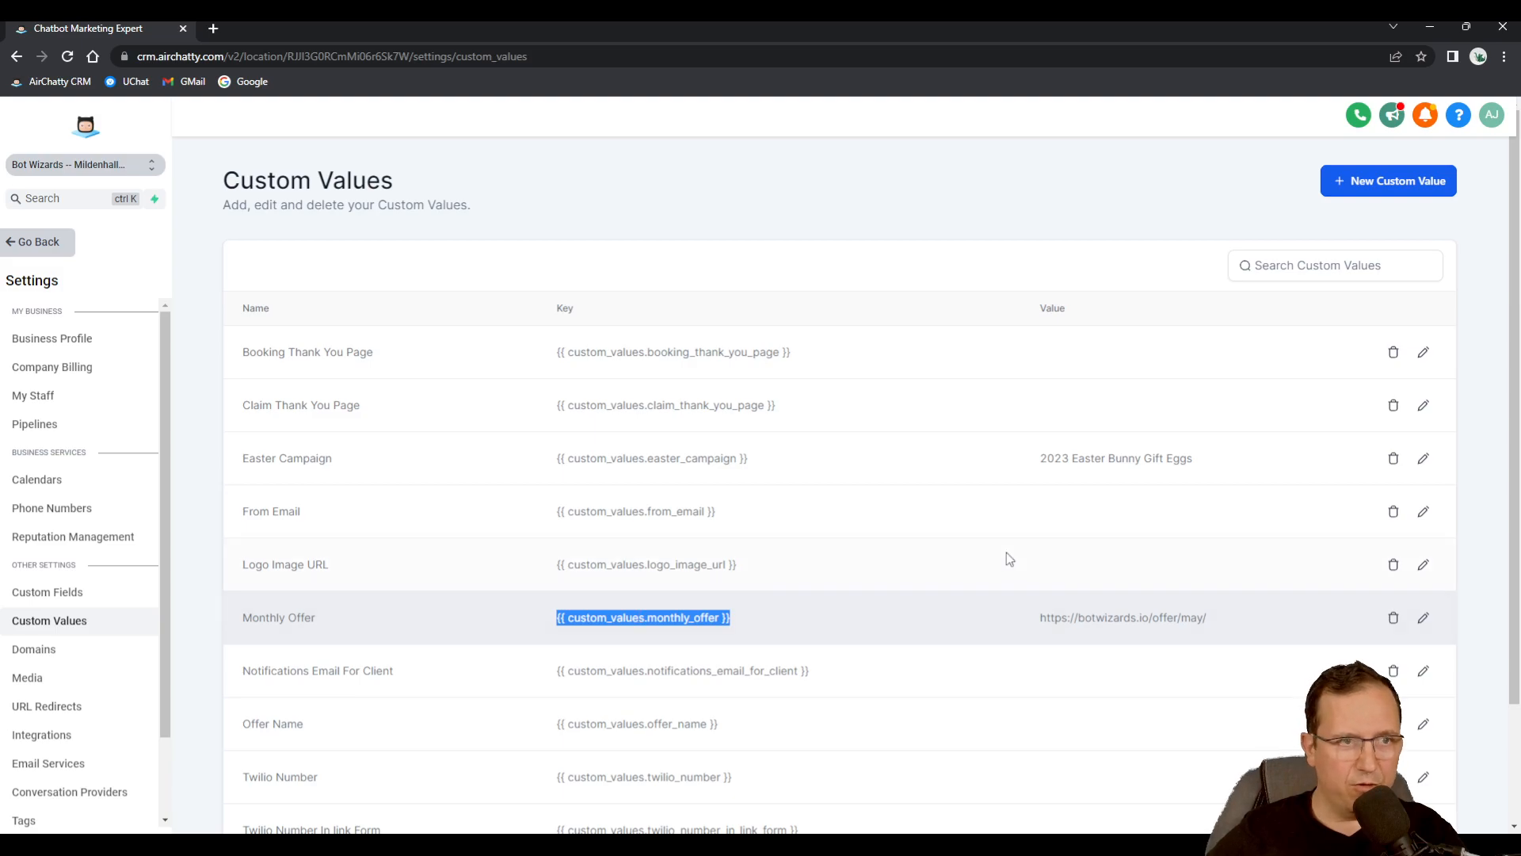
mouse_move(36, 241)
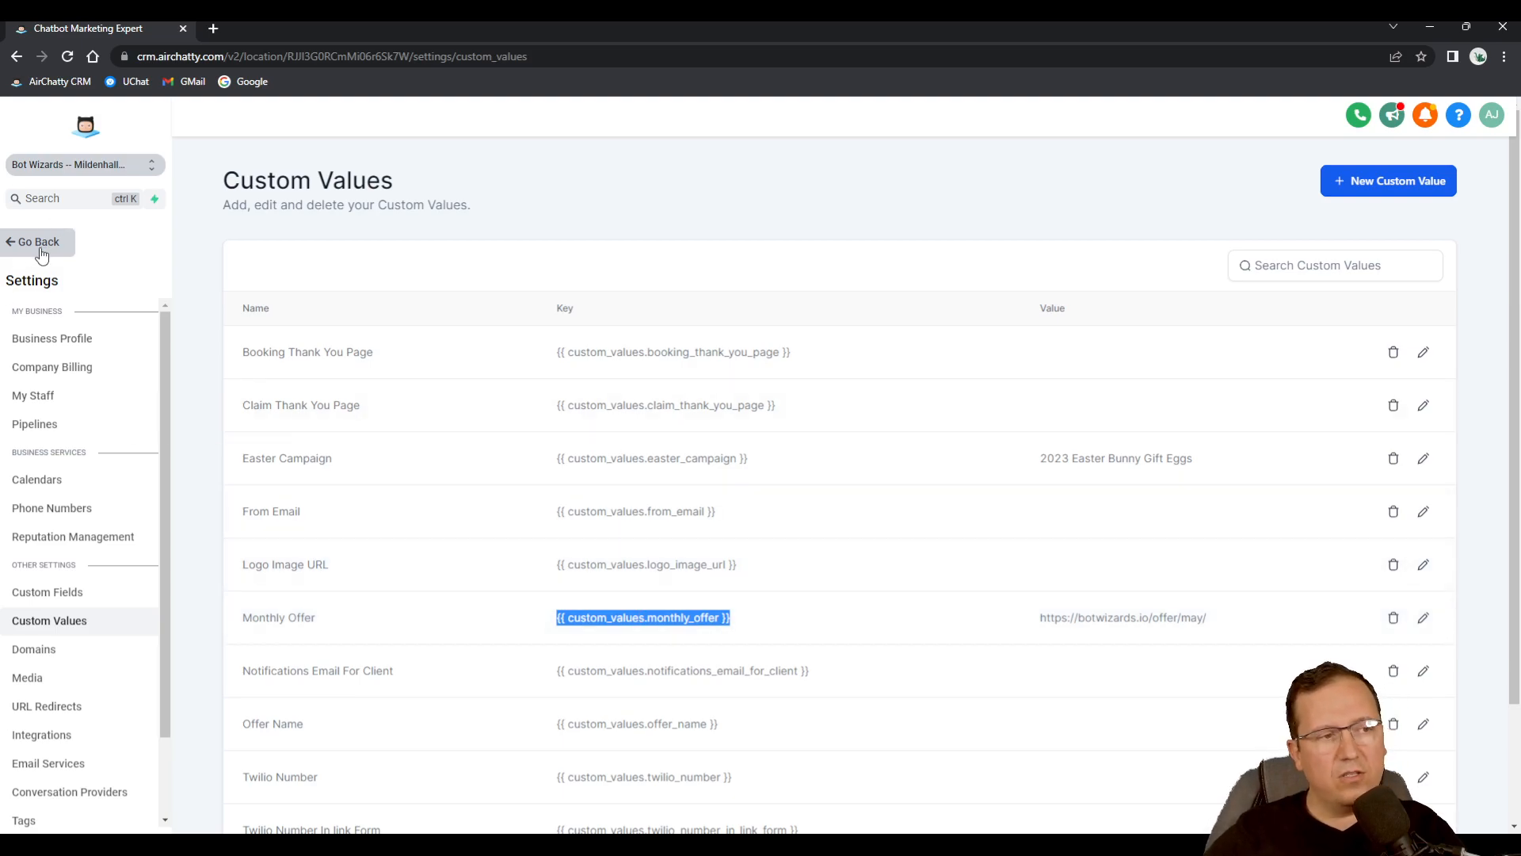
Step: Return to Marketing > Trigger Links and start adding a new link
click(40, 241)
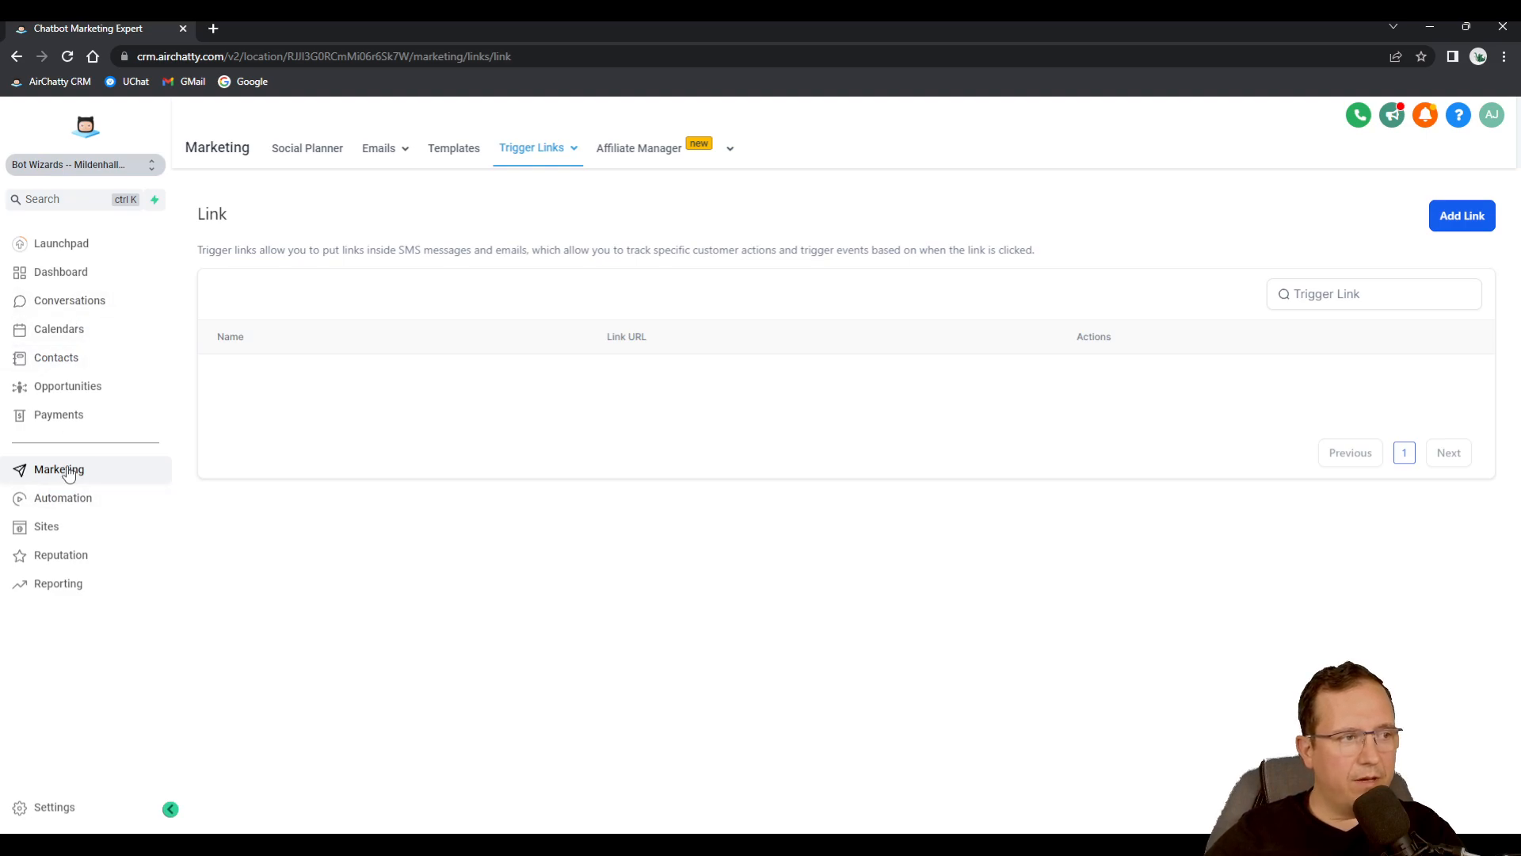
click(533, 147)
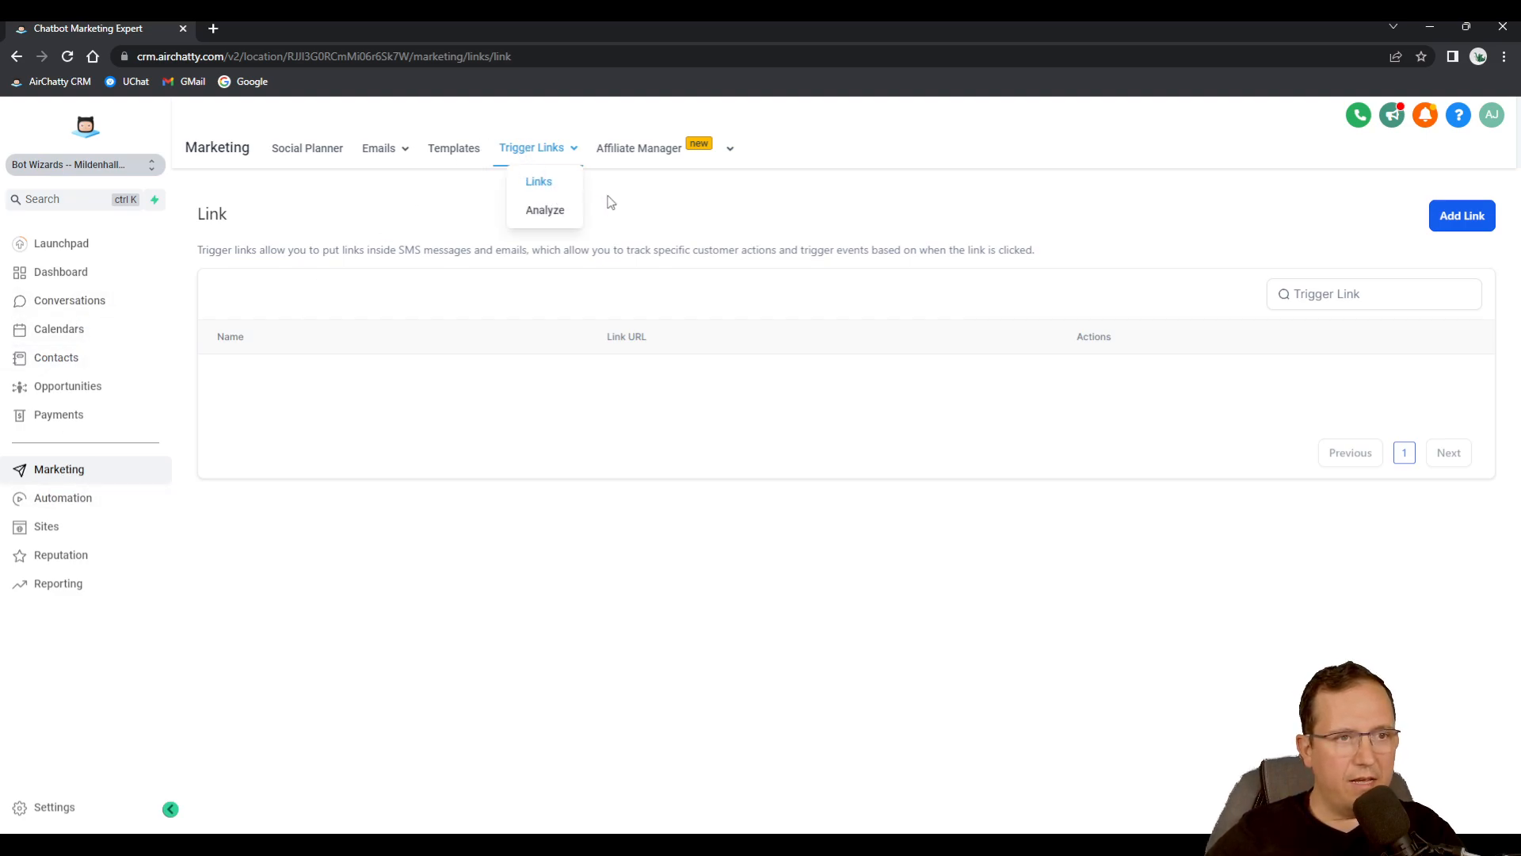
click(1461, 216)
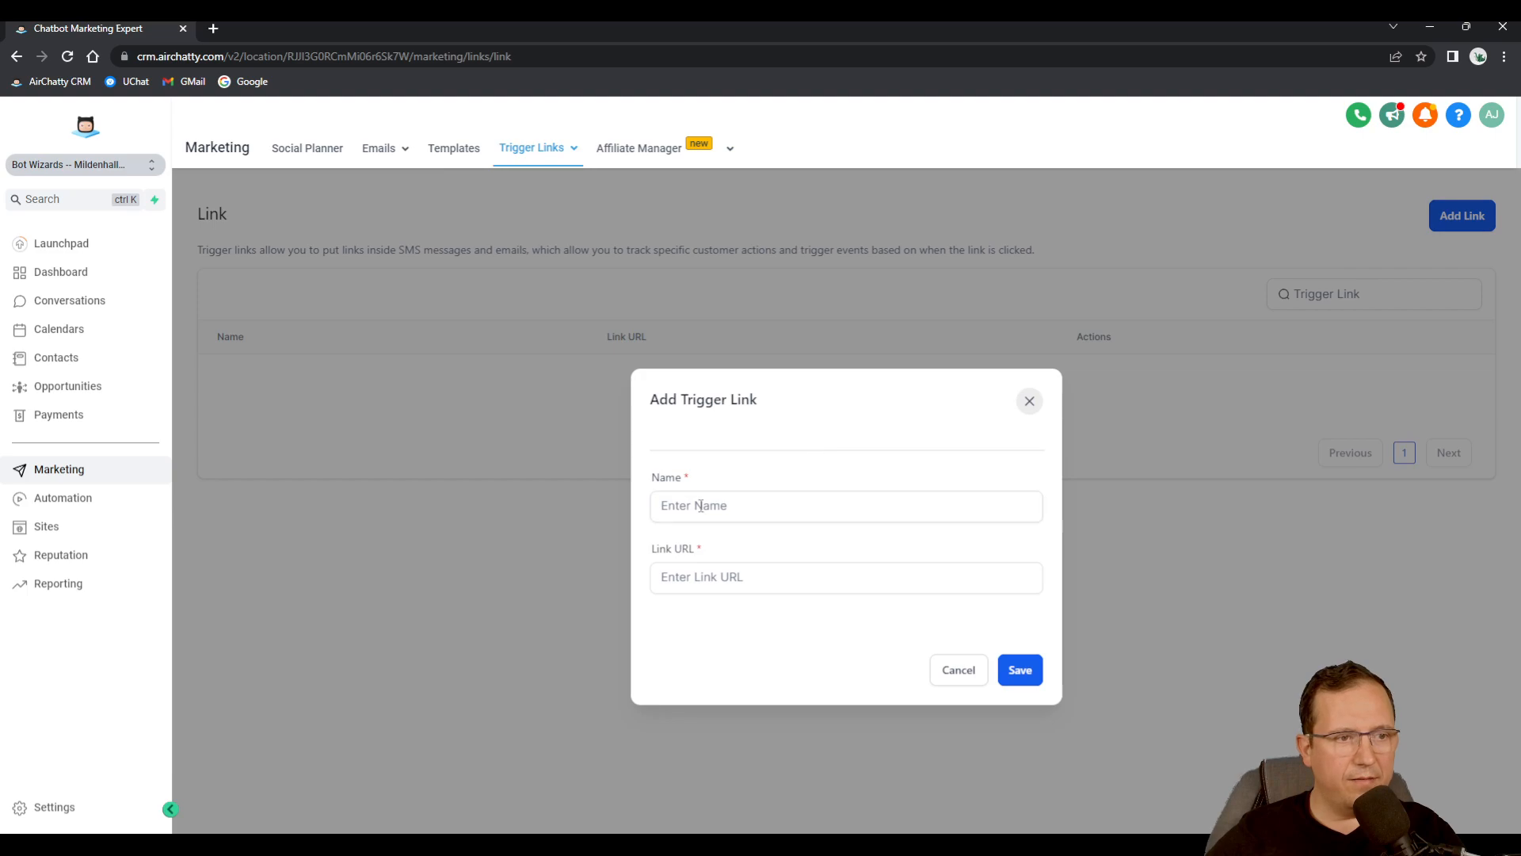
Step: Name the link Monthly May Offer with URL {{ custom_values.monthly_offer }}
click(845, 506)
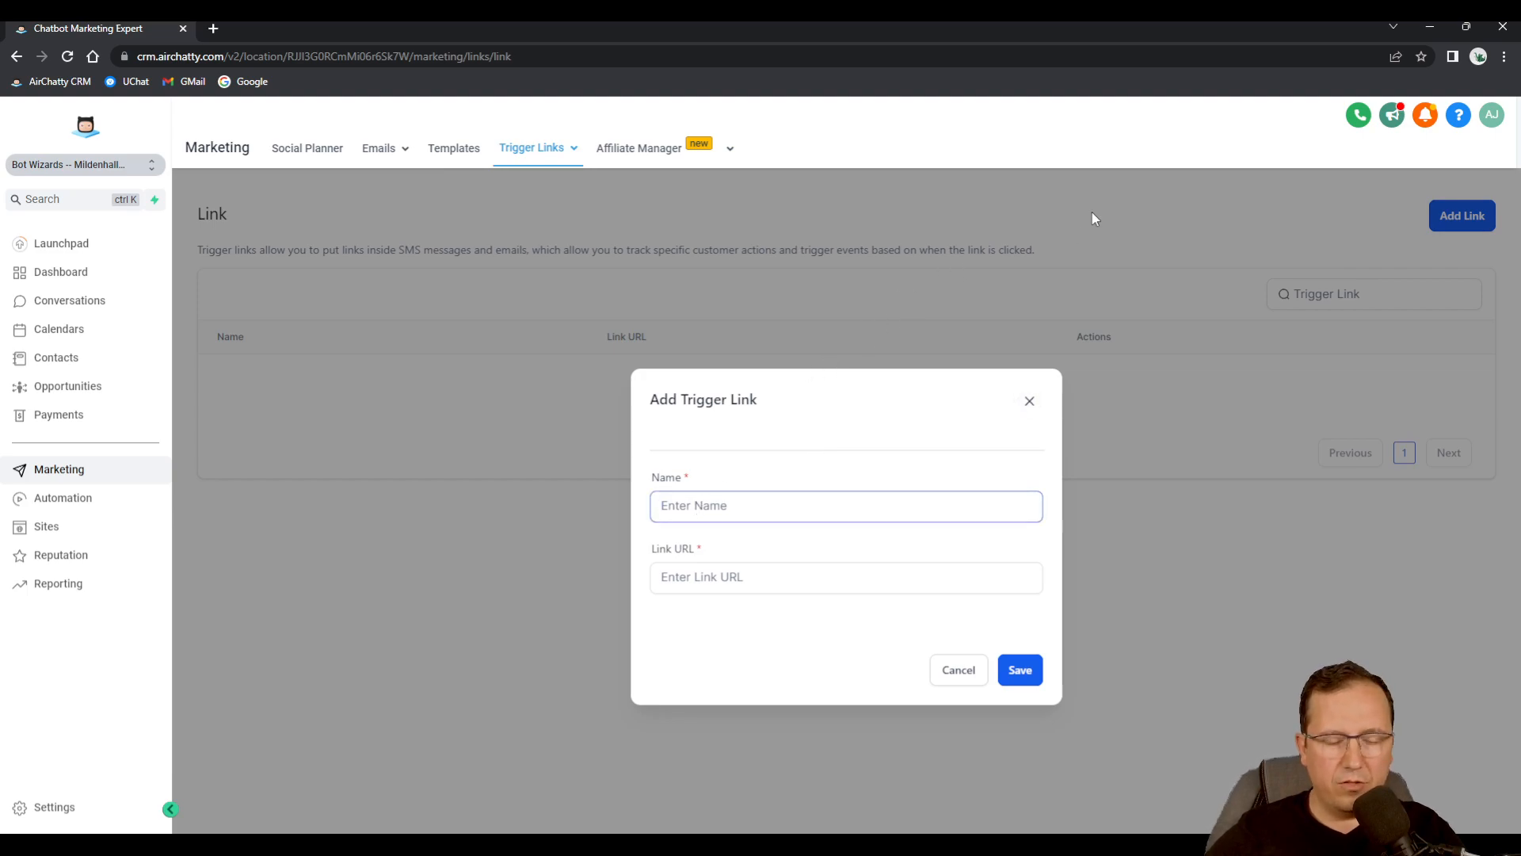
text(Monthl)
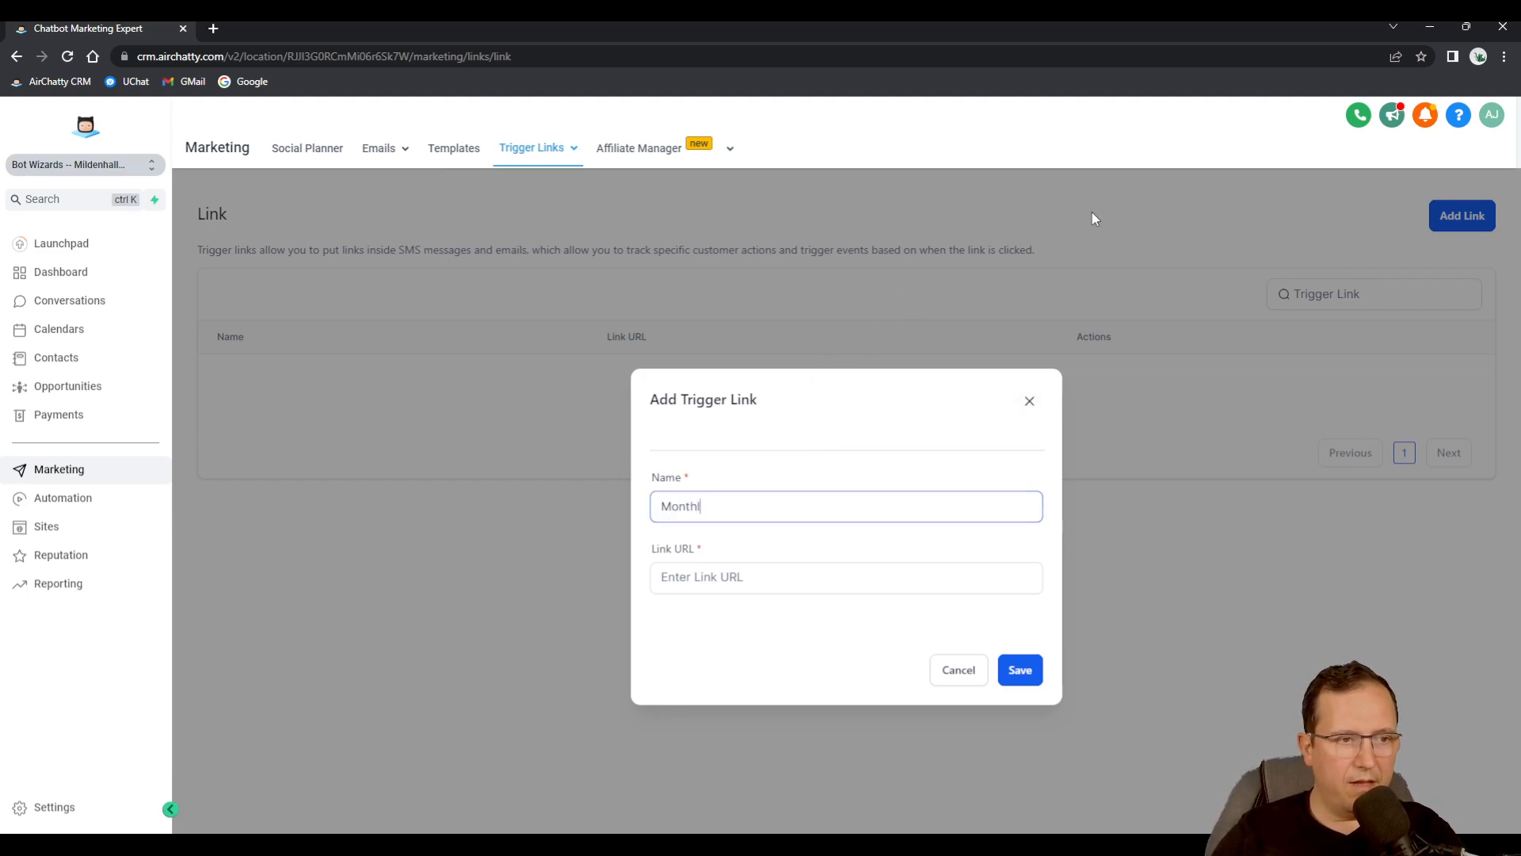
text(y June)
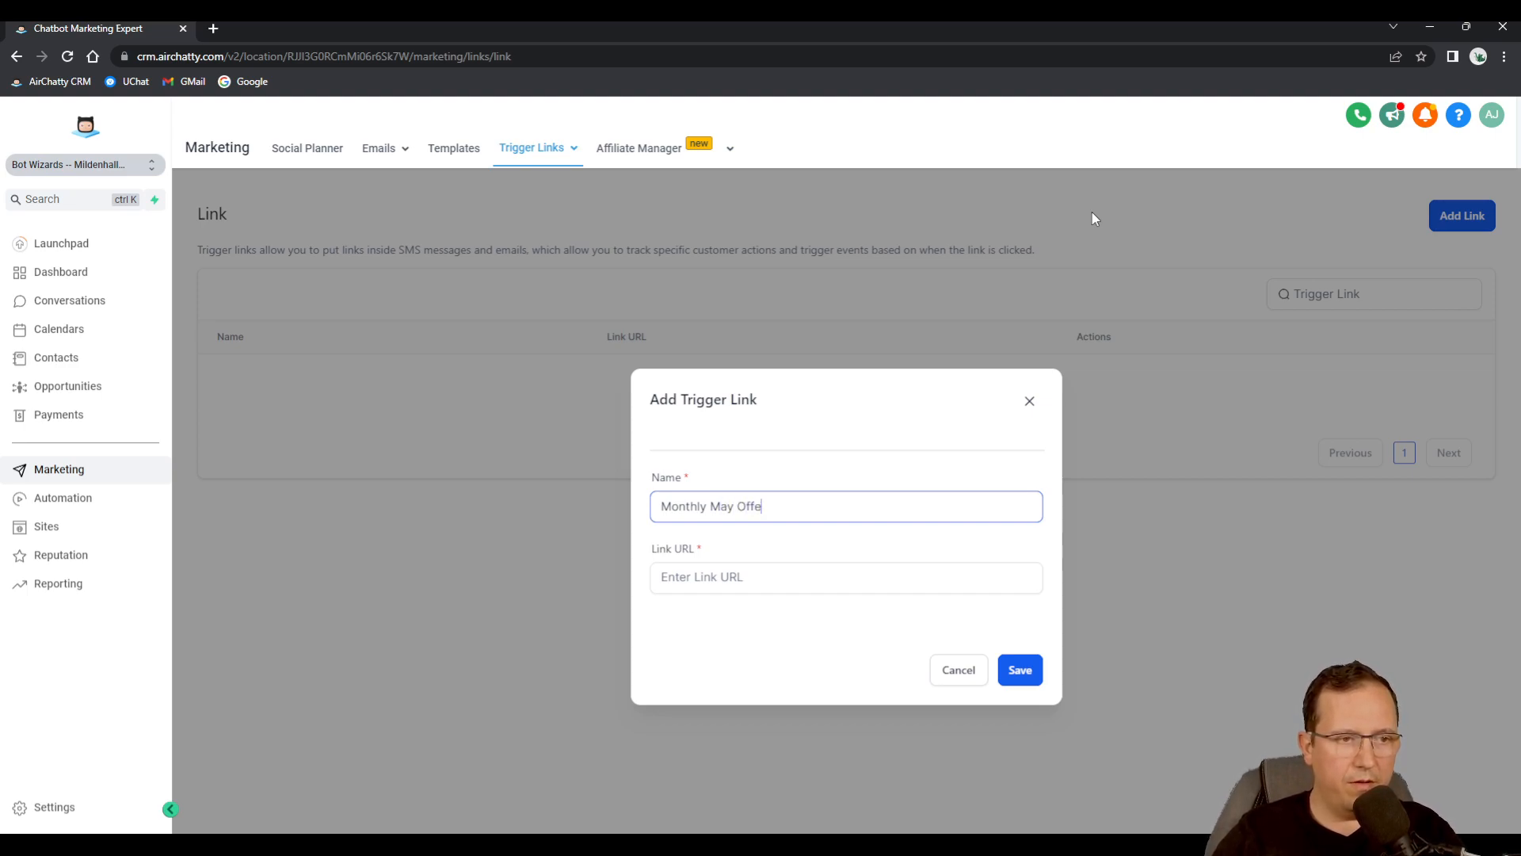
text({{ custom_values.monthly_offer }})
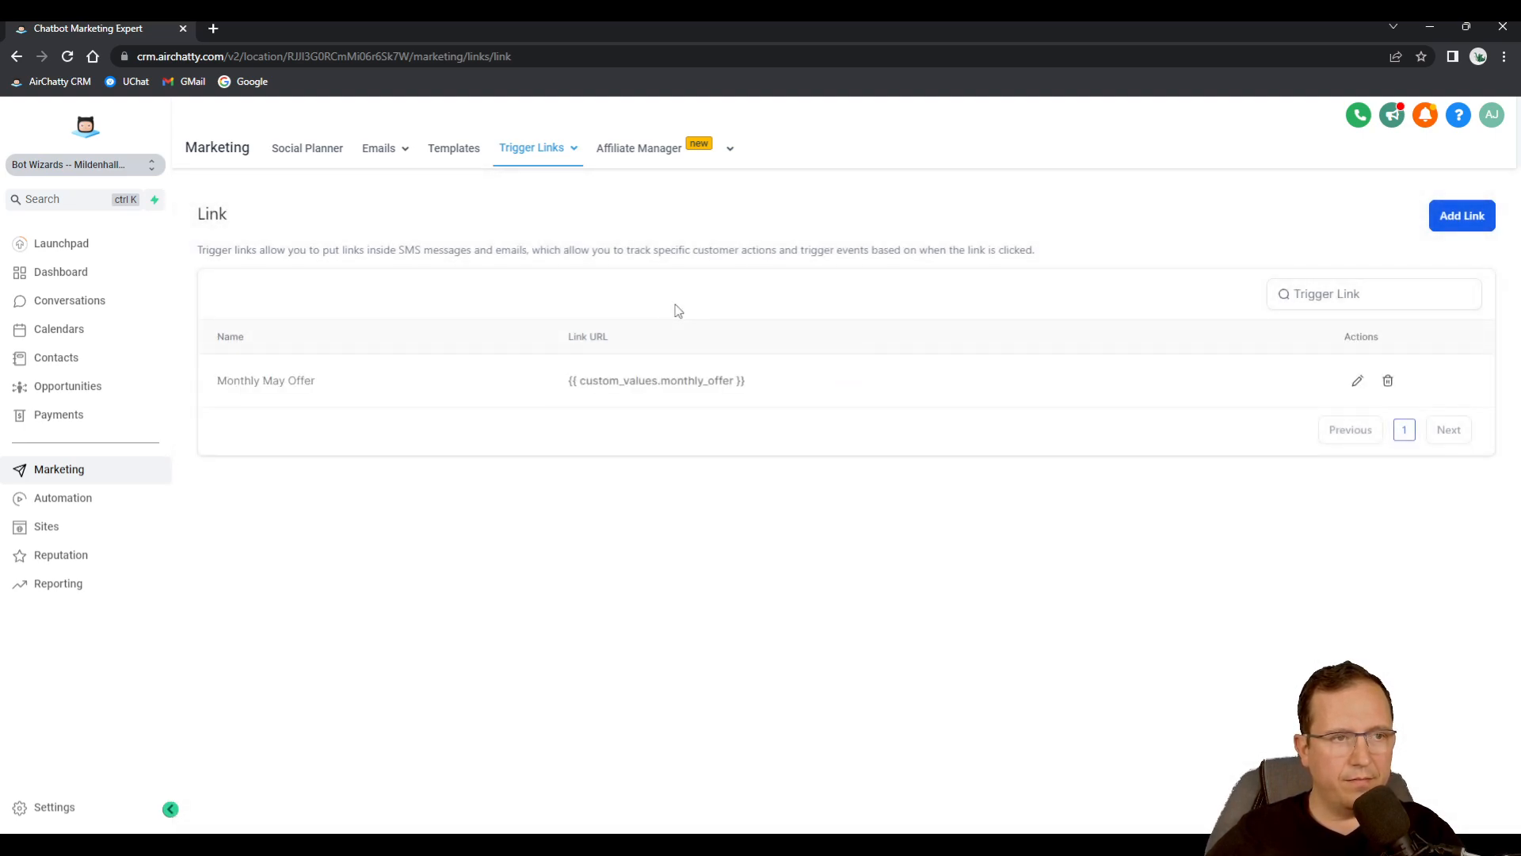
mouse_move(790, 396)
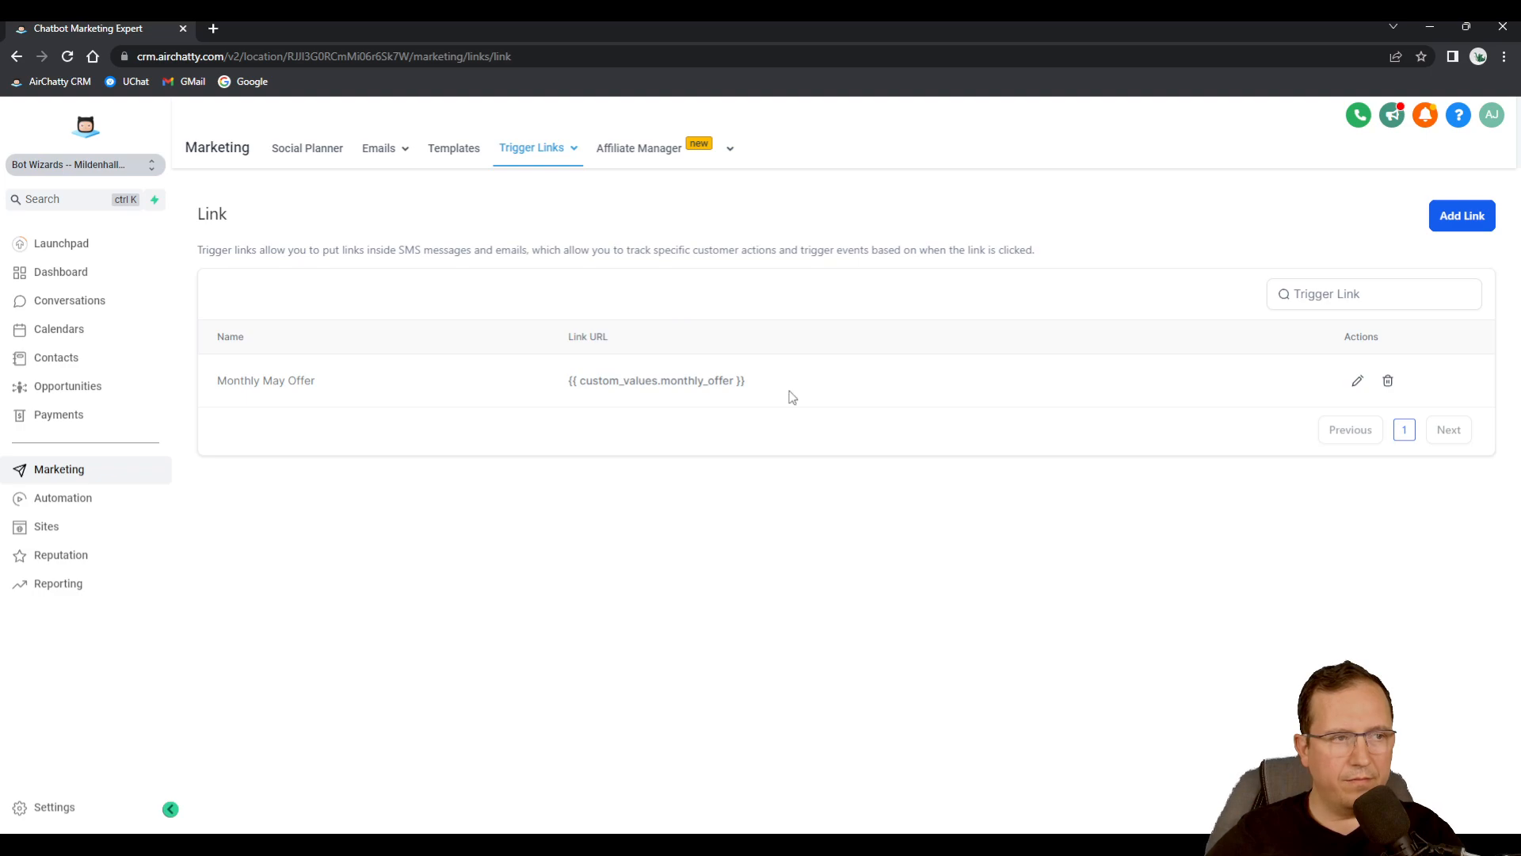
mouse_move(132, 176)
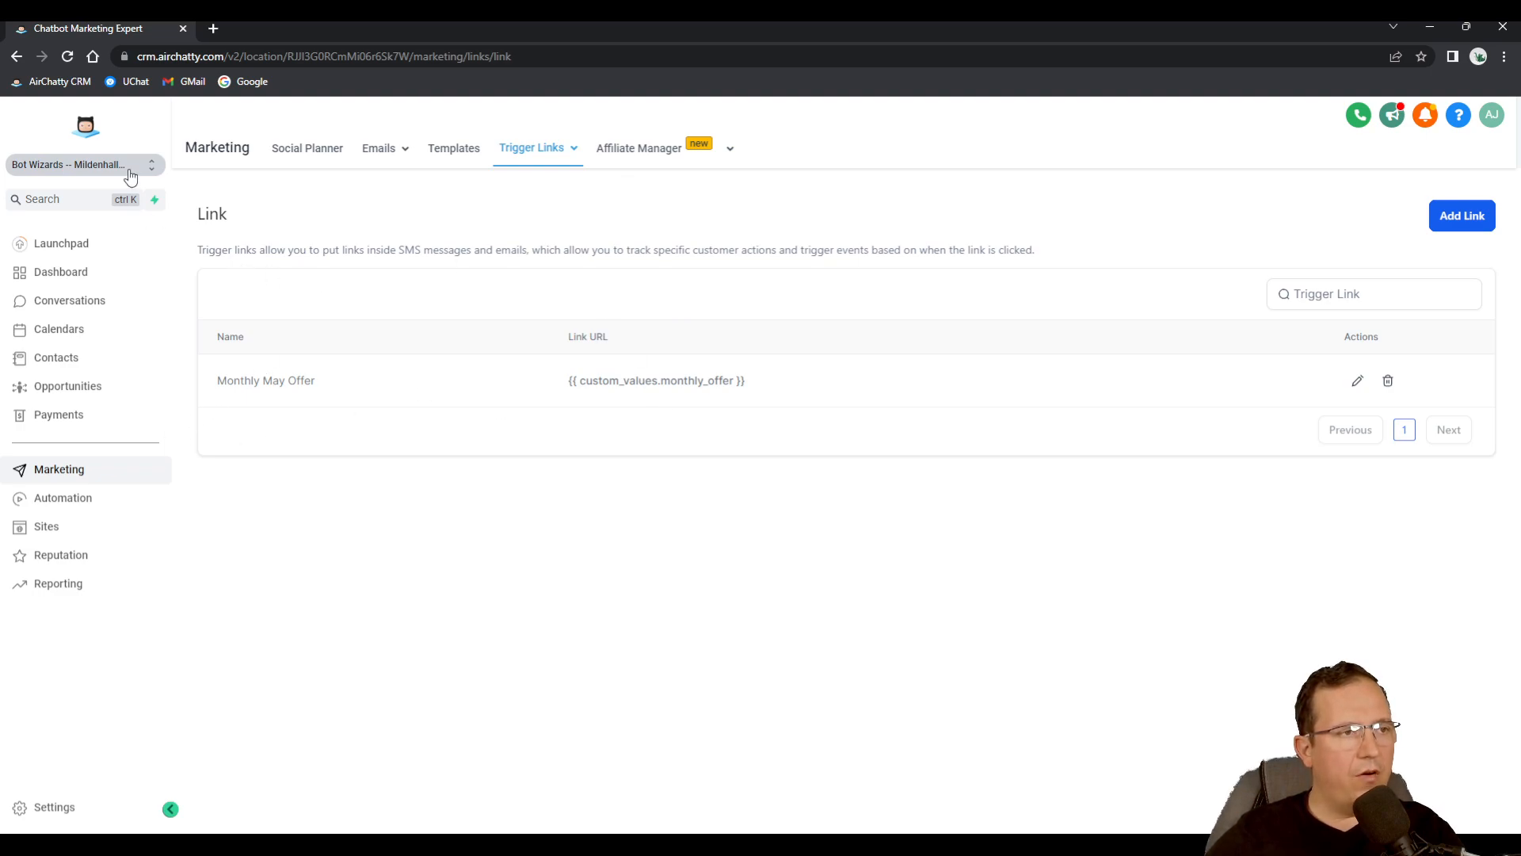
Step: Edit the draft email campaign from a Blank template in the Design Editor
click(379, 147)
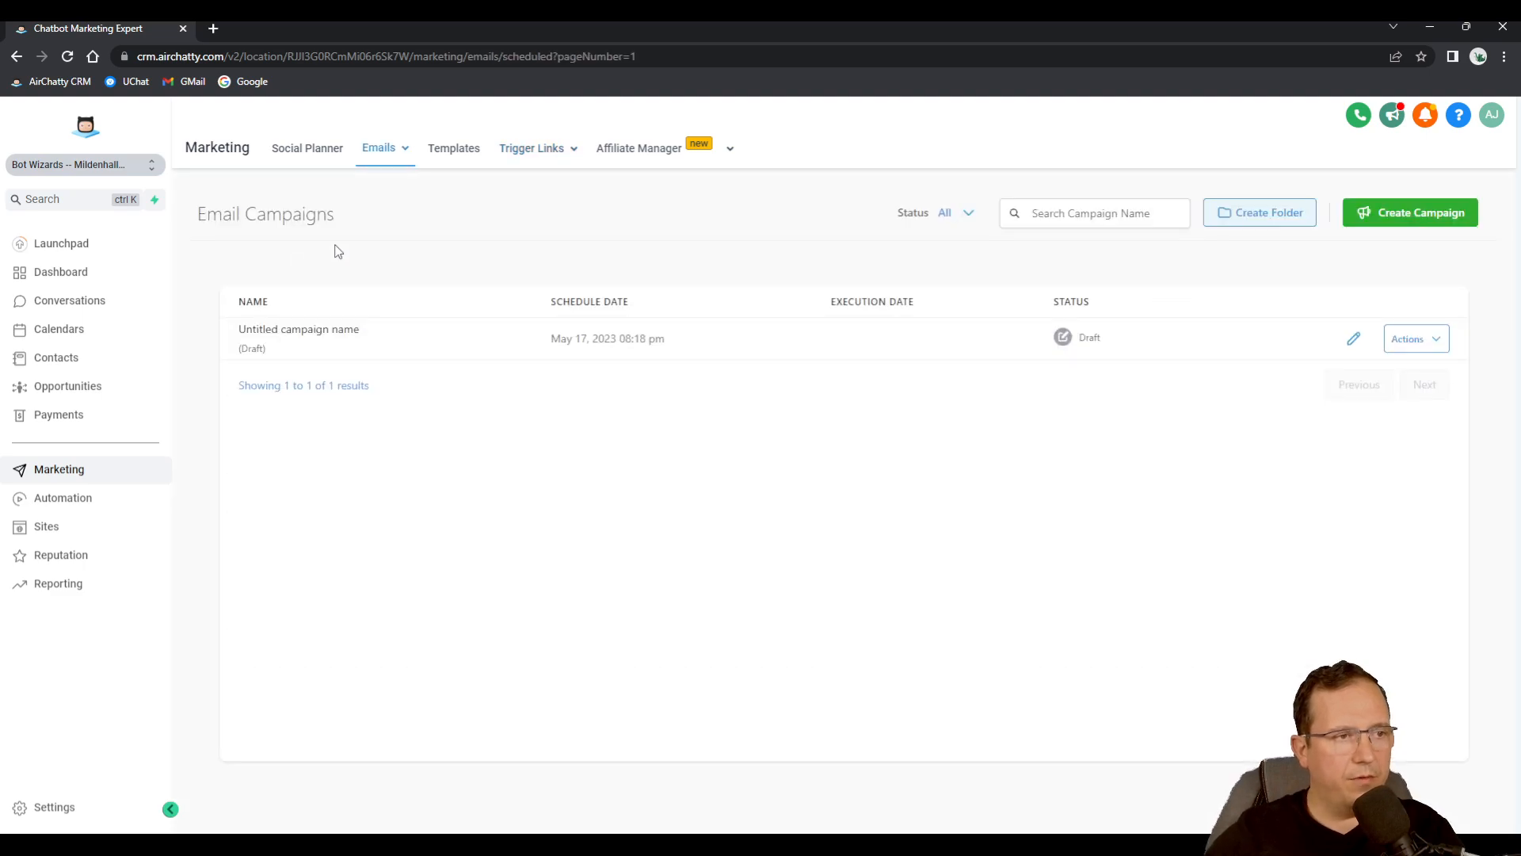
mouse_move(1353, 339)
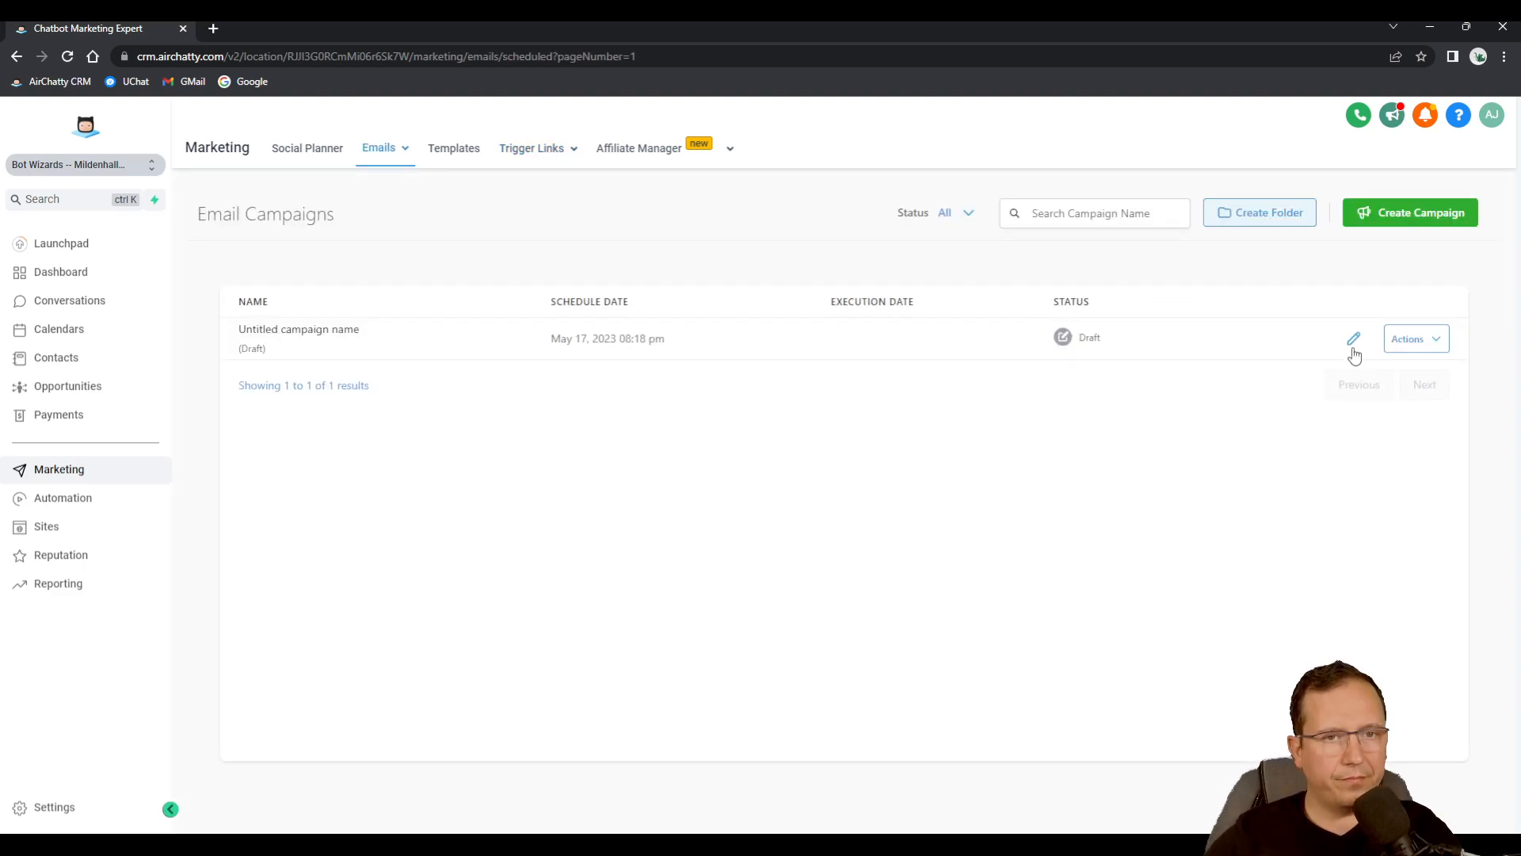
click(1352, 338)
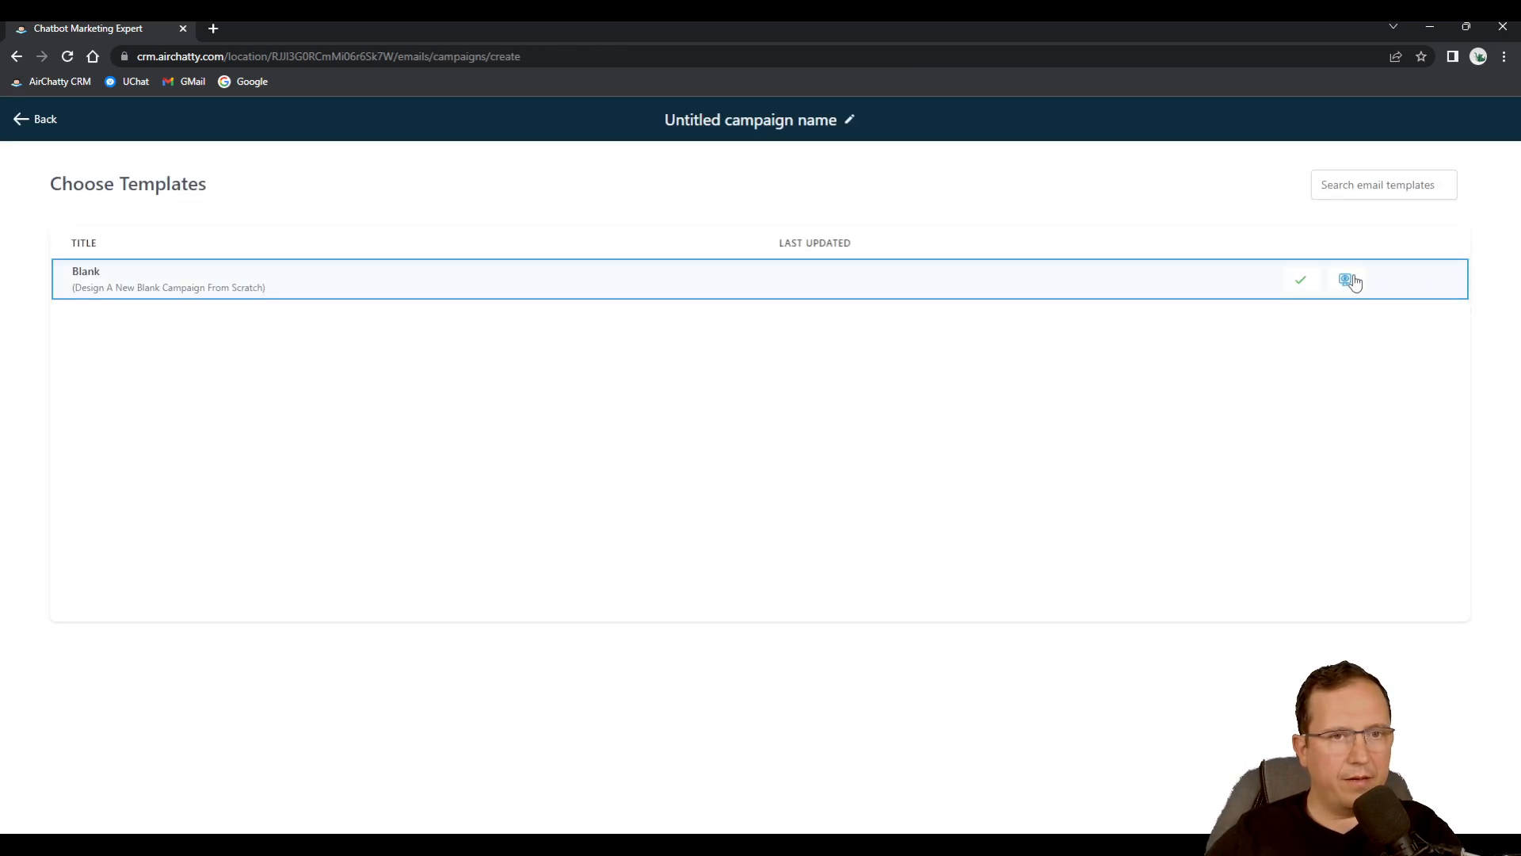
click(1347, 281)
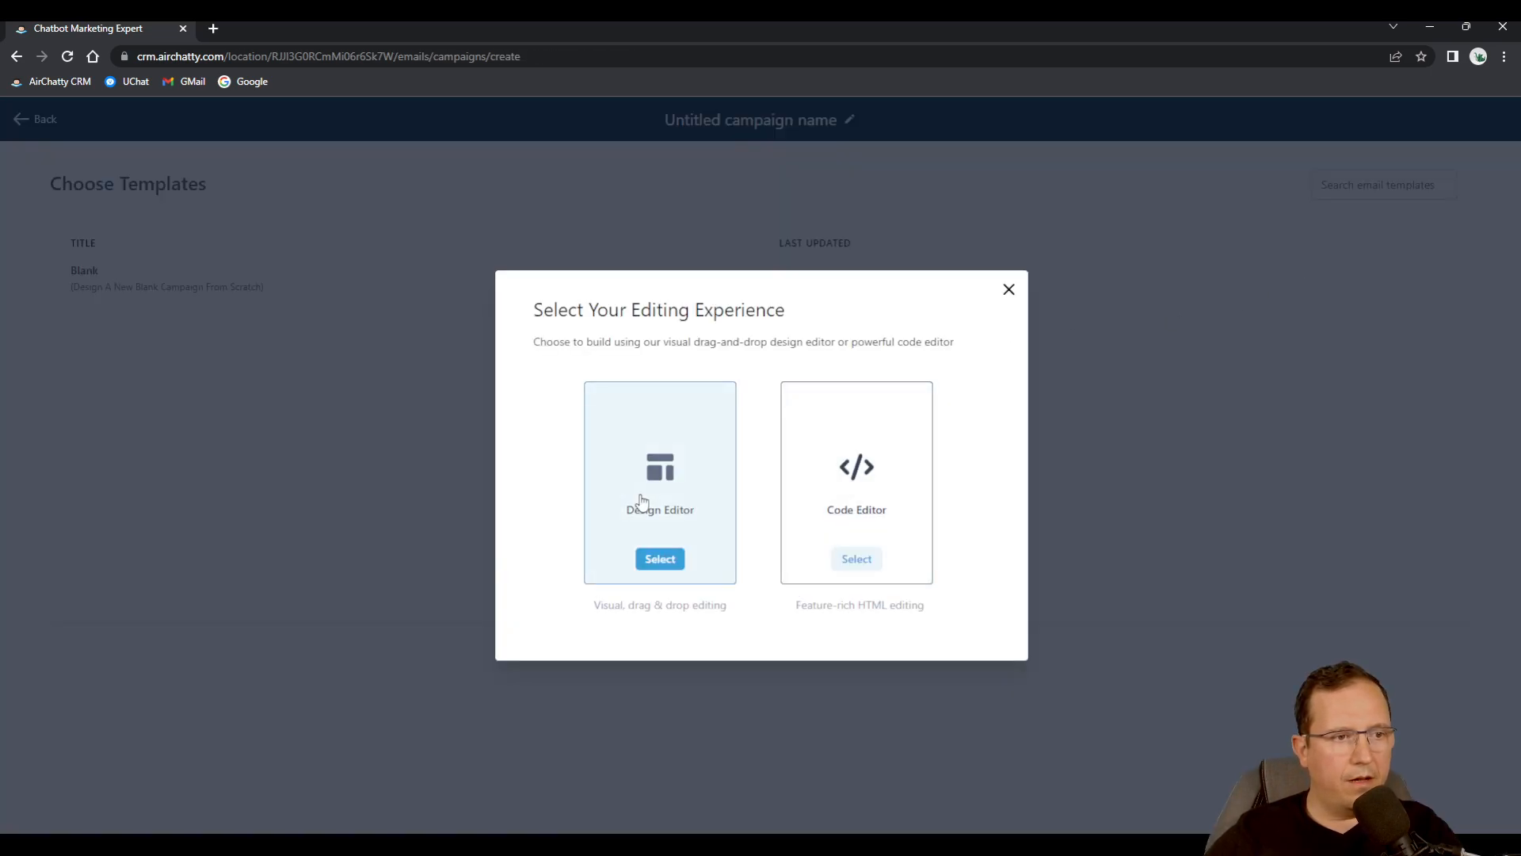
click(660, 558)
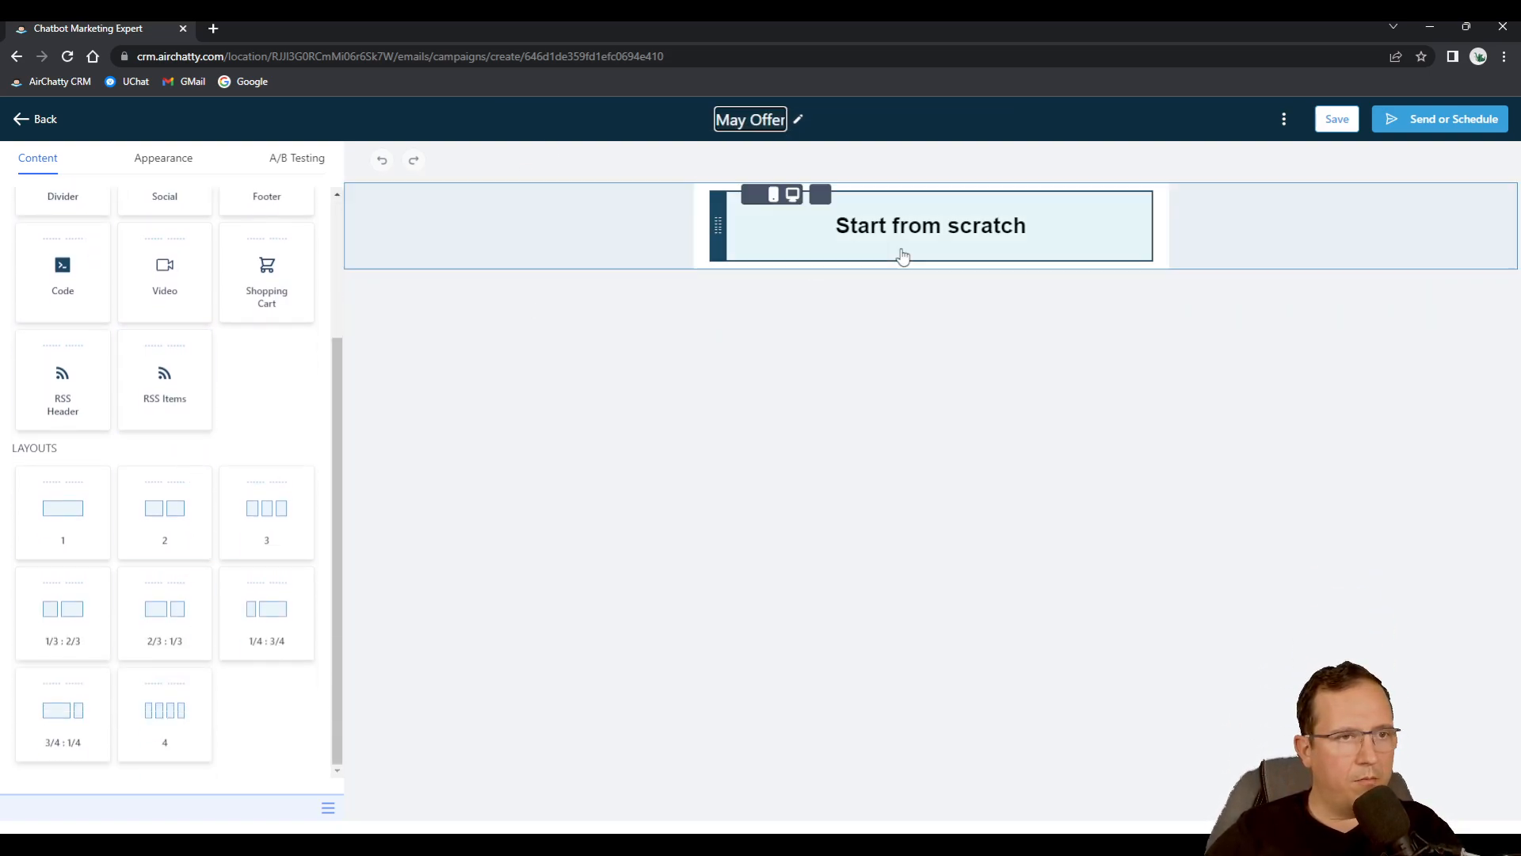
Step: Replace the 'Start from scratch' heading with 'Get the May Offer' and finish
scroll(up, 3)
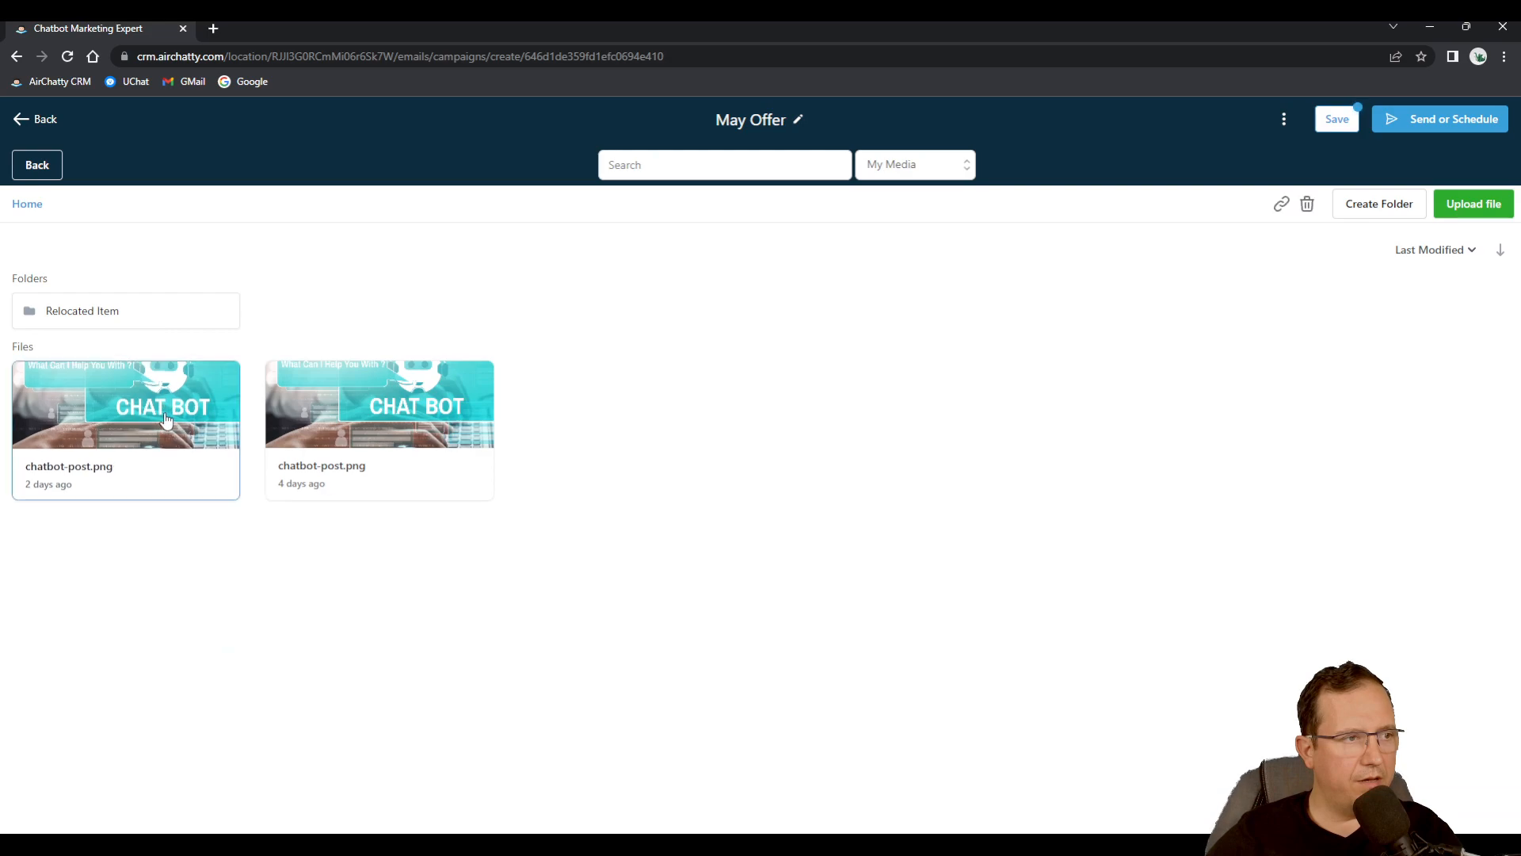
click(125, 403)
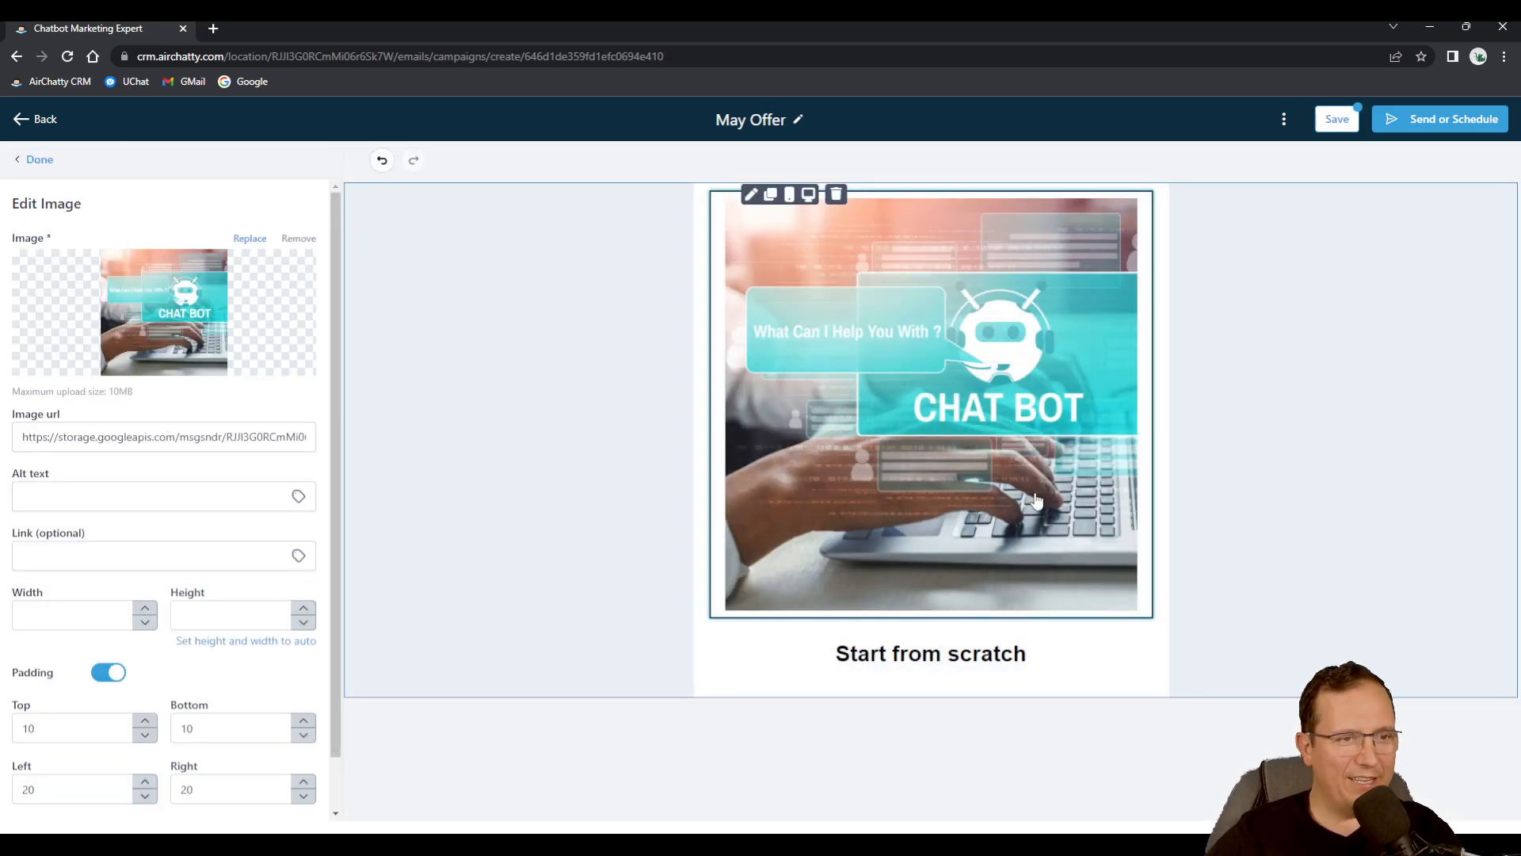
click(929, 653)
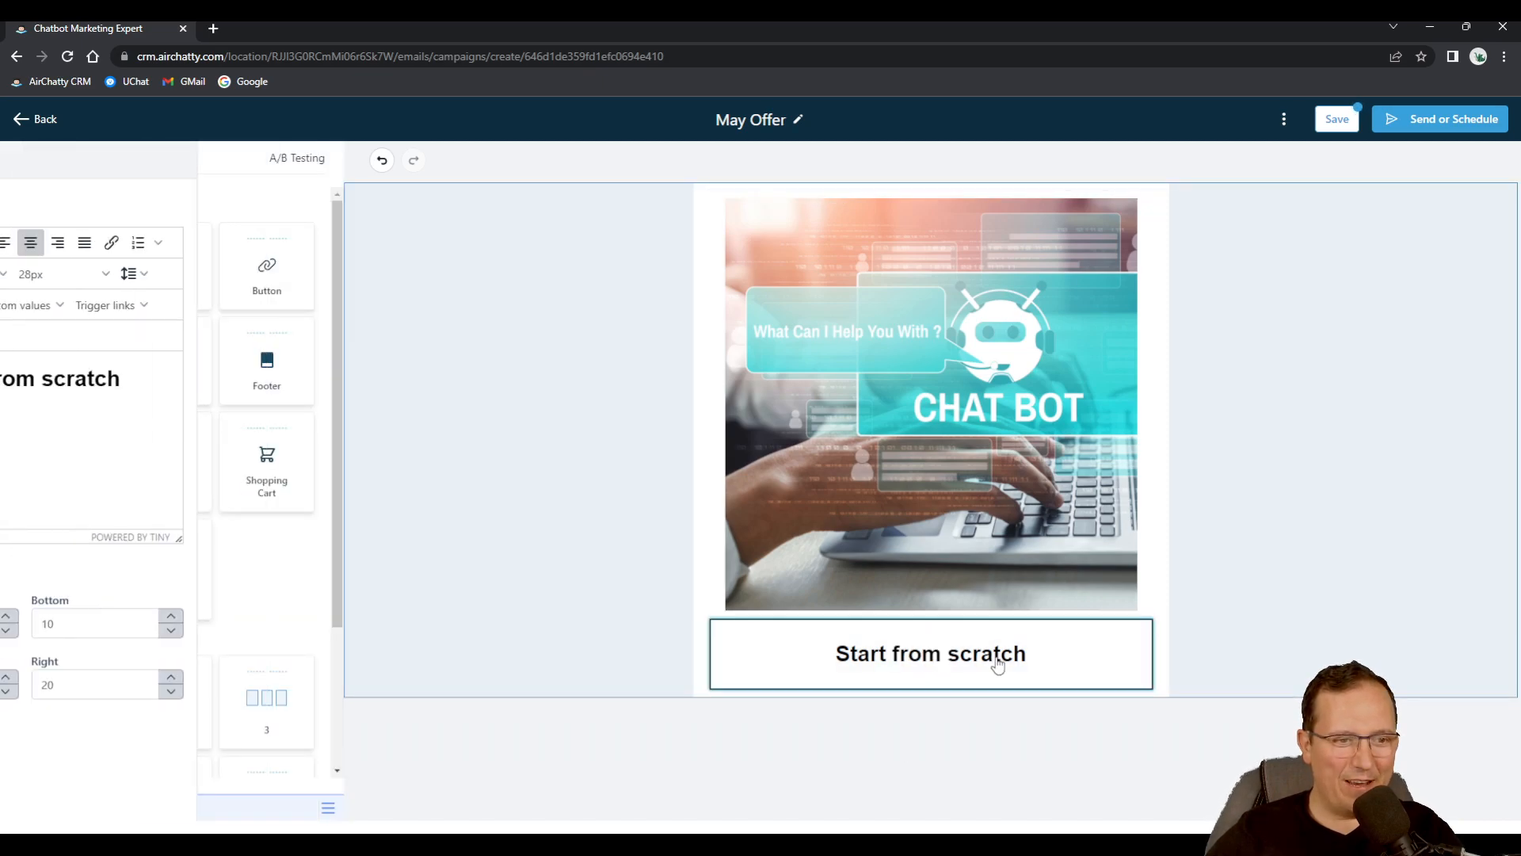
double_click(930, 653)
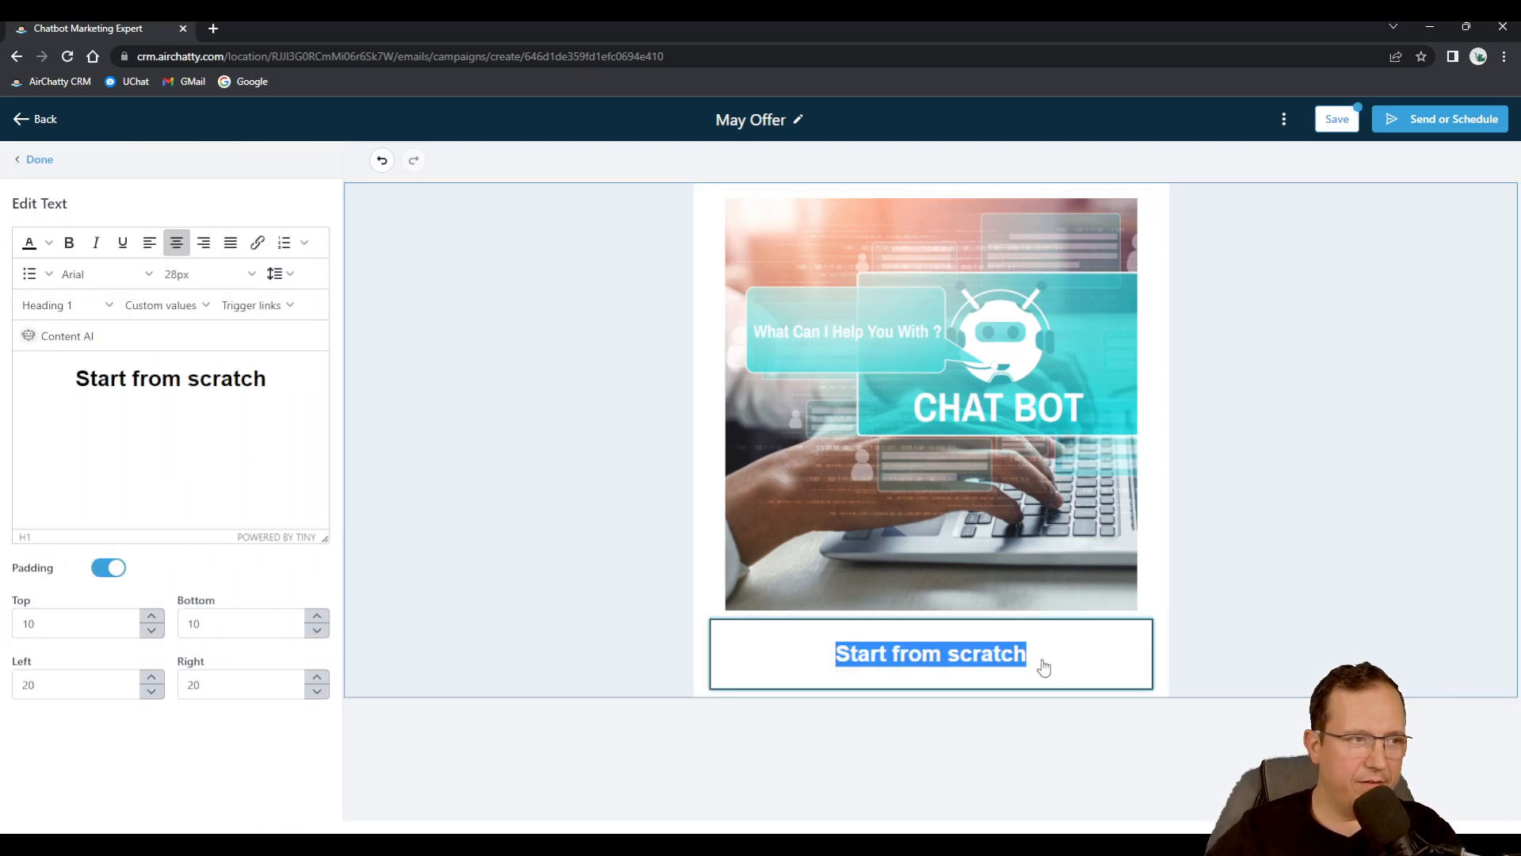
text(Get the May O)
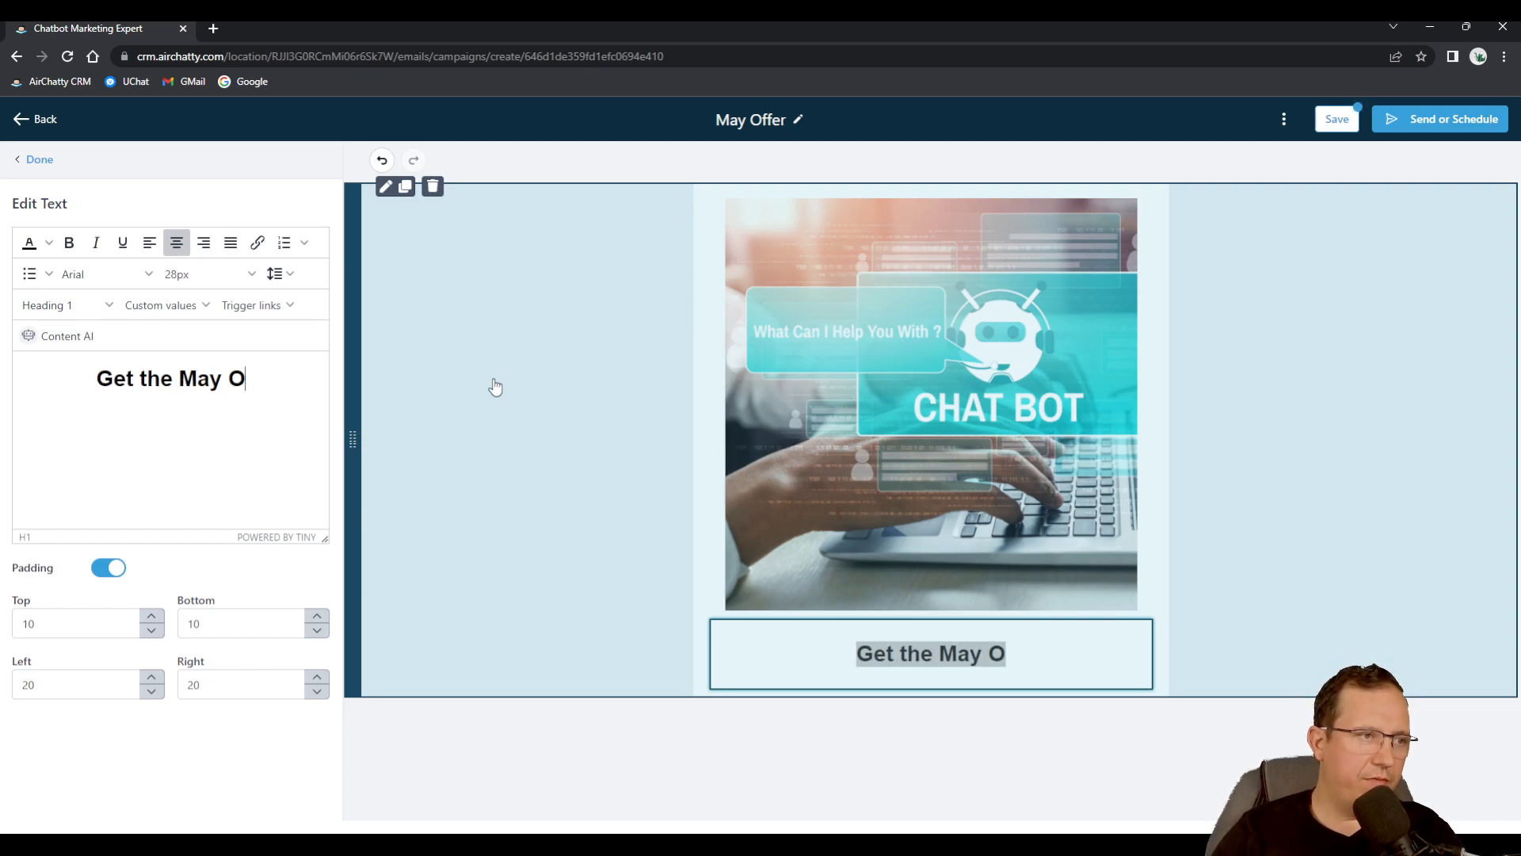
text(ffer)
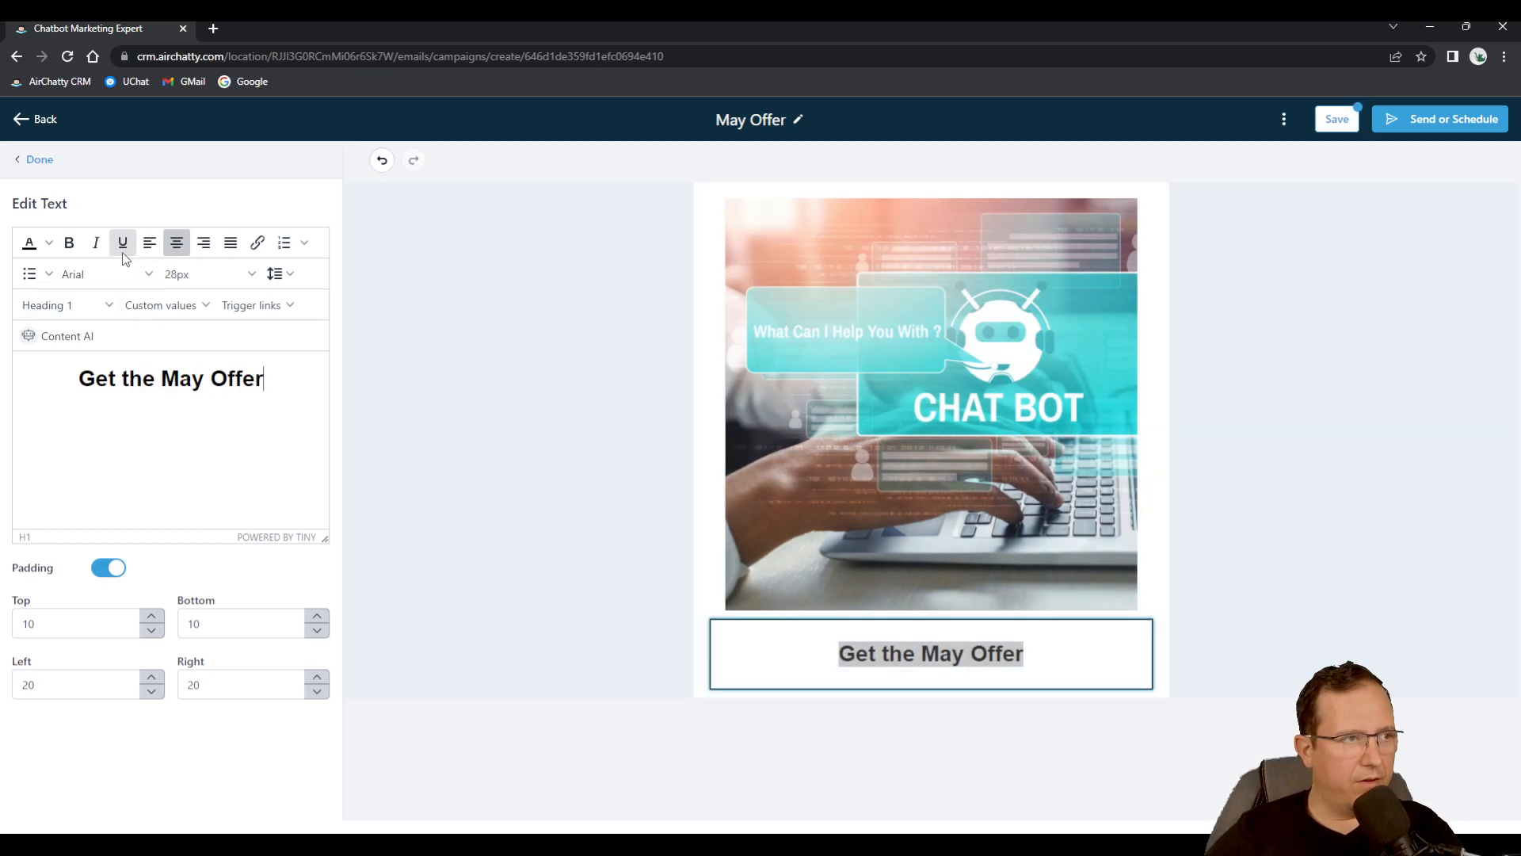
click(38, 158)
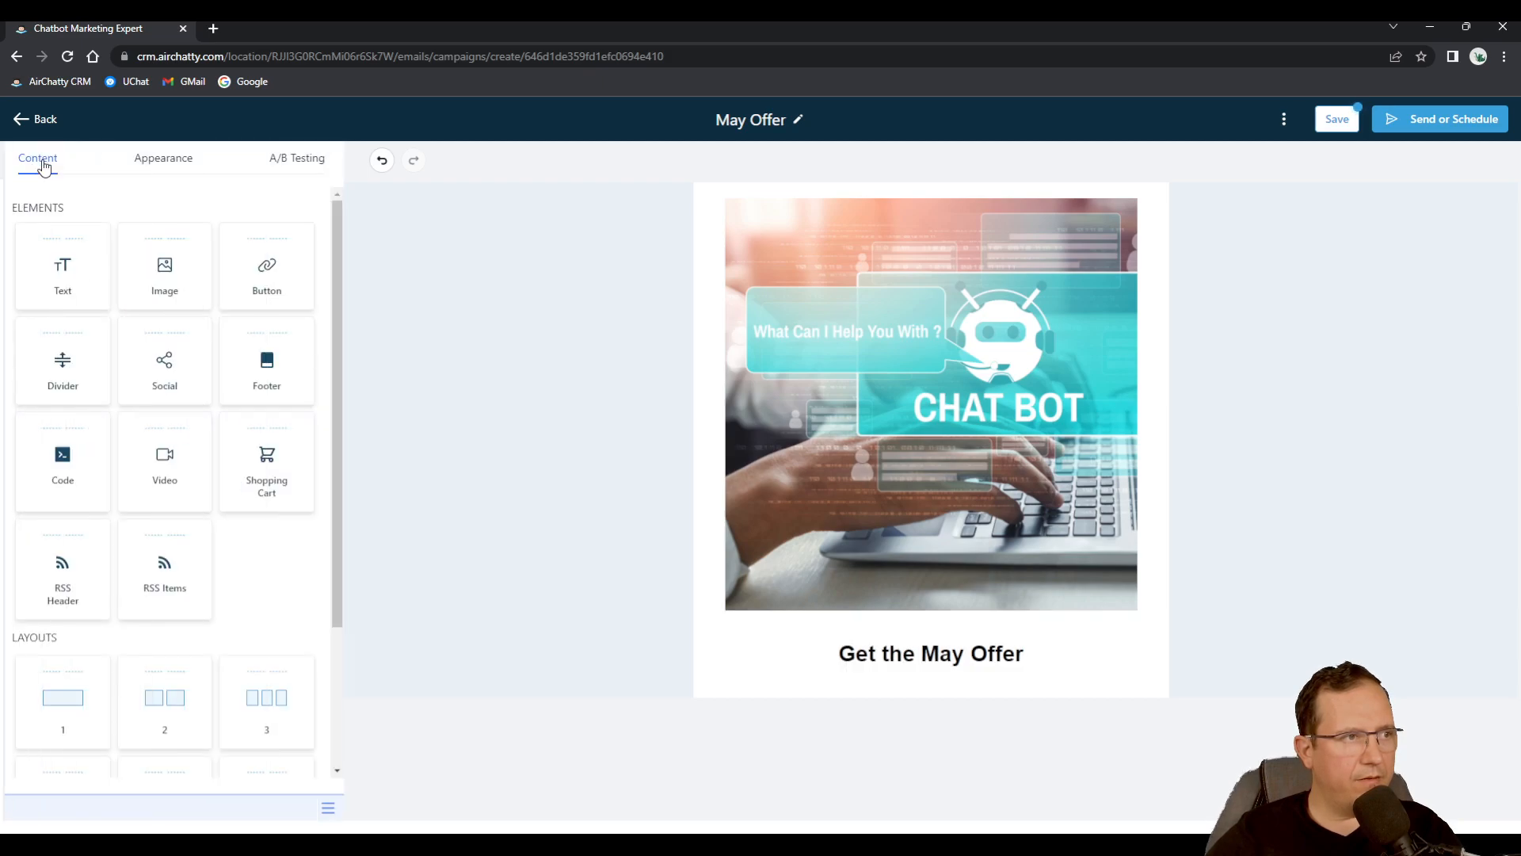
Step: Add a text block whose heading reads '20% Off this month'
scroll(down, 3)
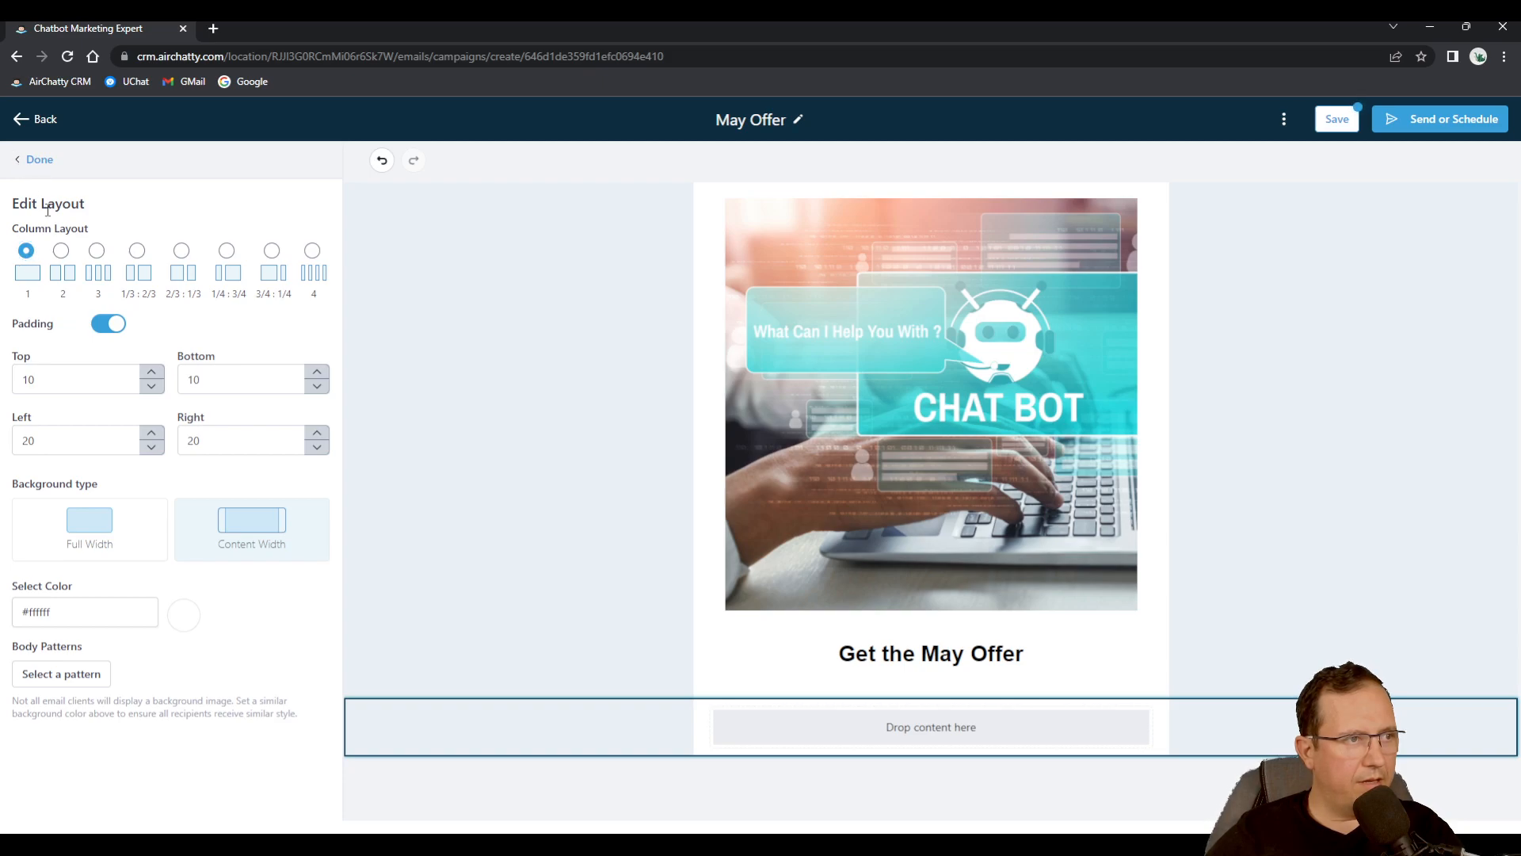
click(38, 159)
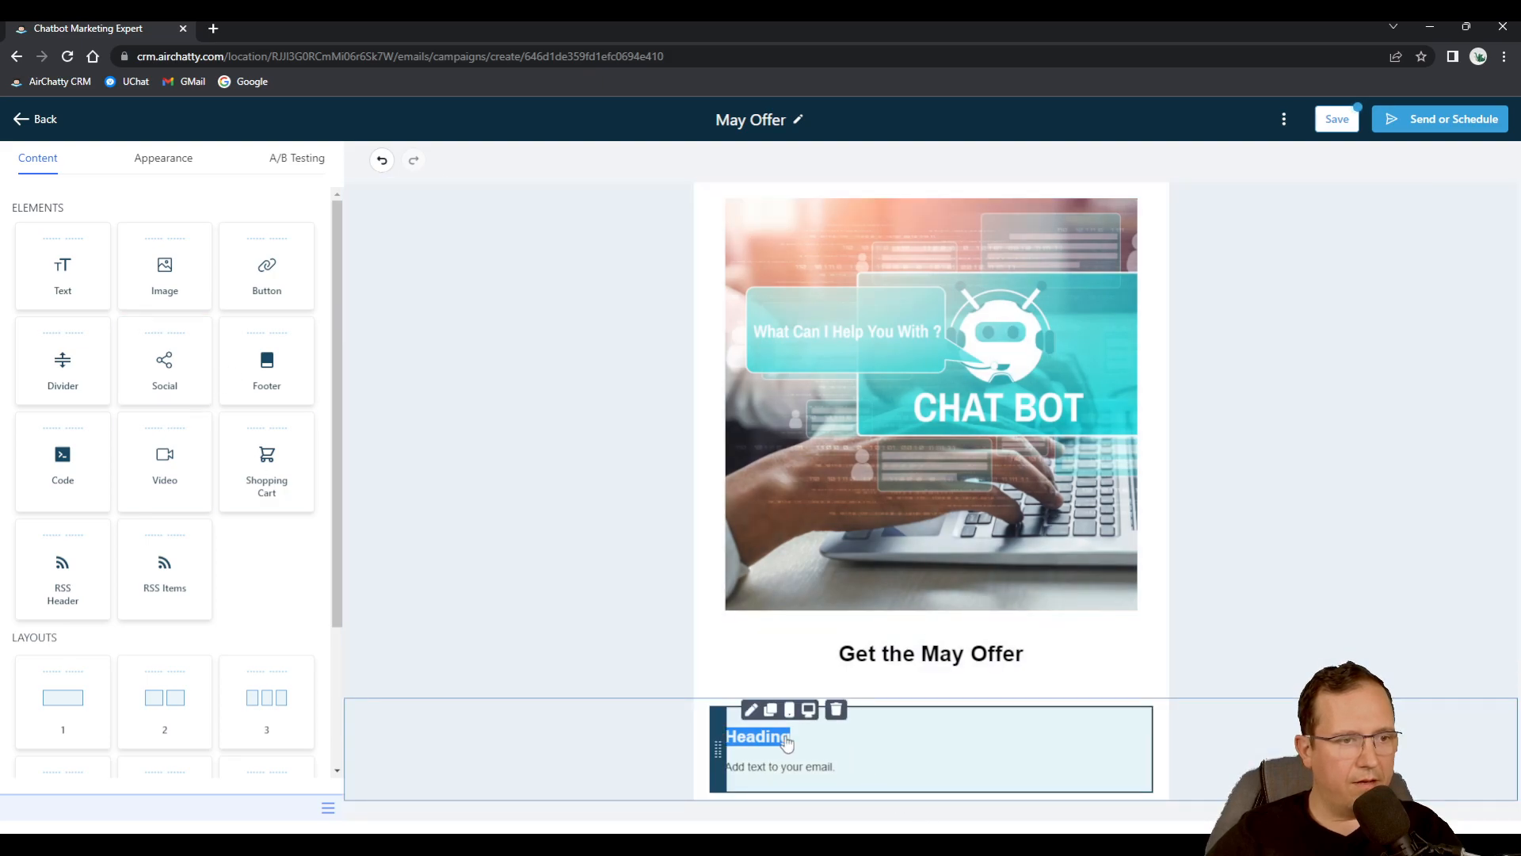
click(758, 737)
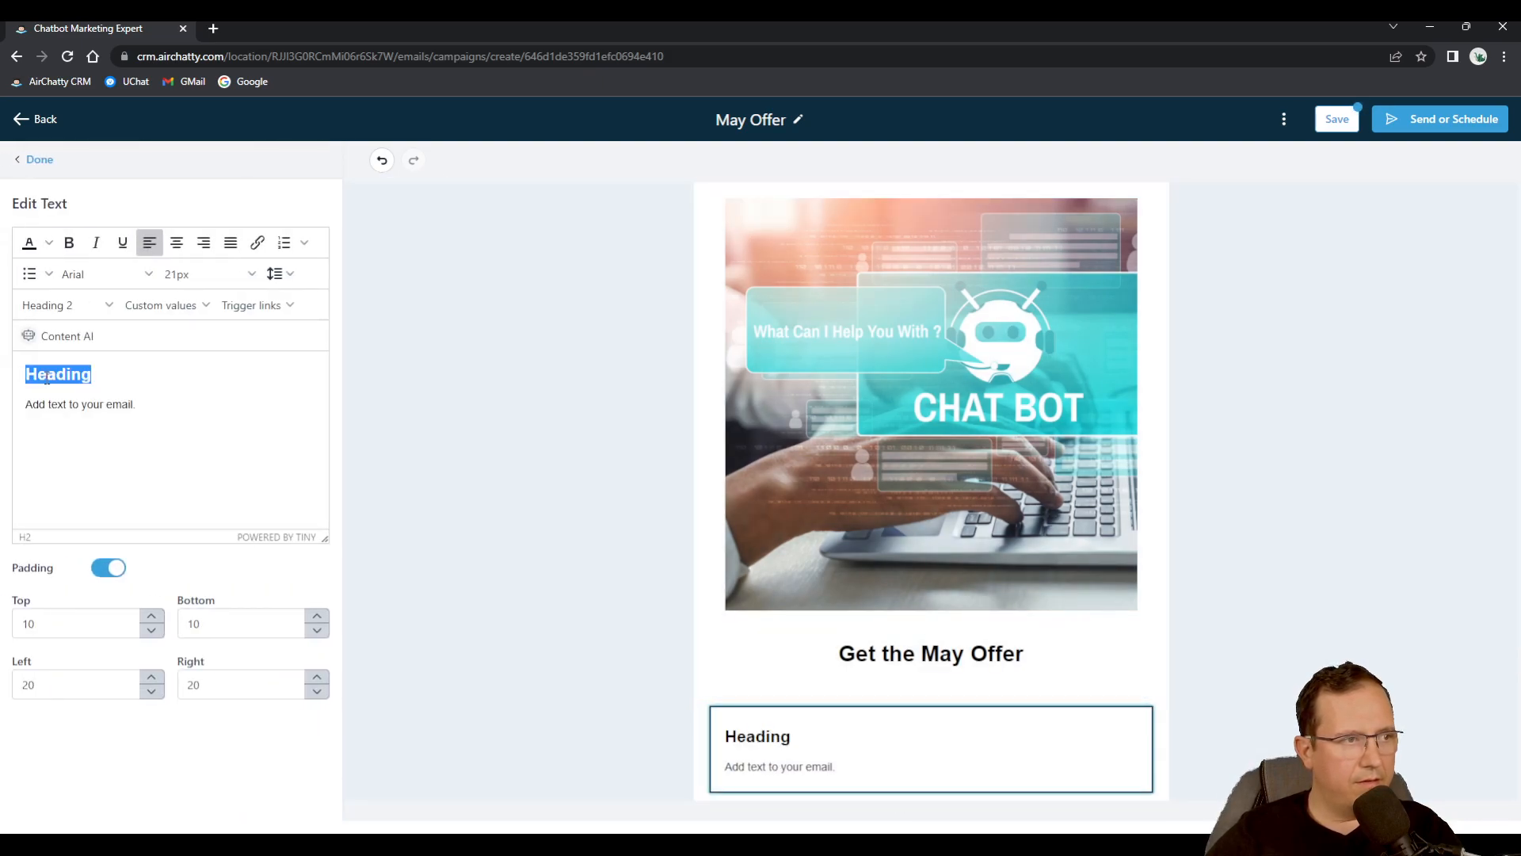
text(20)
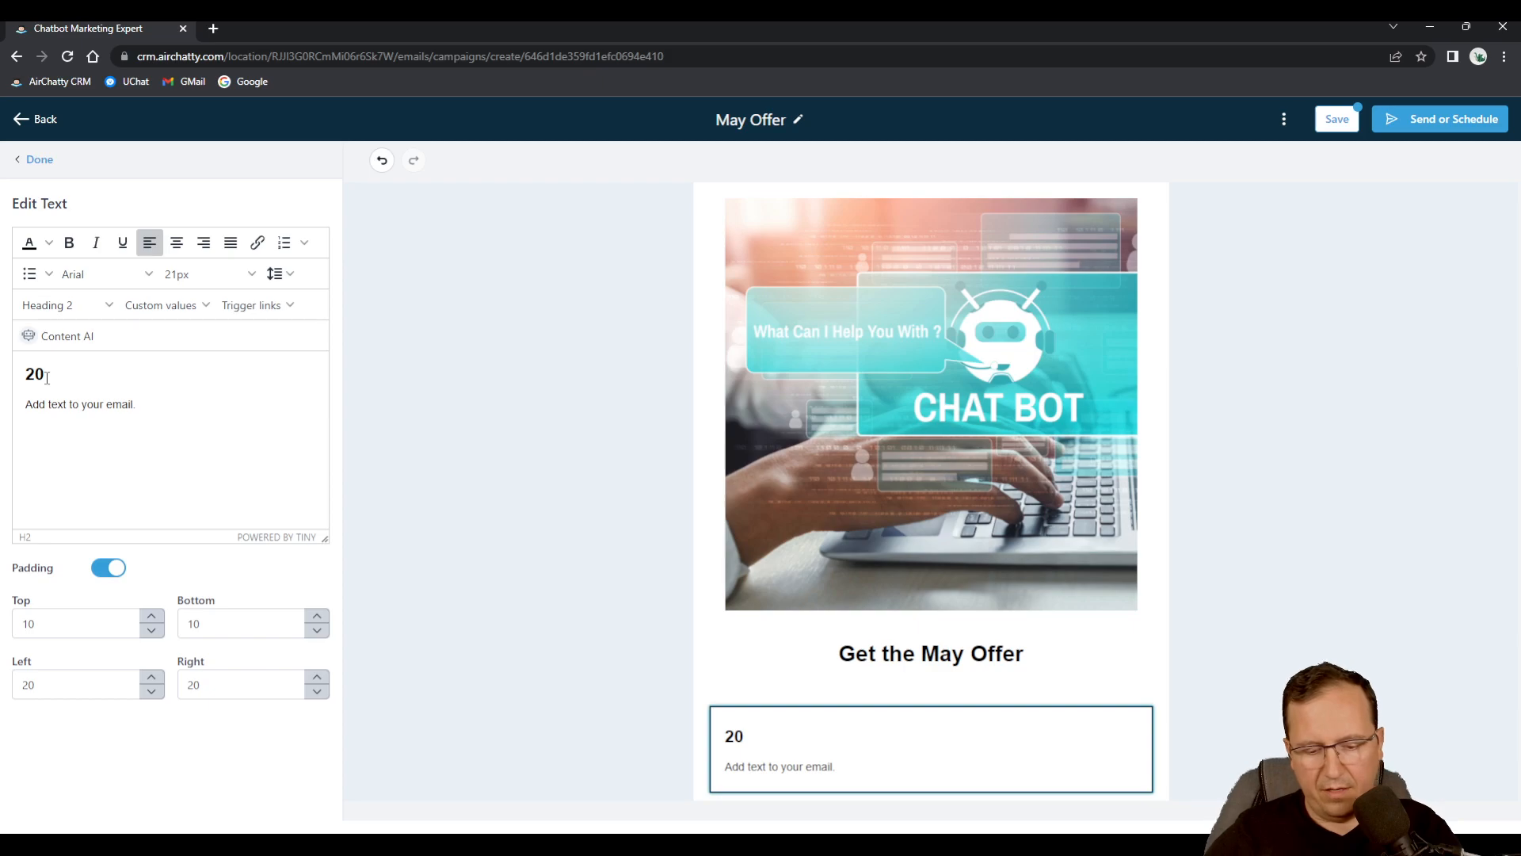
text(% Off this mo)
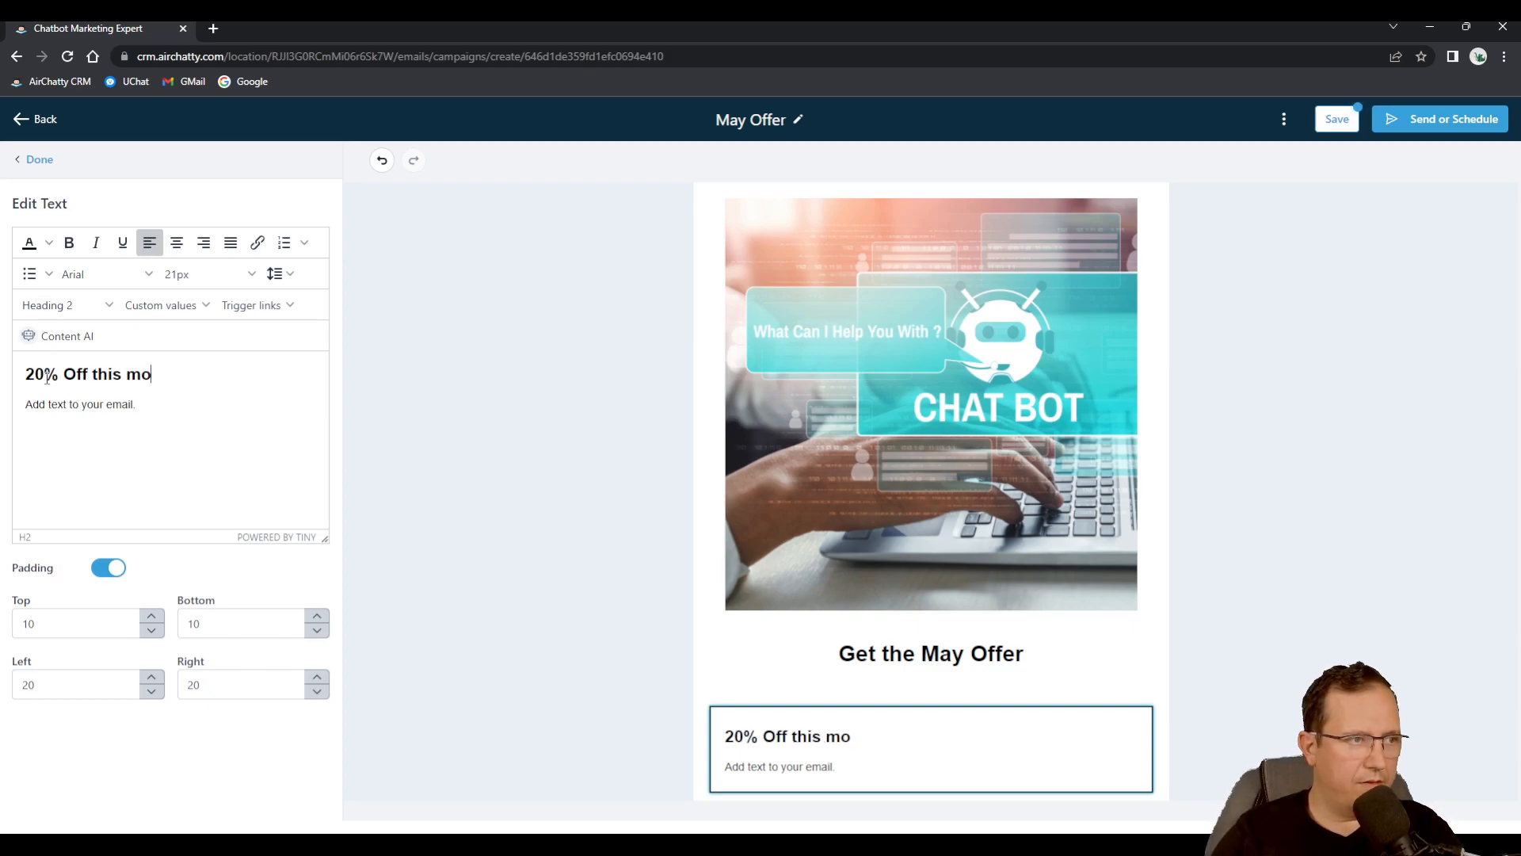
text(nth)
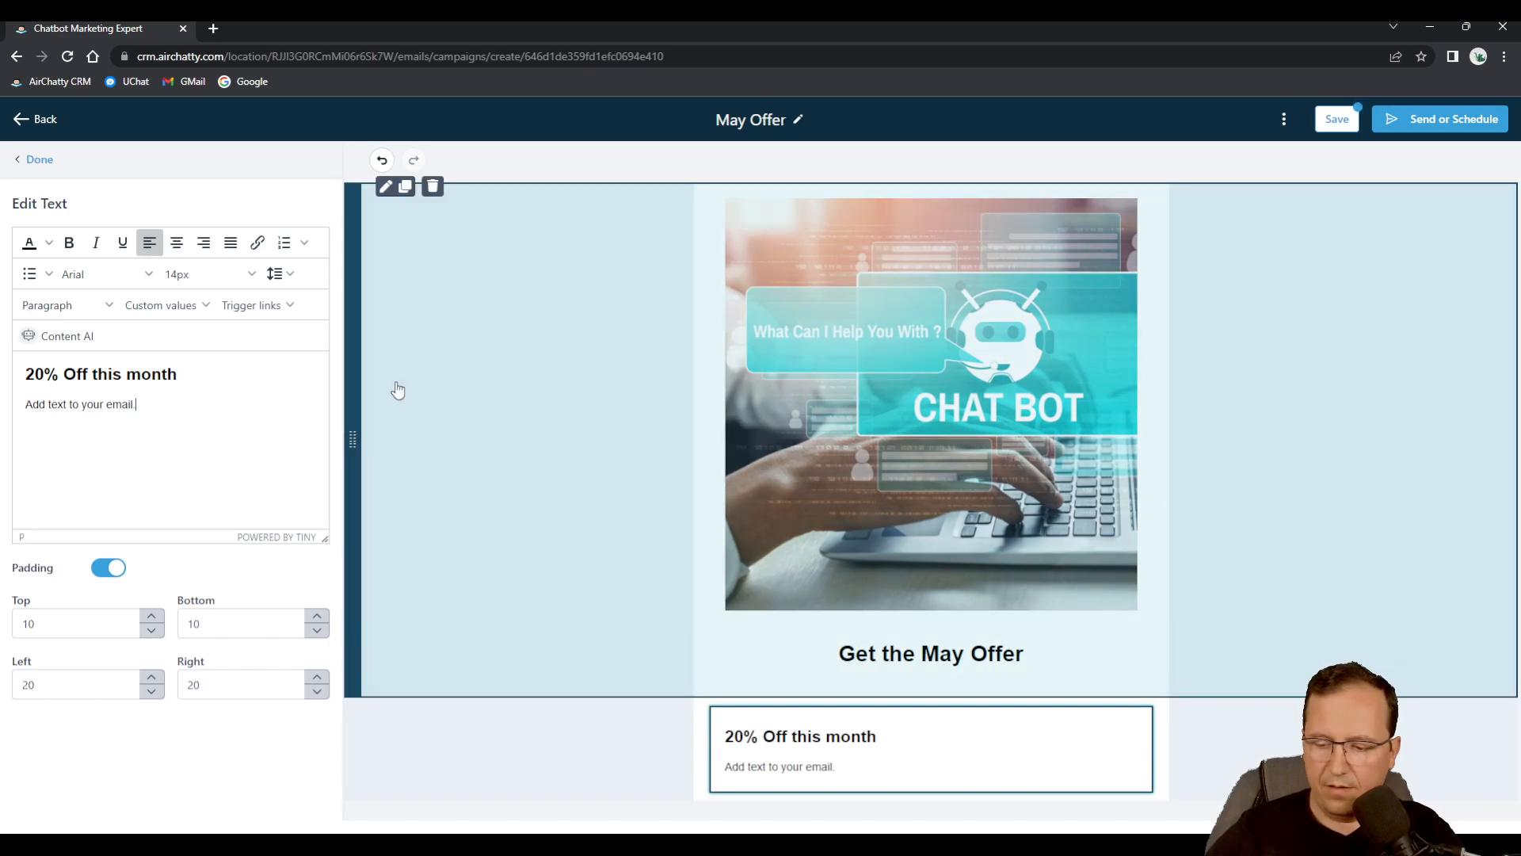
Step: Set its paragraph to 'Get it today so you won't miss it'
text(Get it today)
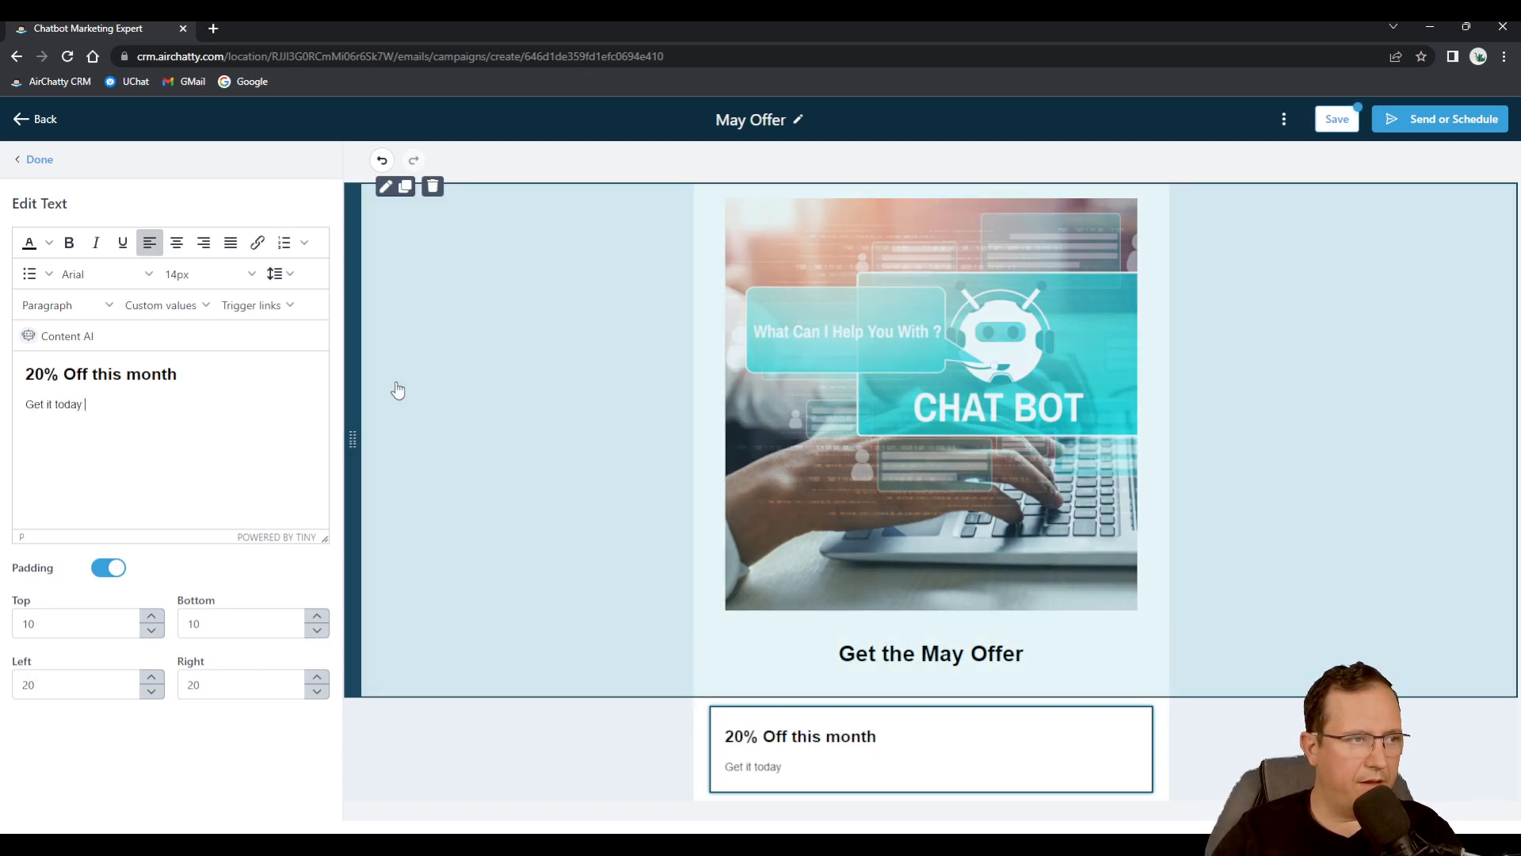
text(so you)
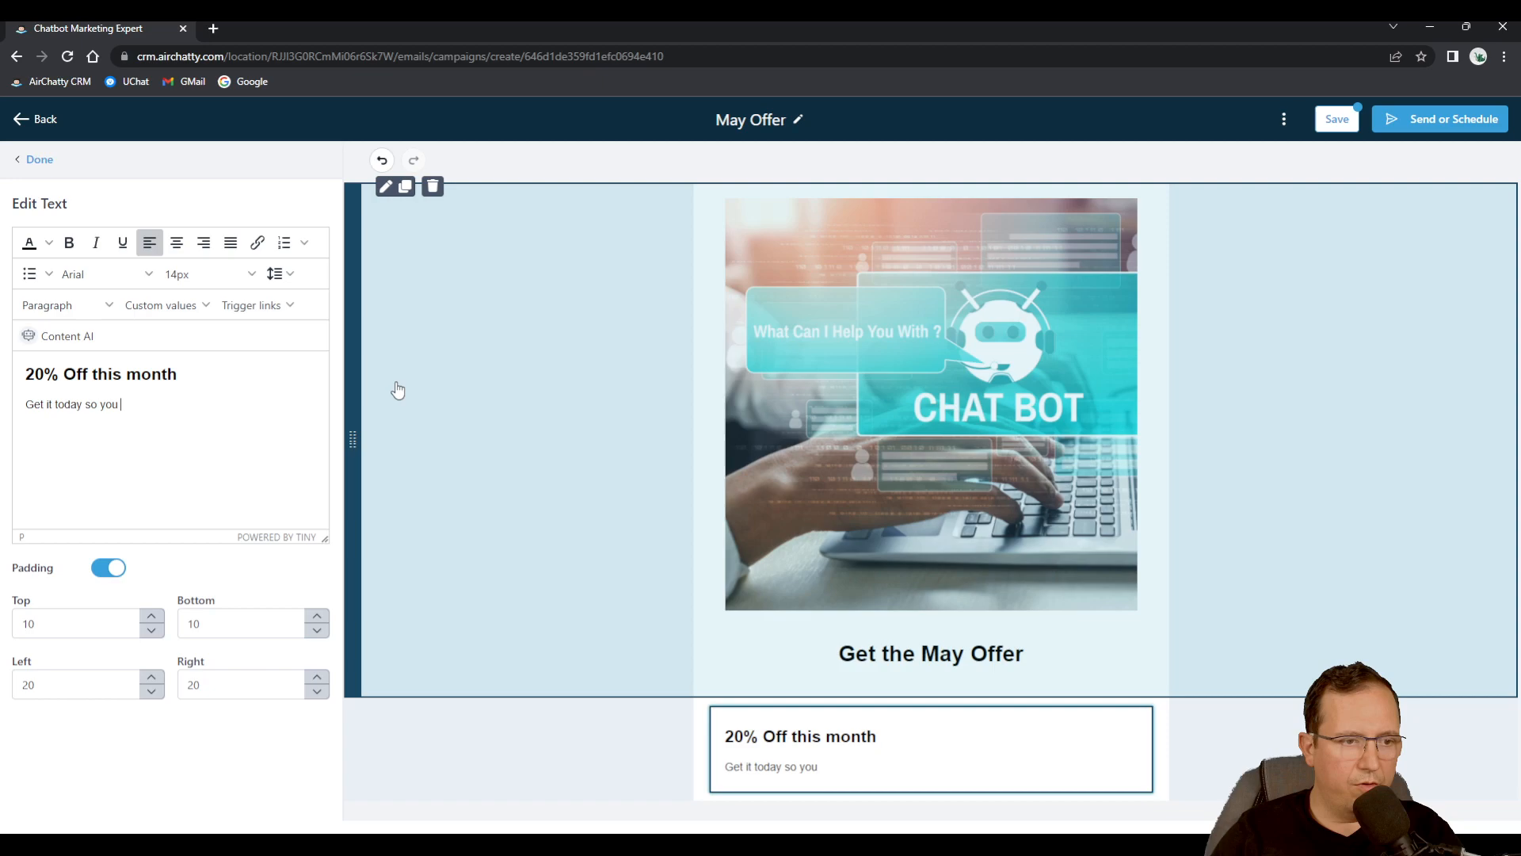
text(won't miss it)
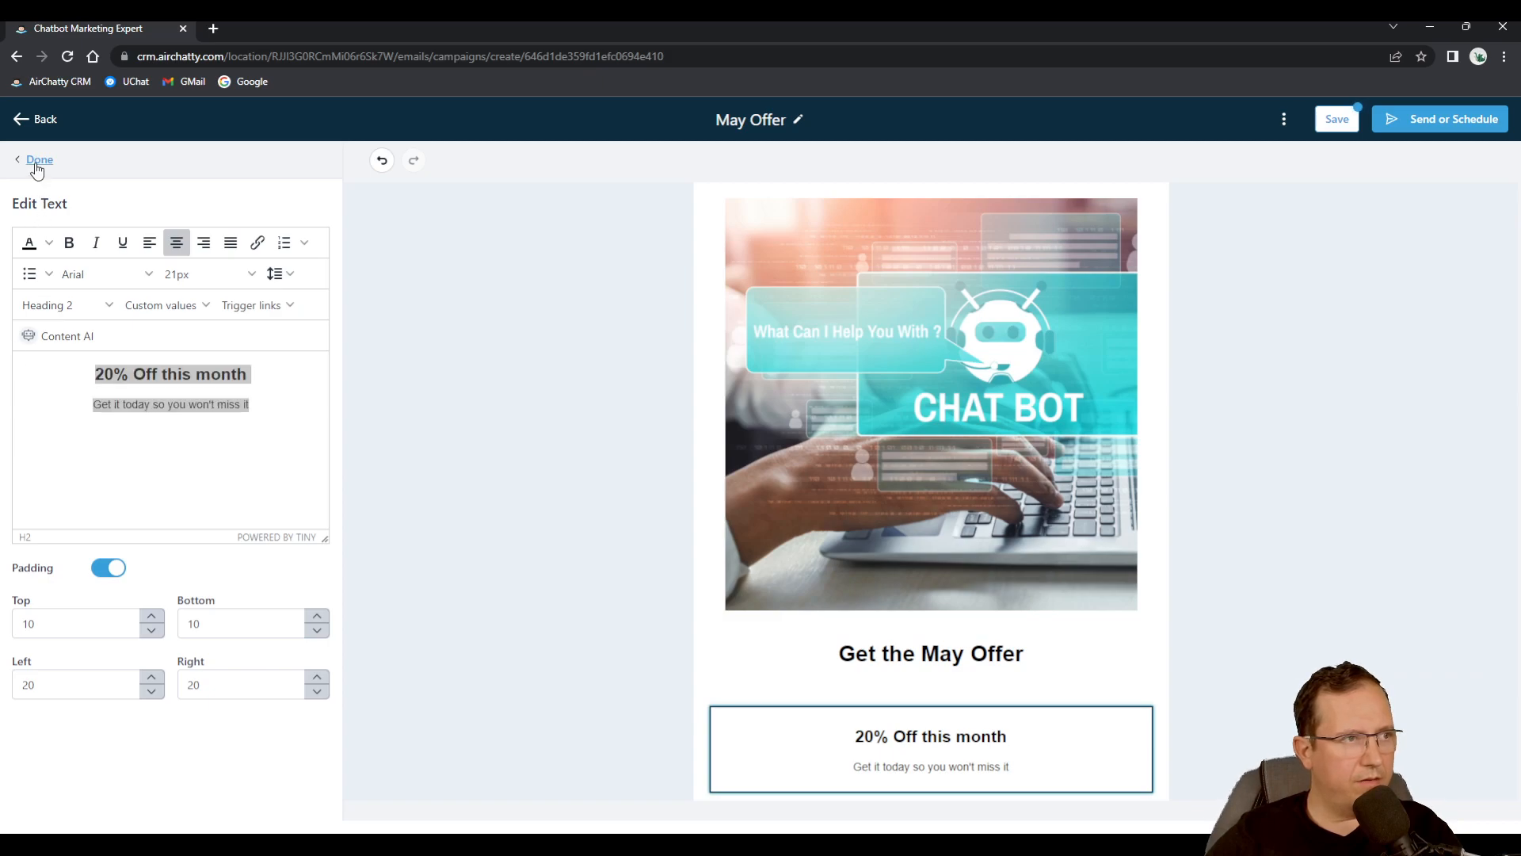
Step: Add a button whose Link Url is the Monthly May Offer trigger link
click(40, 158)
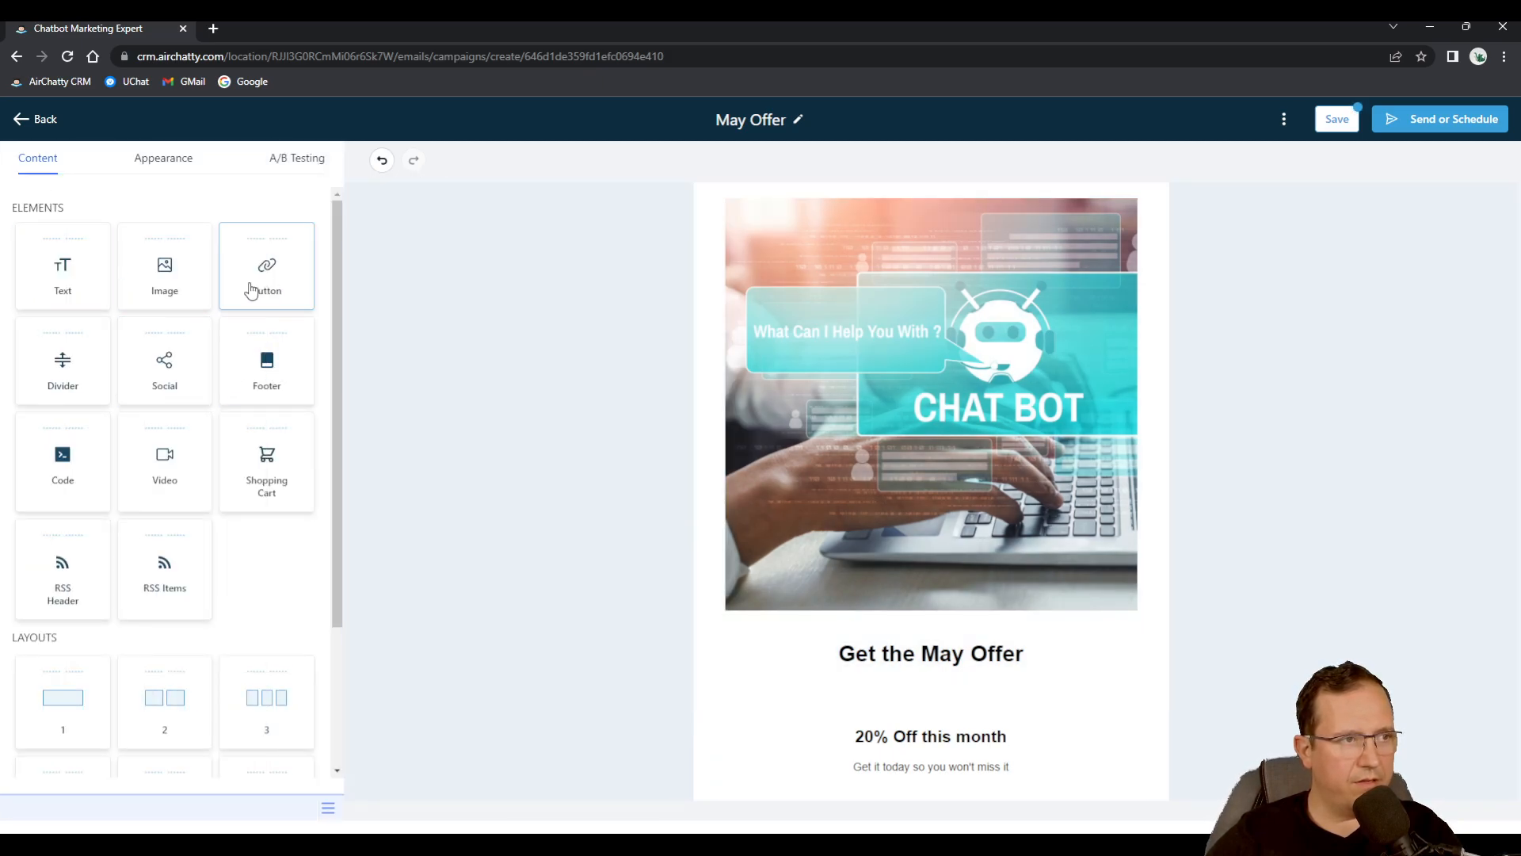
mouse_move(935, 820)
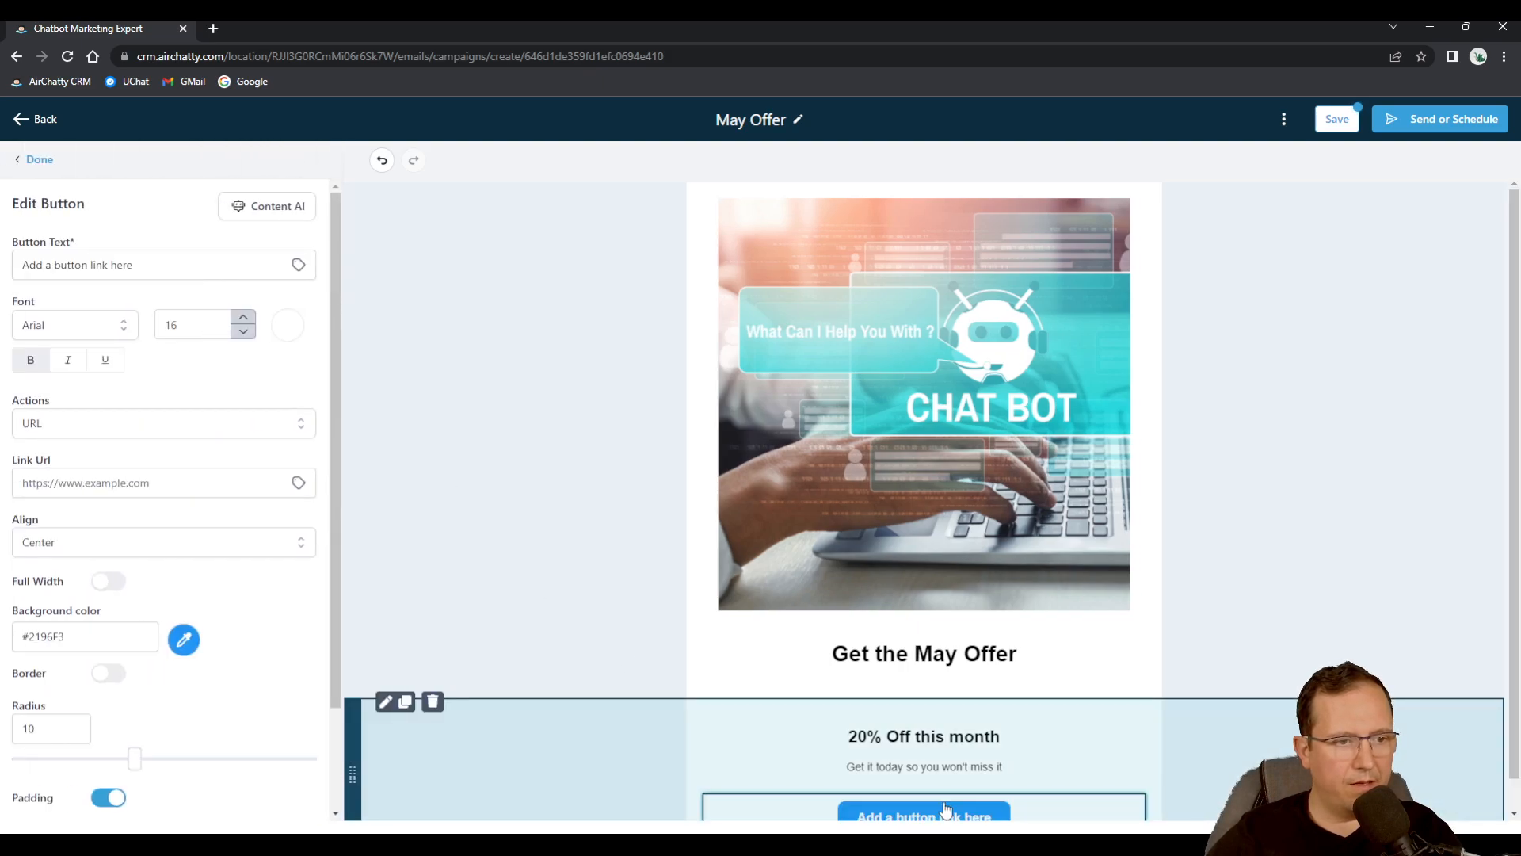
scroll(down, 3)
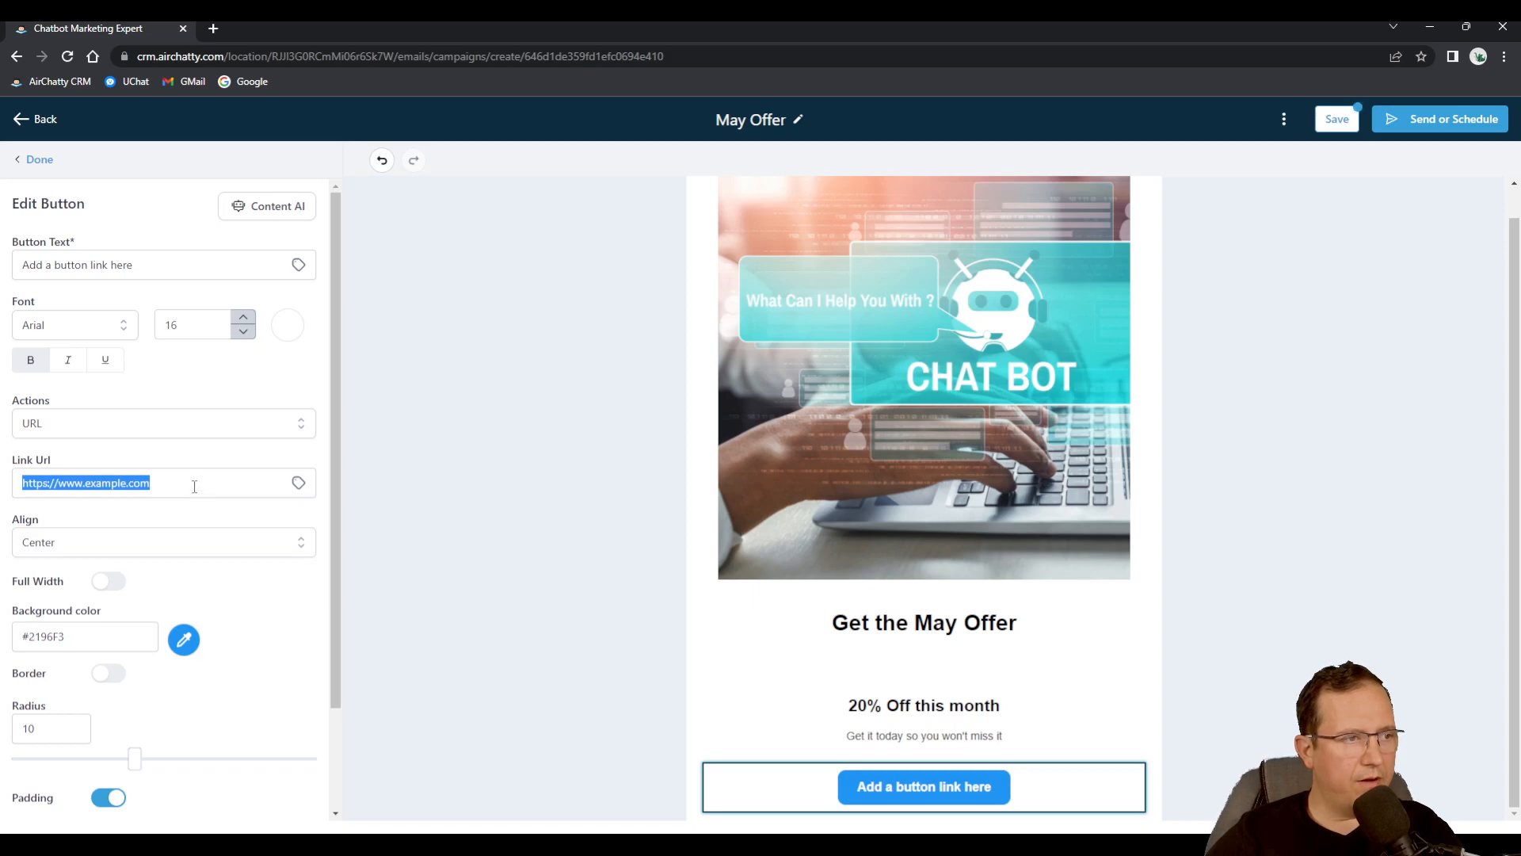
click(298, 483)
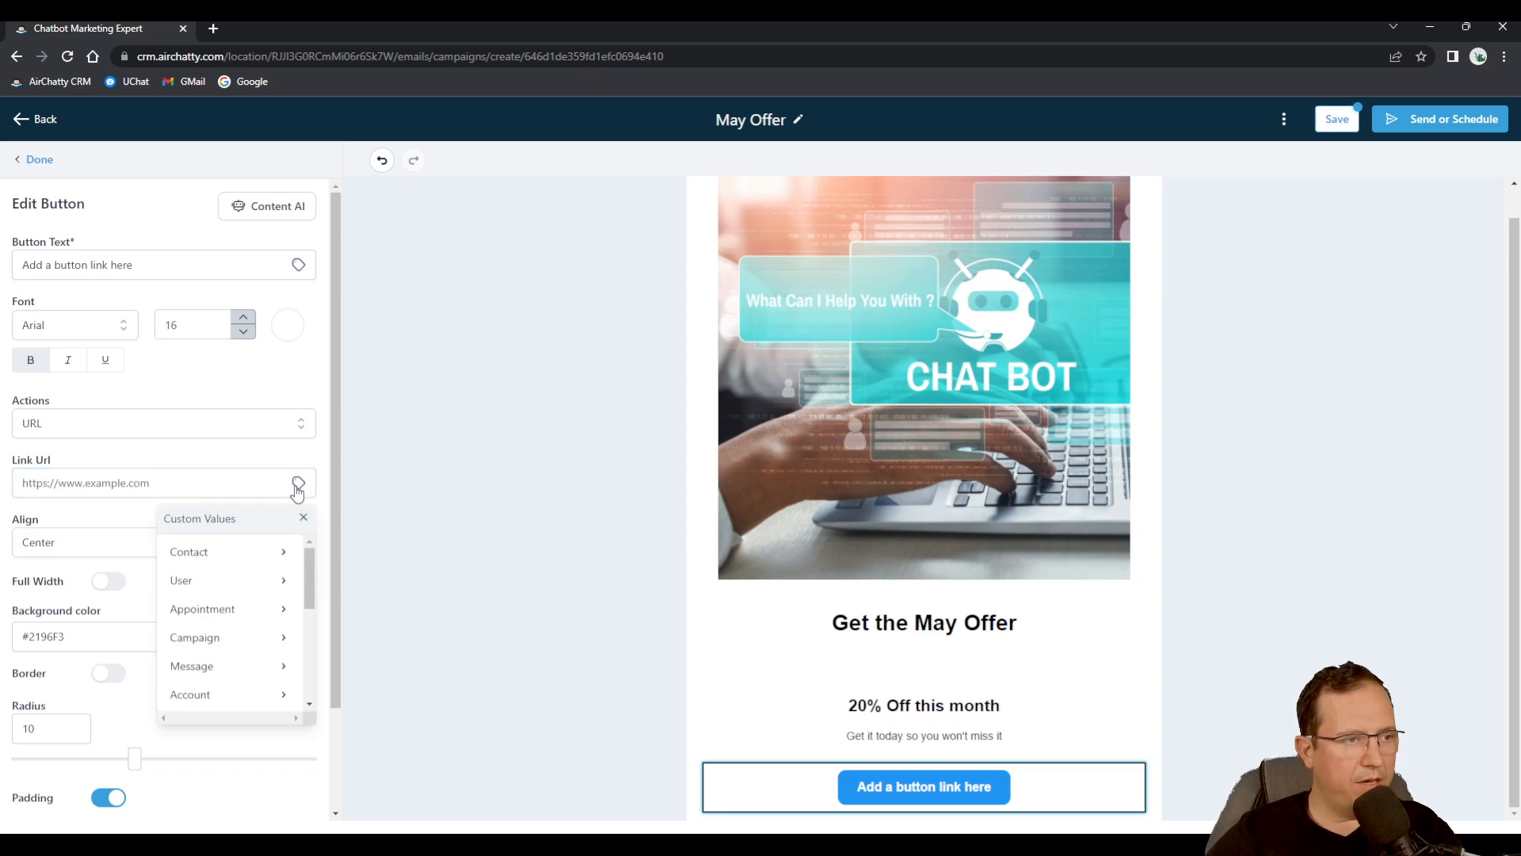
mouse_move(261, 580)
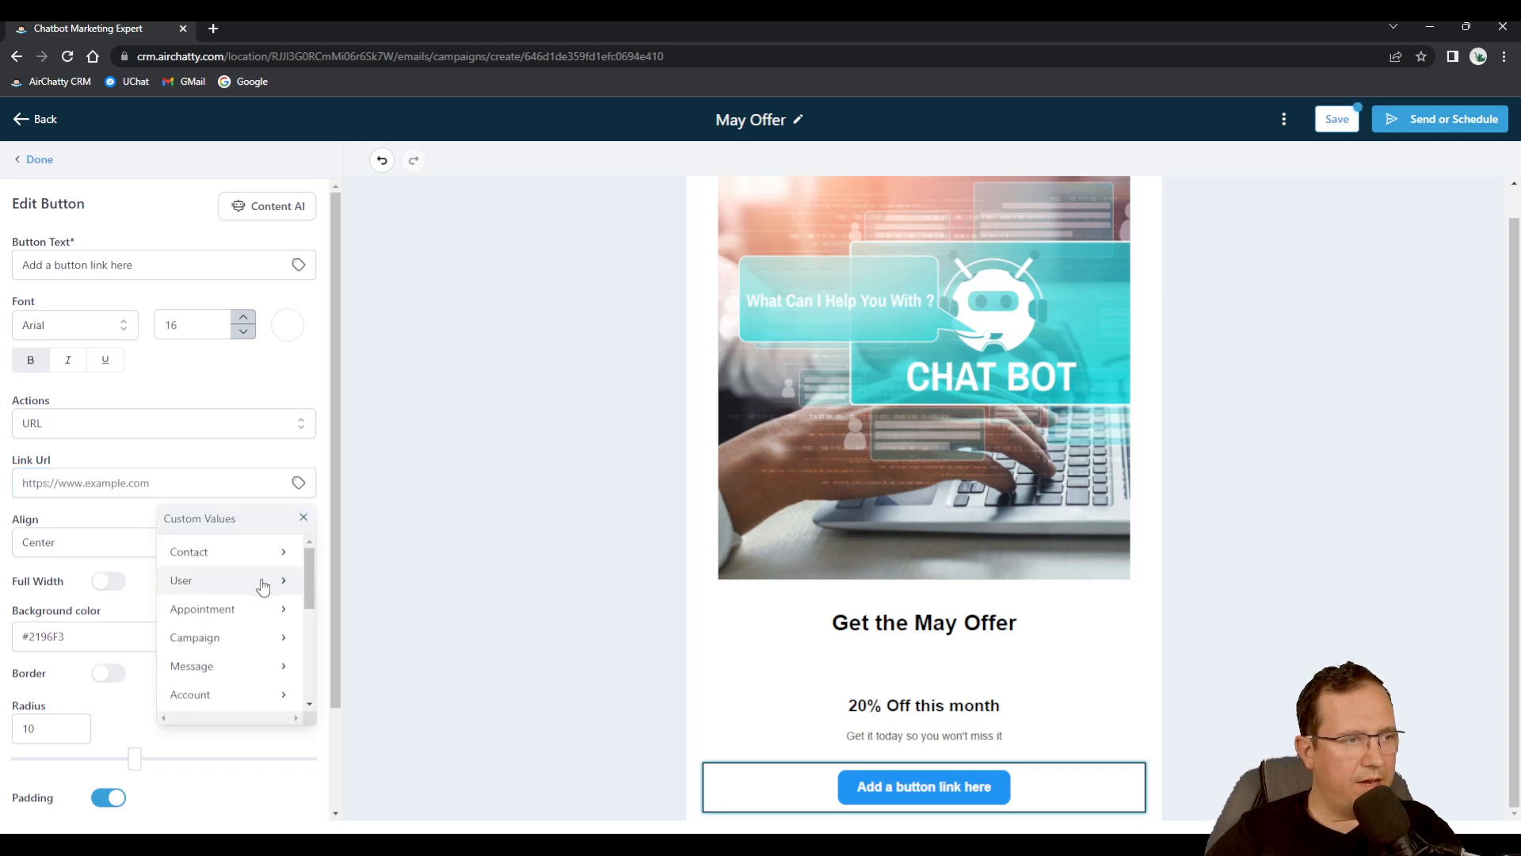
scroll(down, 3)
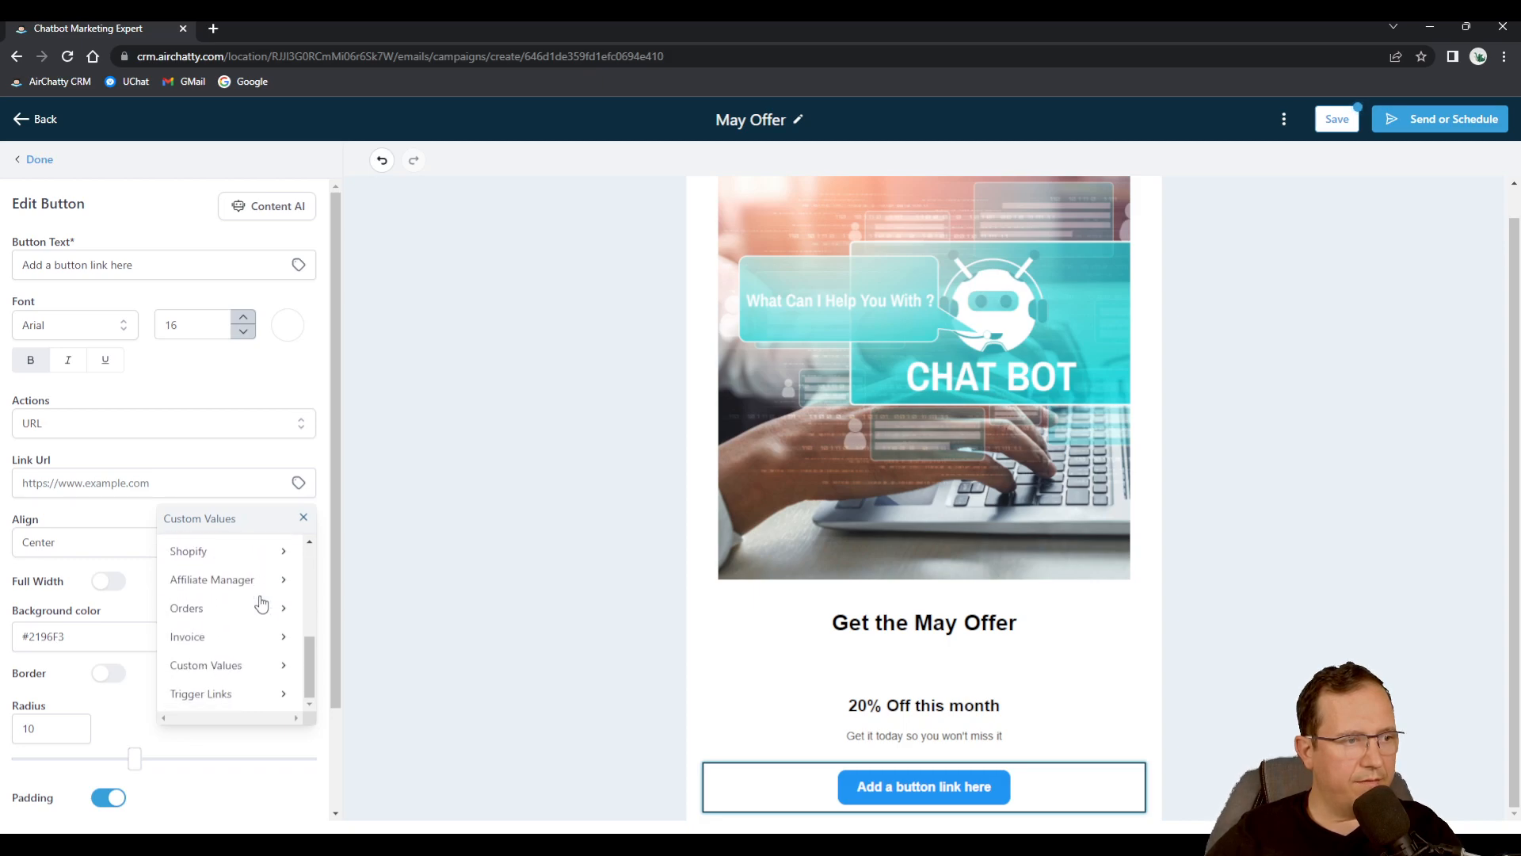
click(201, 692)
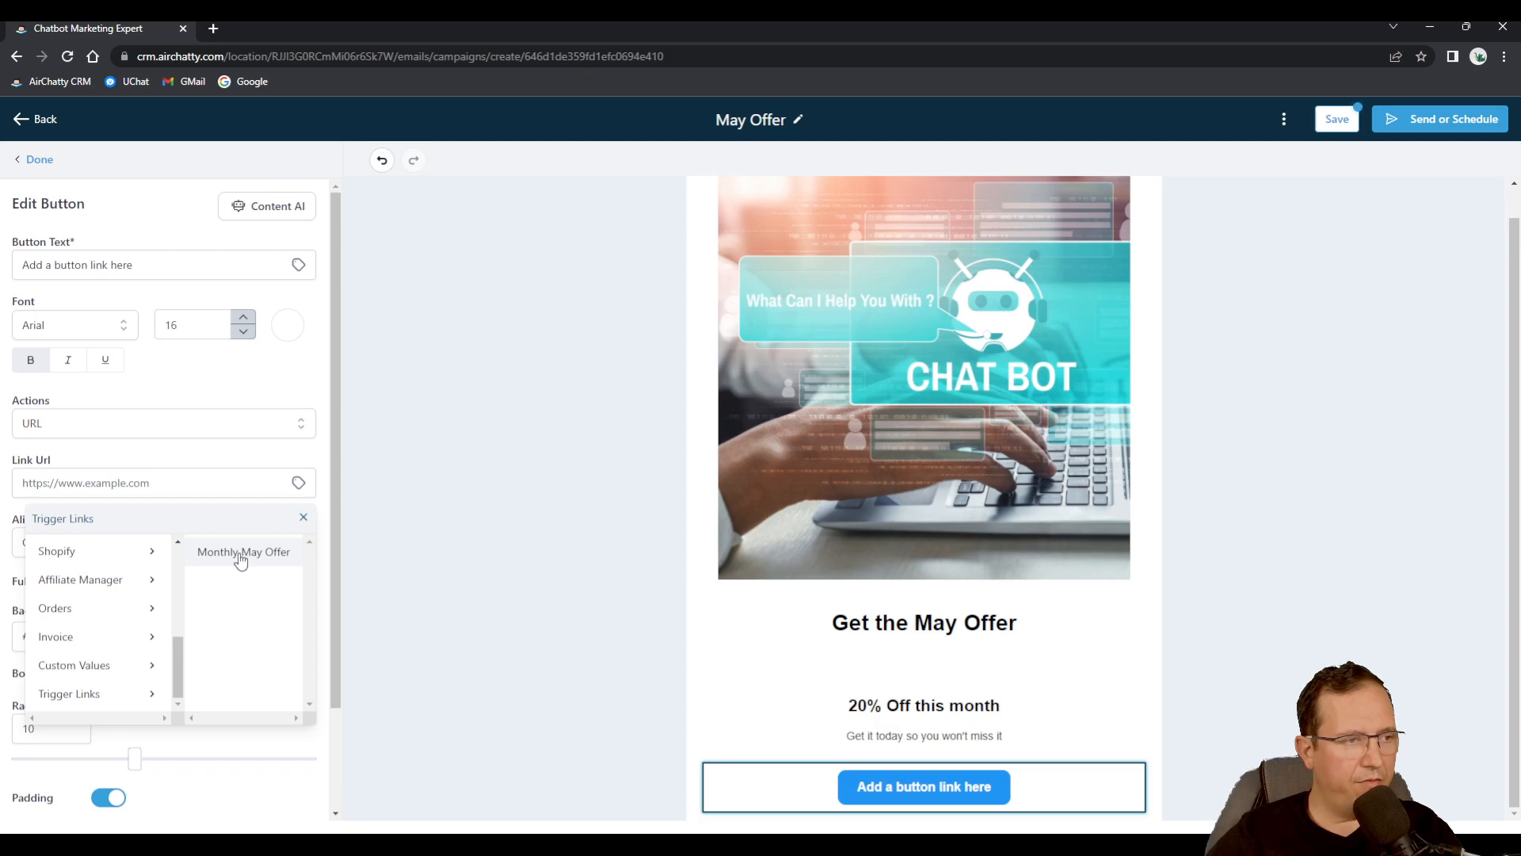
click(244, 552)
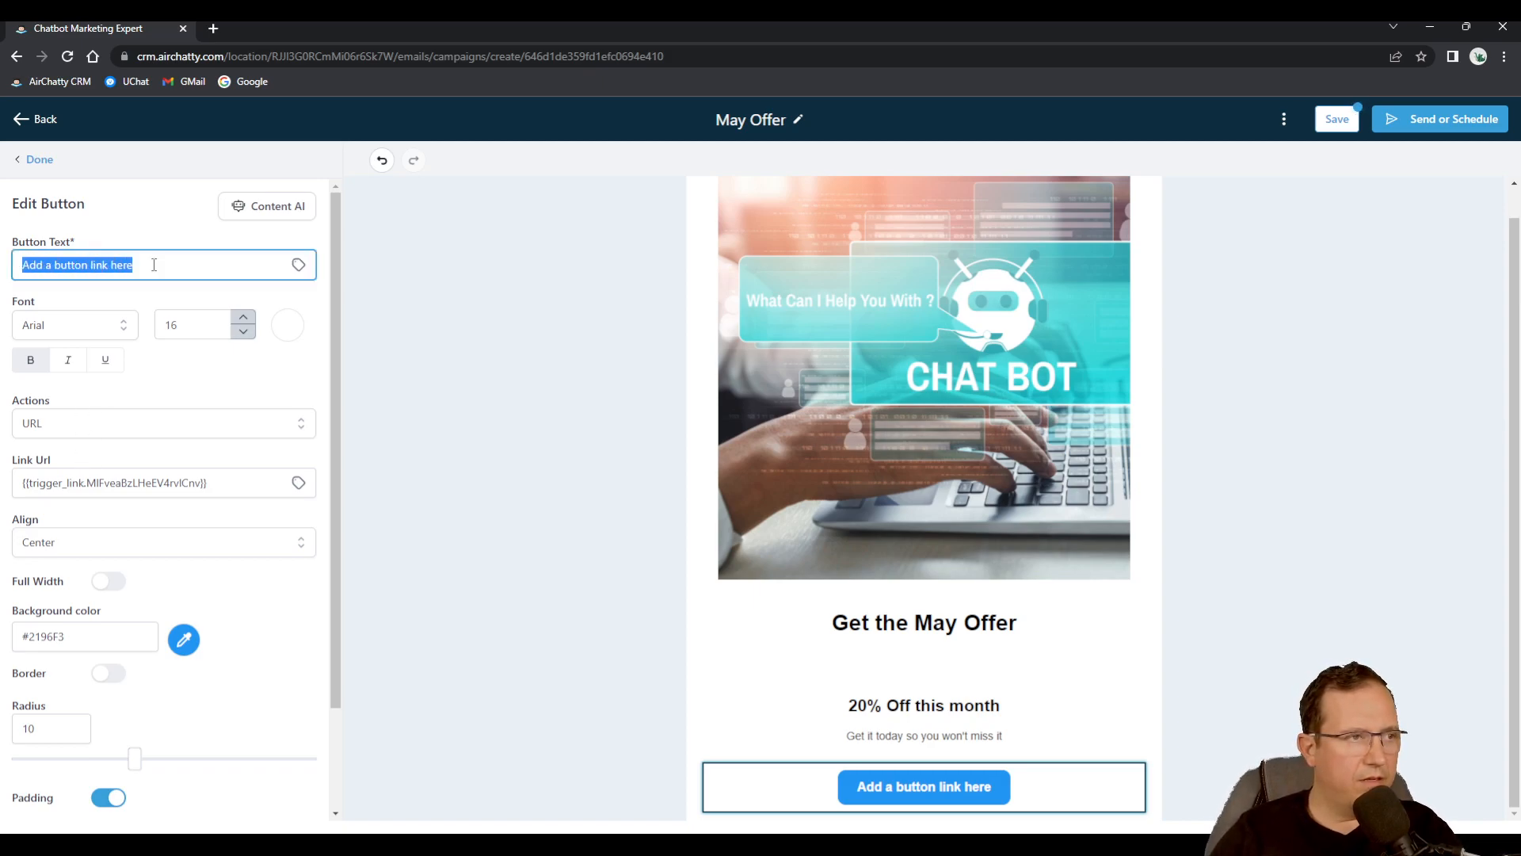
Step: Set the button text to 'Get Offer' and save the campaign
text(Get Offer)
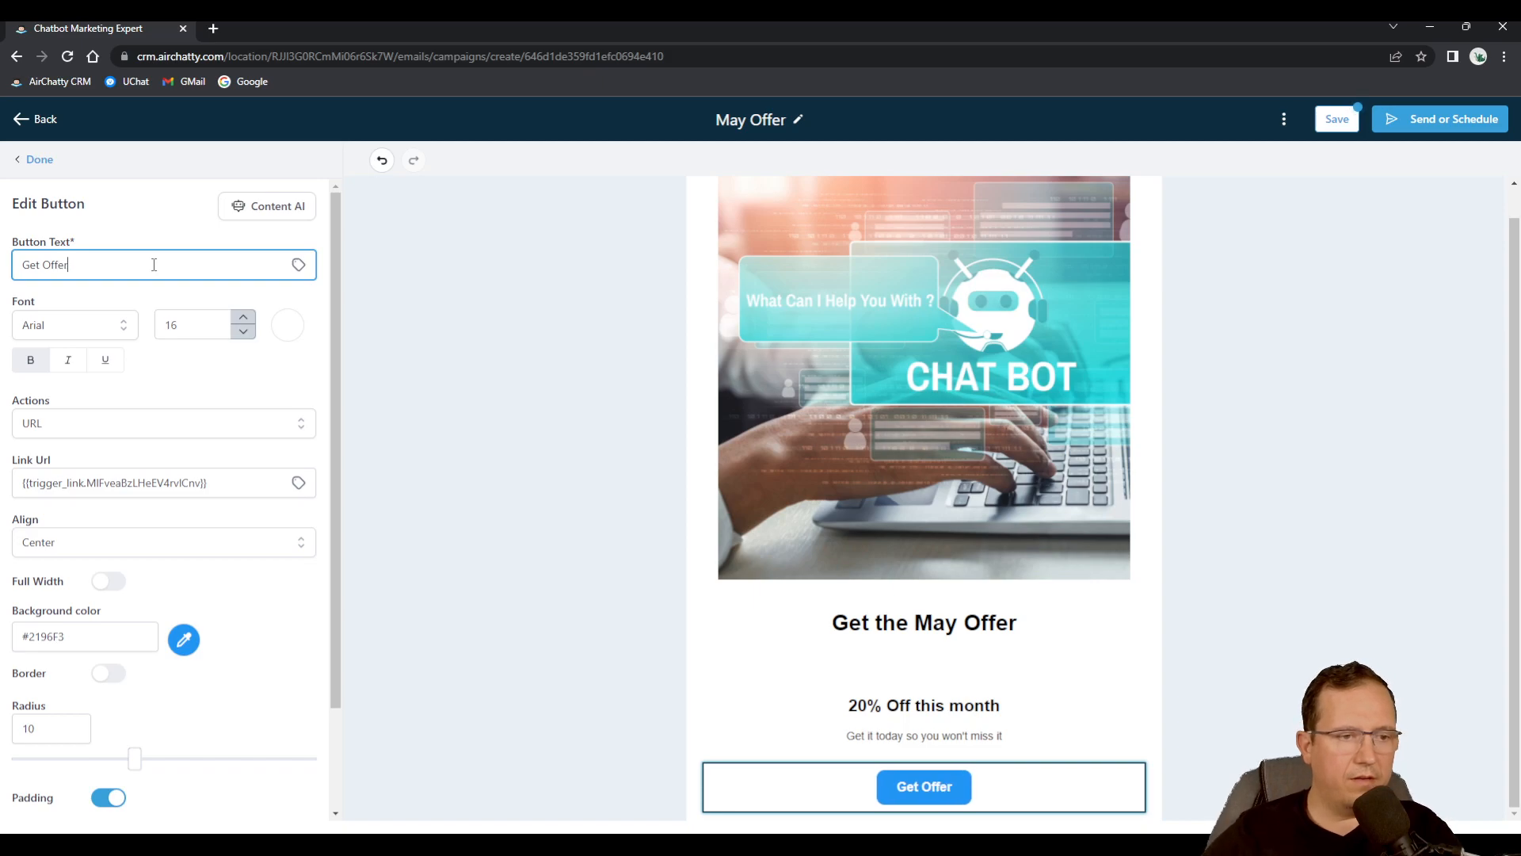
click(1336, 119)
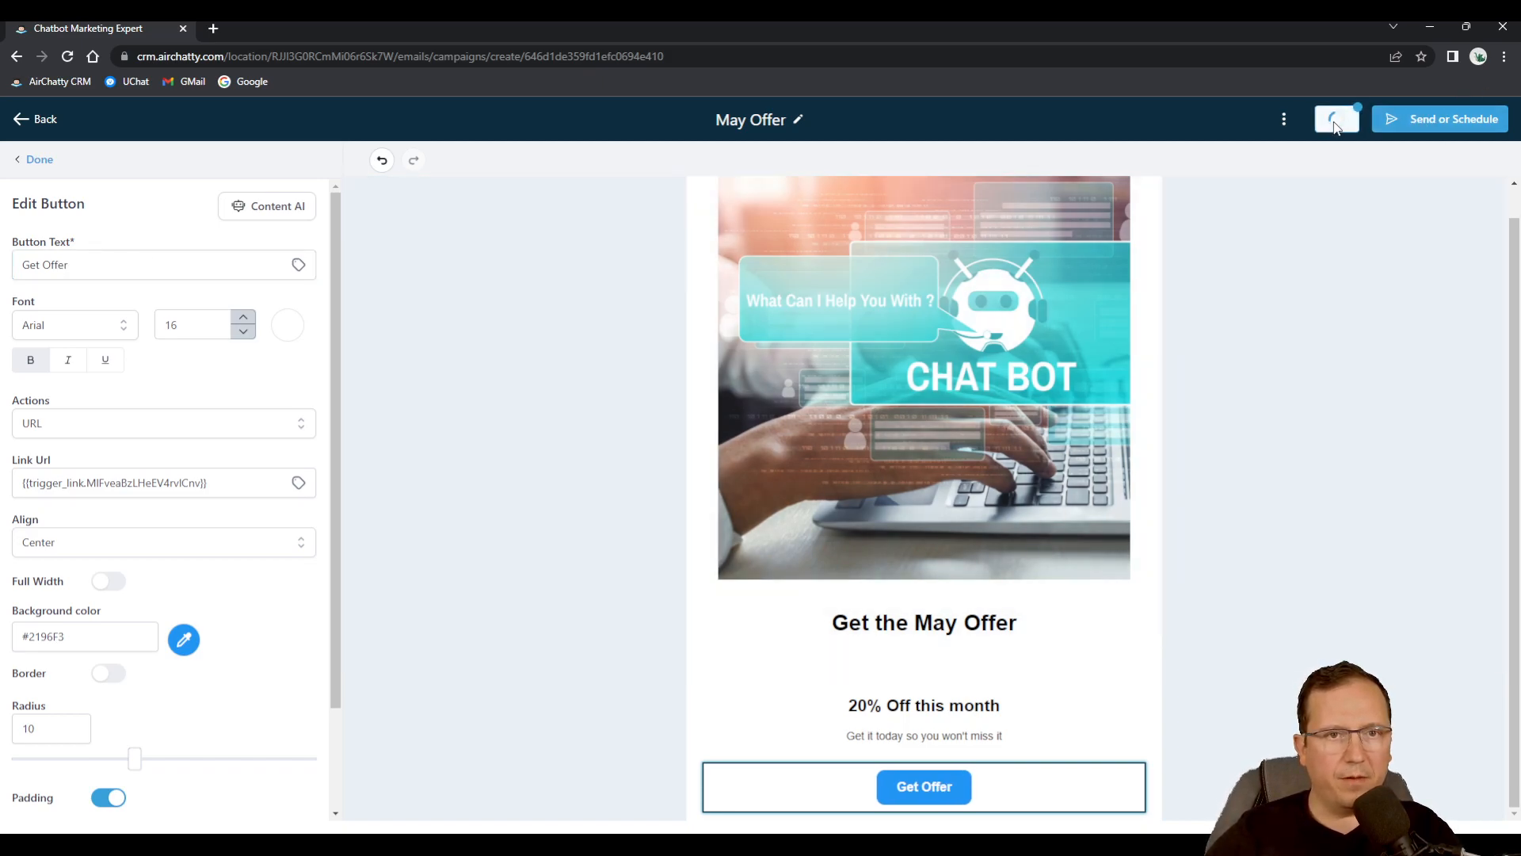
Step: Confirm the campaign saved and select the Get Offer button to review it
click(1336, 119)
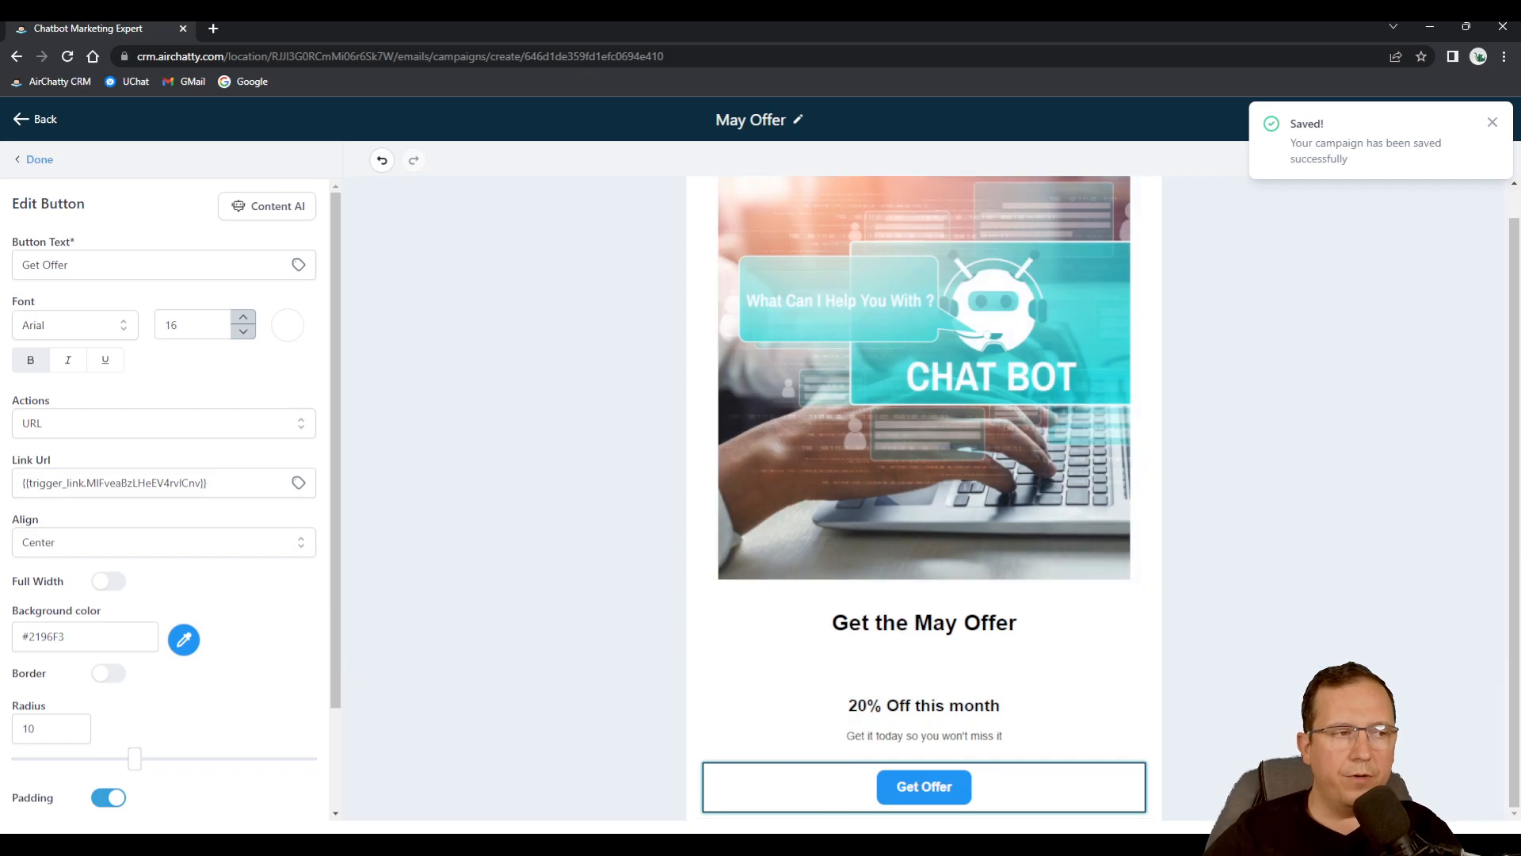
click(922, 788)
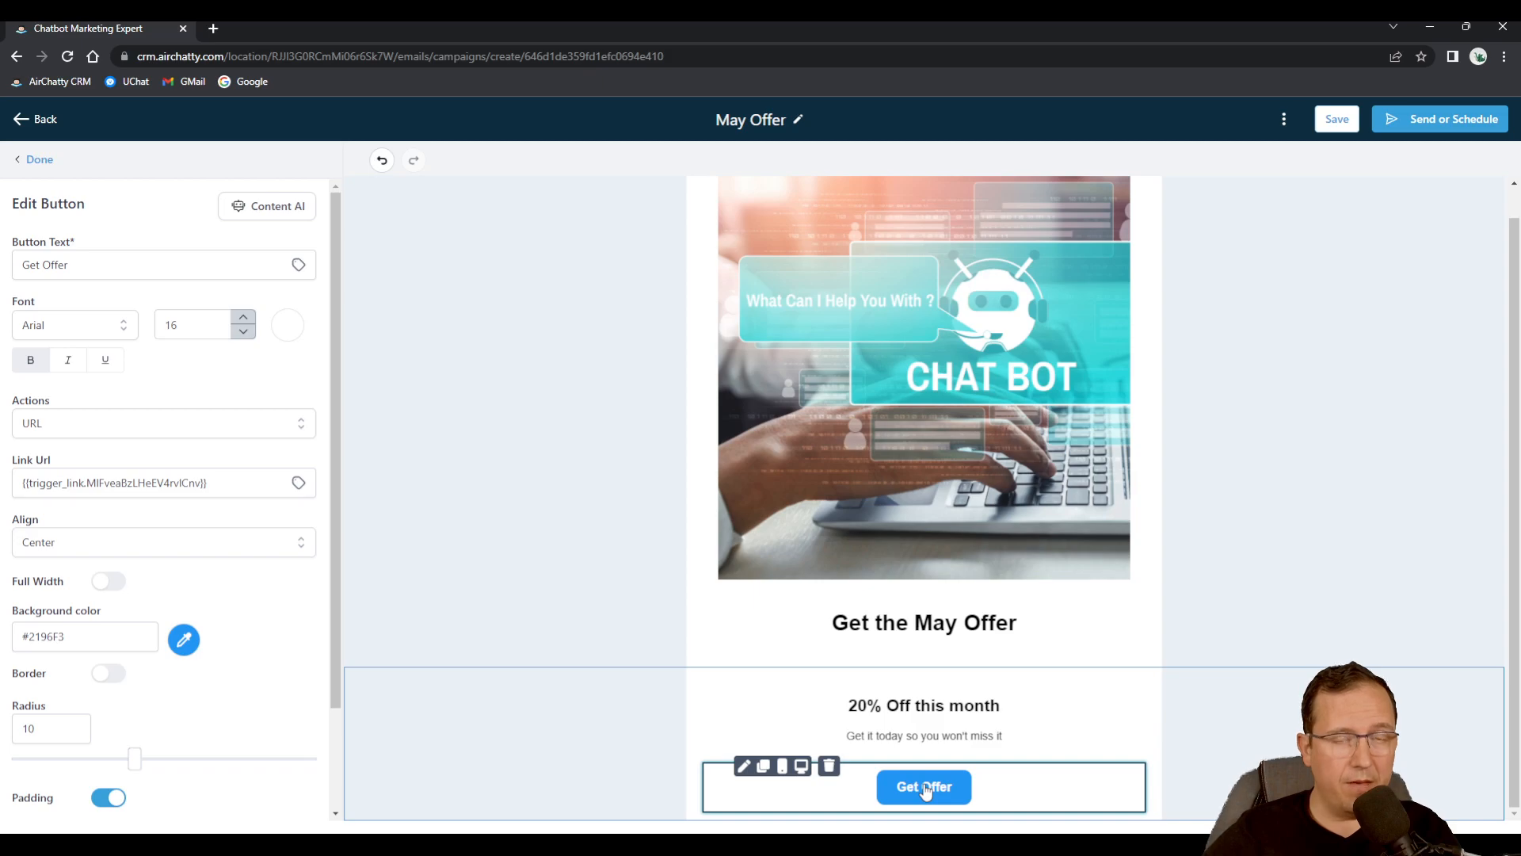
click(923, 621)
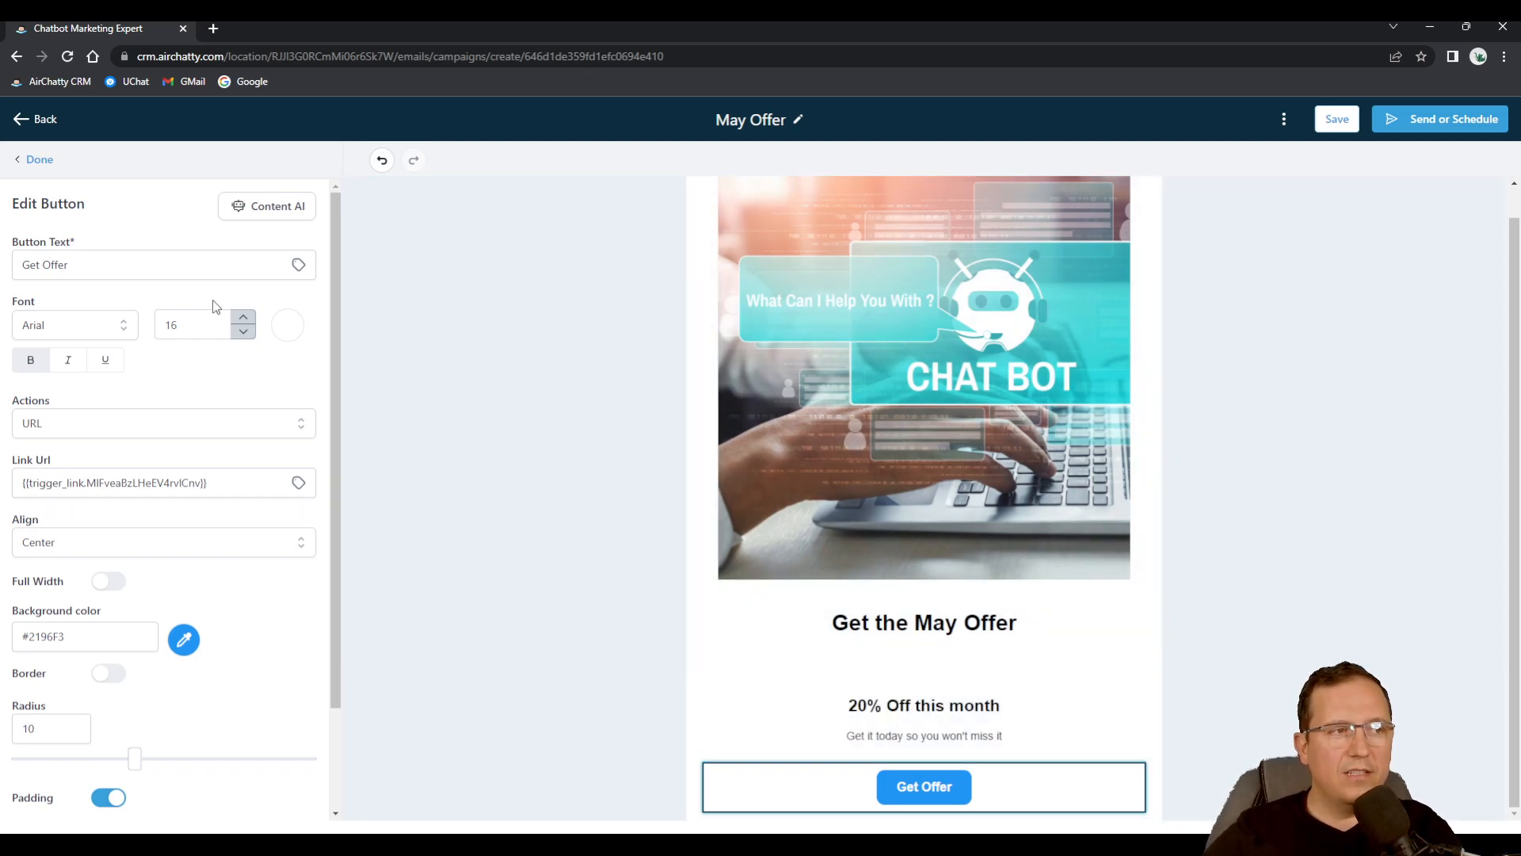
mouse_move(1406, 127)
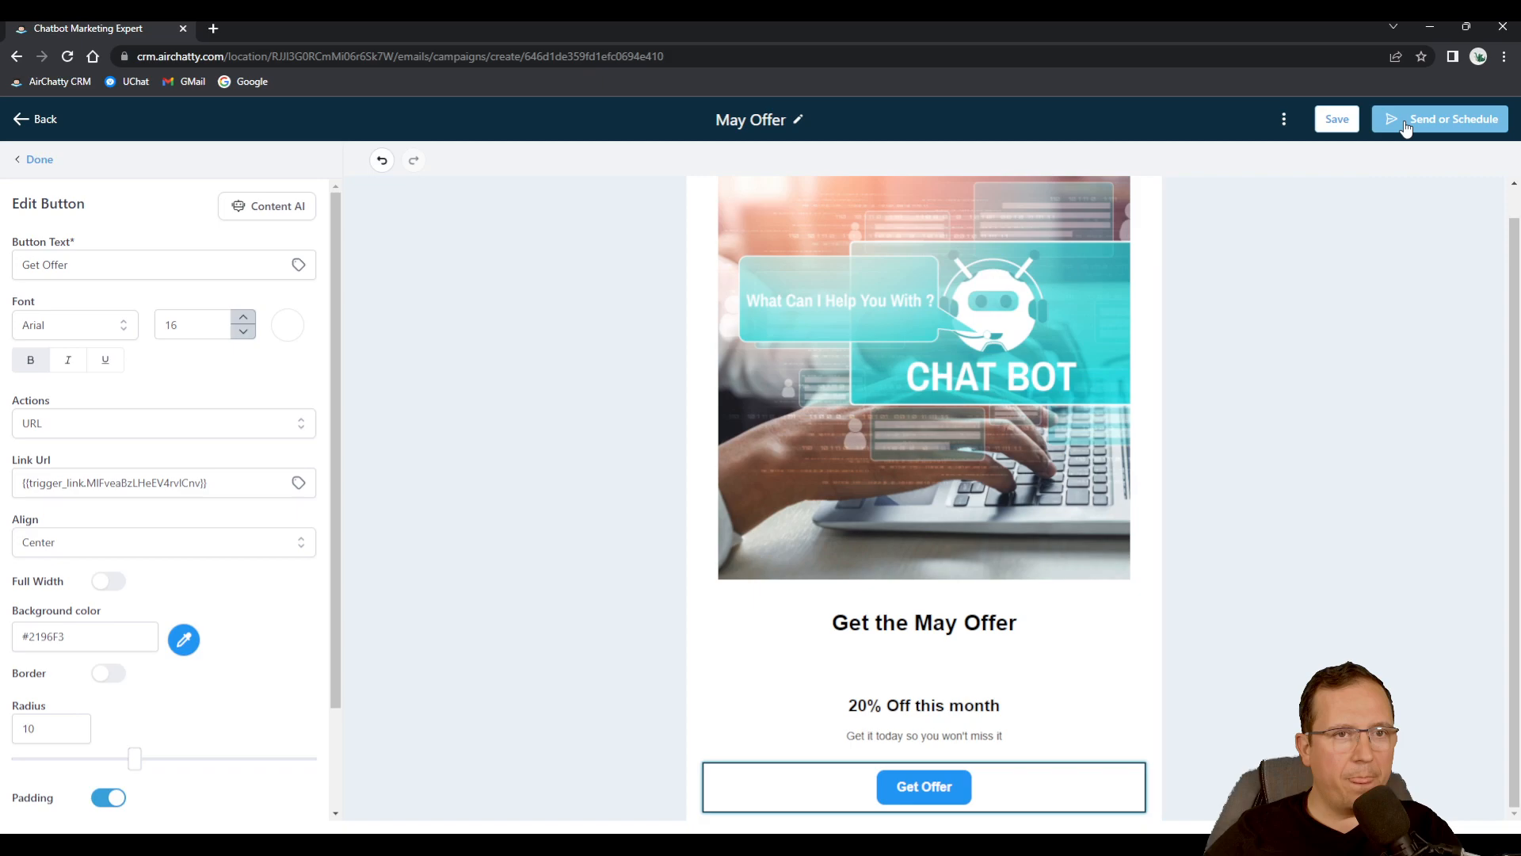
click(1284, 119)
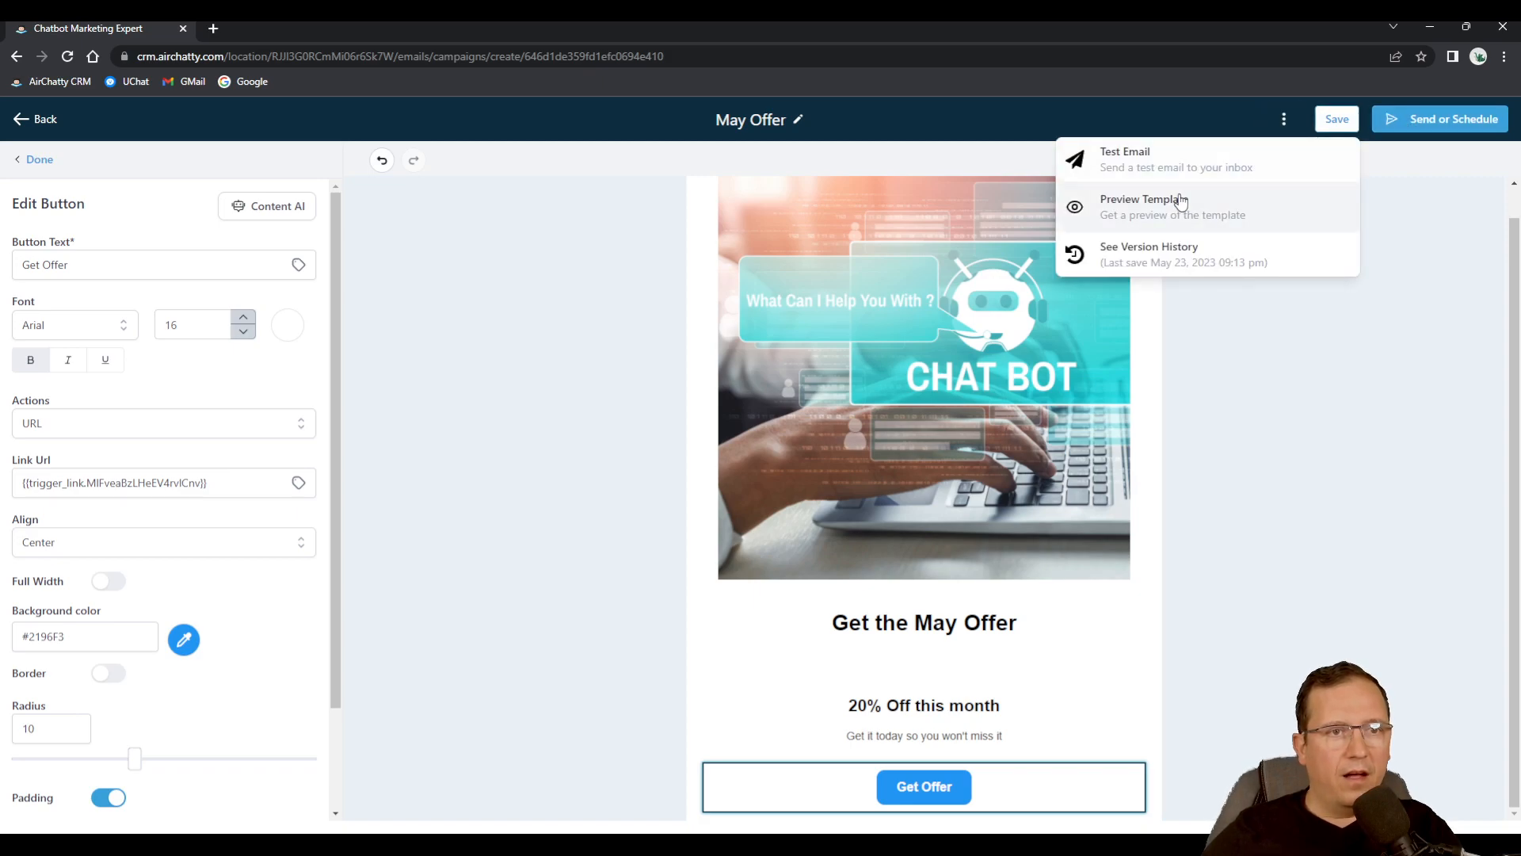
click(1125, 158)
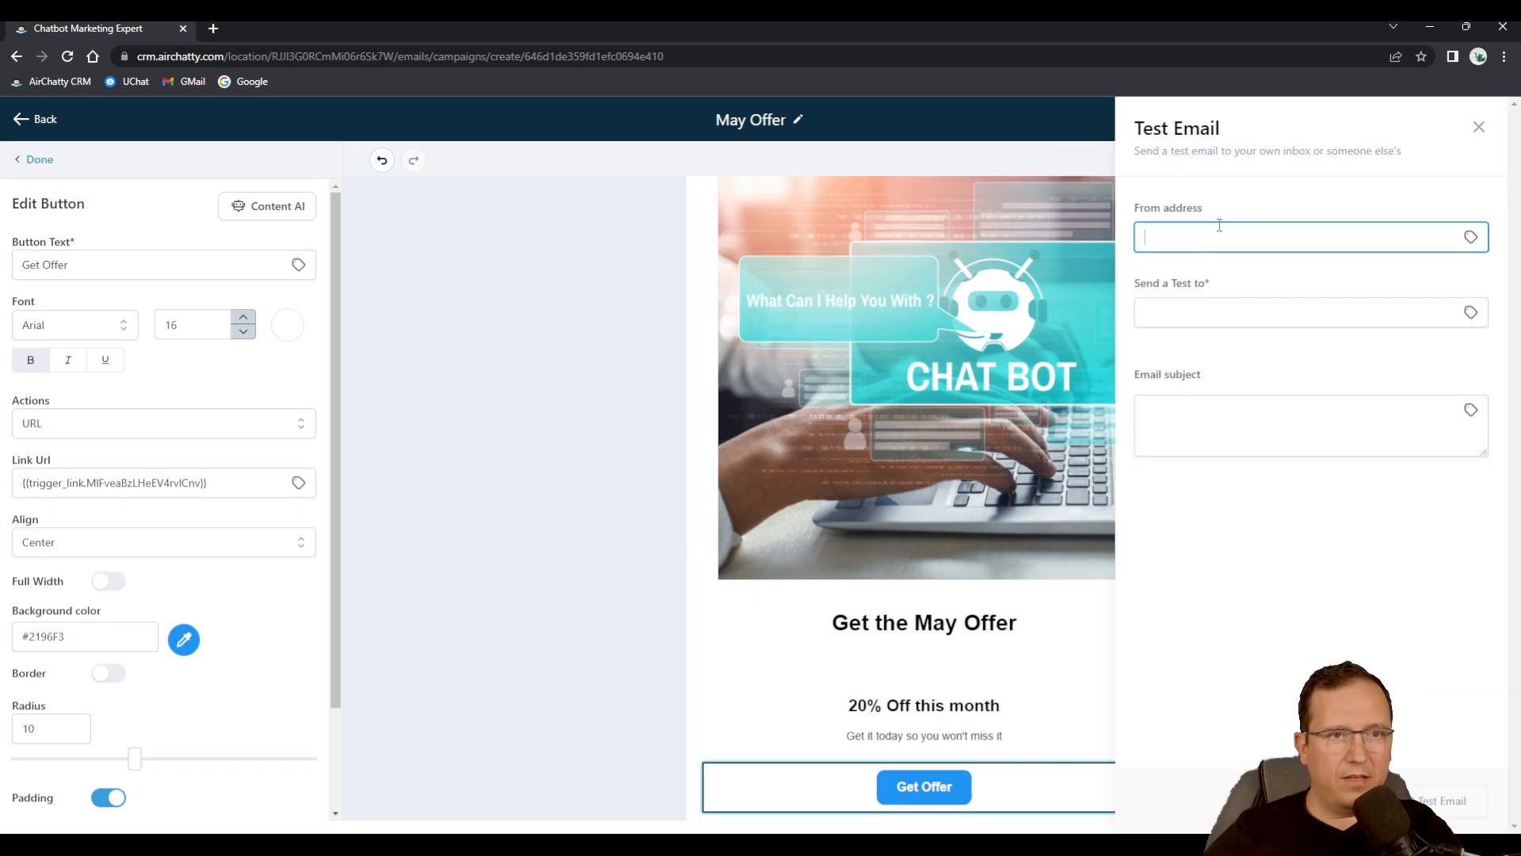
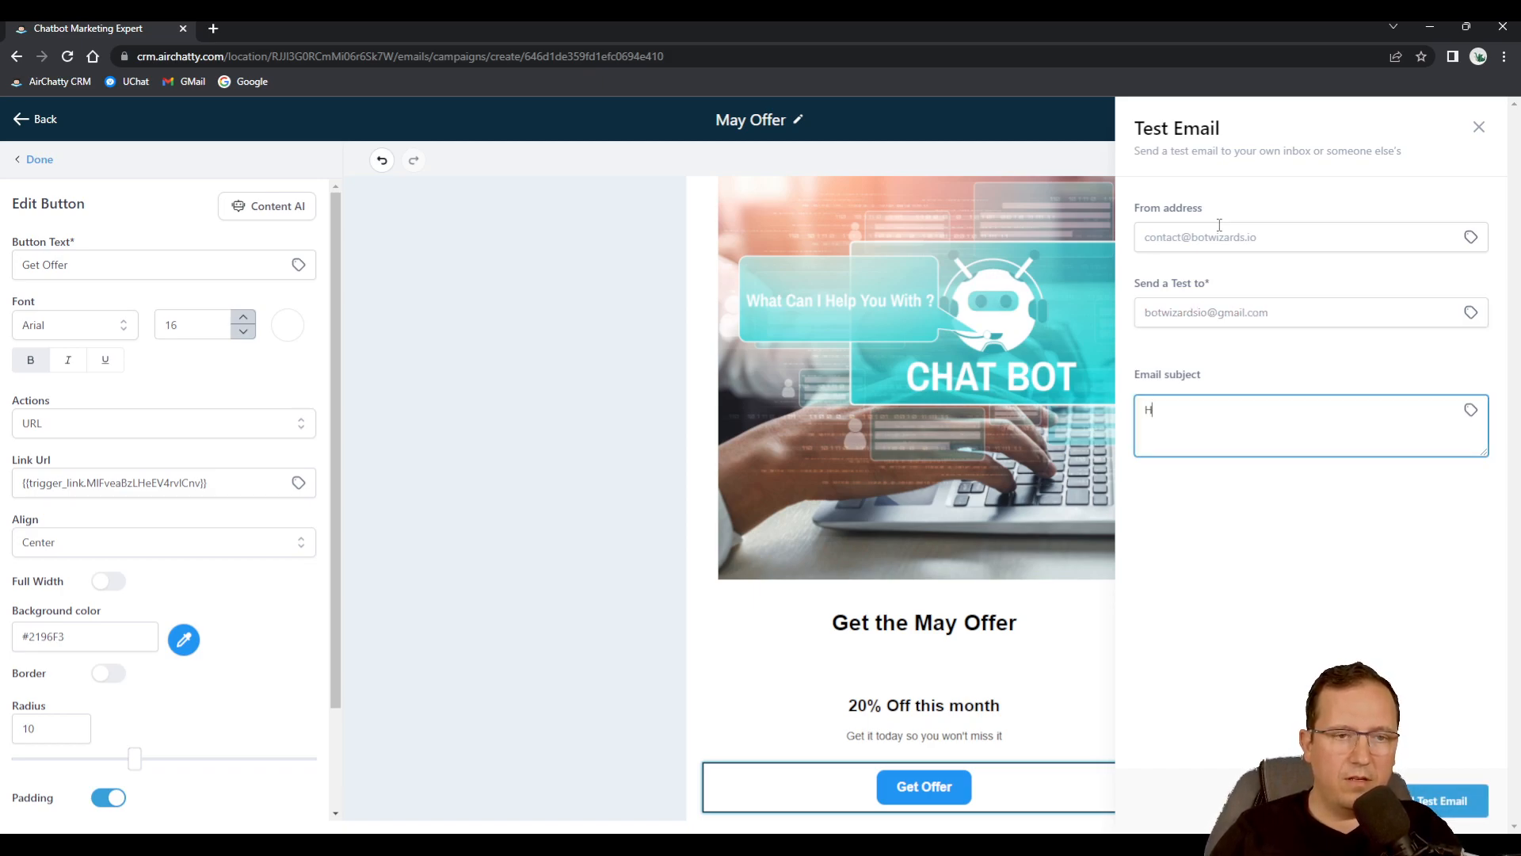
Step: Set the test email subject to "Here's your May offer"
text(ere's your May off)
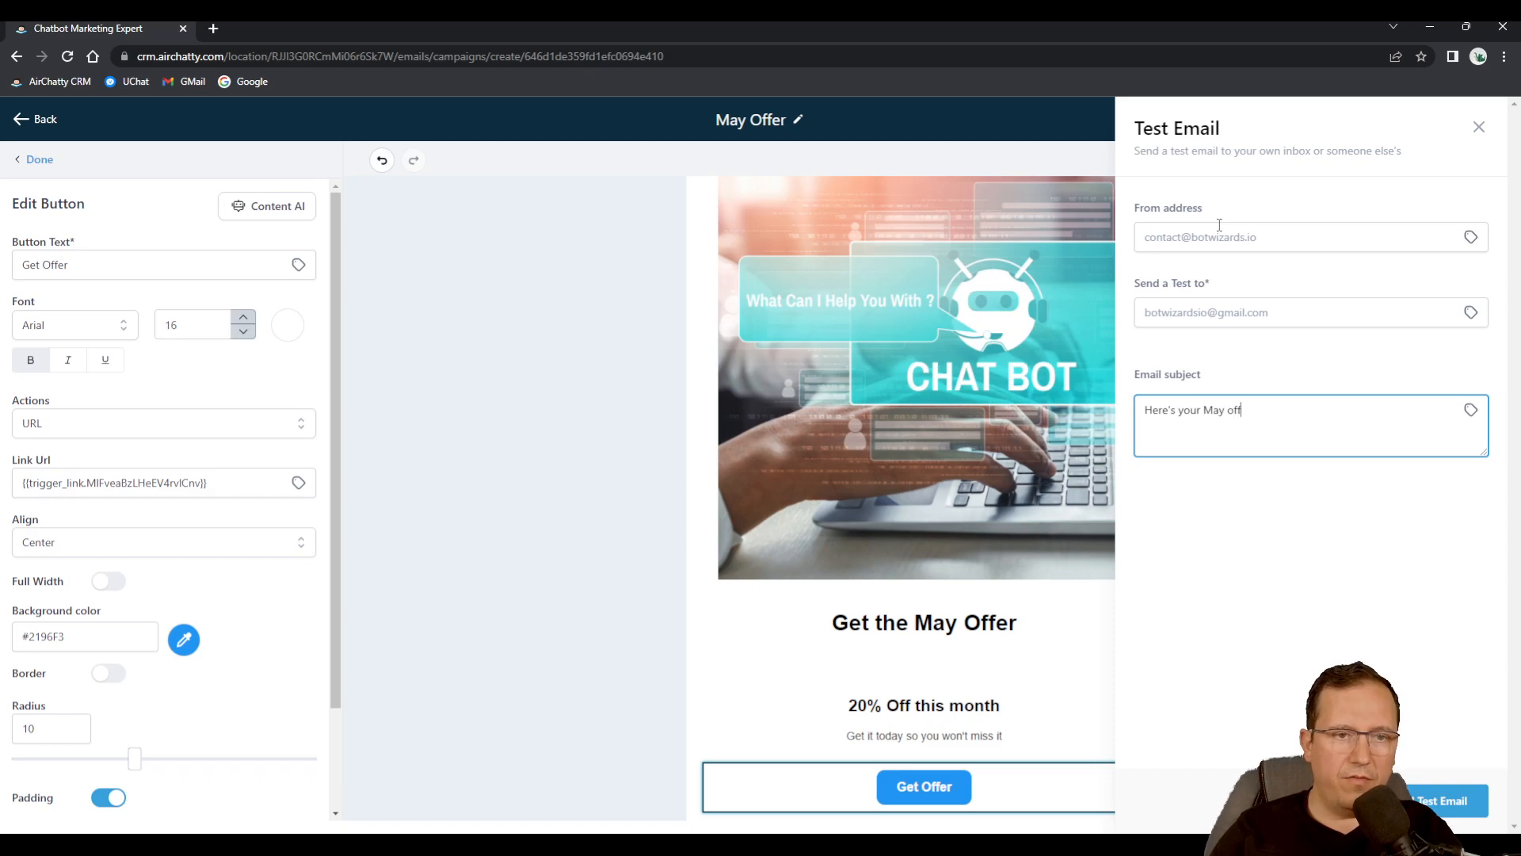
text(er)
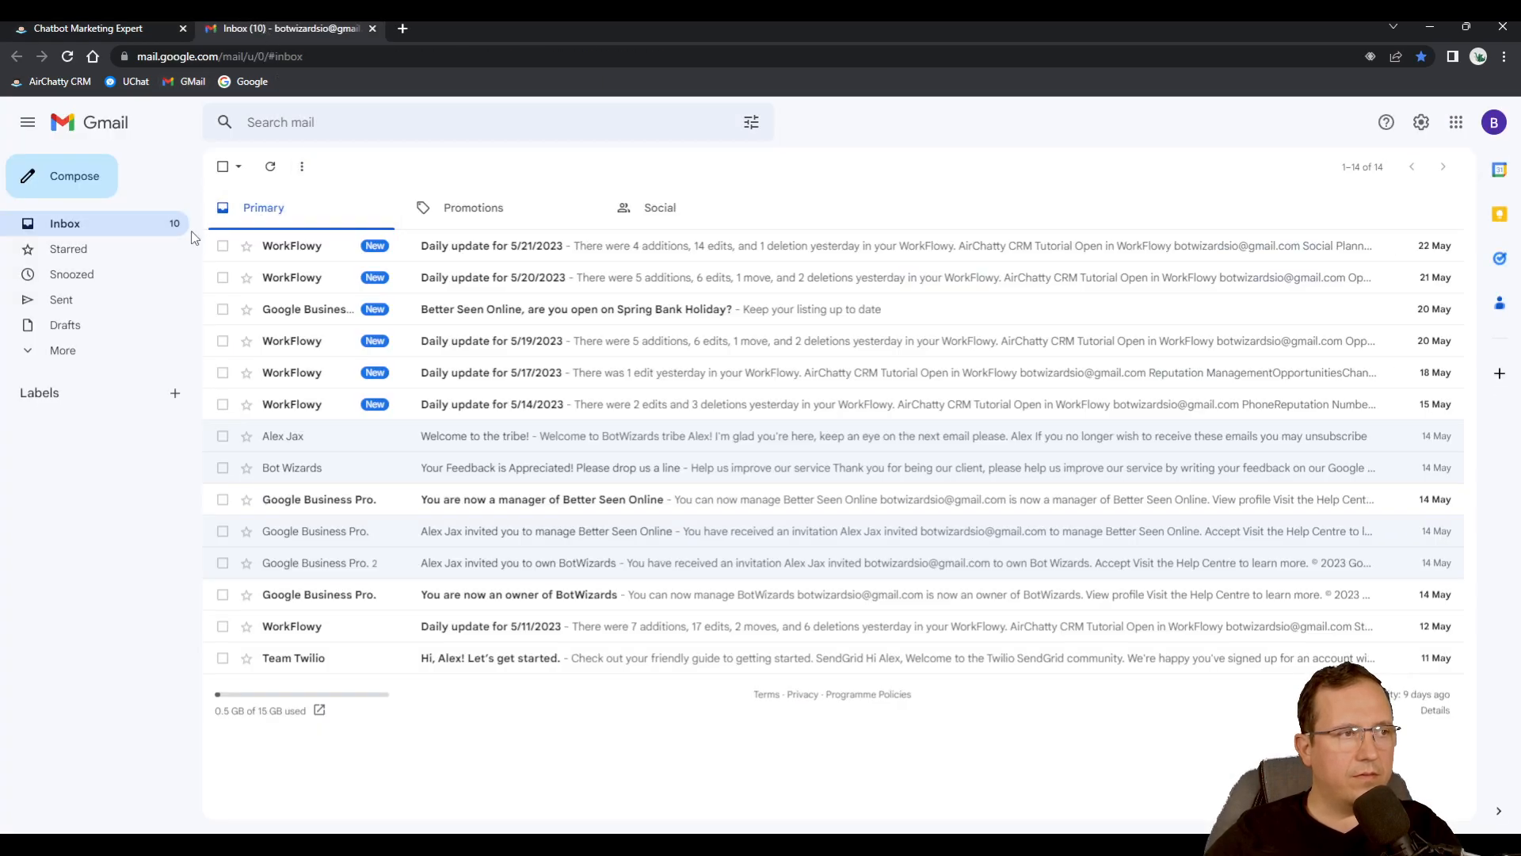
mouse_move(104, 223)
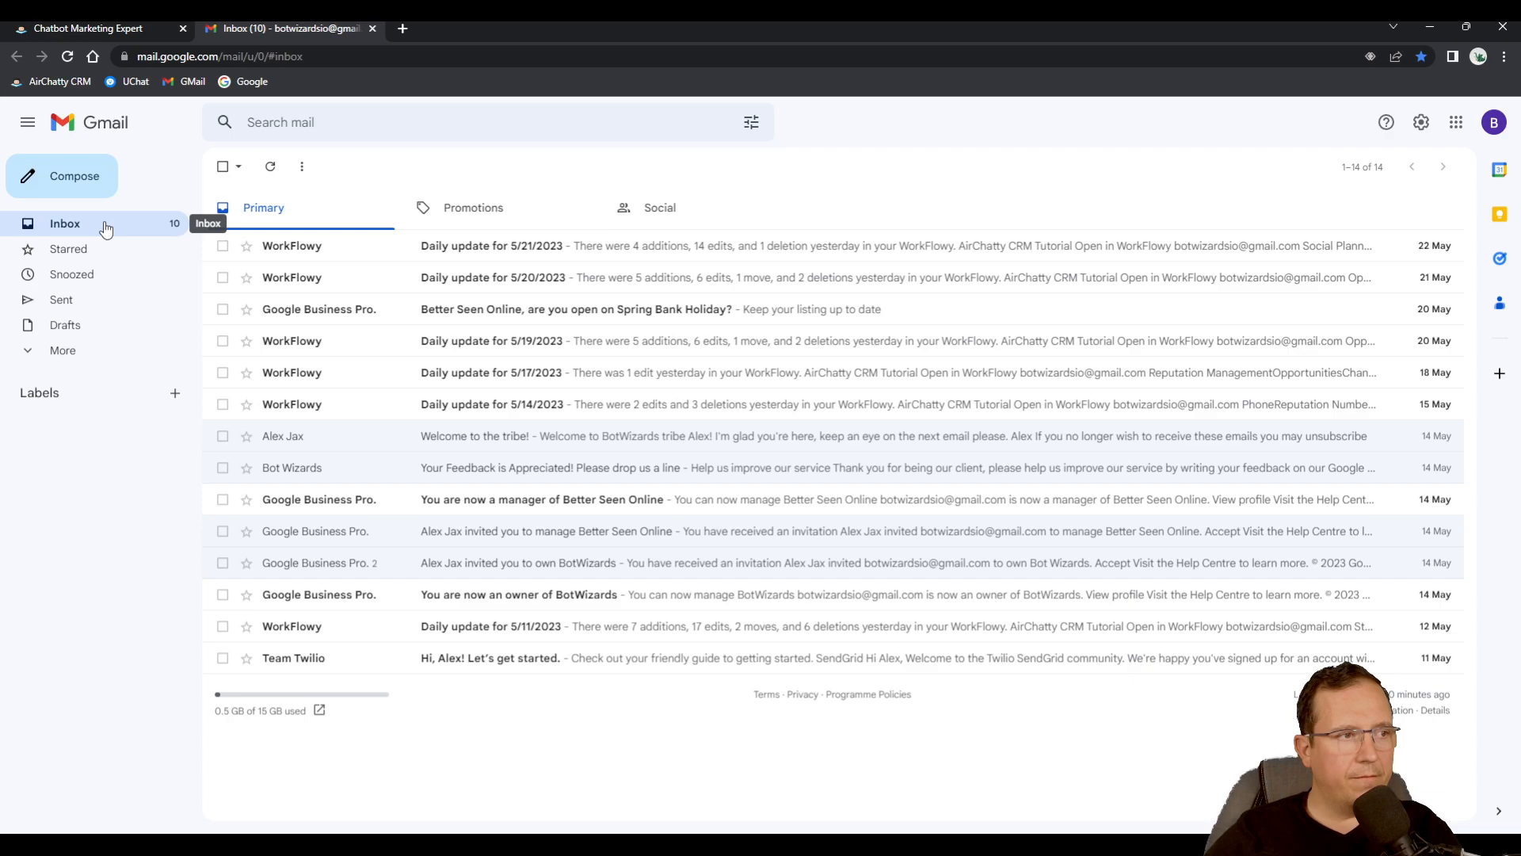
click(271, 166)
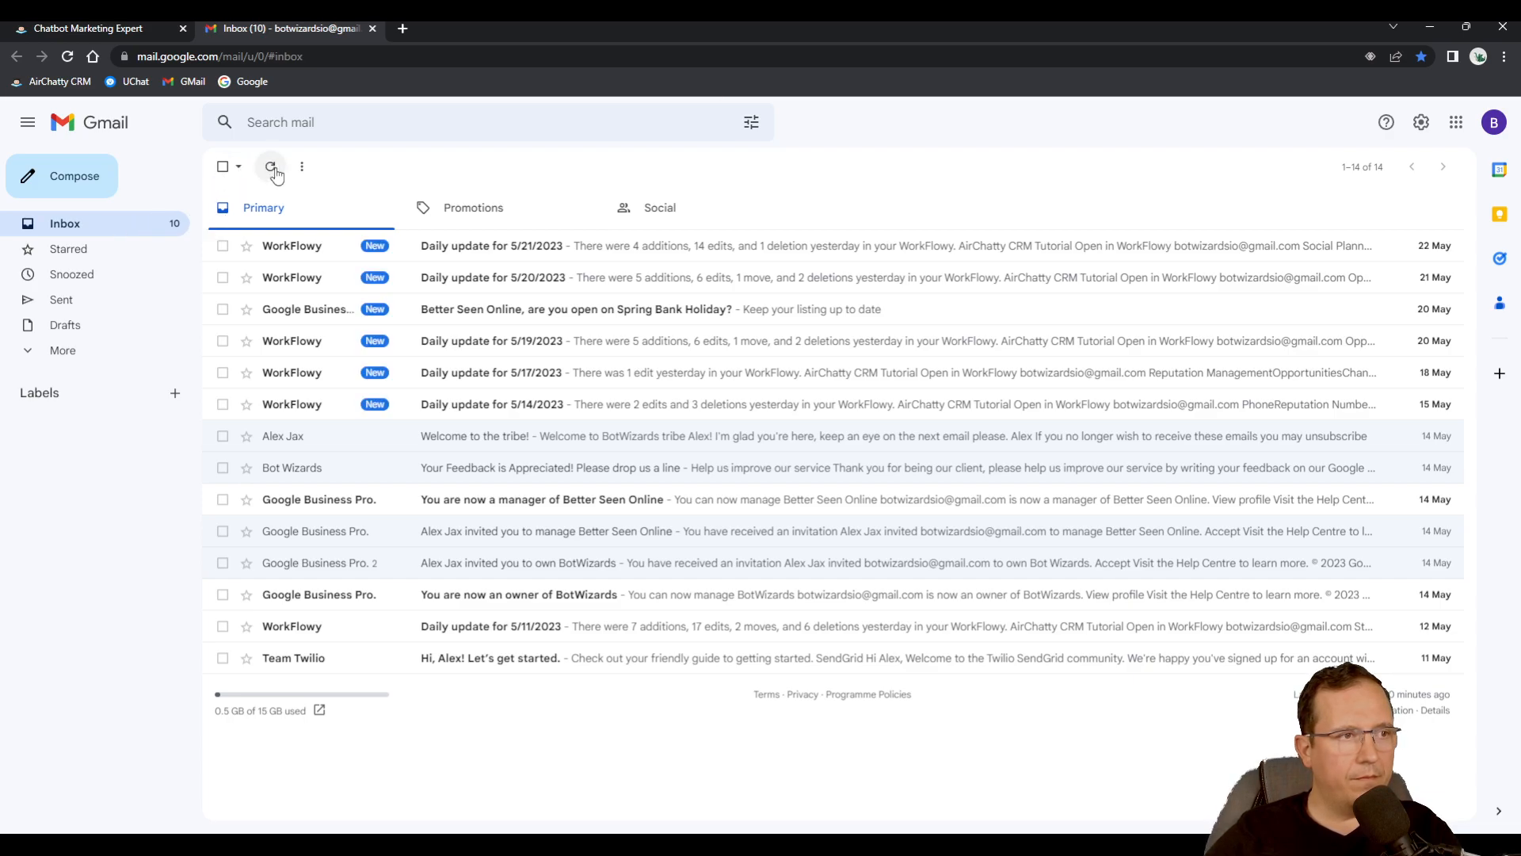
click(61, 351)
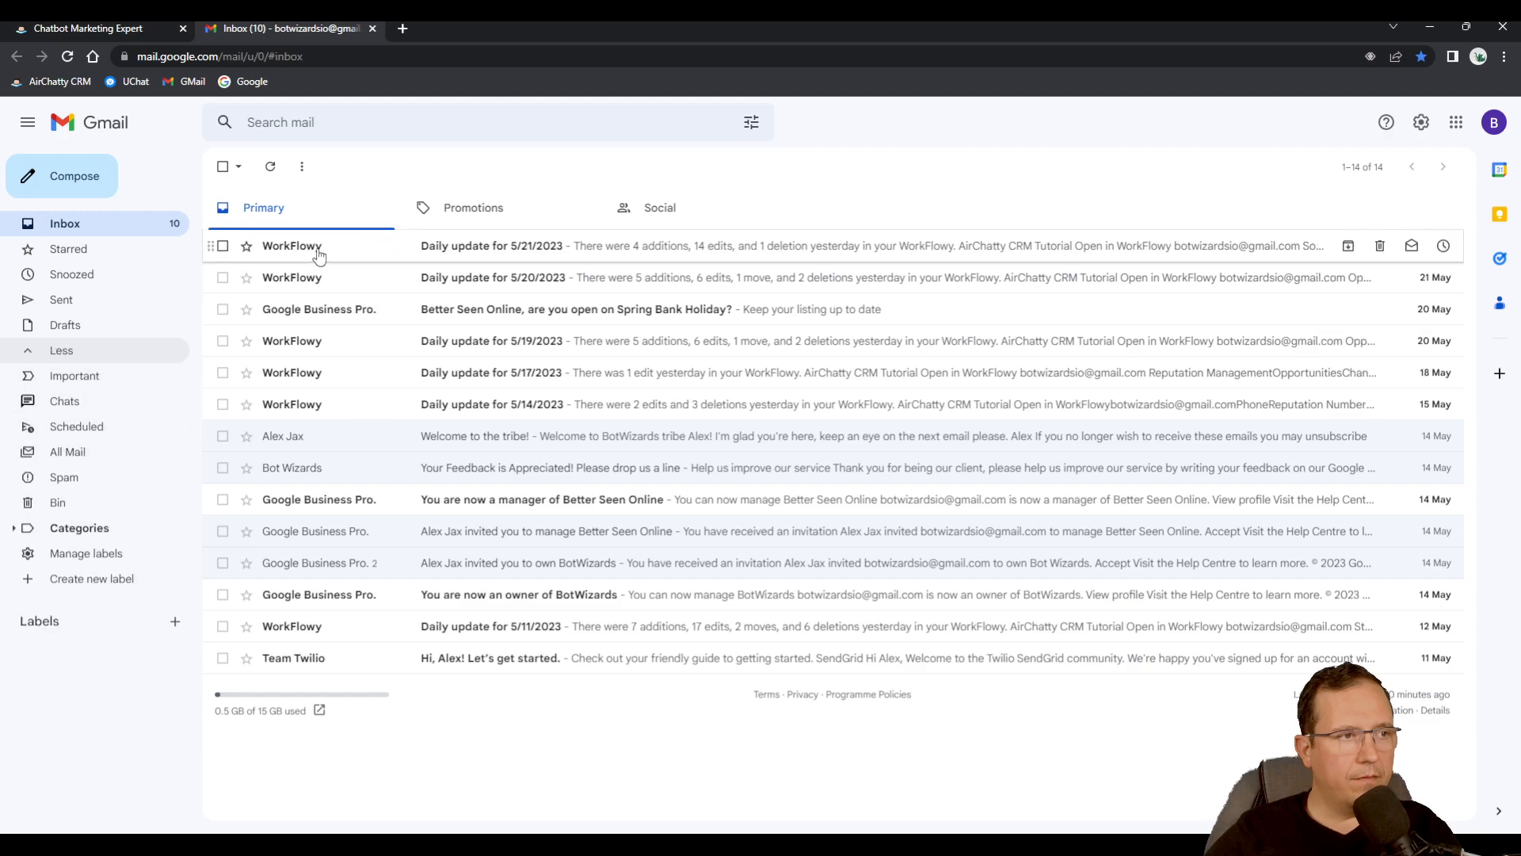
mouse_move(989, 174)
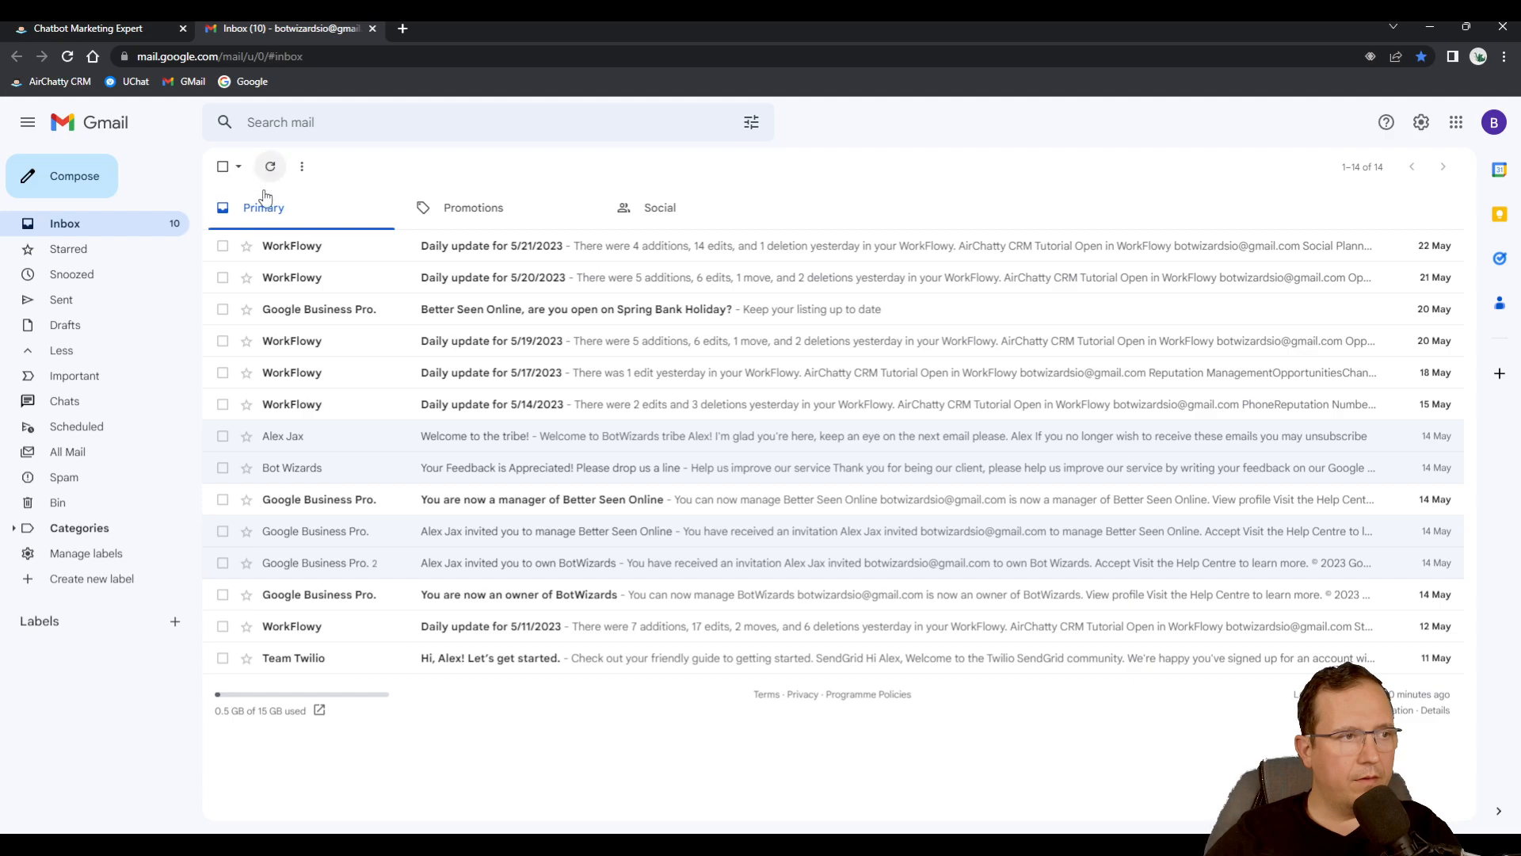
click(64, 477)
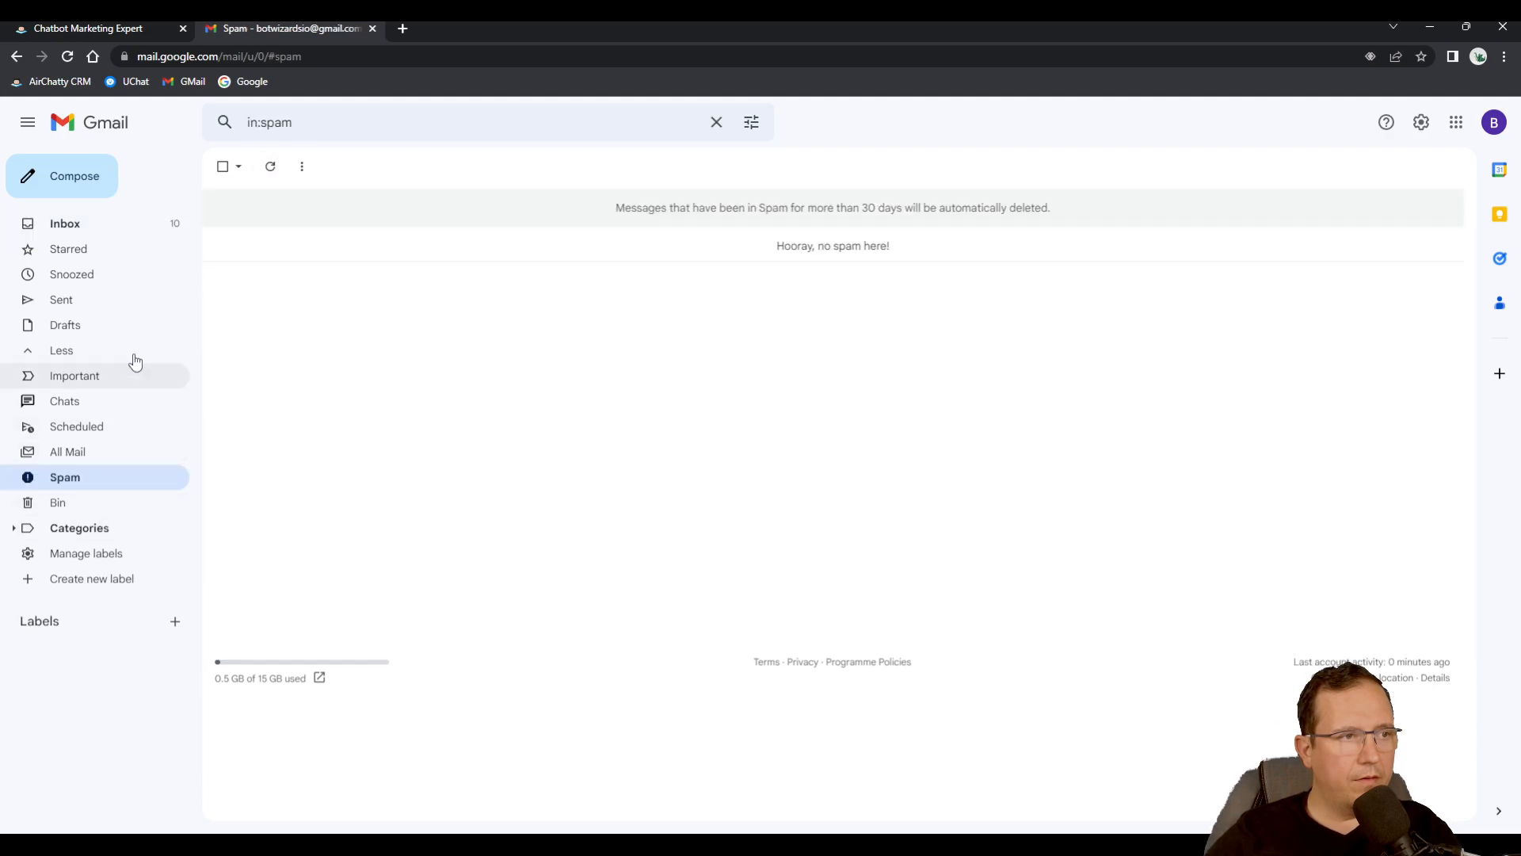
click(65, 224)
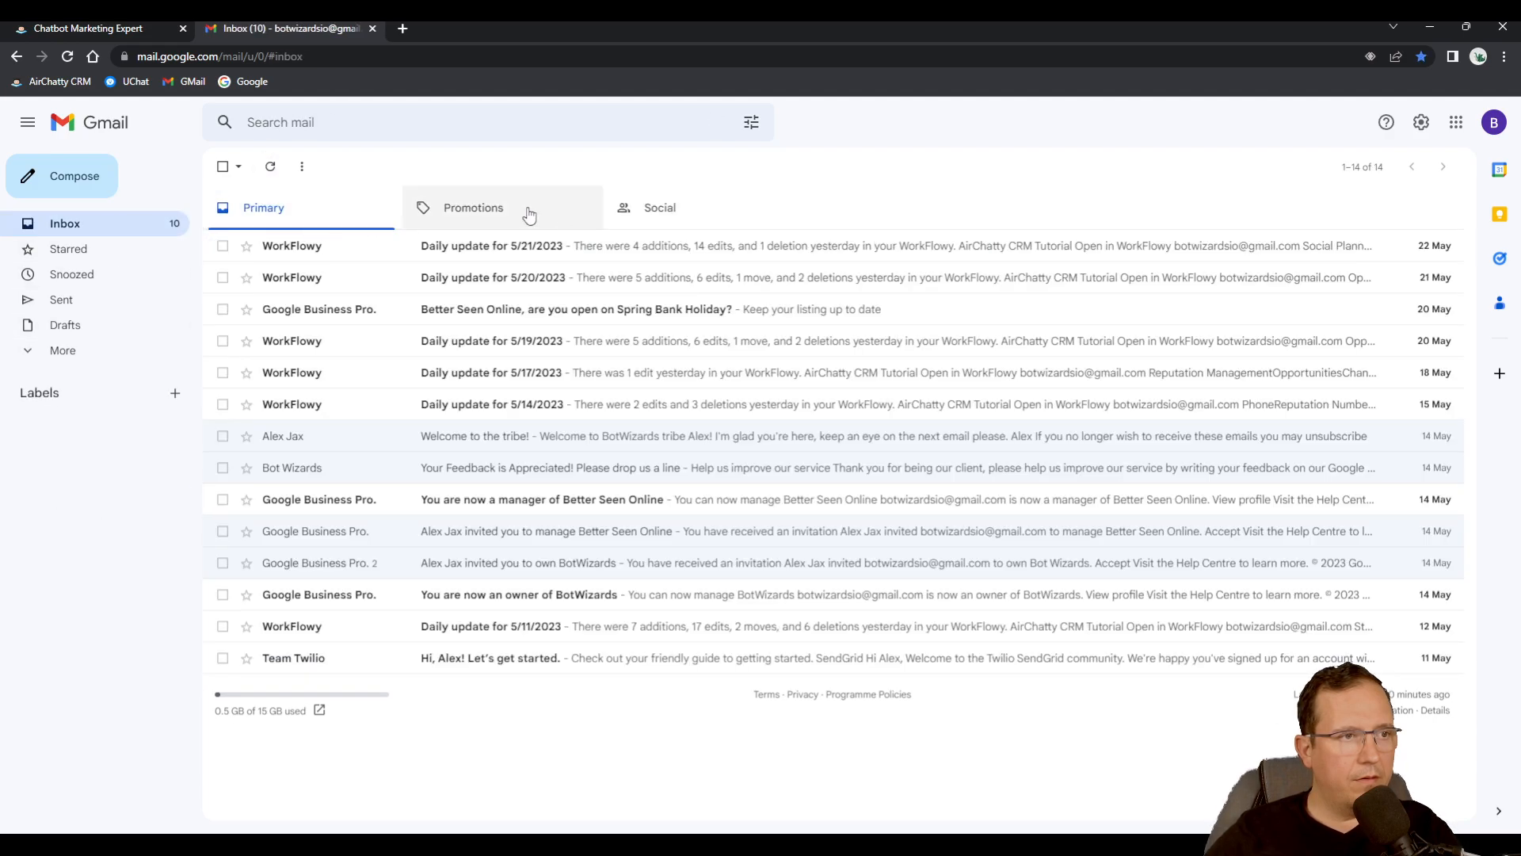
click(660, 206)
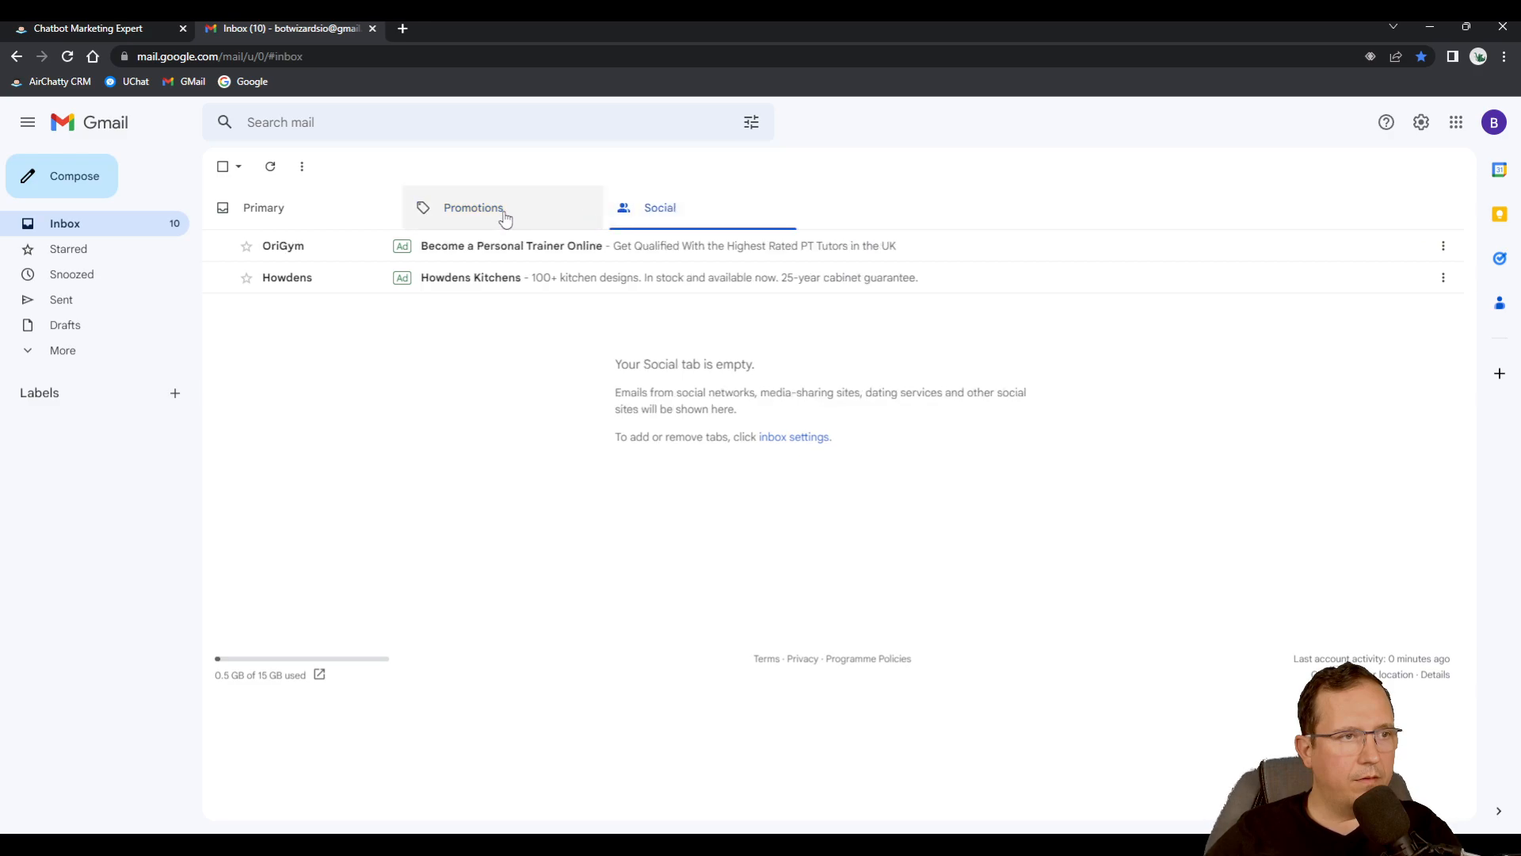
click(263, 206)
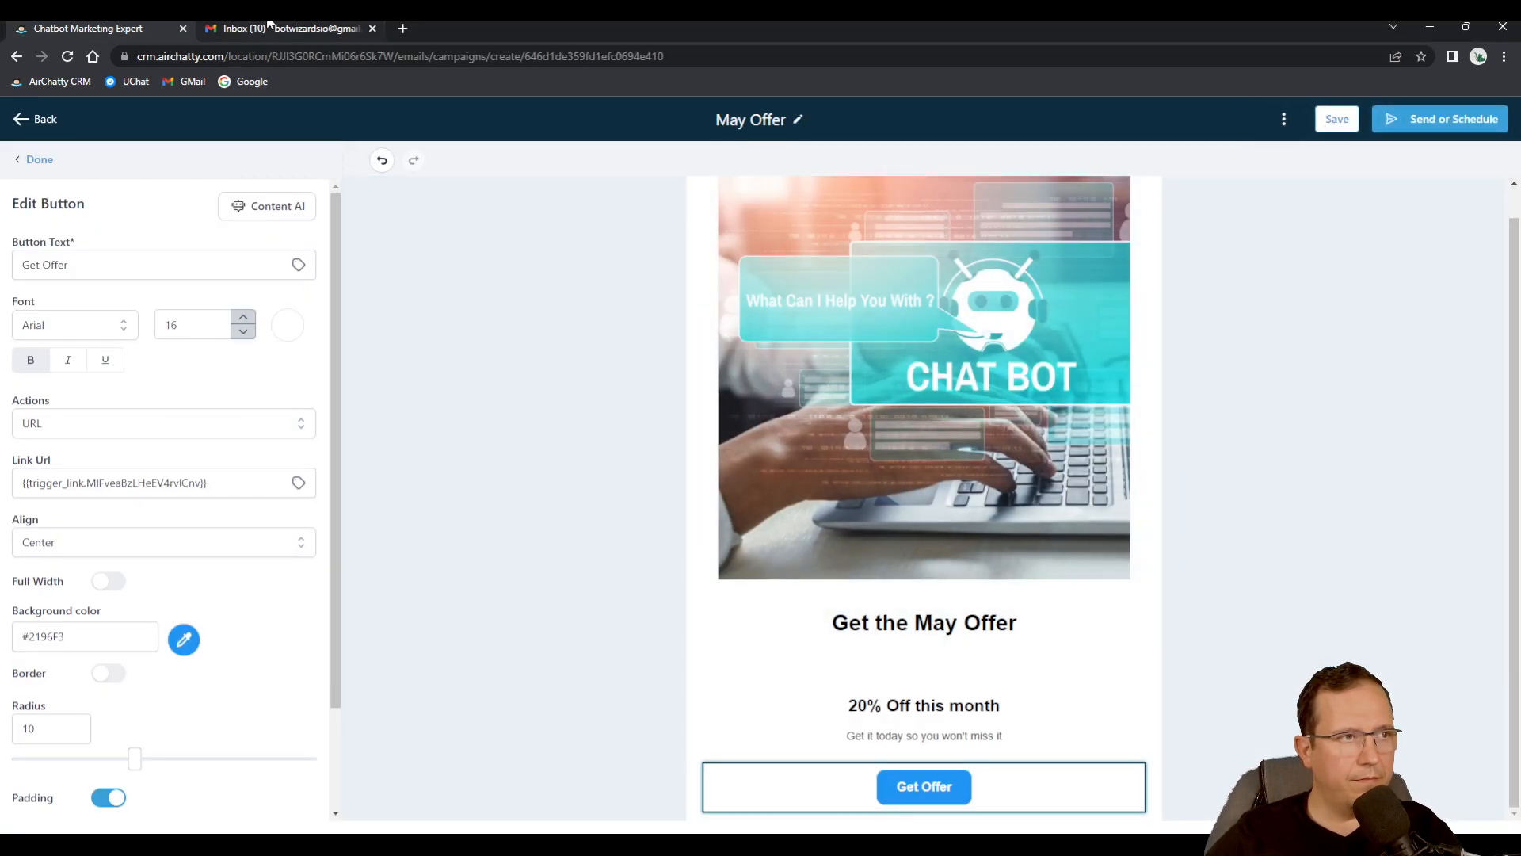
Step: Reload the inbox and recheck Spam, Promotions and Social, then return to the campaign builder
click(288, 28)
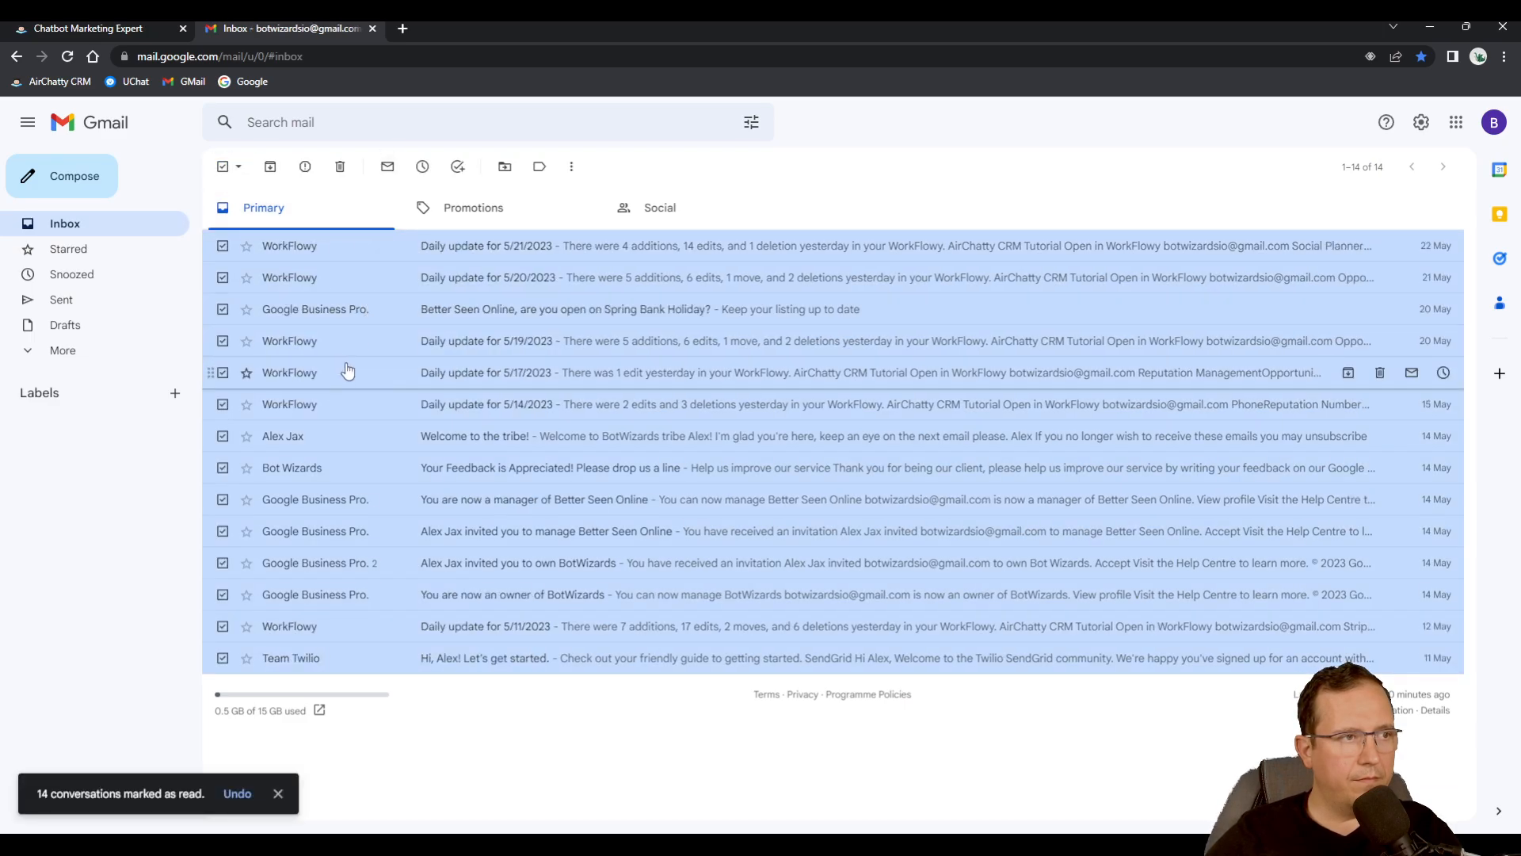
click(222, 166)
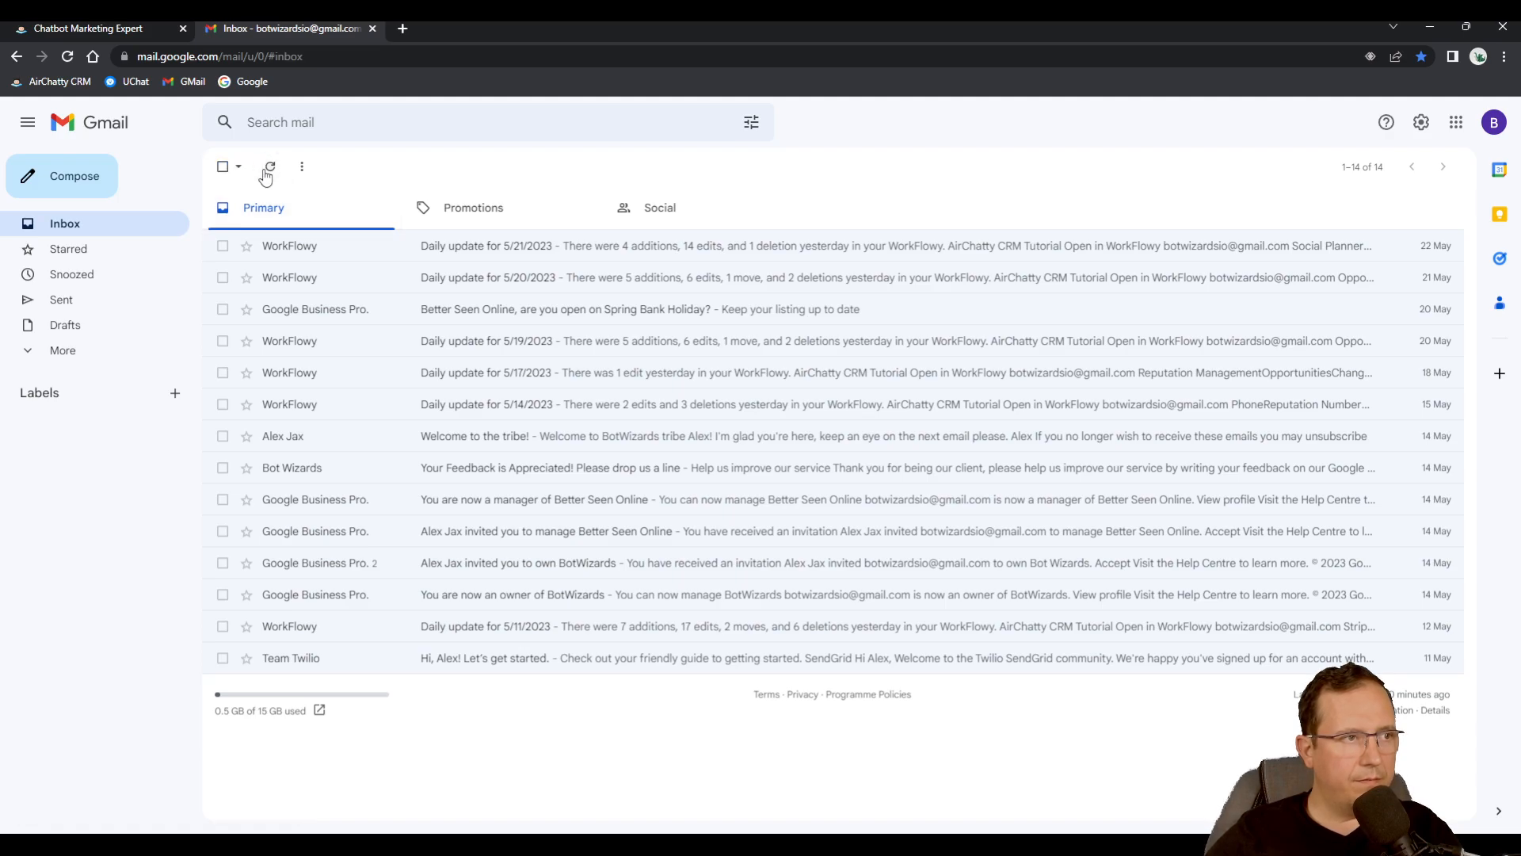
click(64, 477)
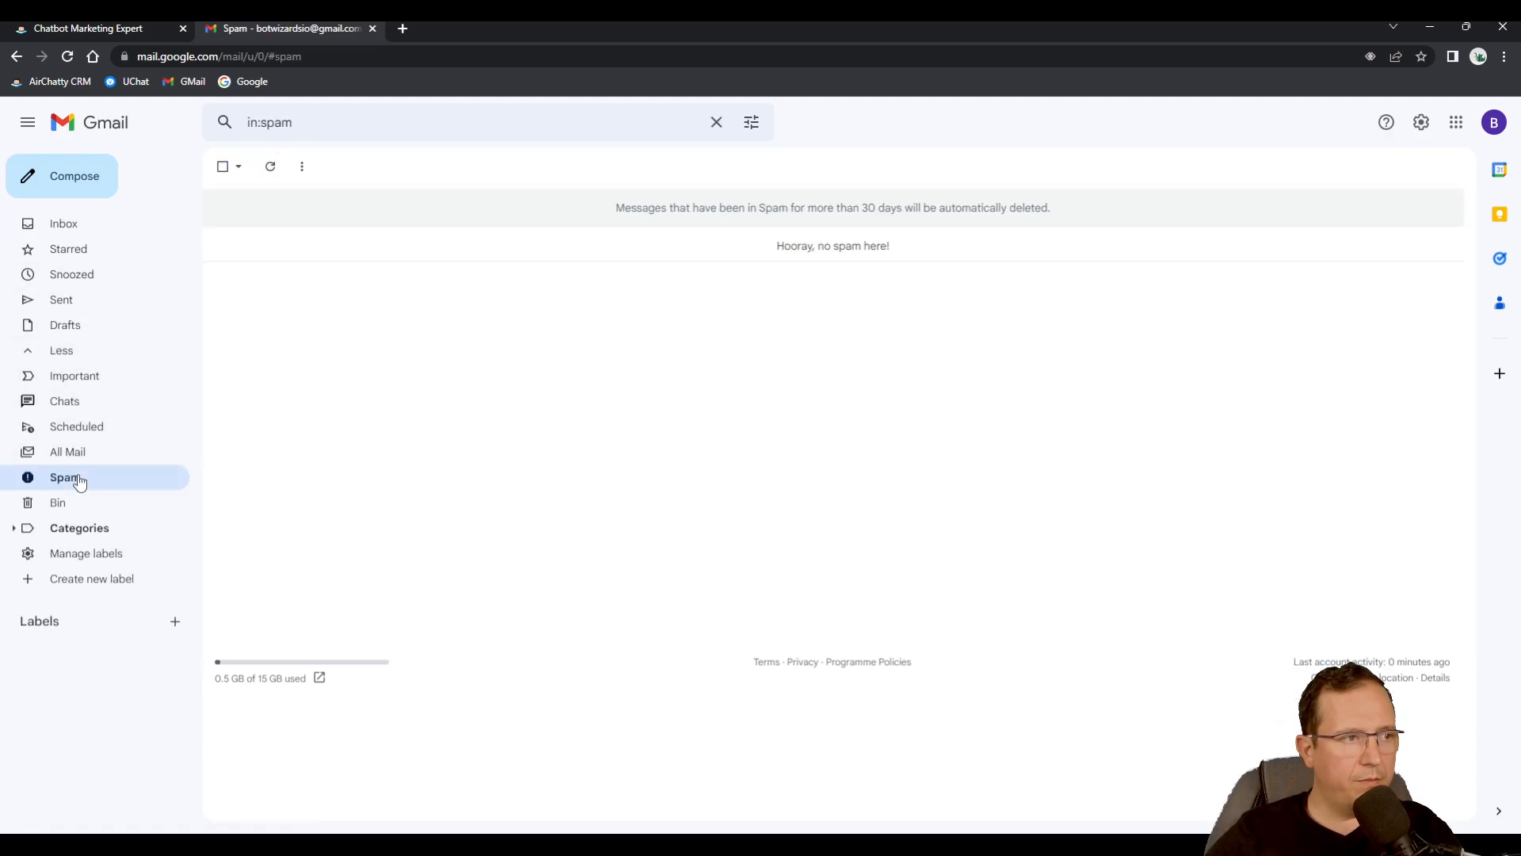
click(64, 224)
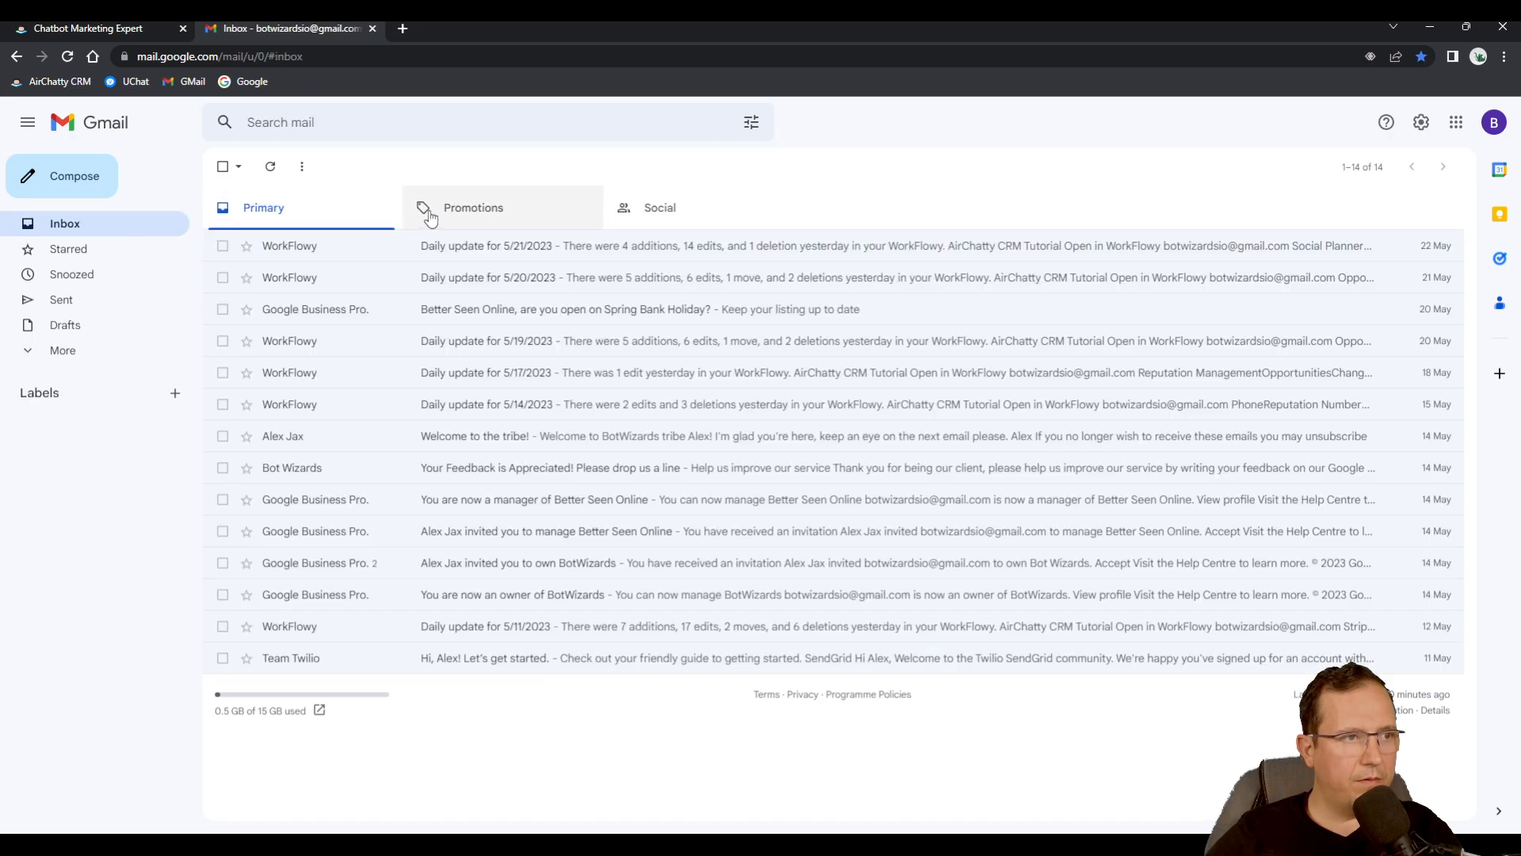
click(473, 206)
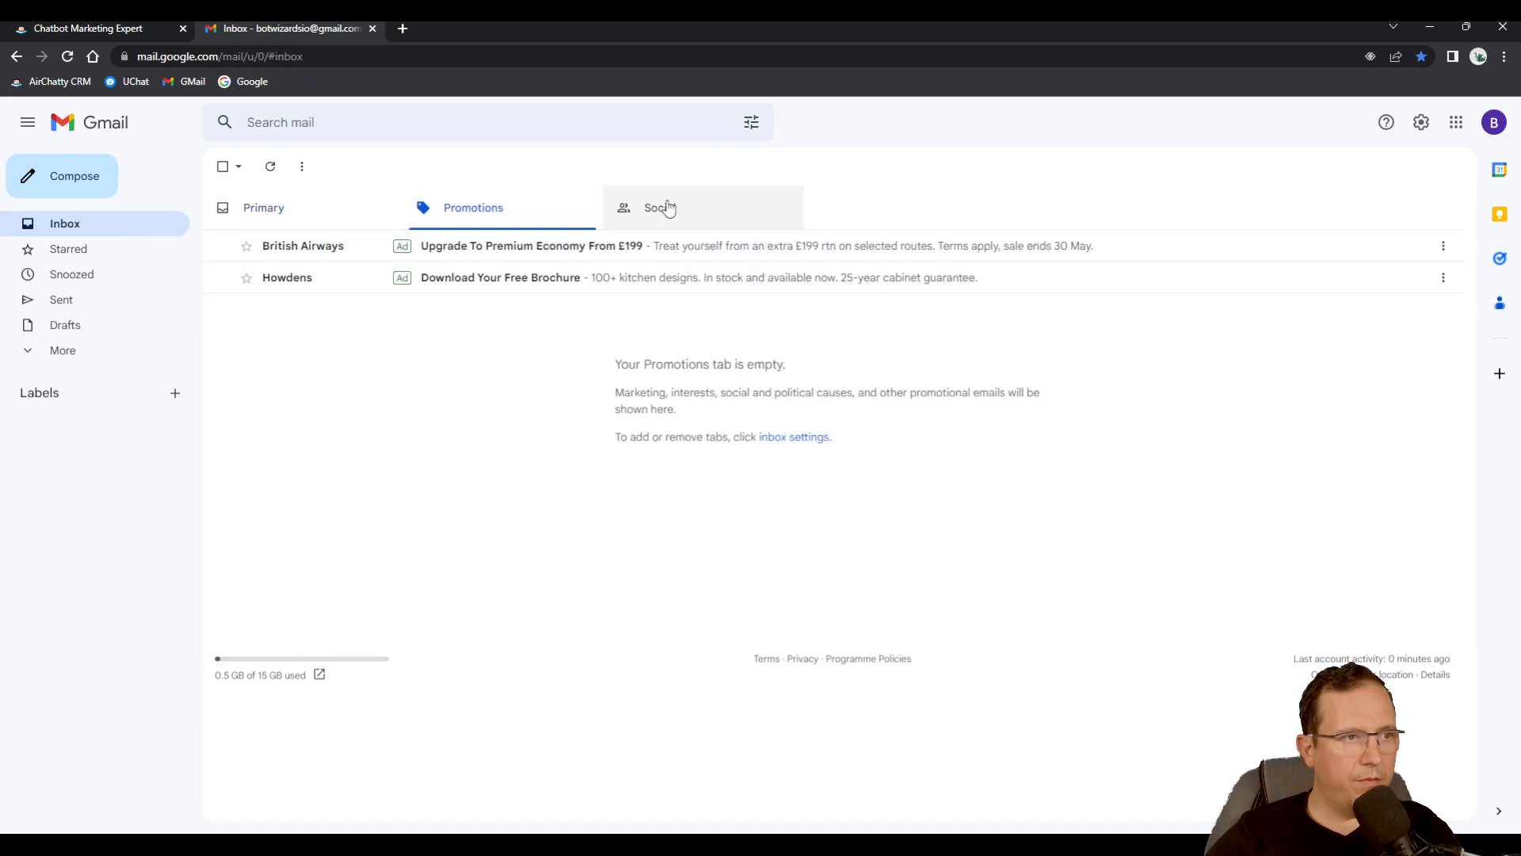
click(263, 206)
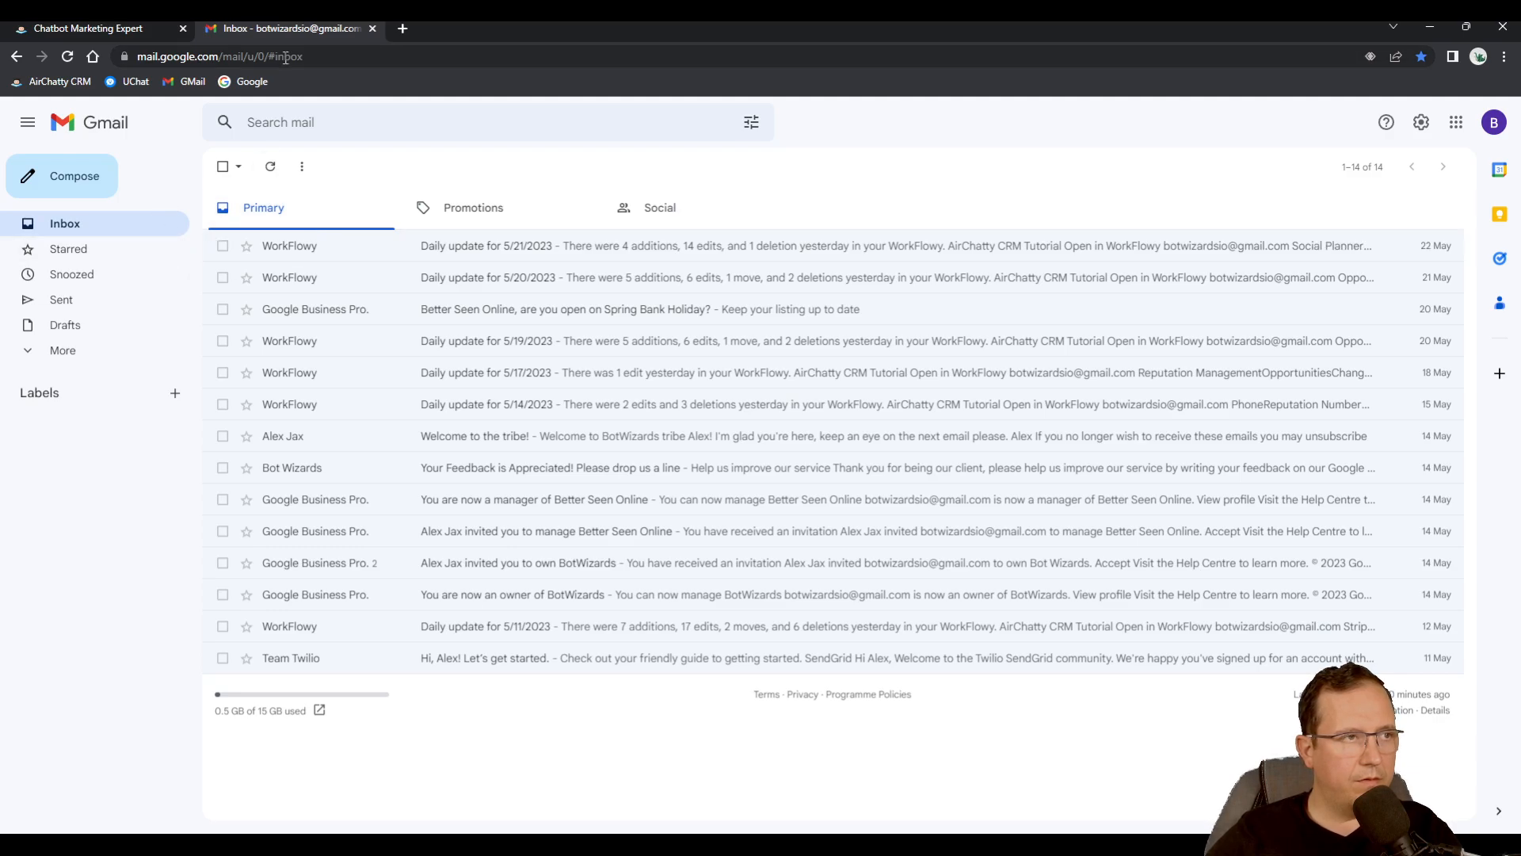
click(87, 28)
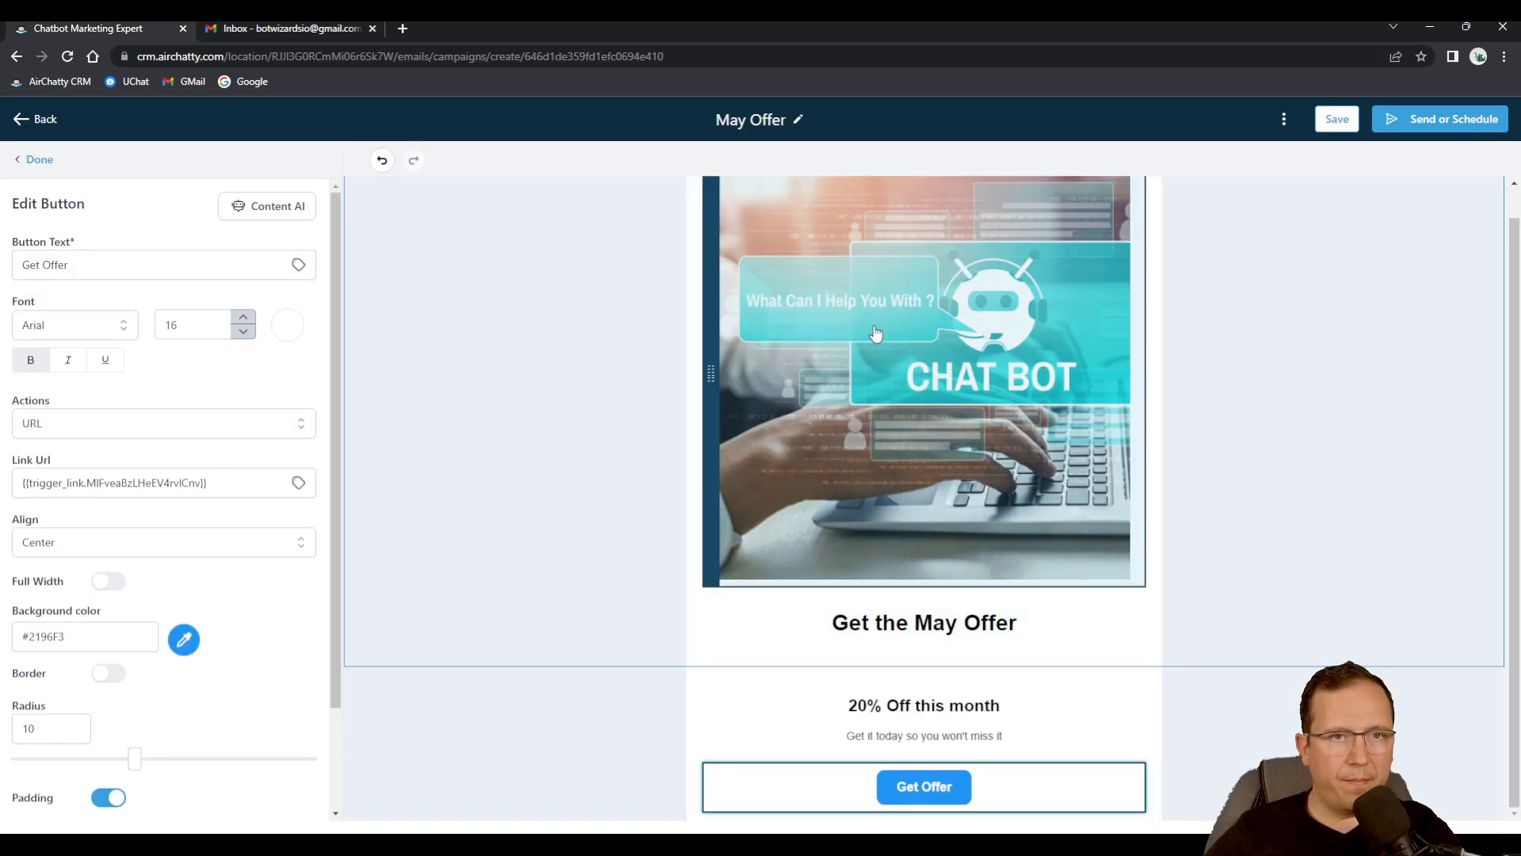
Step: In Send or Schedule, set the recipient to the chosen contact
click(1441, 119)
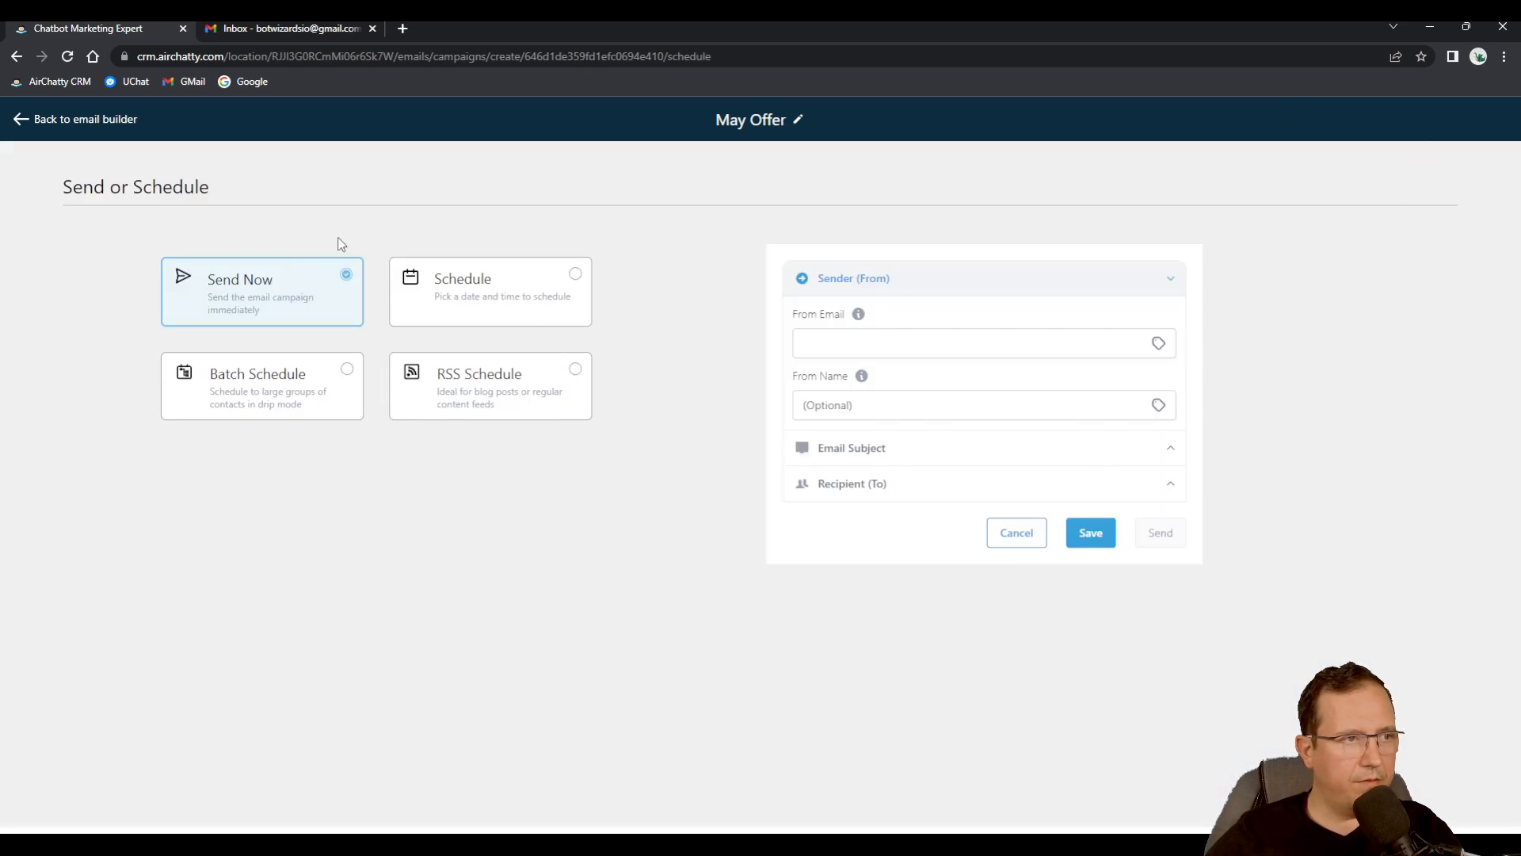
click(983, 342)
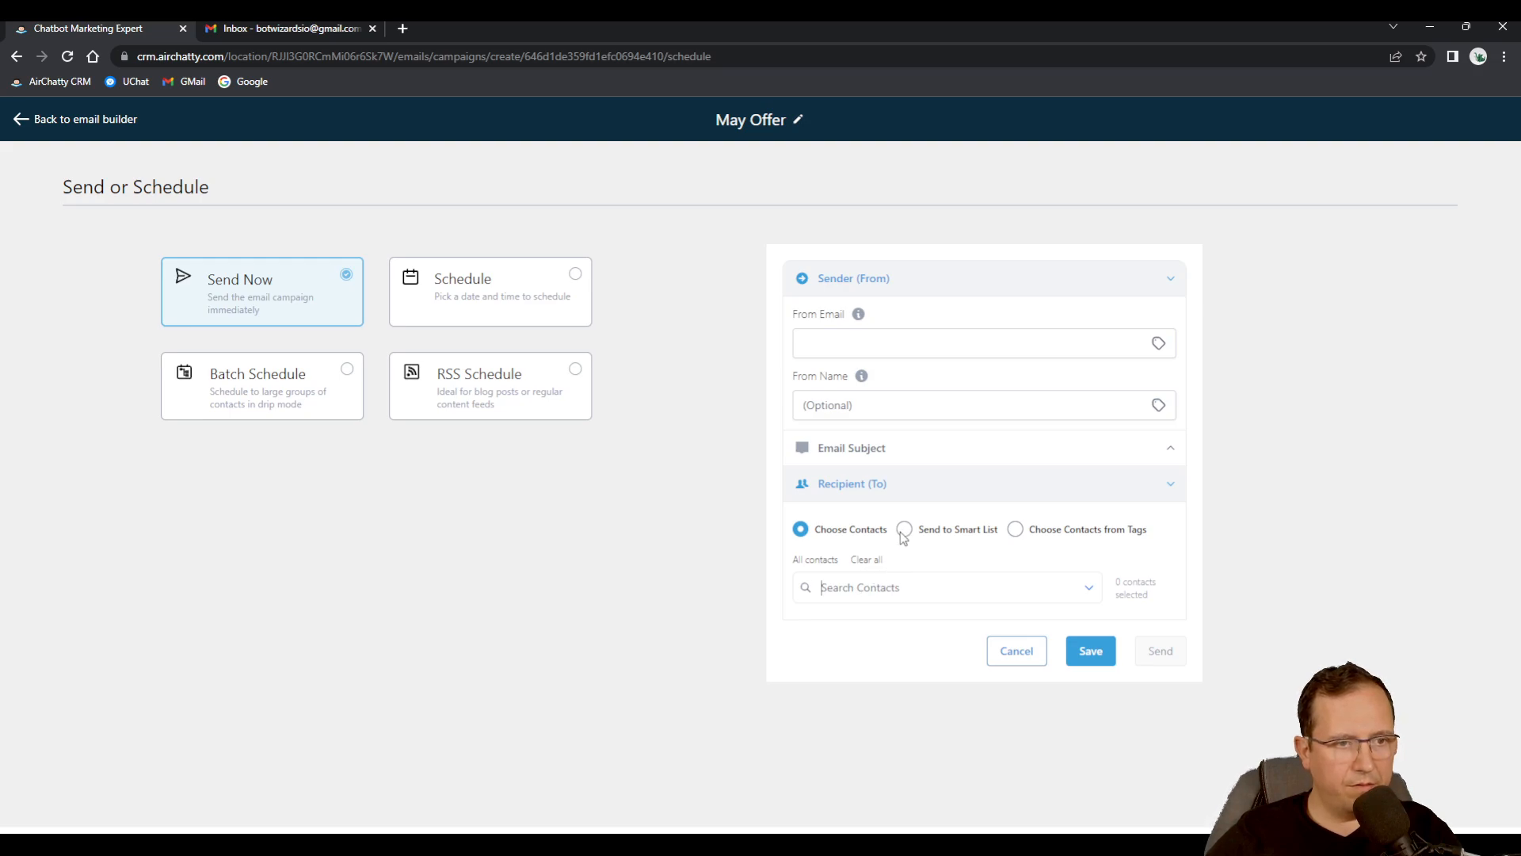
mouse_move(913, 550)
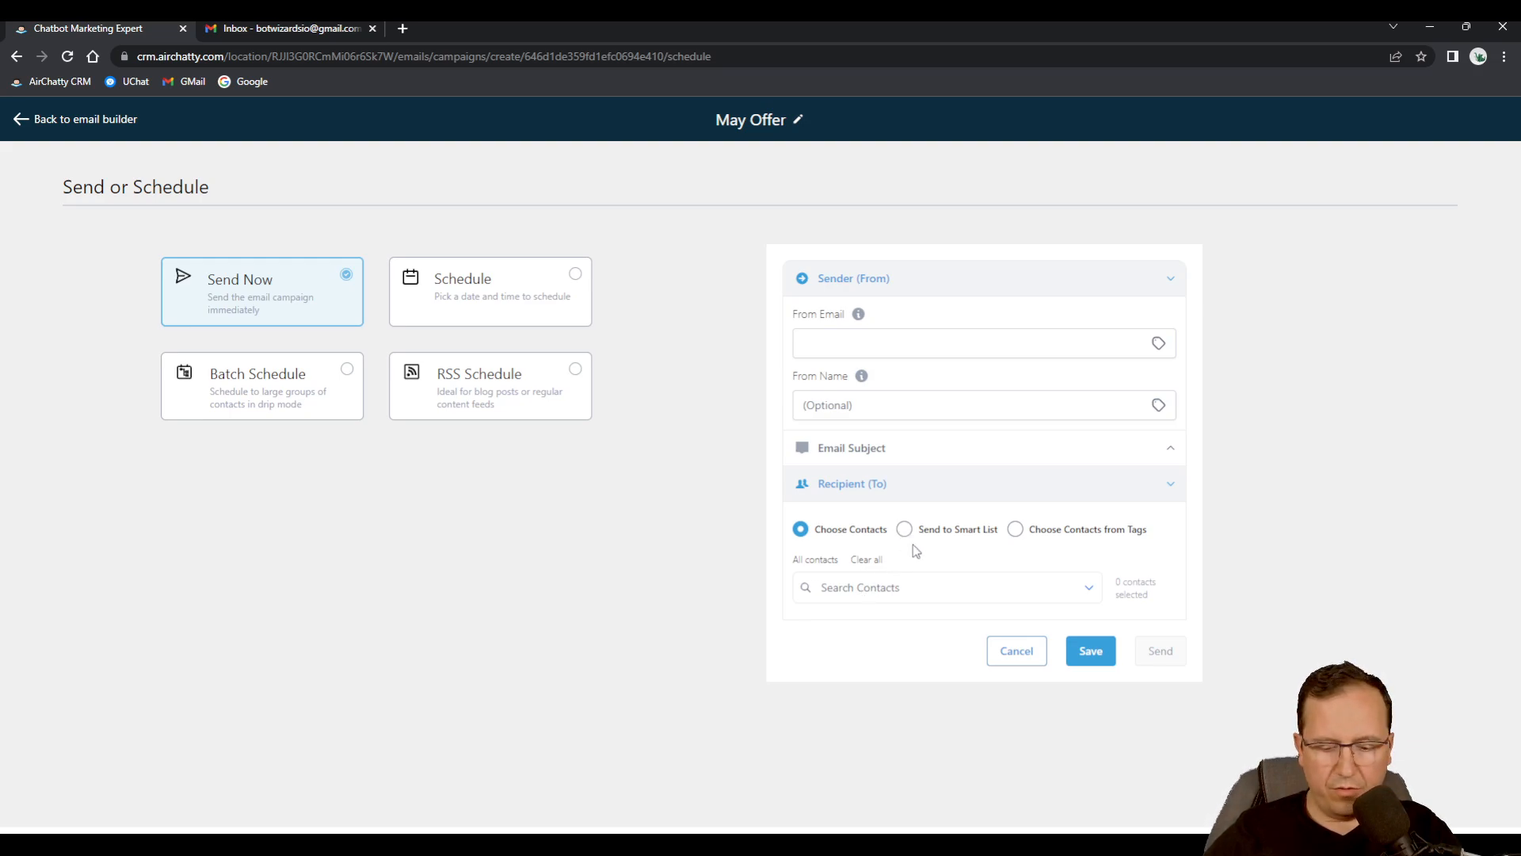
text(bot)
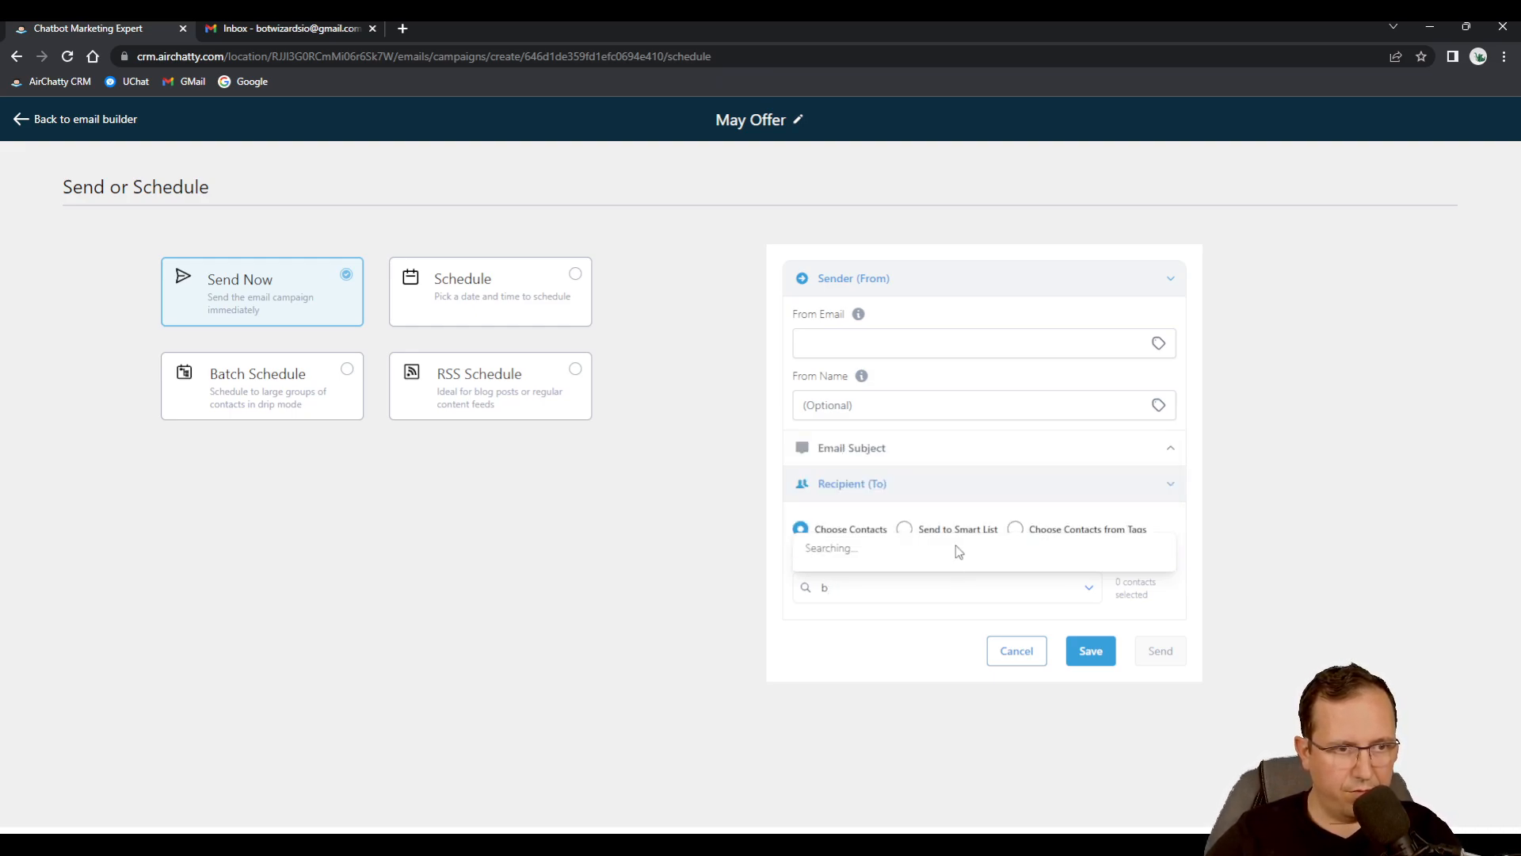
text(alex)
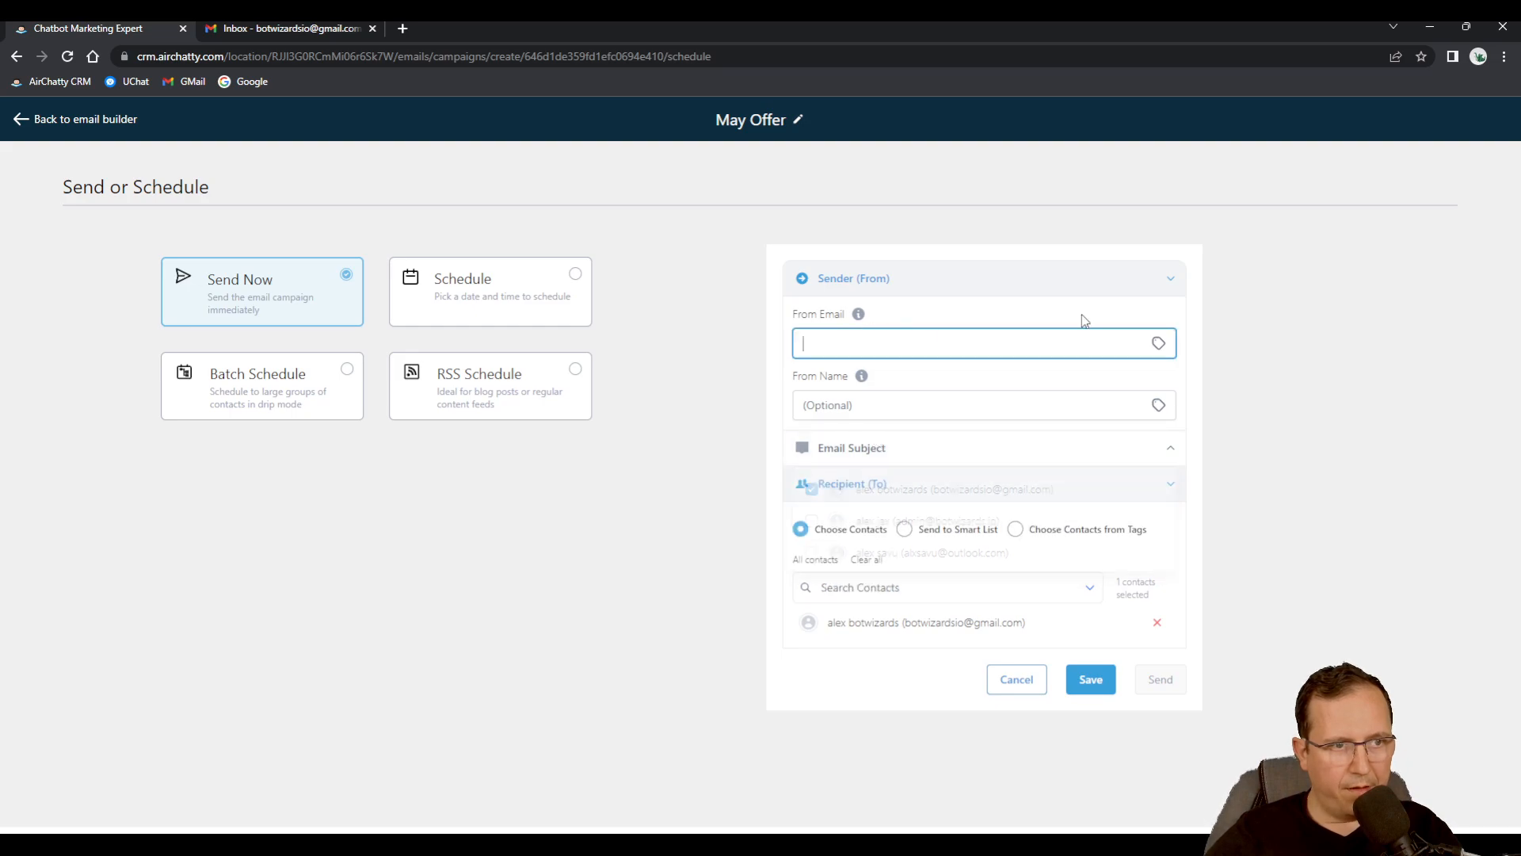
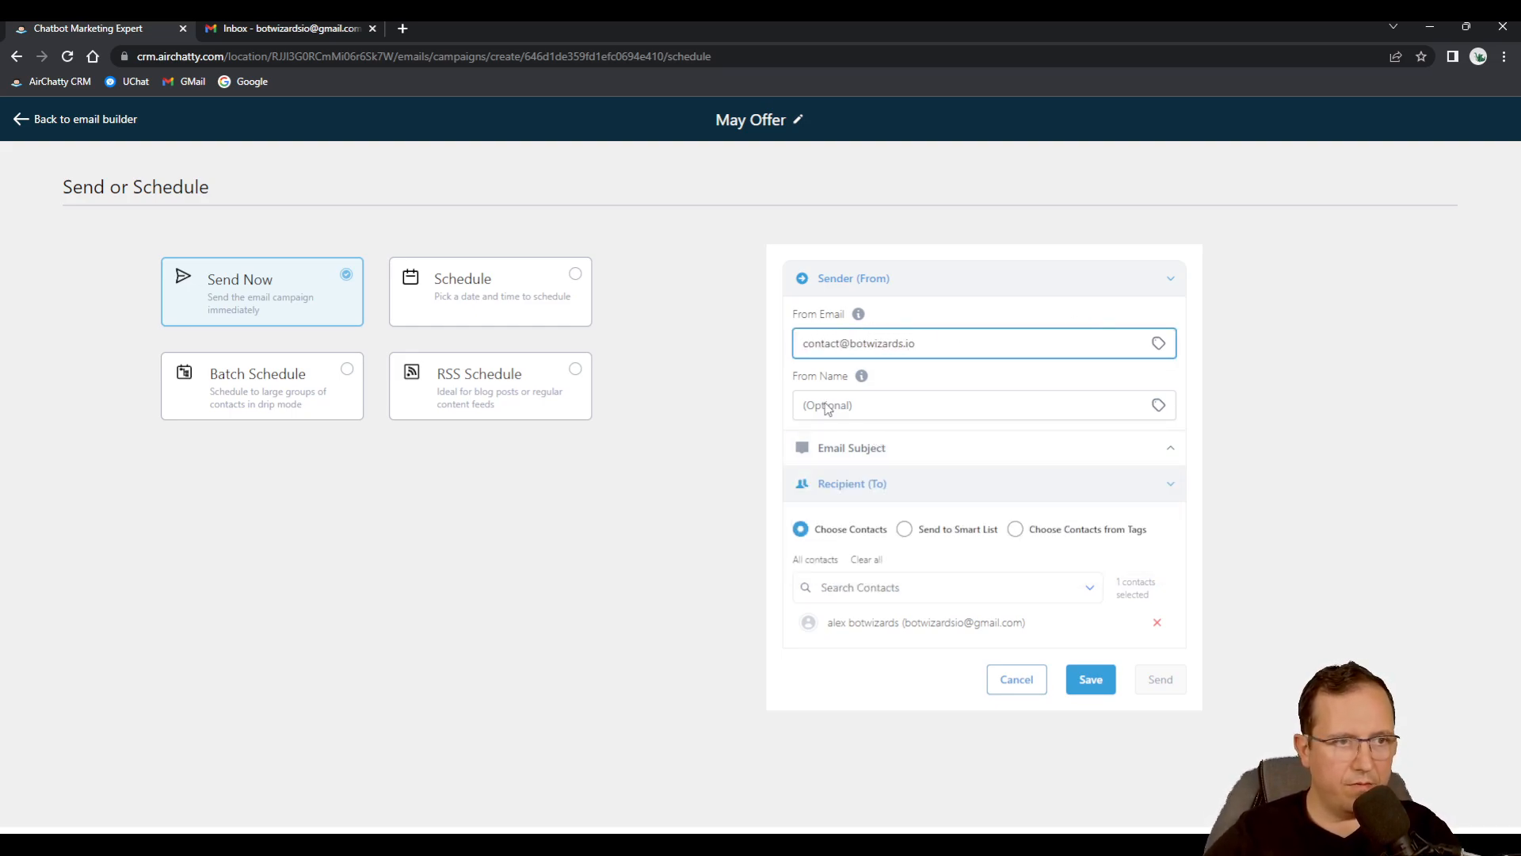
click(983, 405)
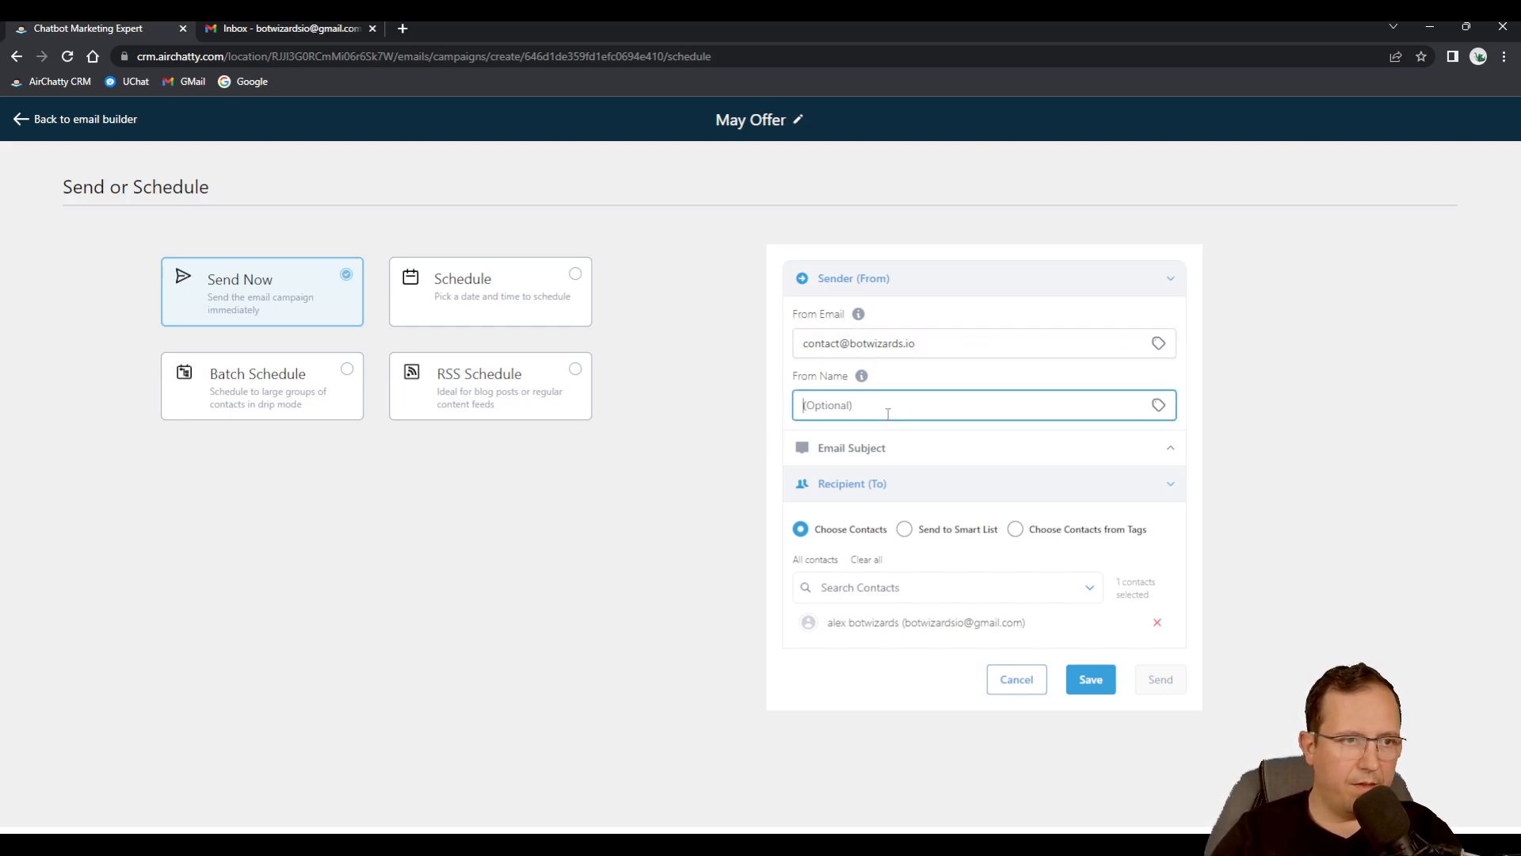
text(BotWizards)
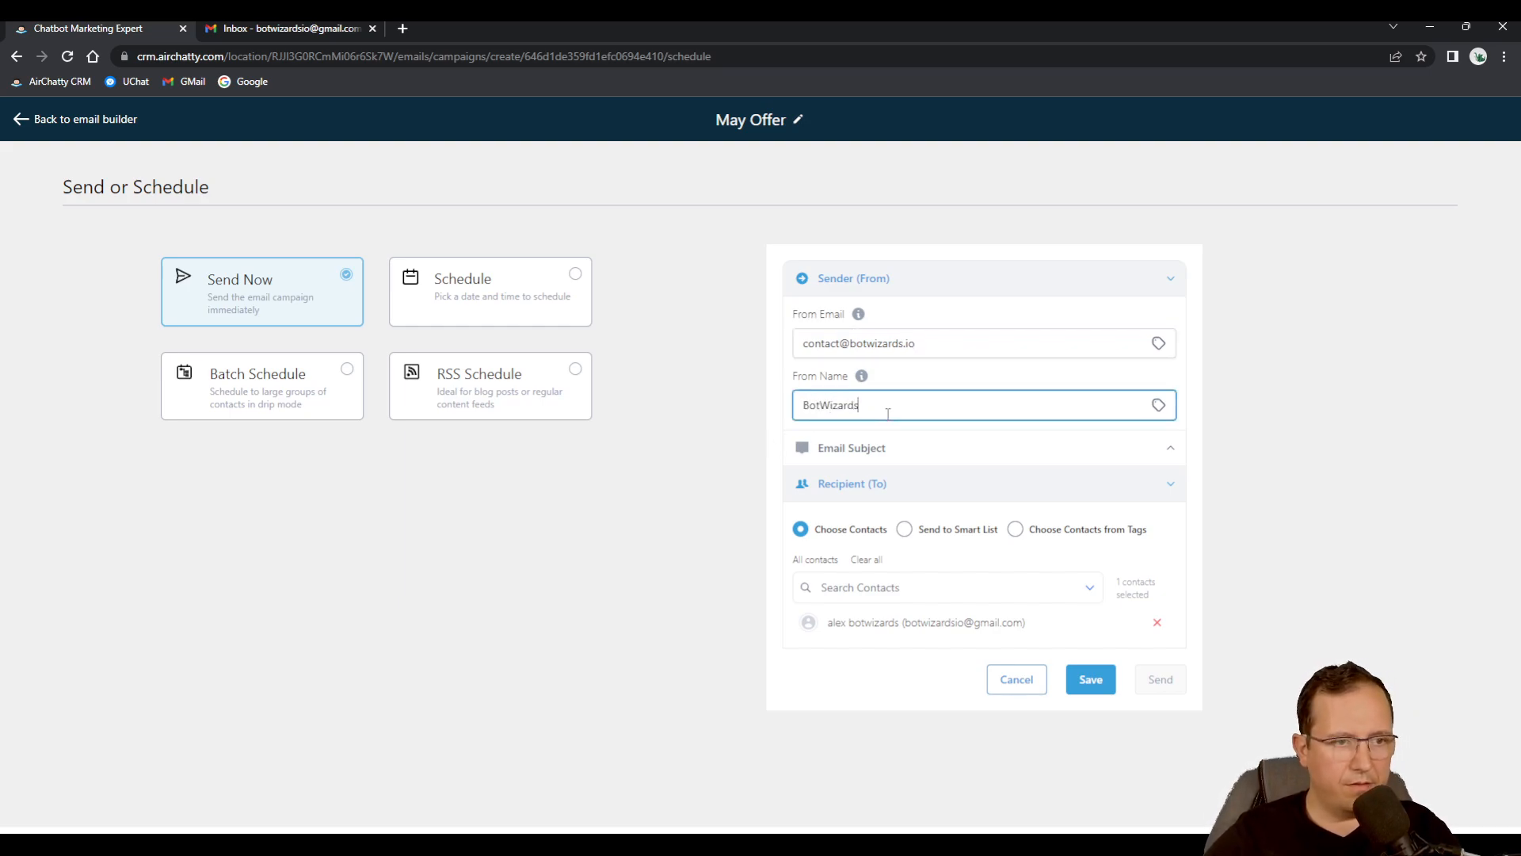
mouse_move(947, 667)
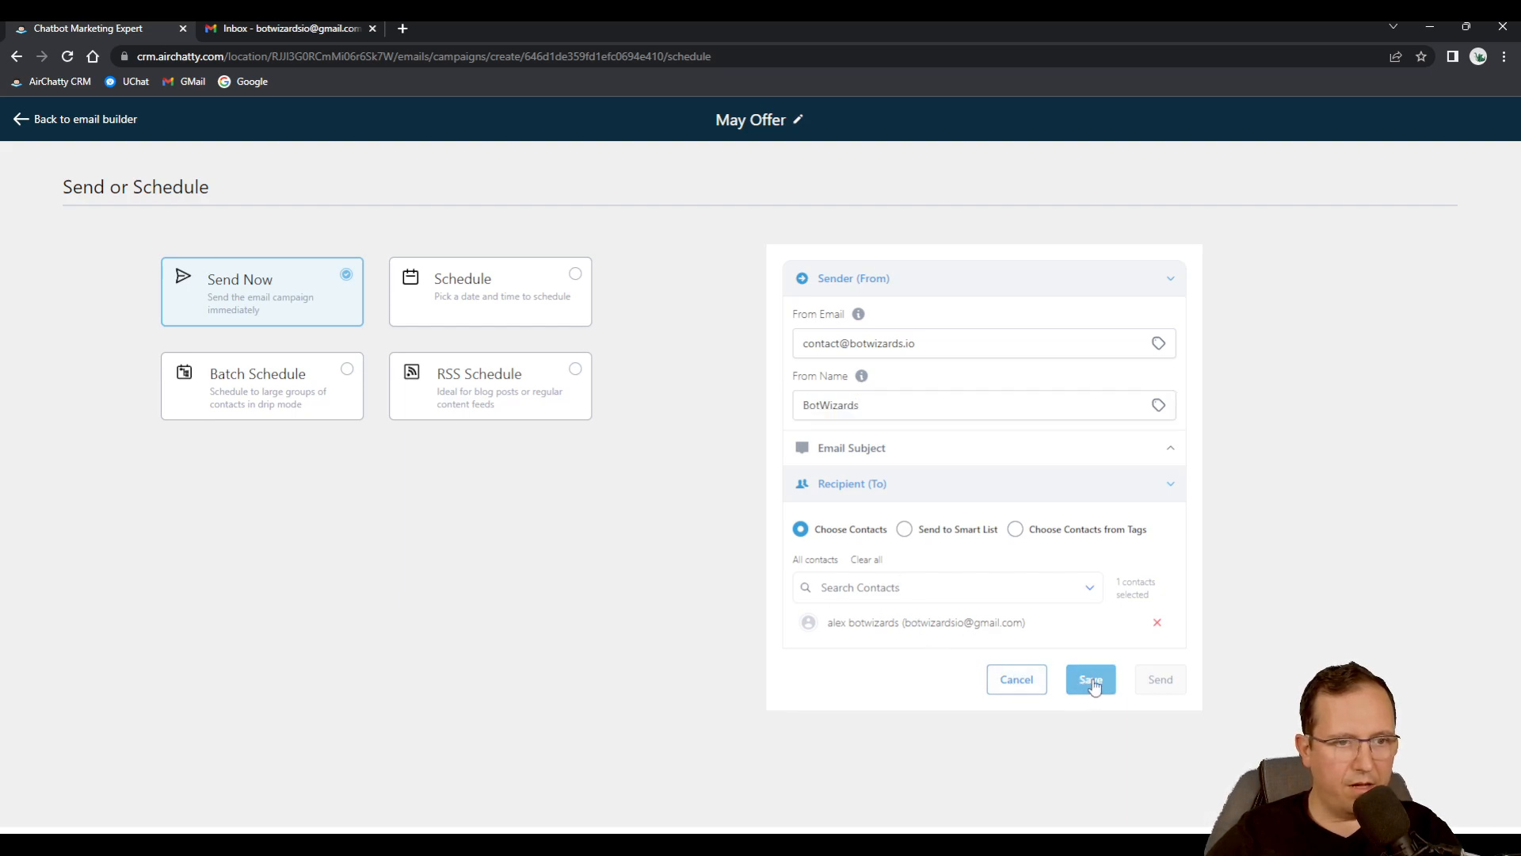
click(1091, 678)
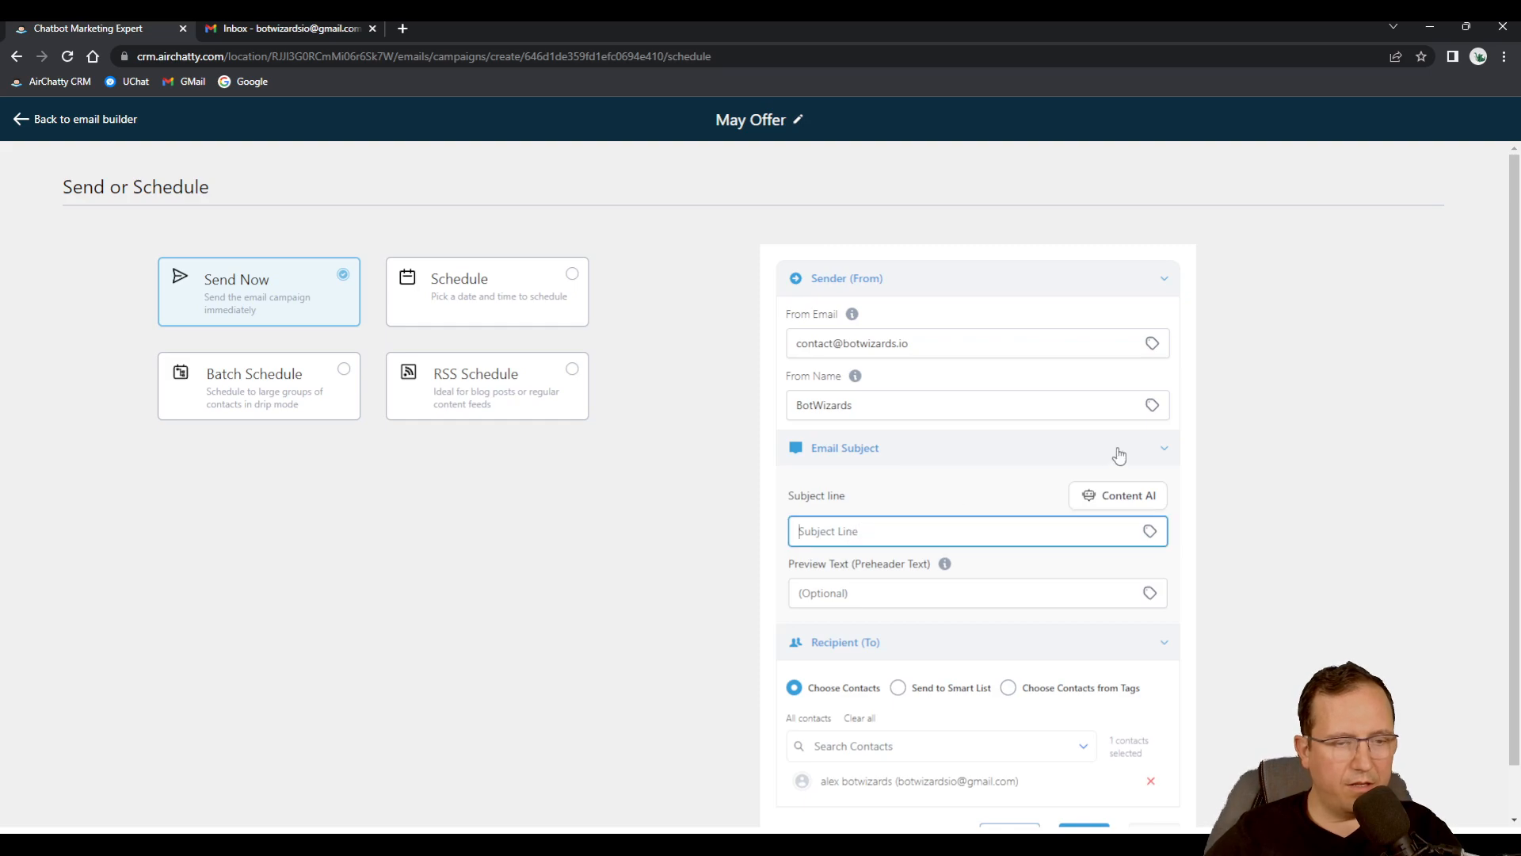
Step: Enter subject 'Here's your offer' and the preview text for the campaign
text(Here's your of)
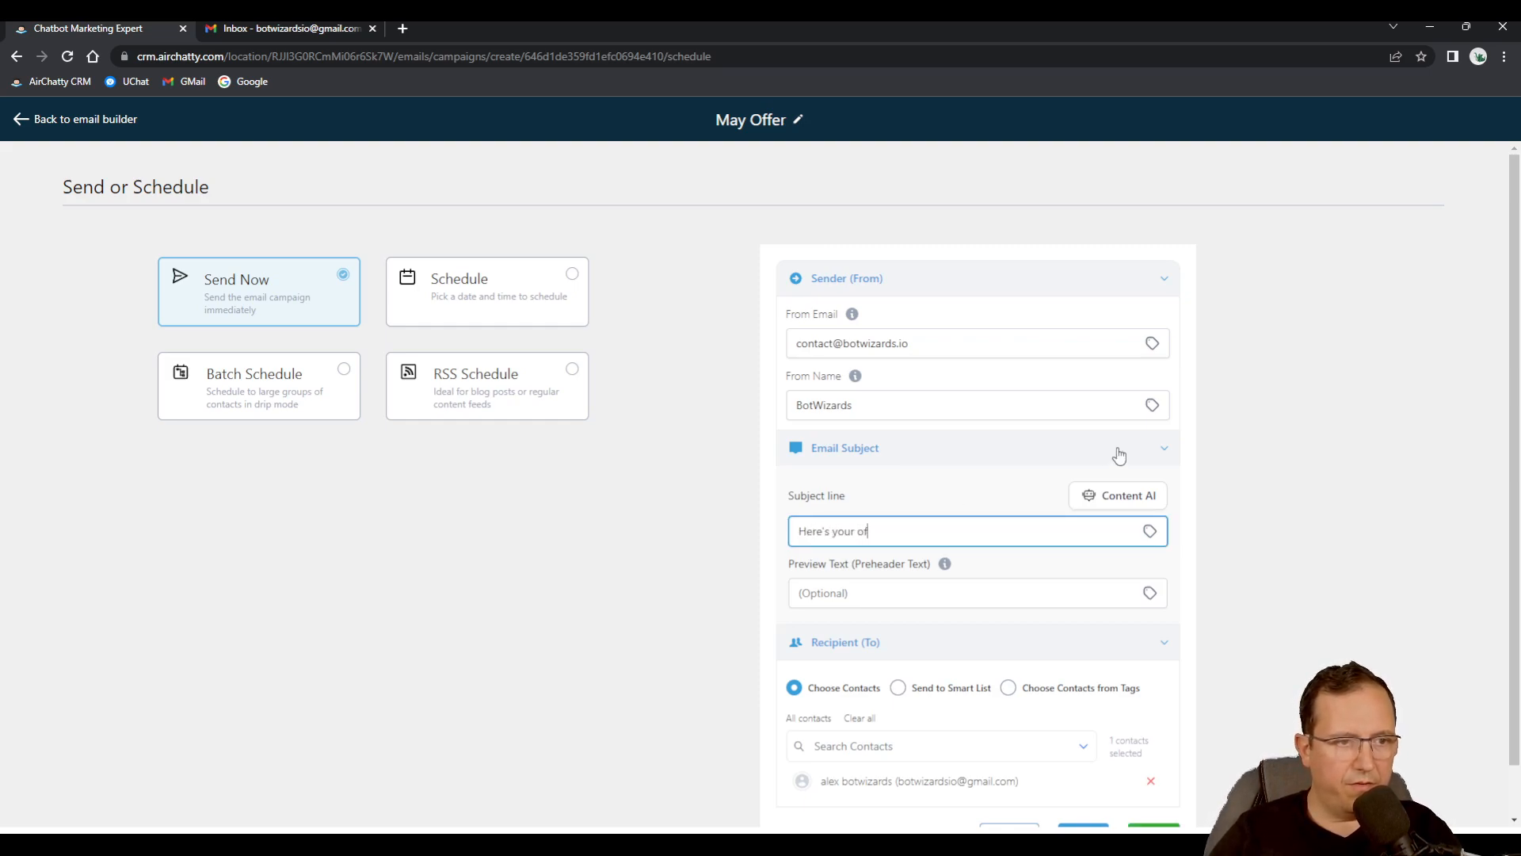
click(975, 593)
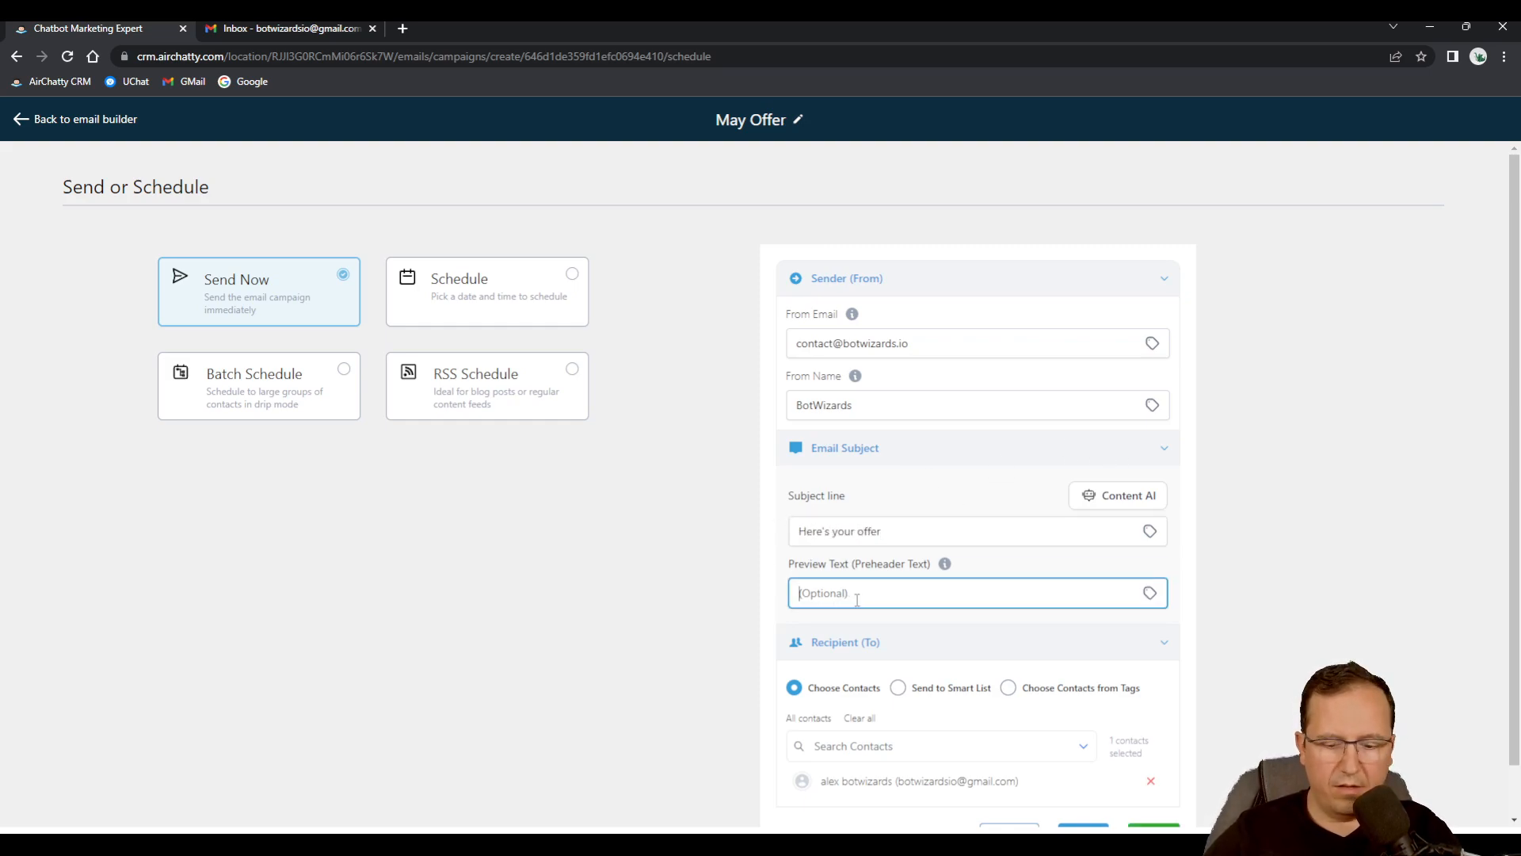
text(You may sup)
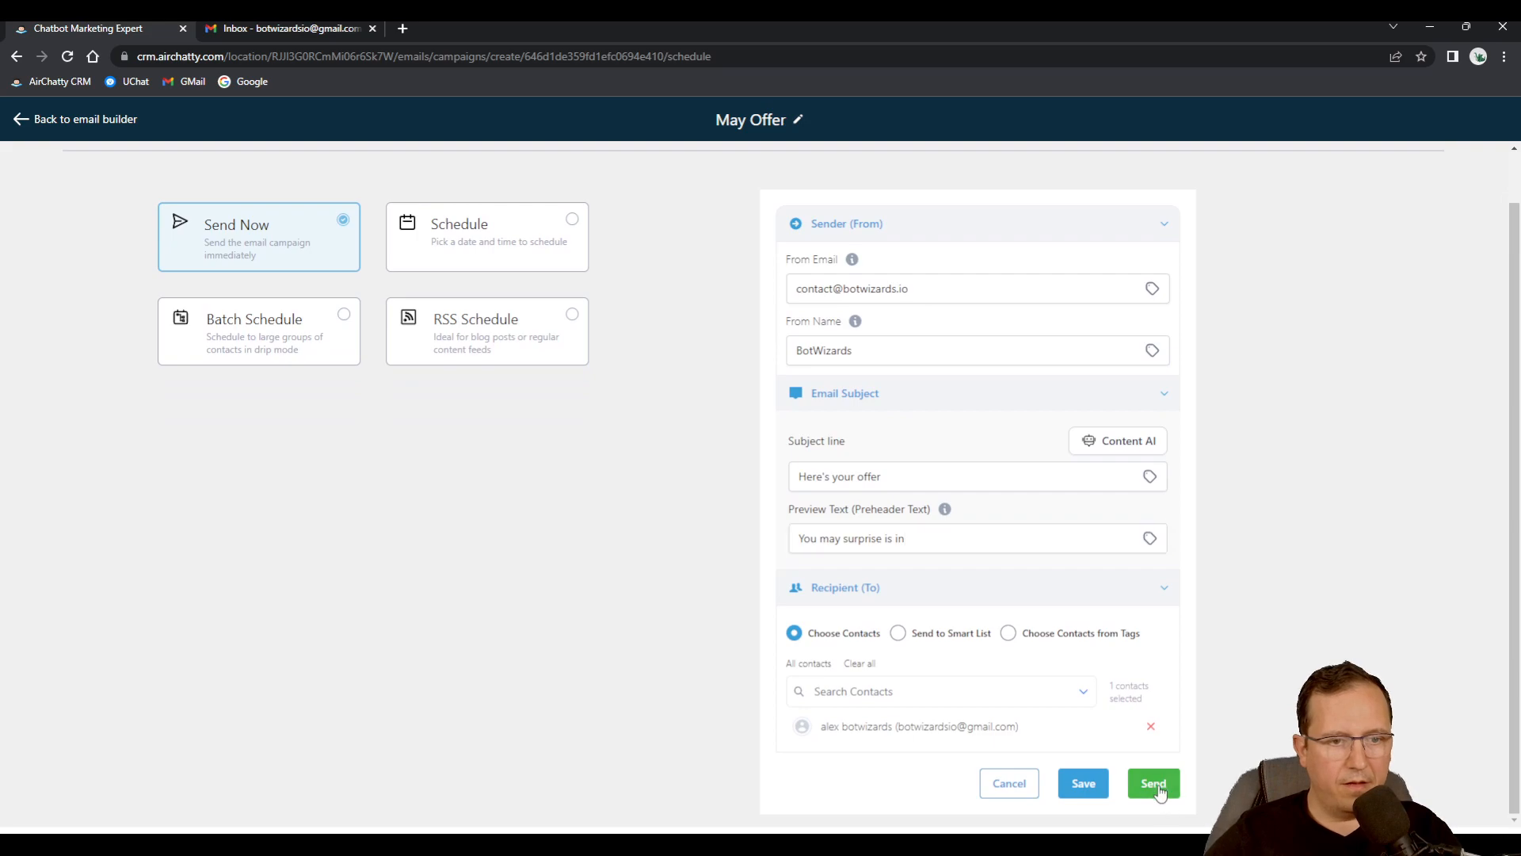
Step: Send the May Offer campaign now and switch to Gmail to check delivery
click(1153, 783)
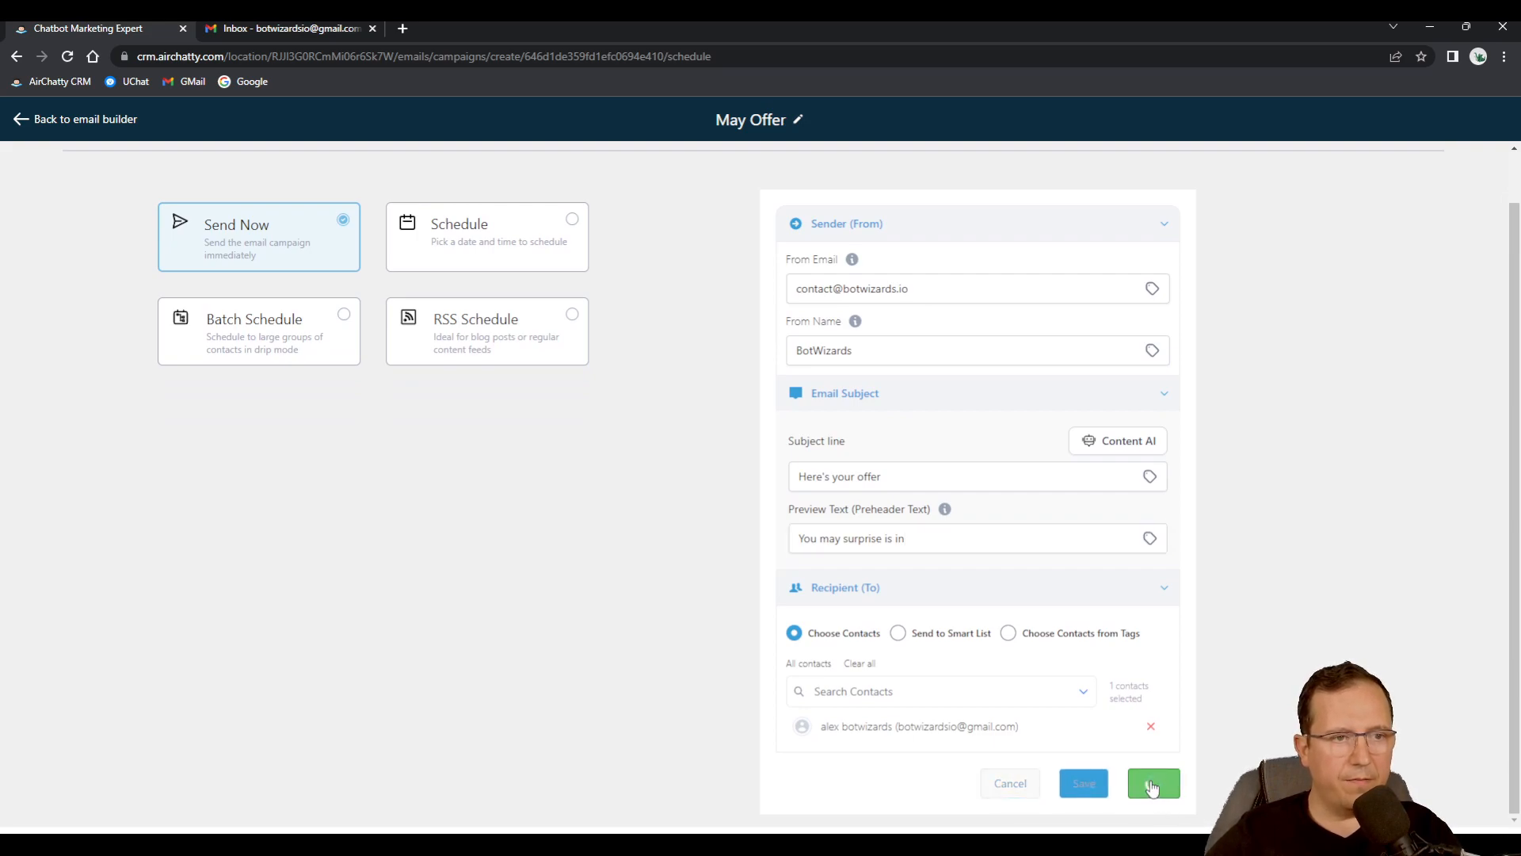
click(1152, 783)
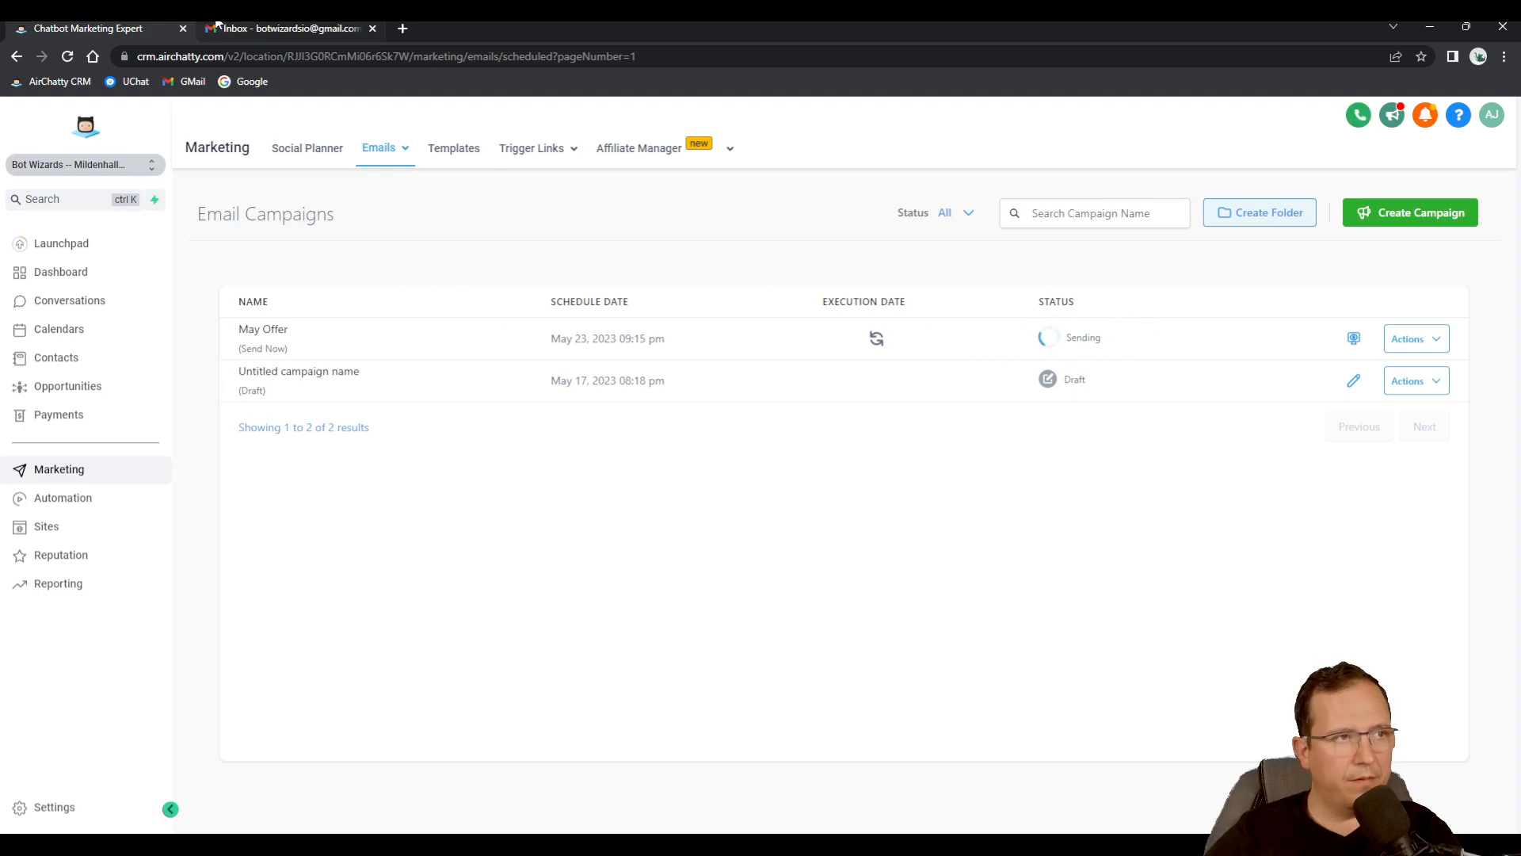
click(285, 29)
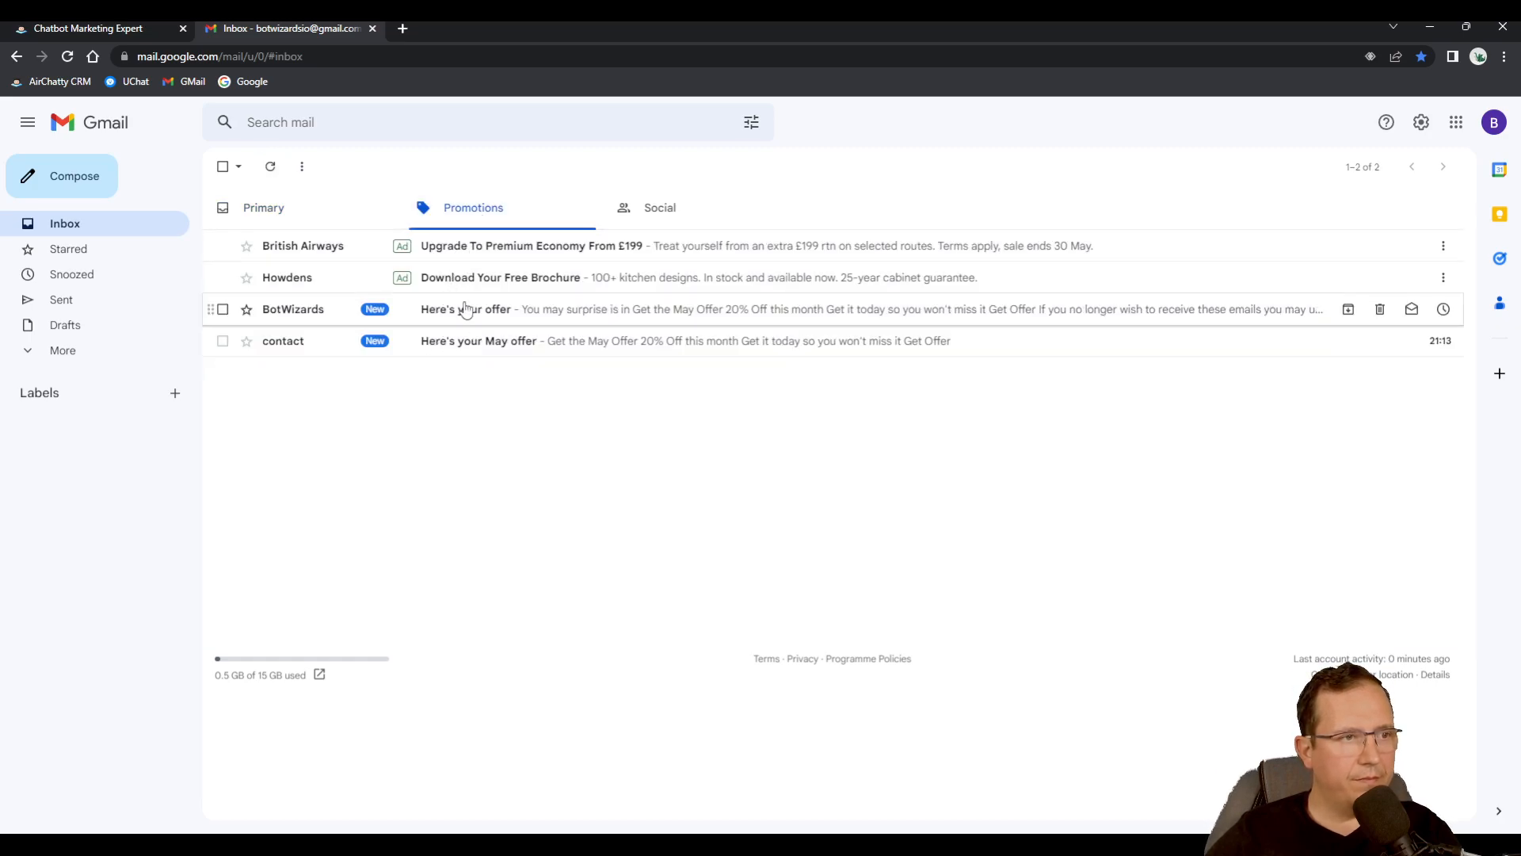
mouse_move(656, 393)
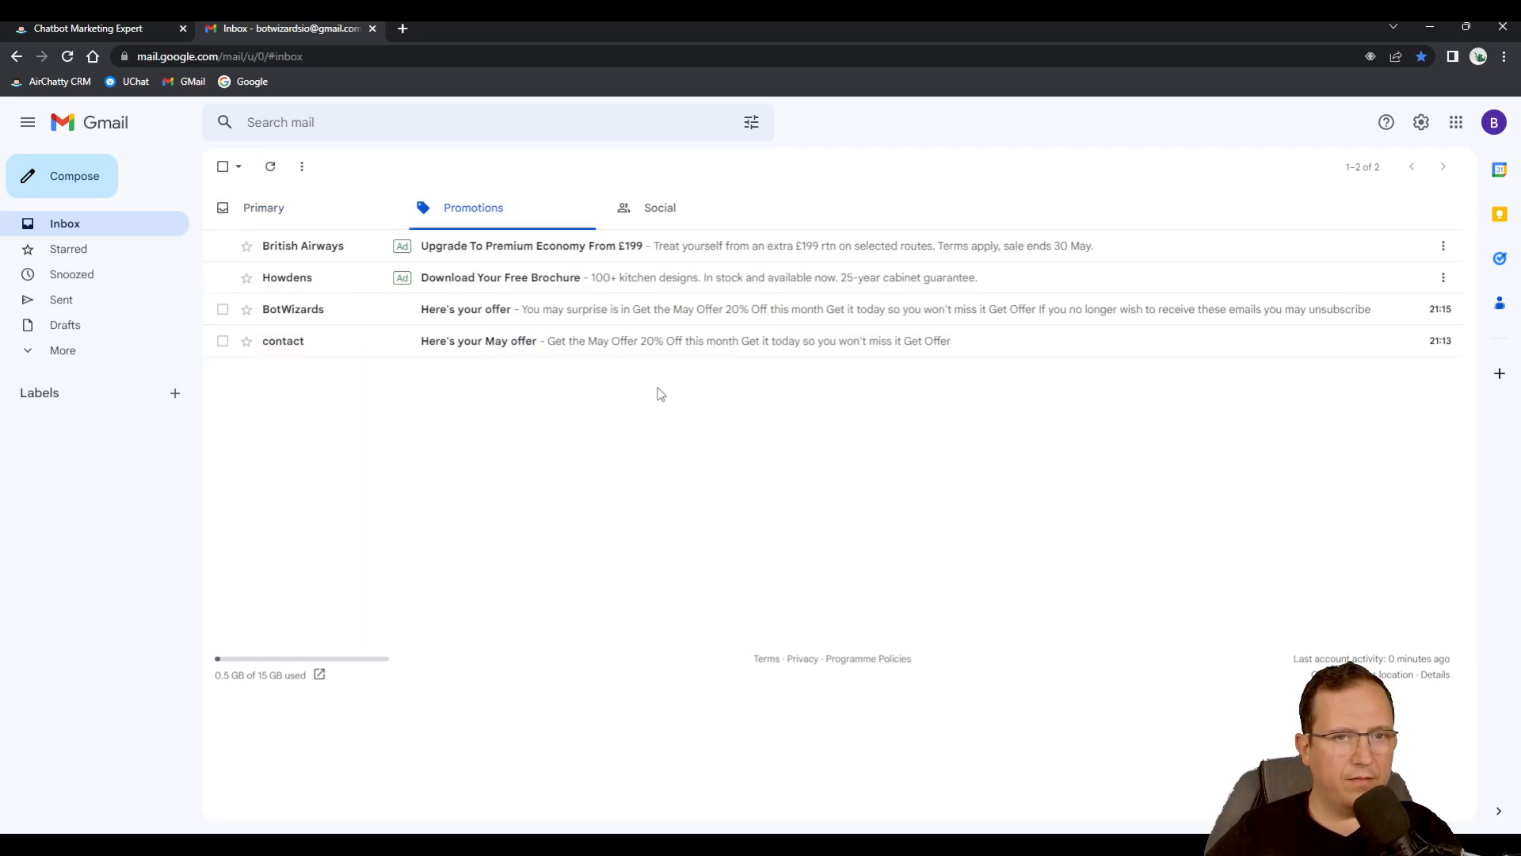
mouse_move(456, 309)
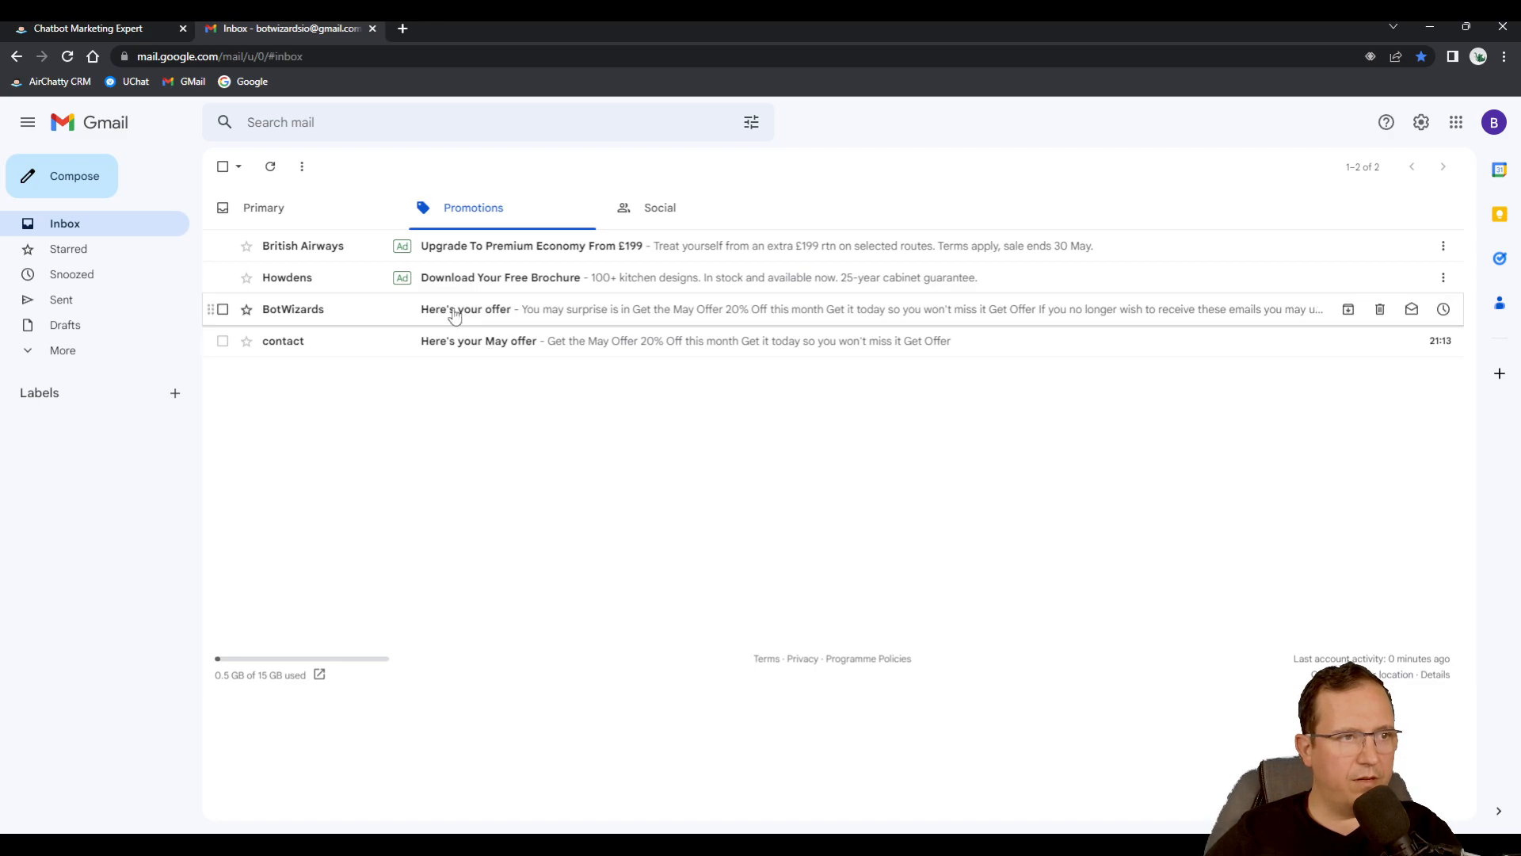
Step: Open the 'Here's your offer' email from BotWizards and follow its Get Offer link
click(464, 309)
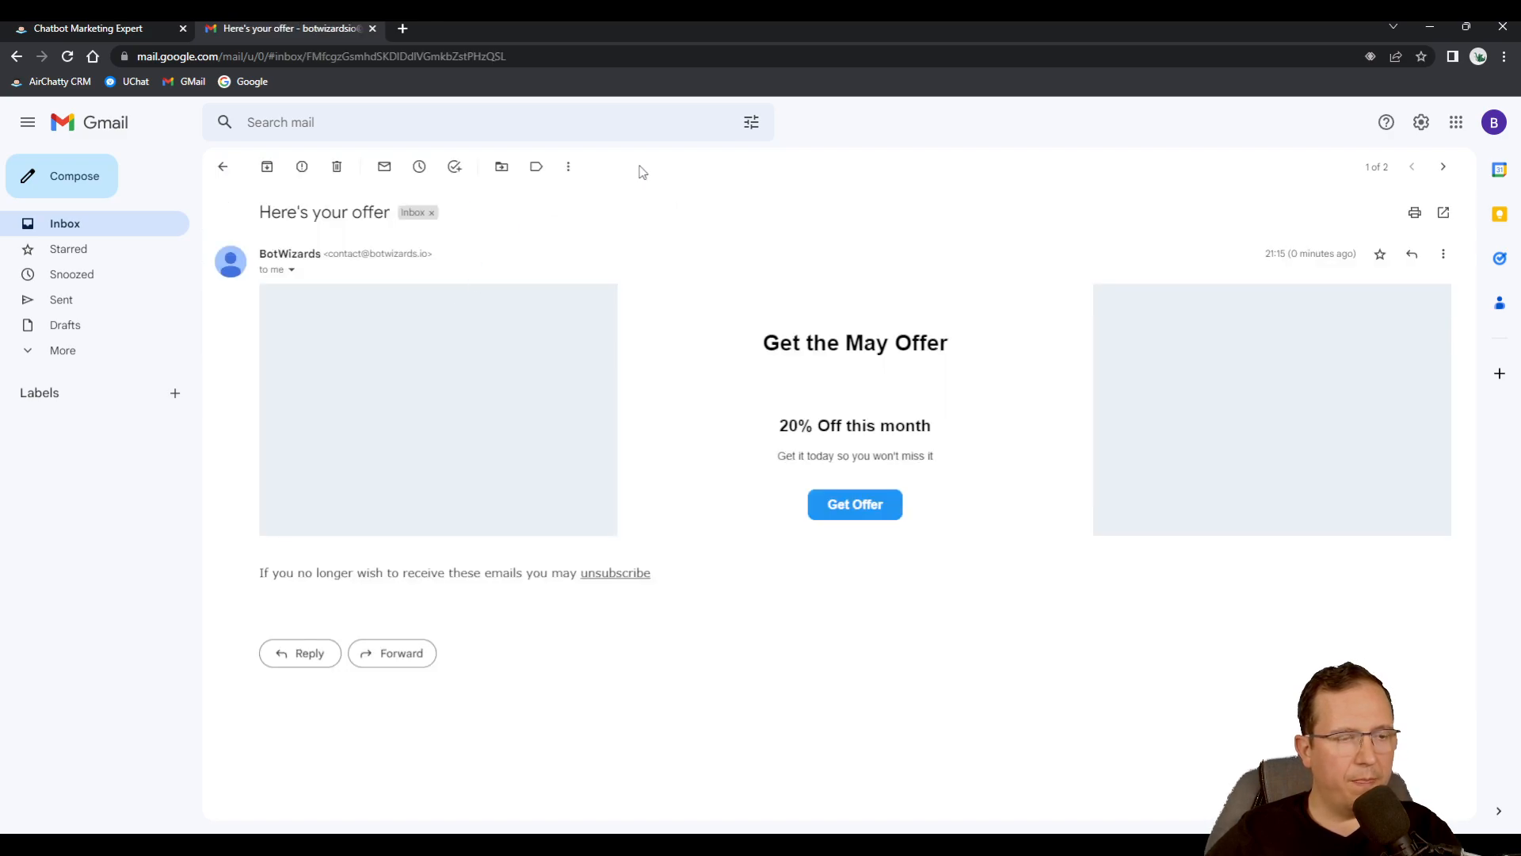
scroll(down, 3)
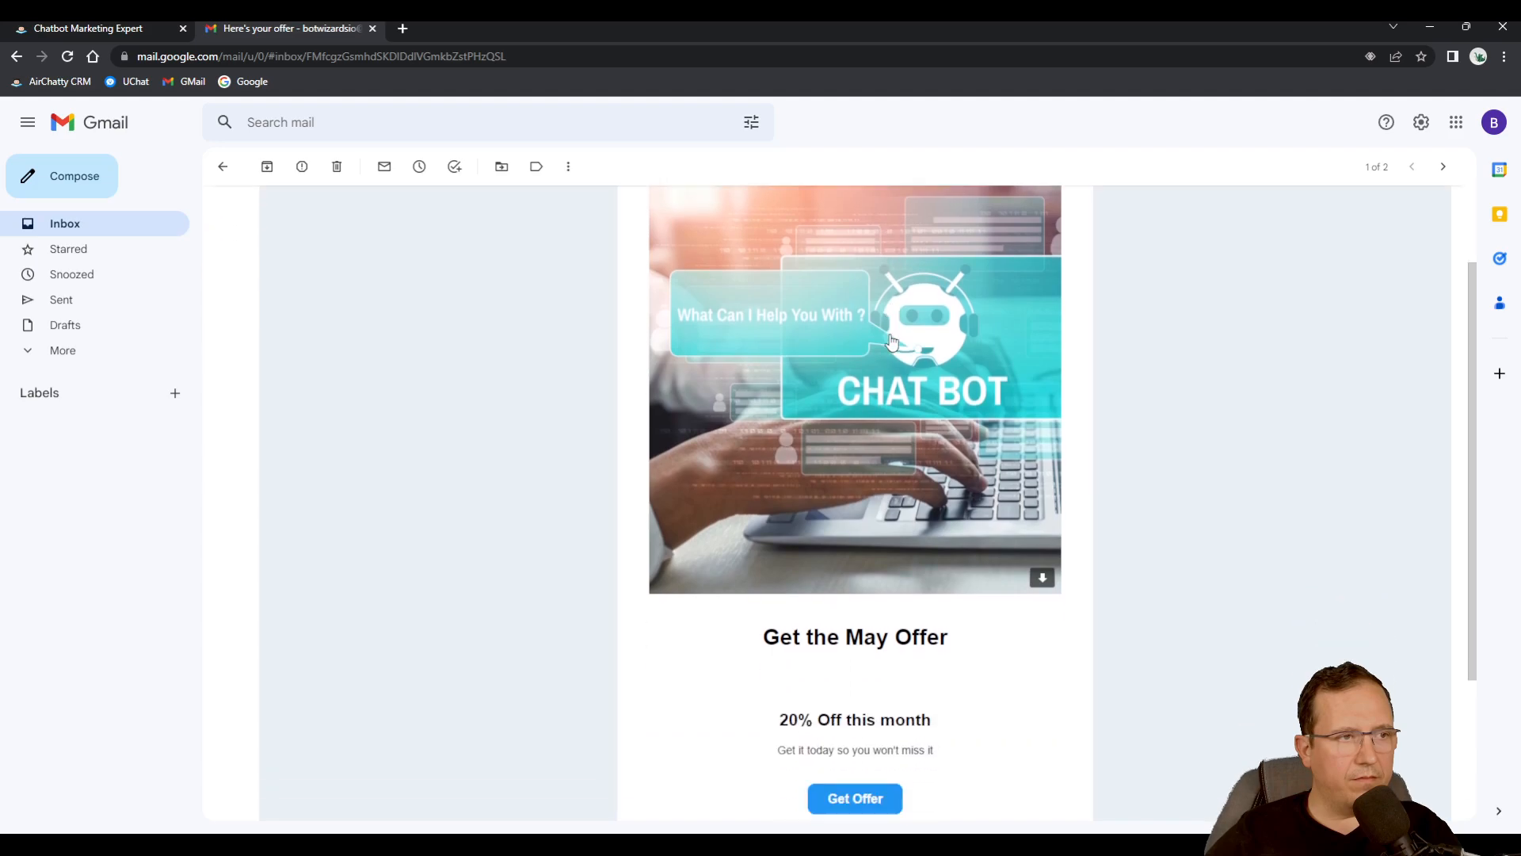
scroll(up, 3)
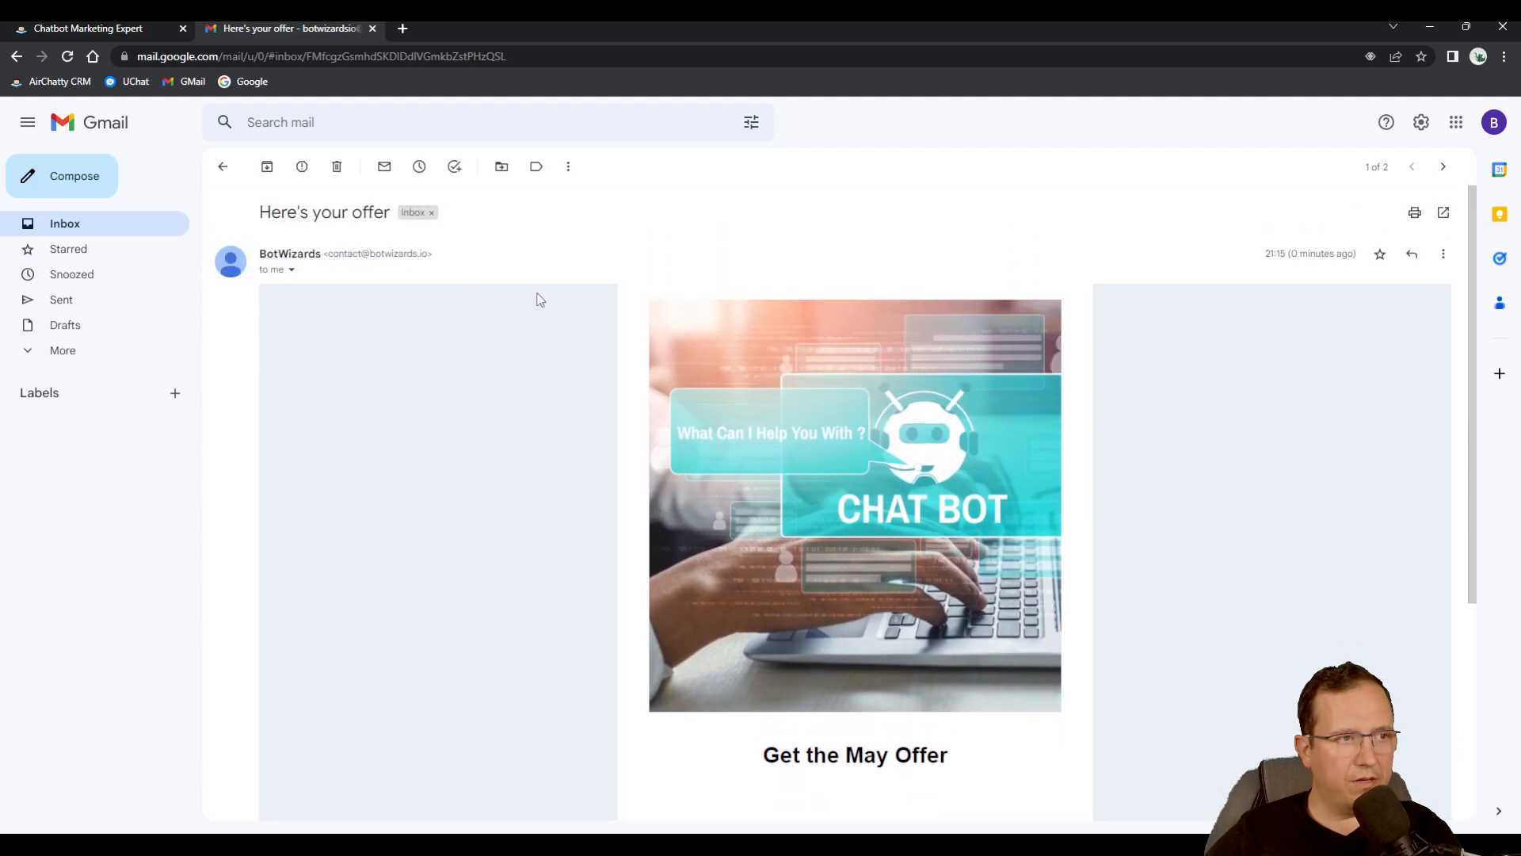
scroll(down, 3)
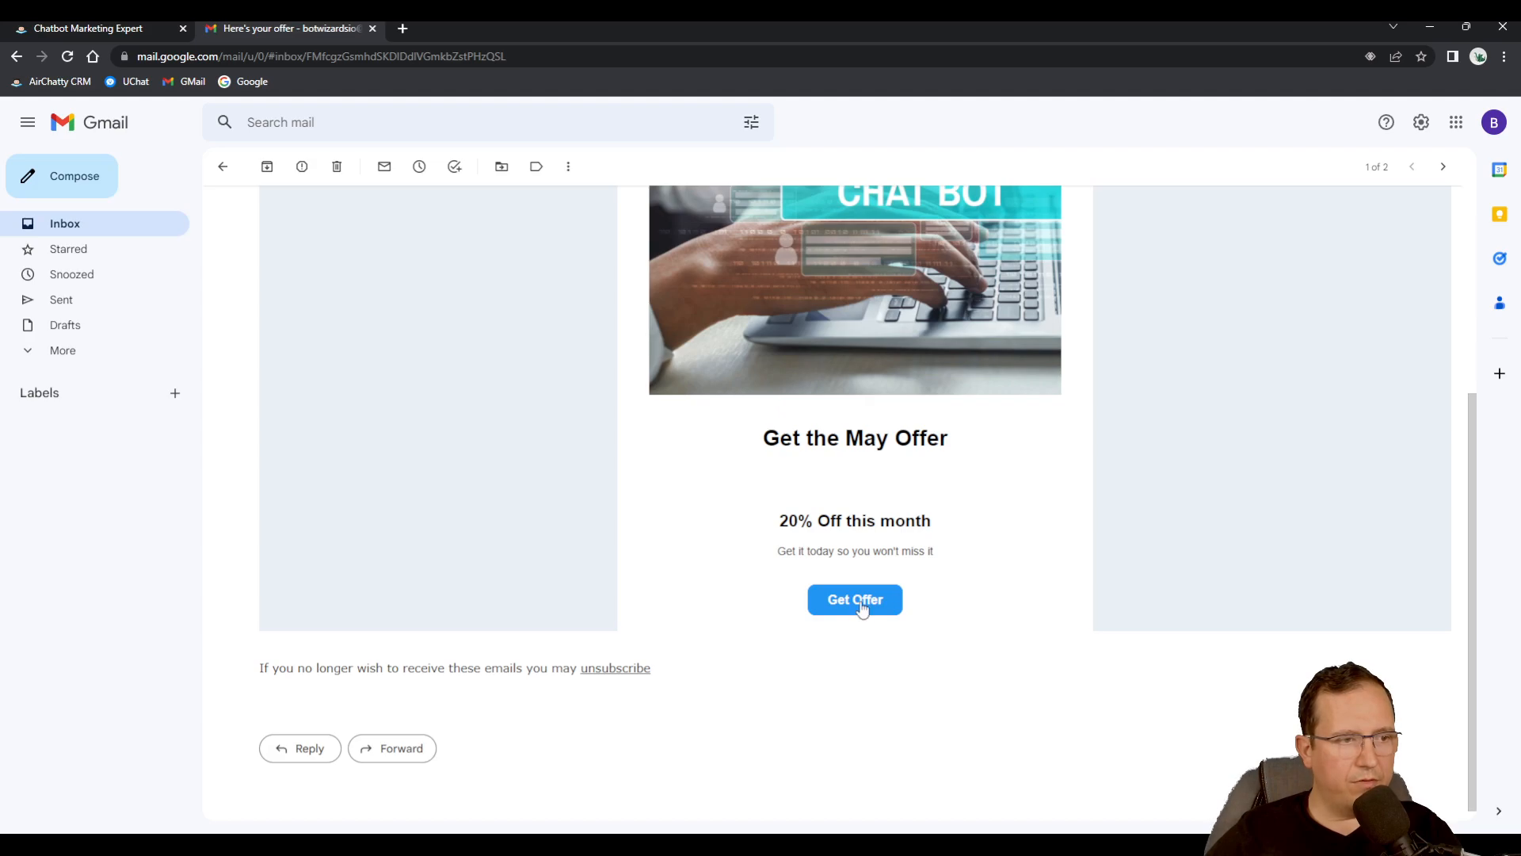
click(854, 599)
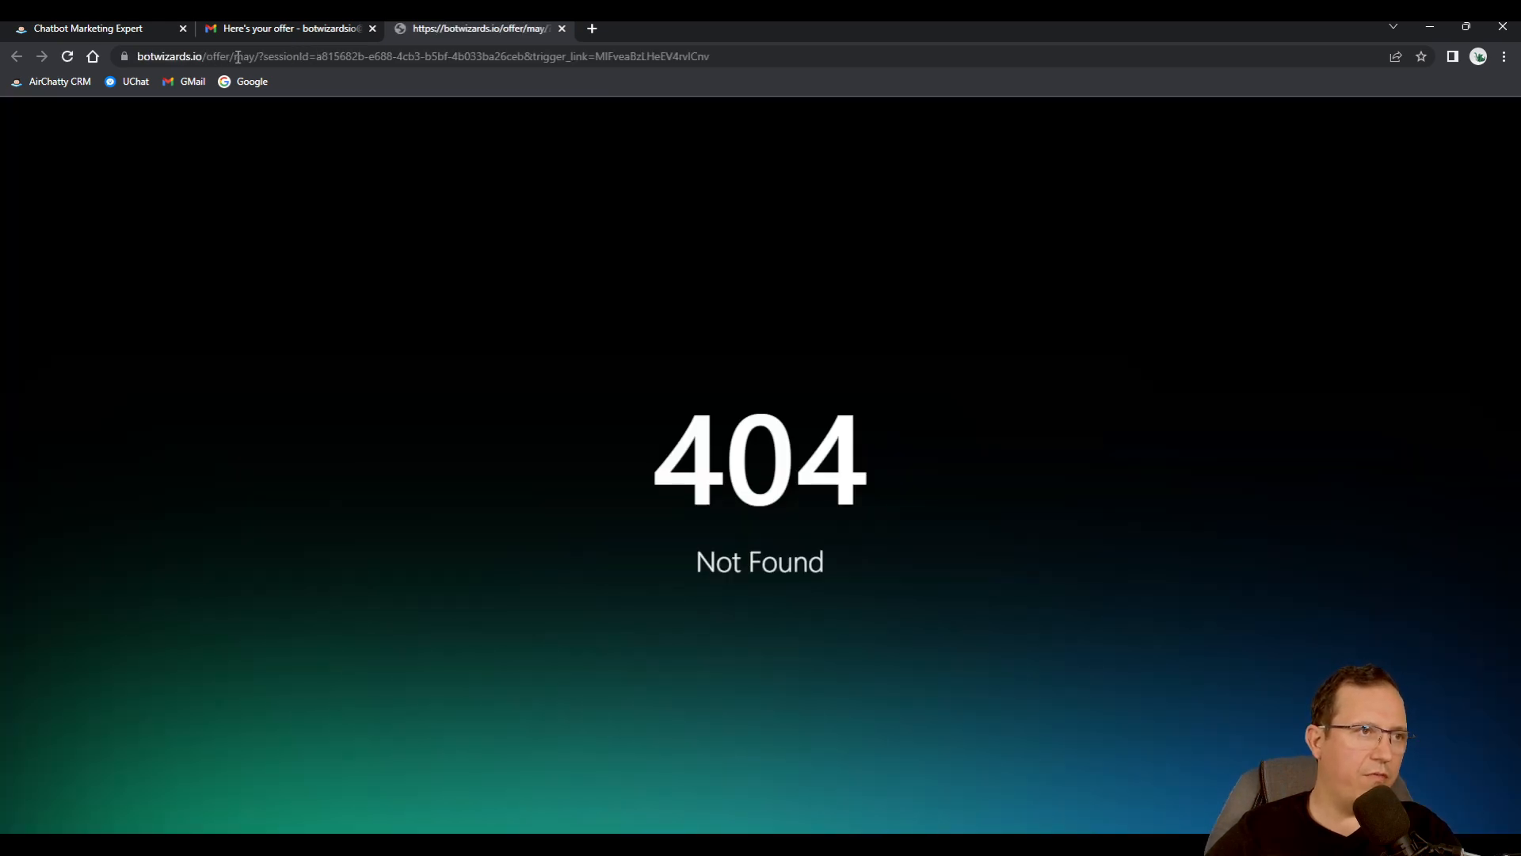
Step: Inspect the 404 page's URL, botwizards.io/offer/may/ with session and trigger_link parameters
click(388, 55)
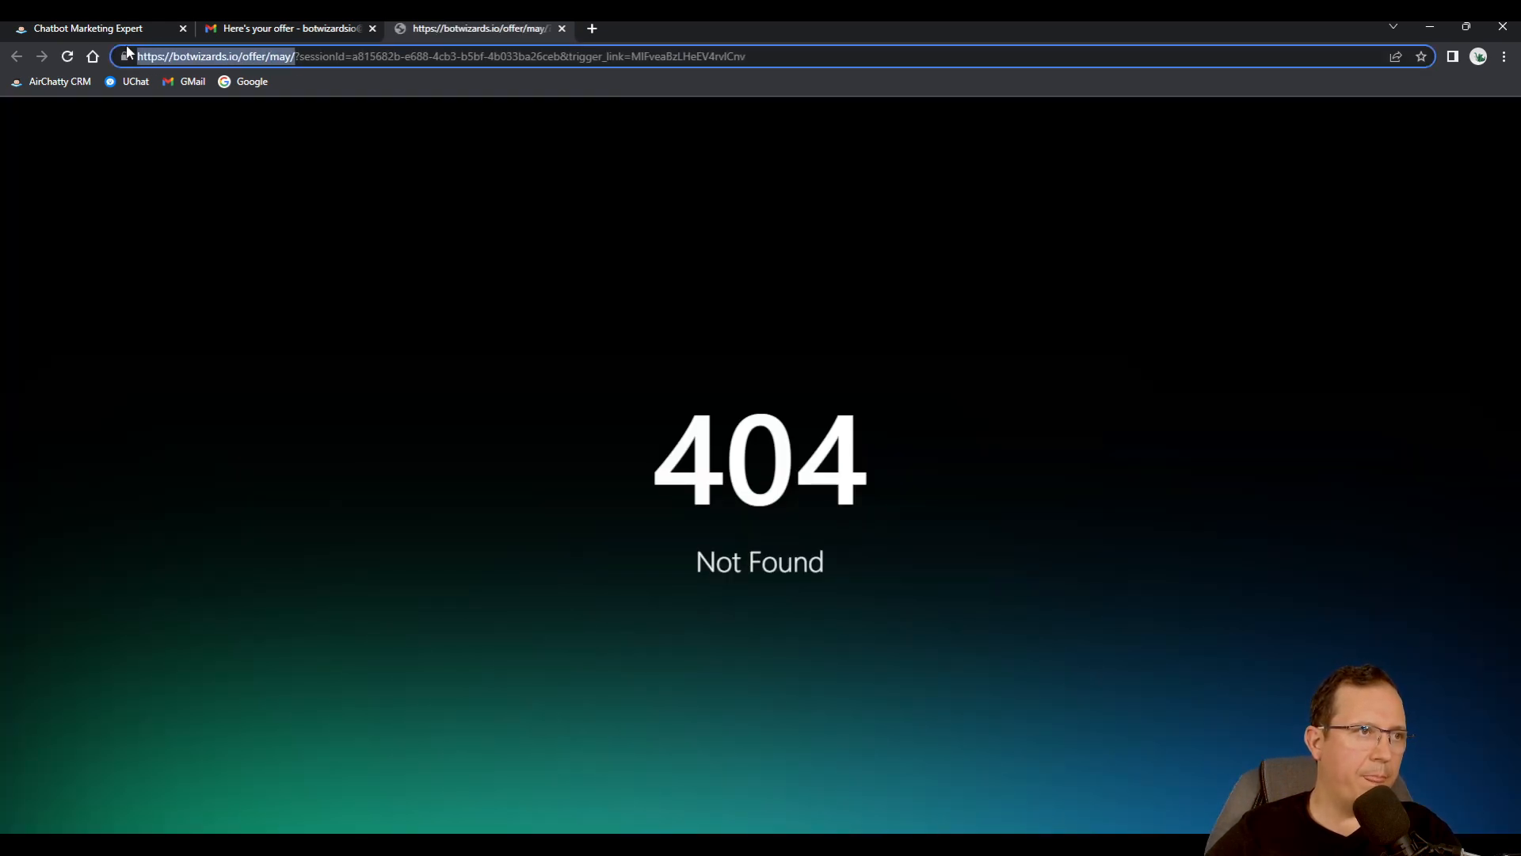
mouse_move(1086, 336)
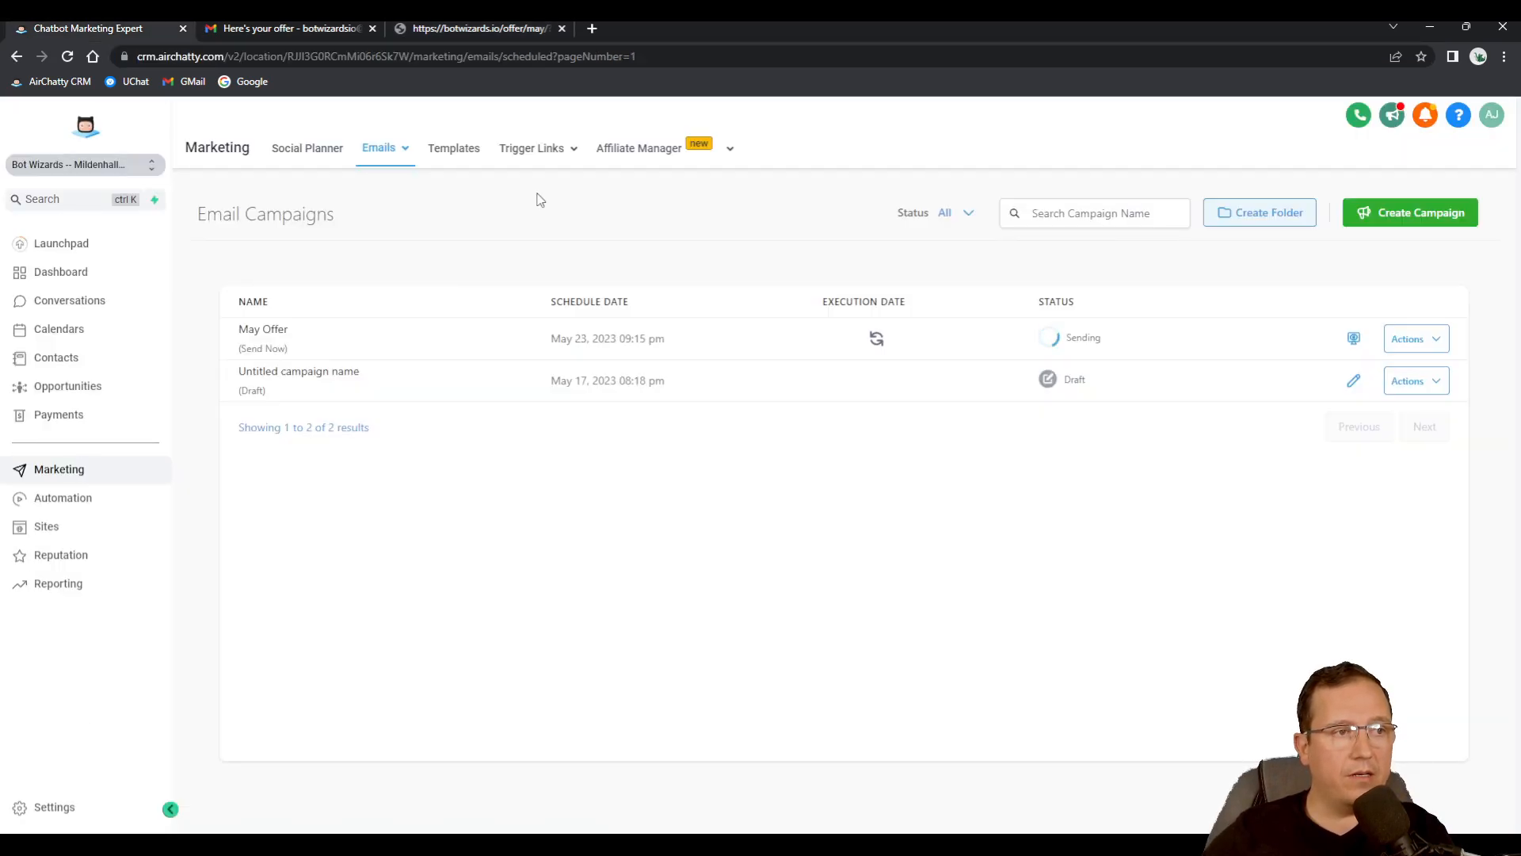
Step: Show the Trigger Links list containing Monthly May Offer
click(532, 147)
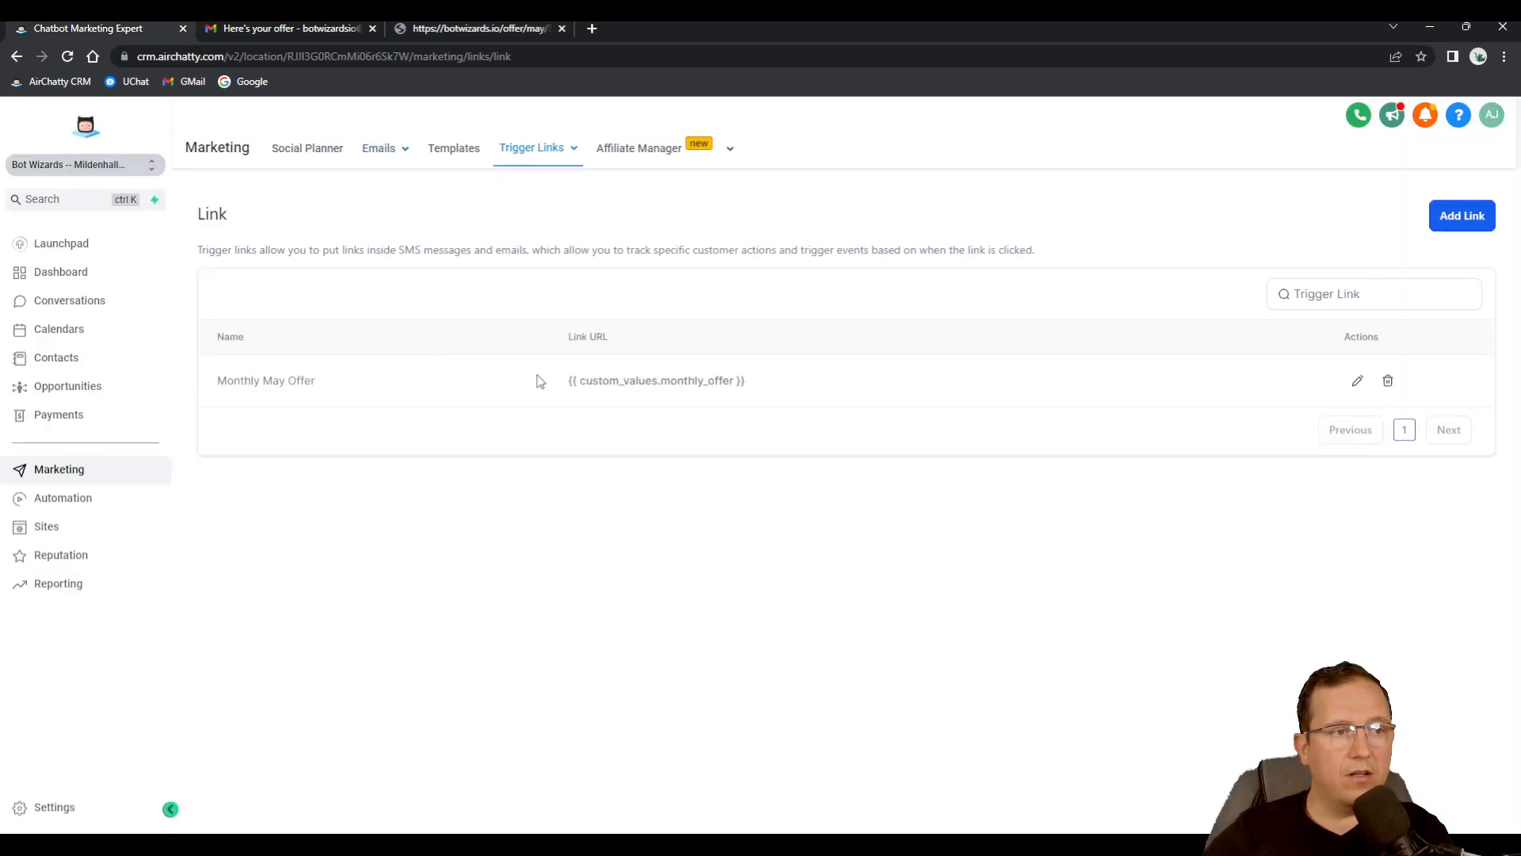
mouse_move(1115, 425)
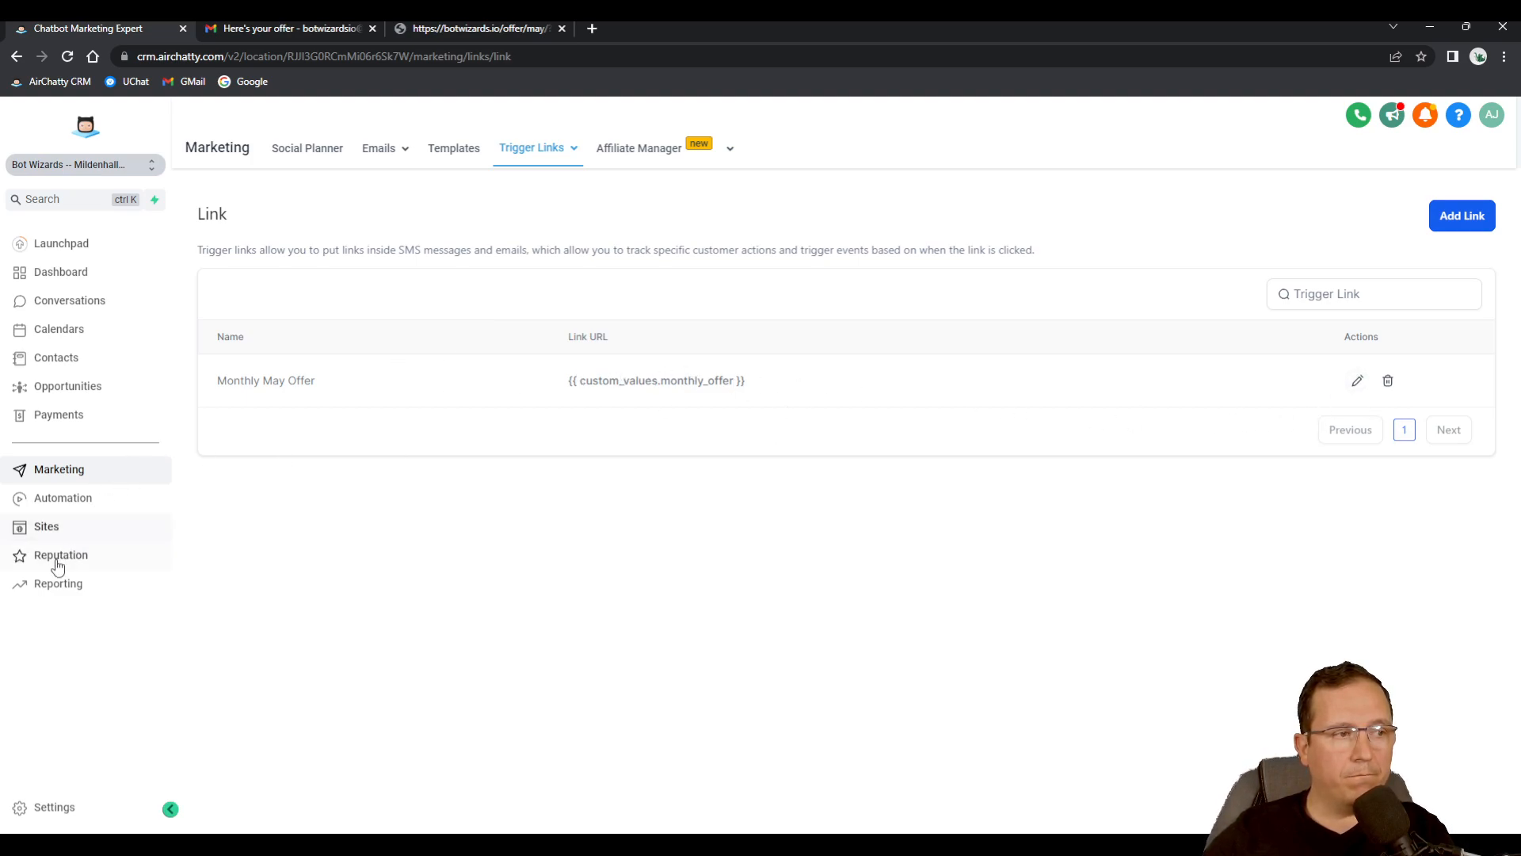
mouse_move(729, 377)
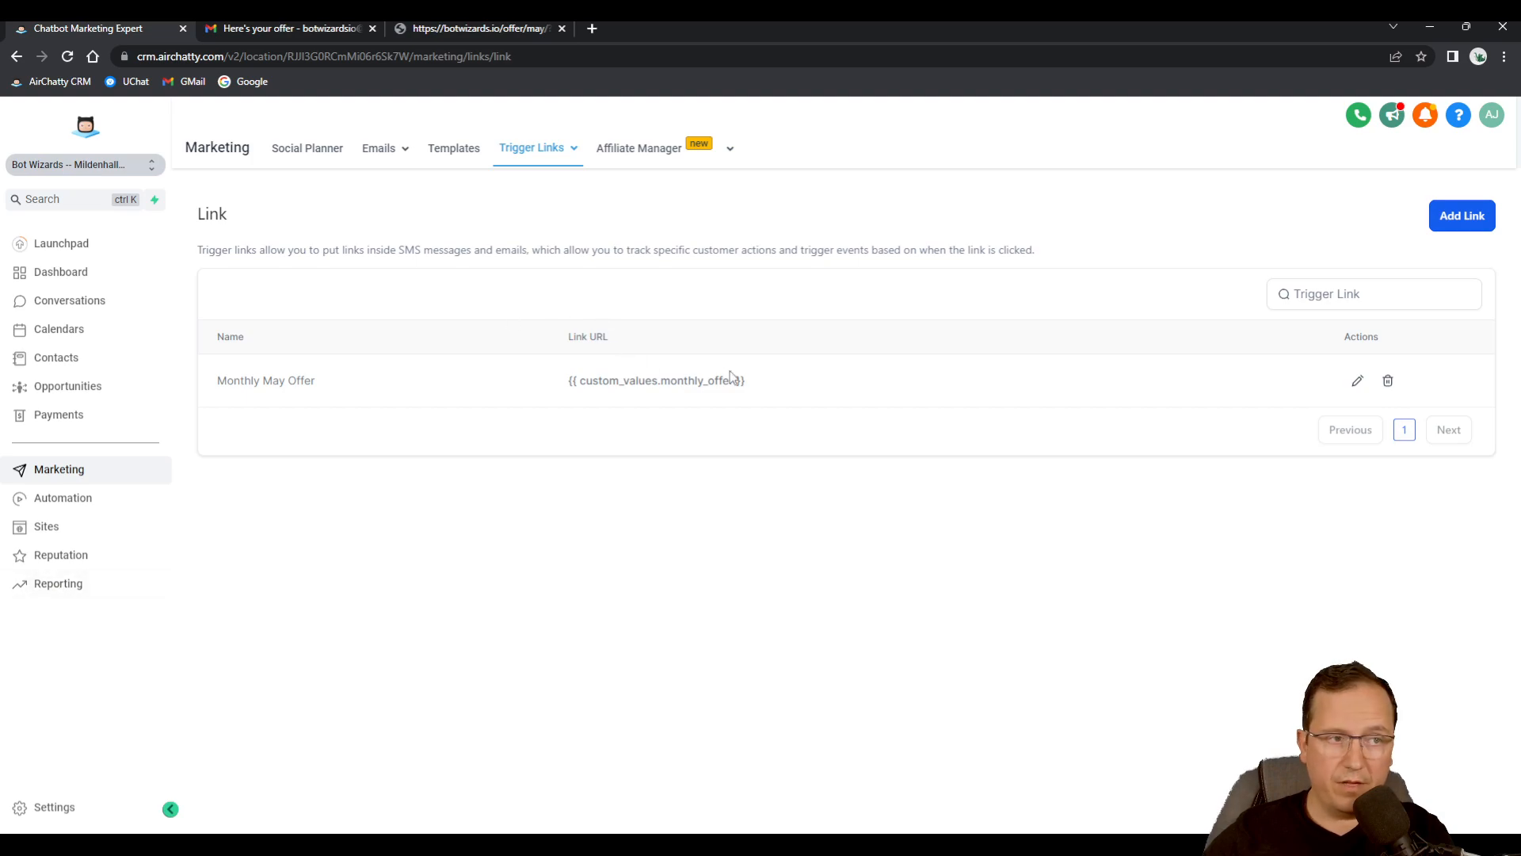
mouse_move(582, 532)
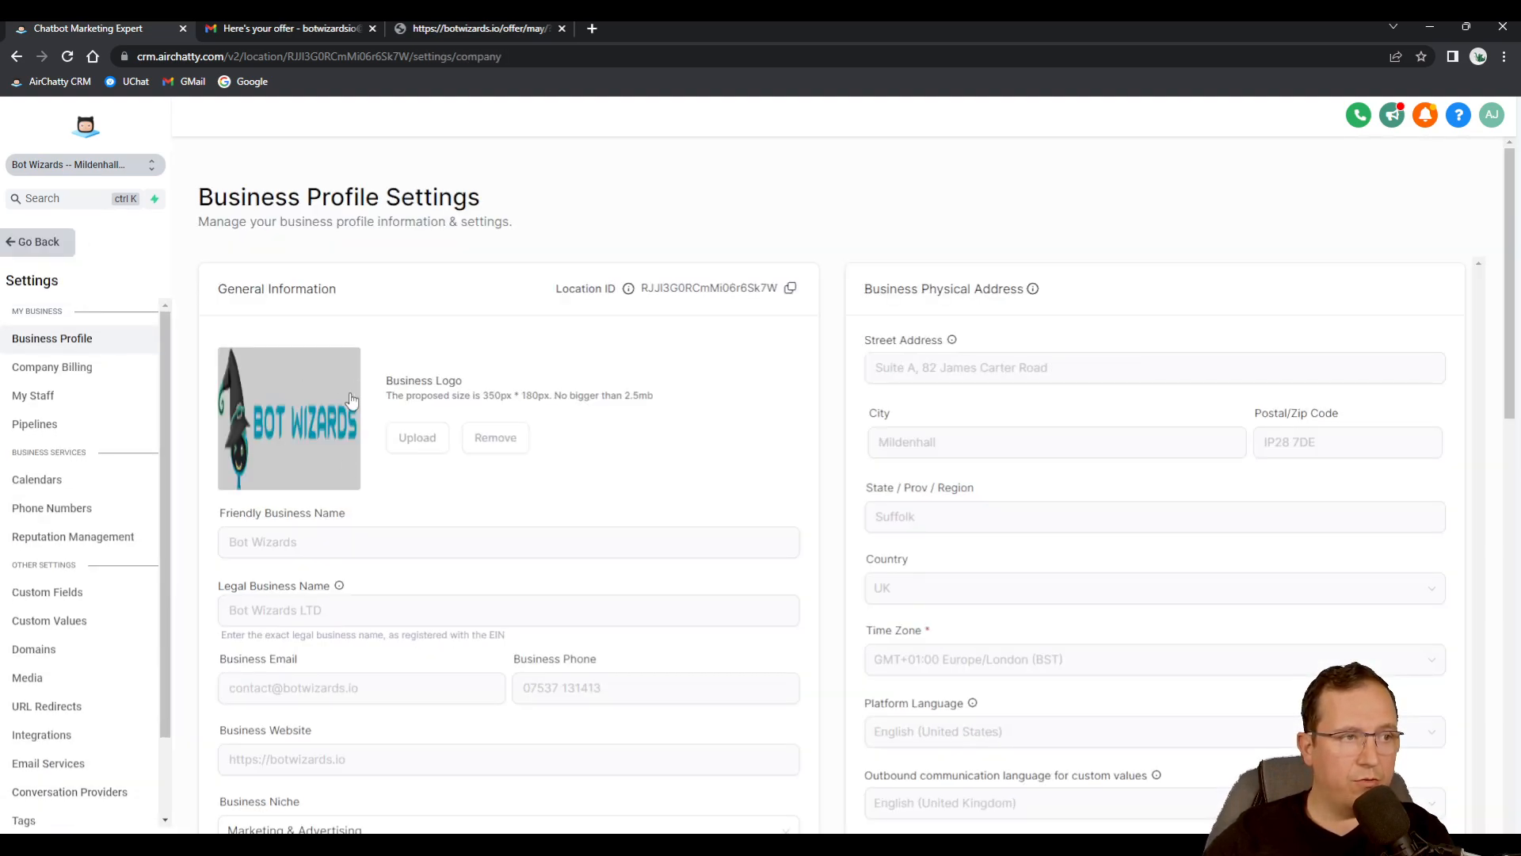
click(50, 619)
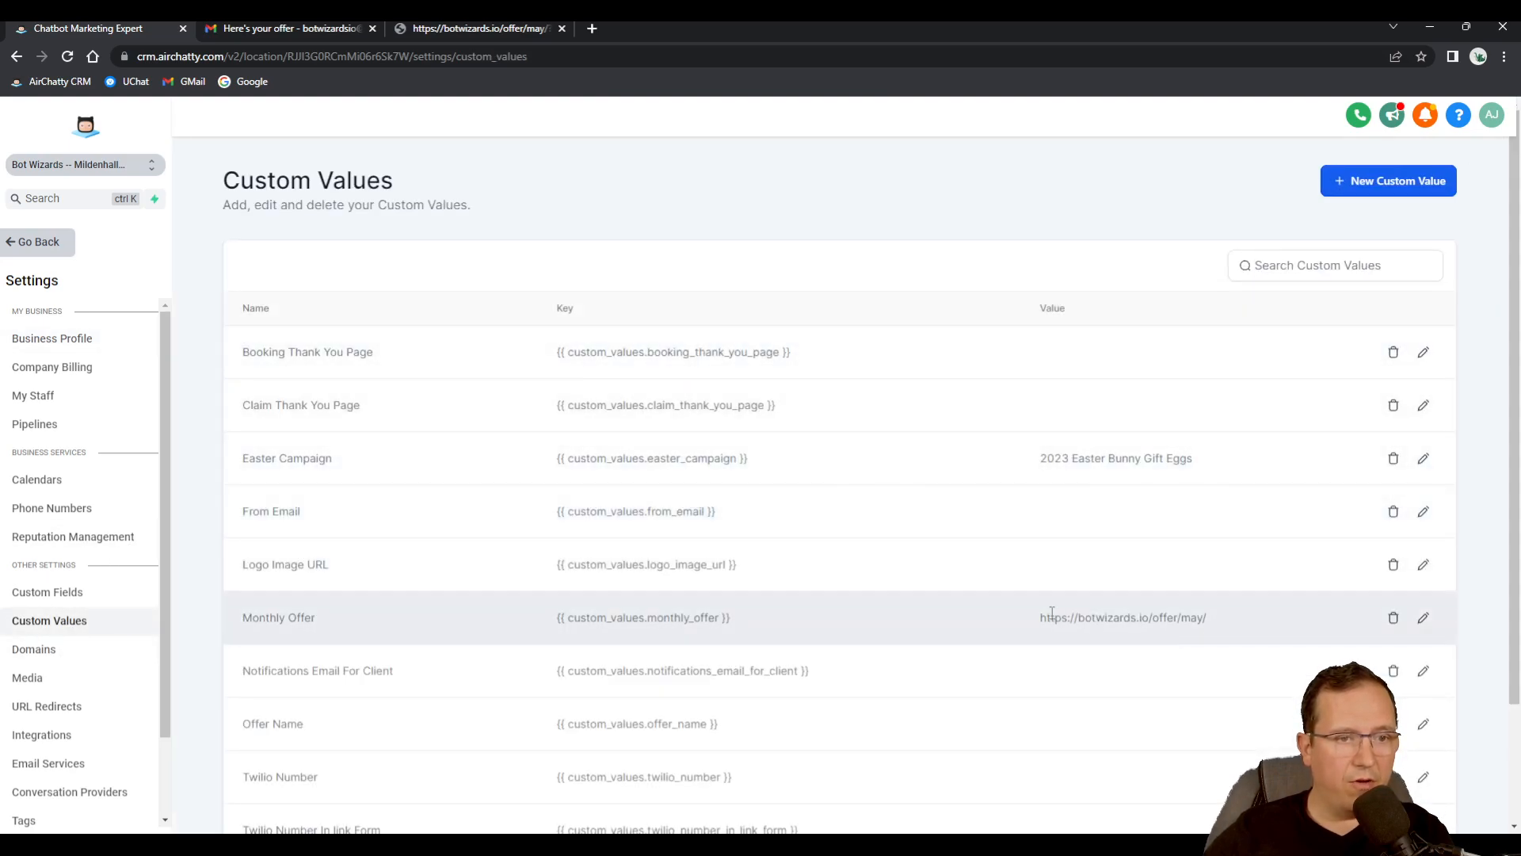
double_click(1122, 617)
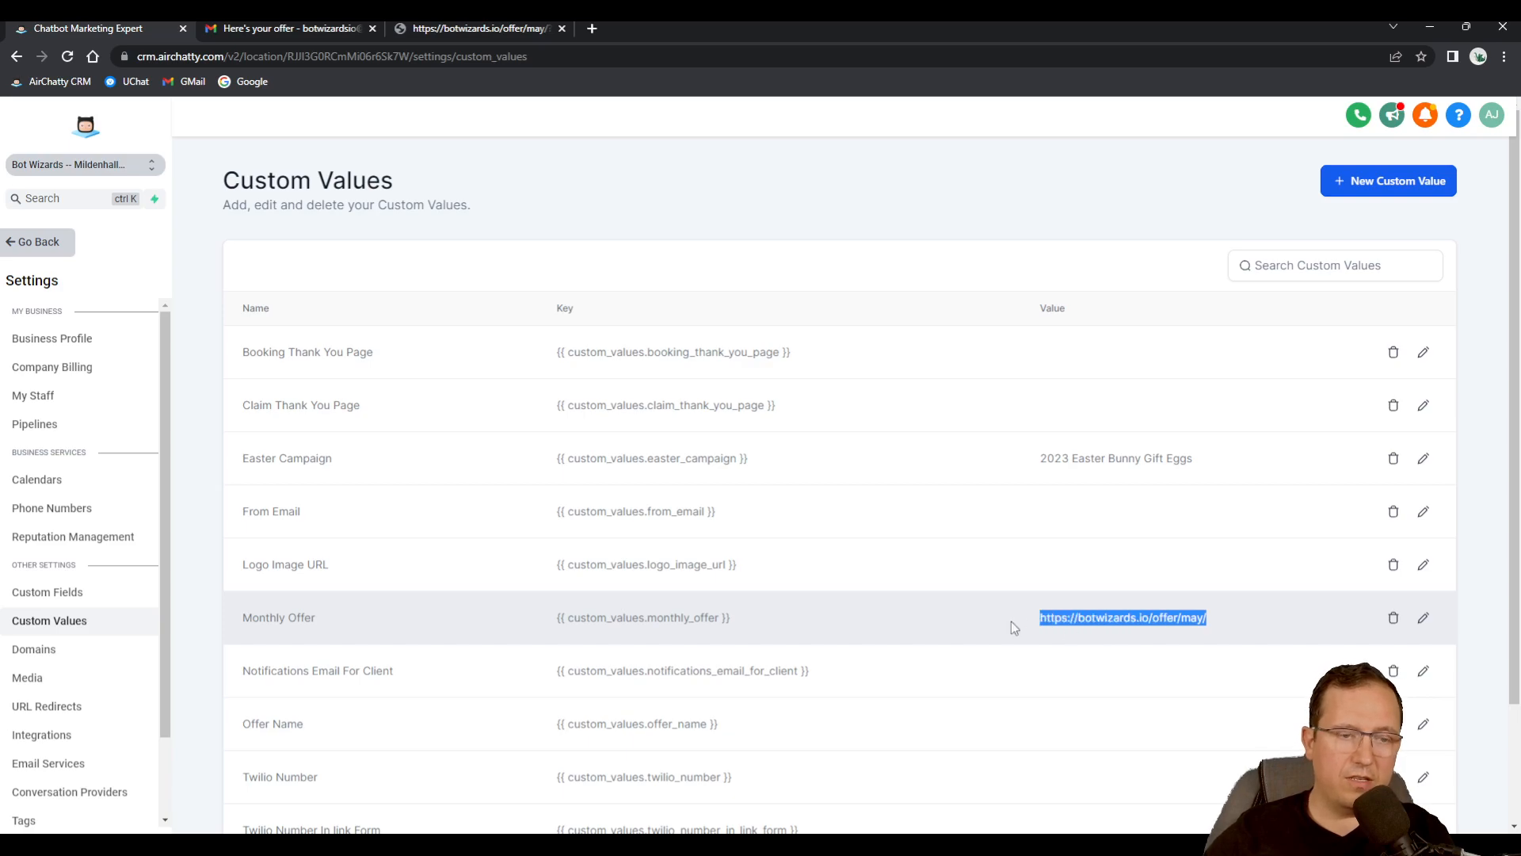
mouse_move(1025, 618)
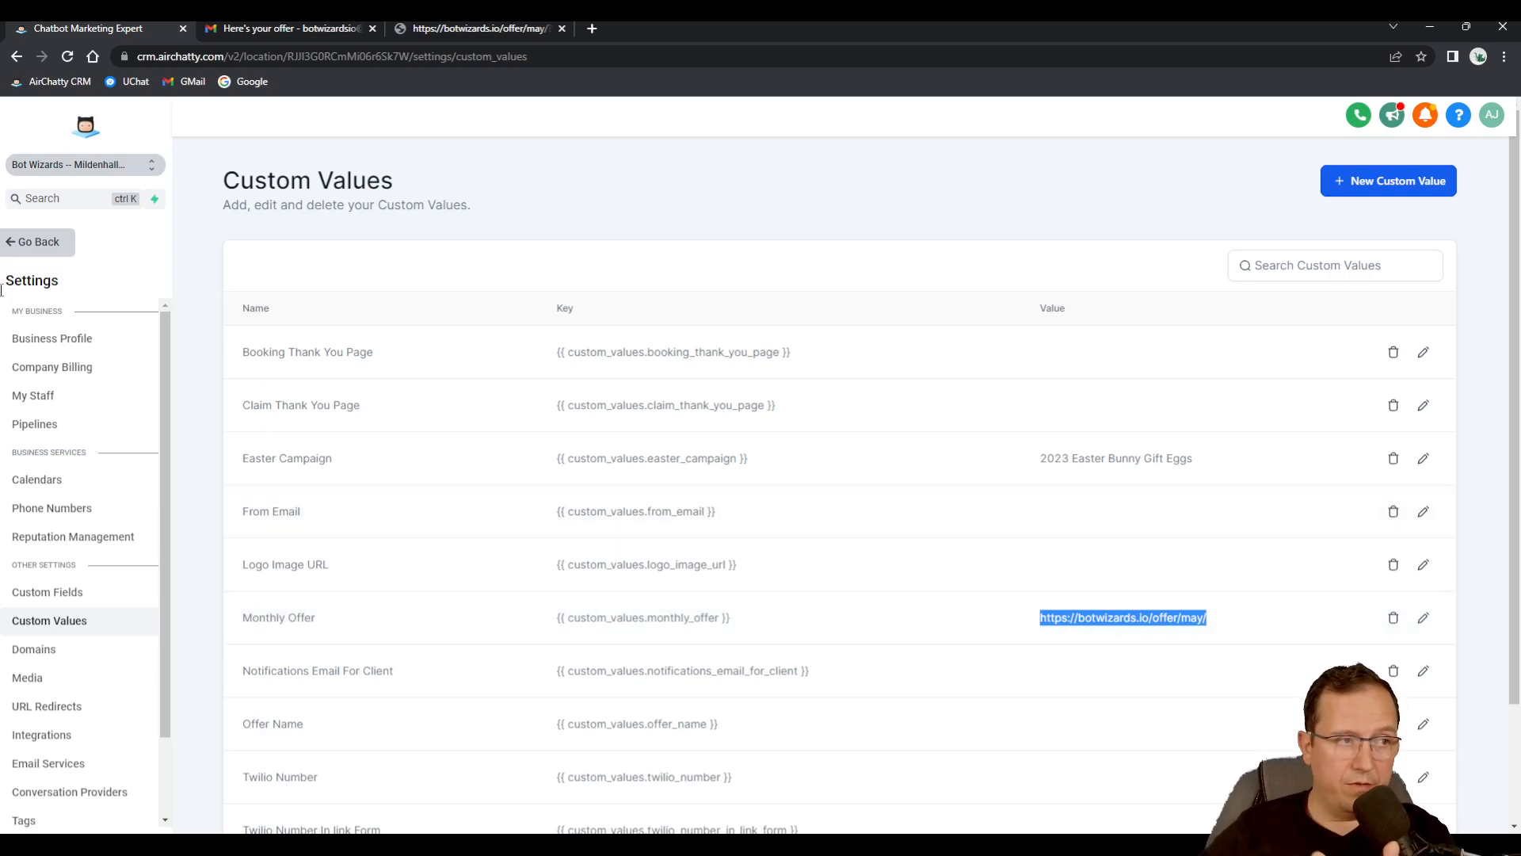
Step: Return to the Trigger Links list, opening and cancelling a new trigger link form
click(538, 148)
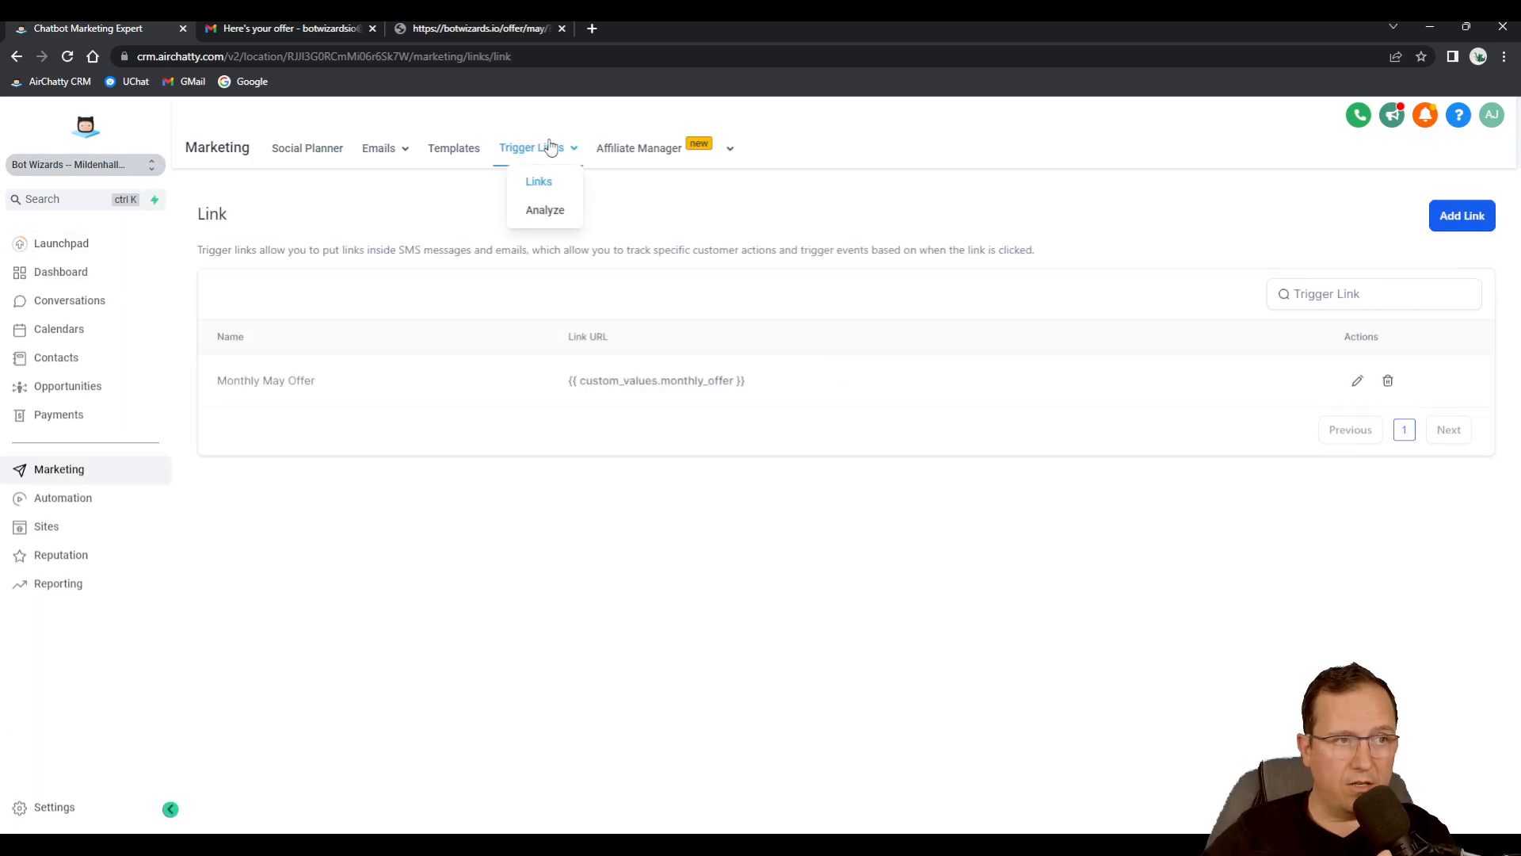
click(1461, 216)
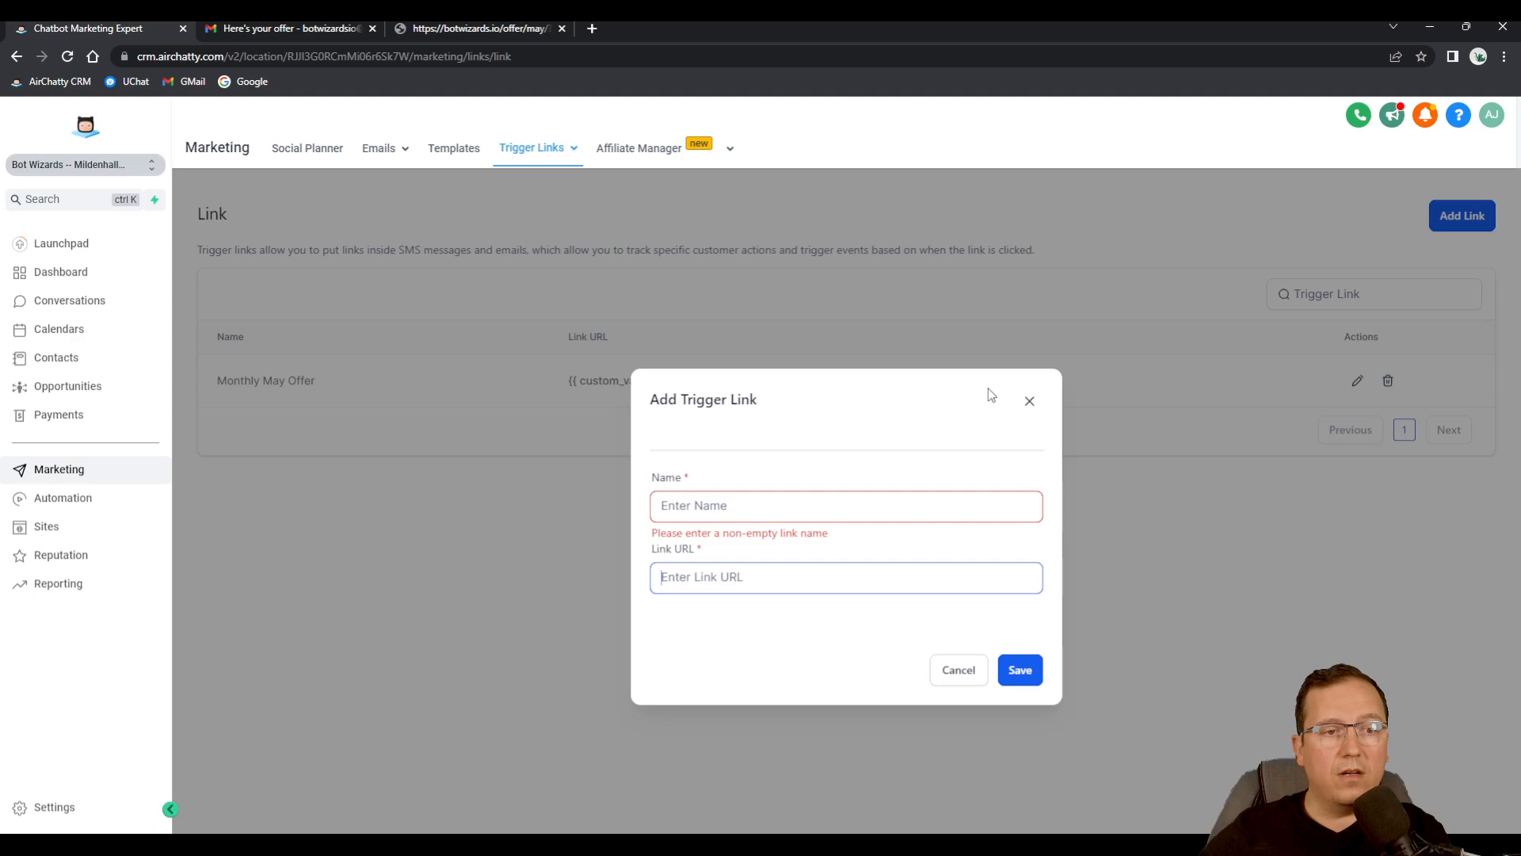
click(957, 668)
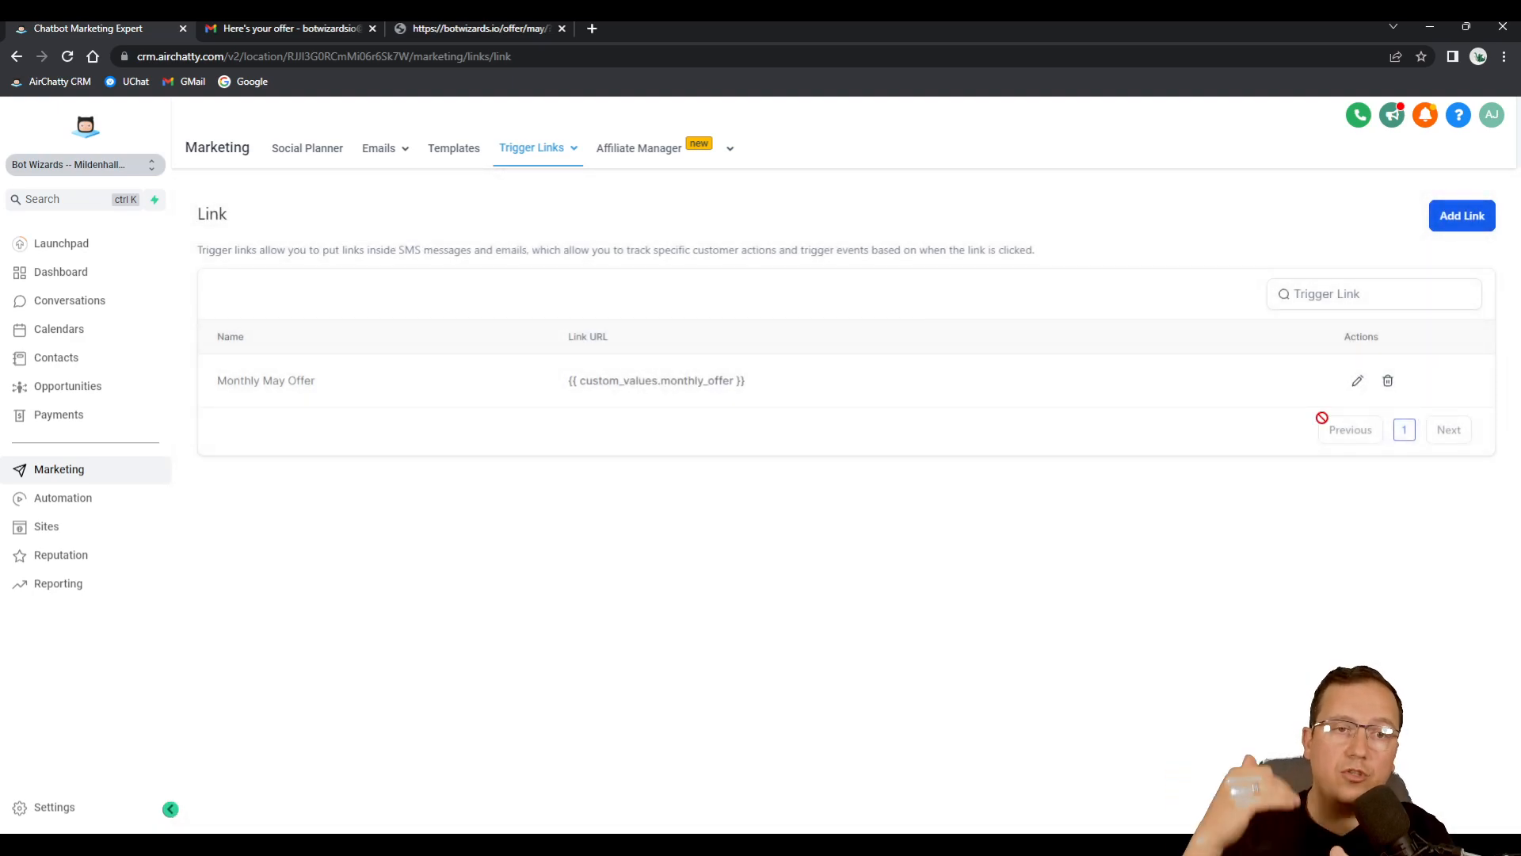
mouse_move(789, 92)
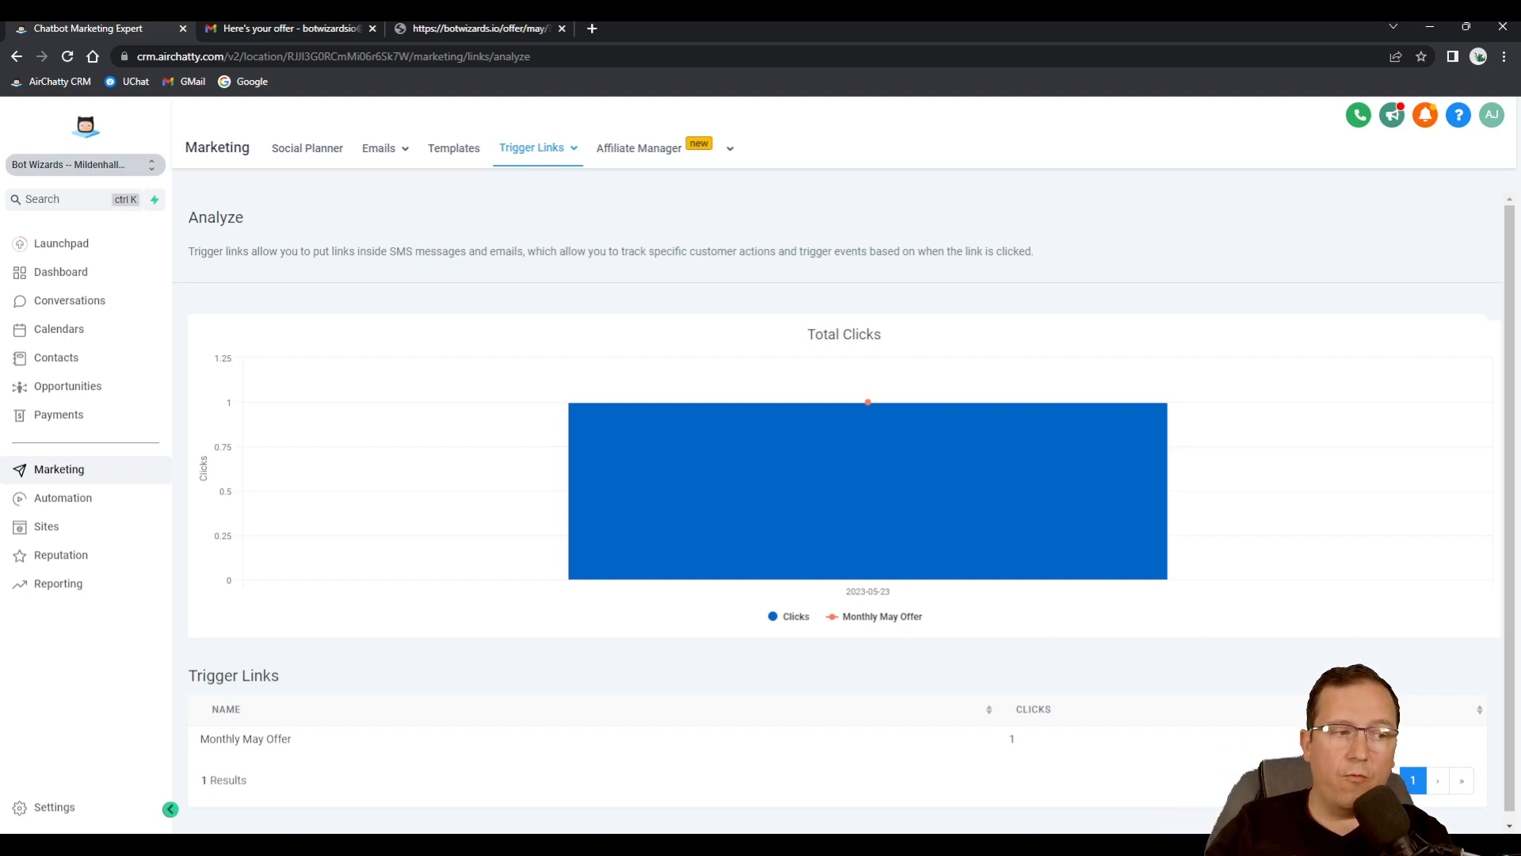
mouse_move(867, 401)
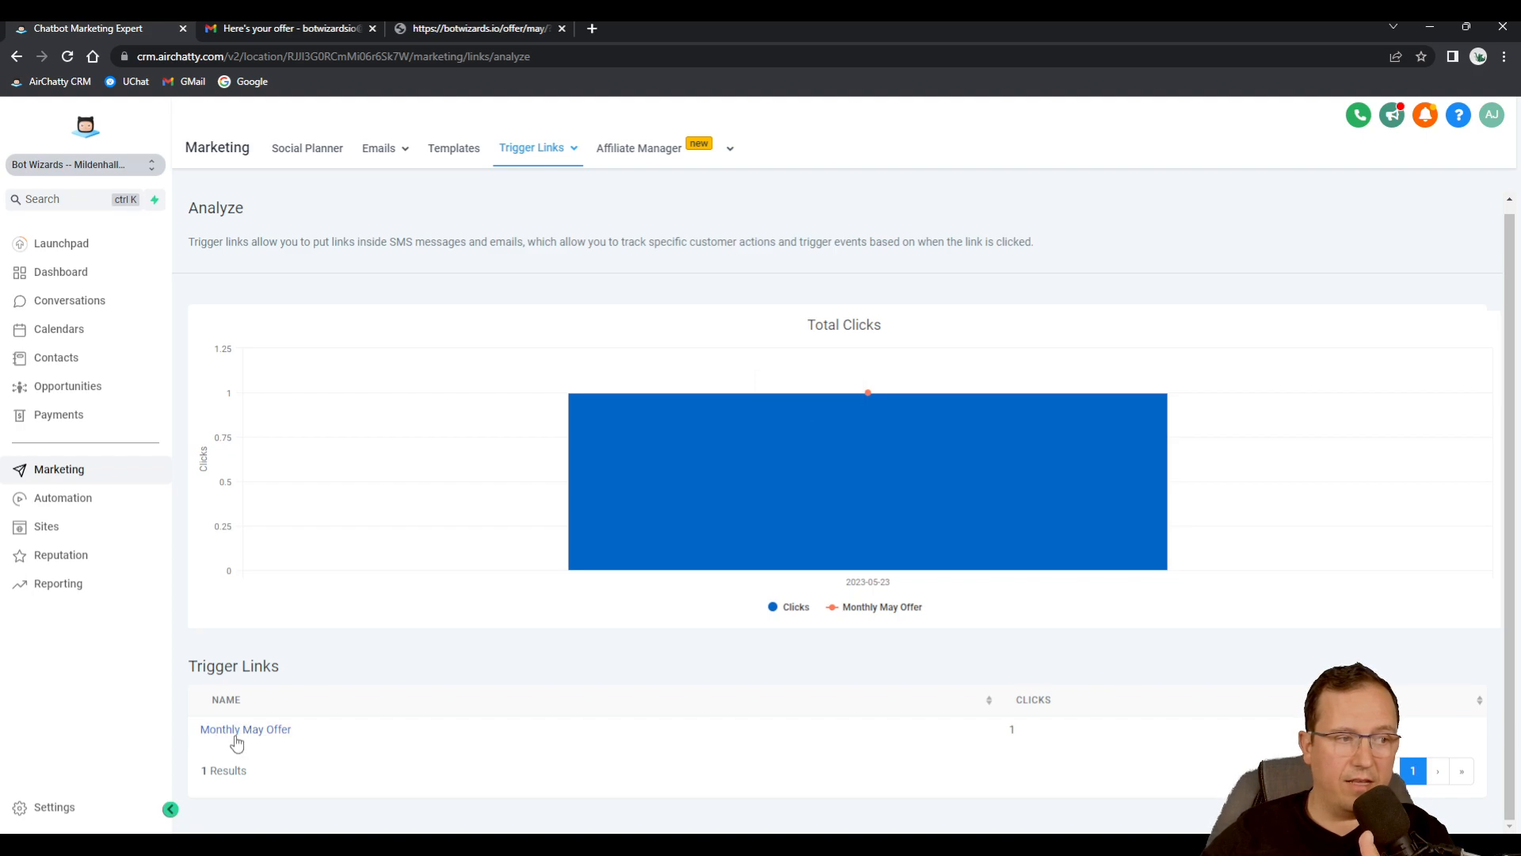
Step: Show trigger link analytics with one click for Monthly May Offer on 2023-05-23
click(244, 729)
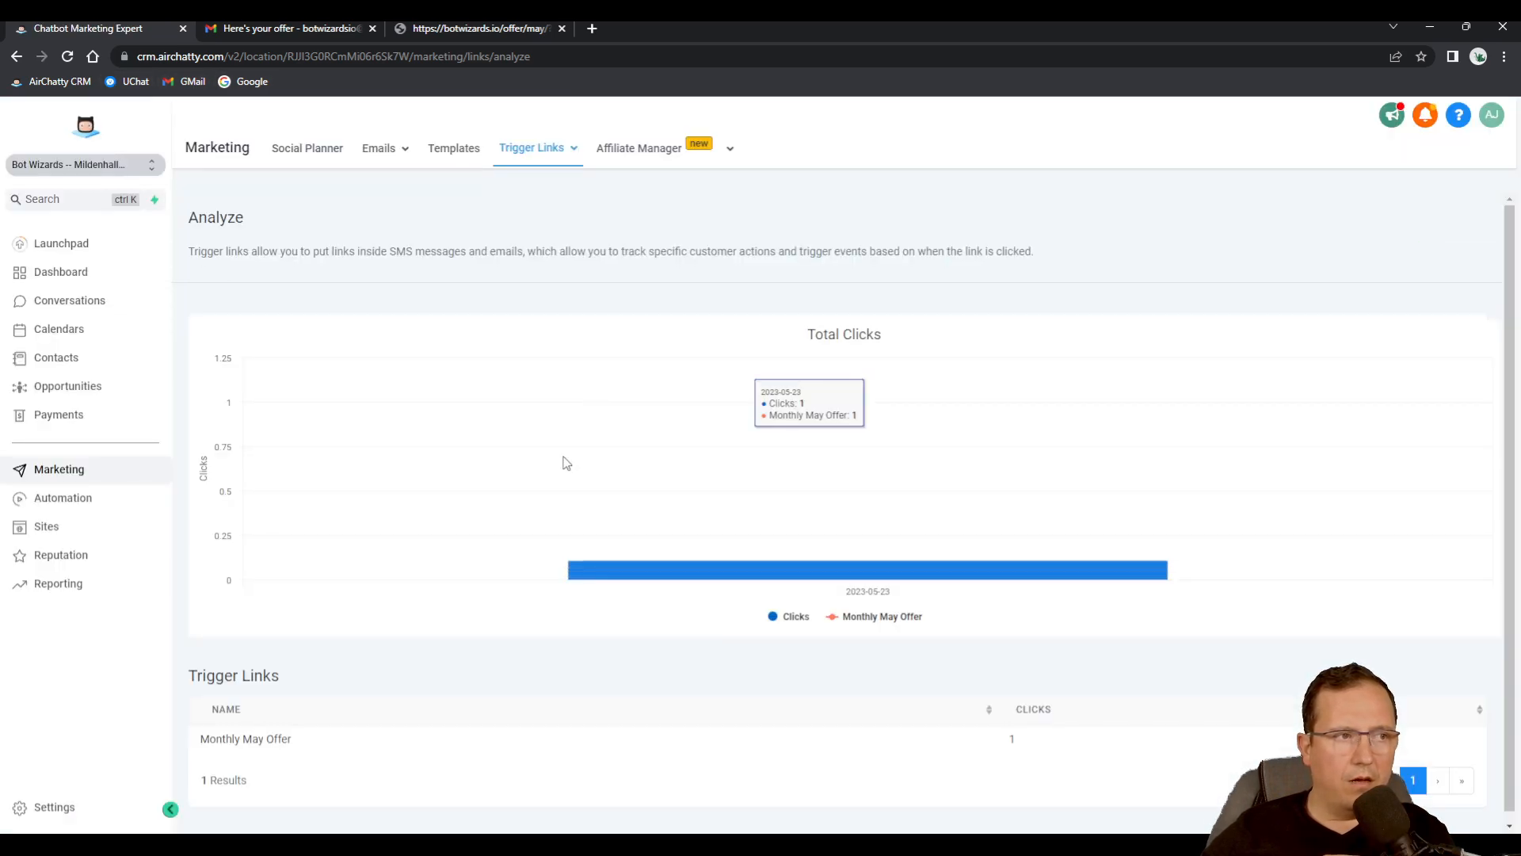
mouse_move(881, 617)
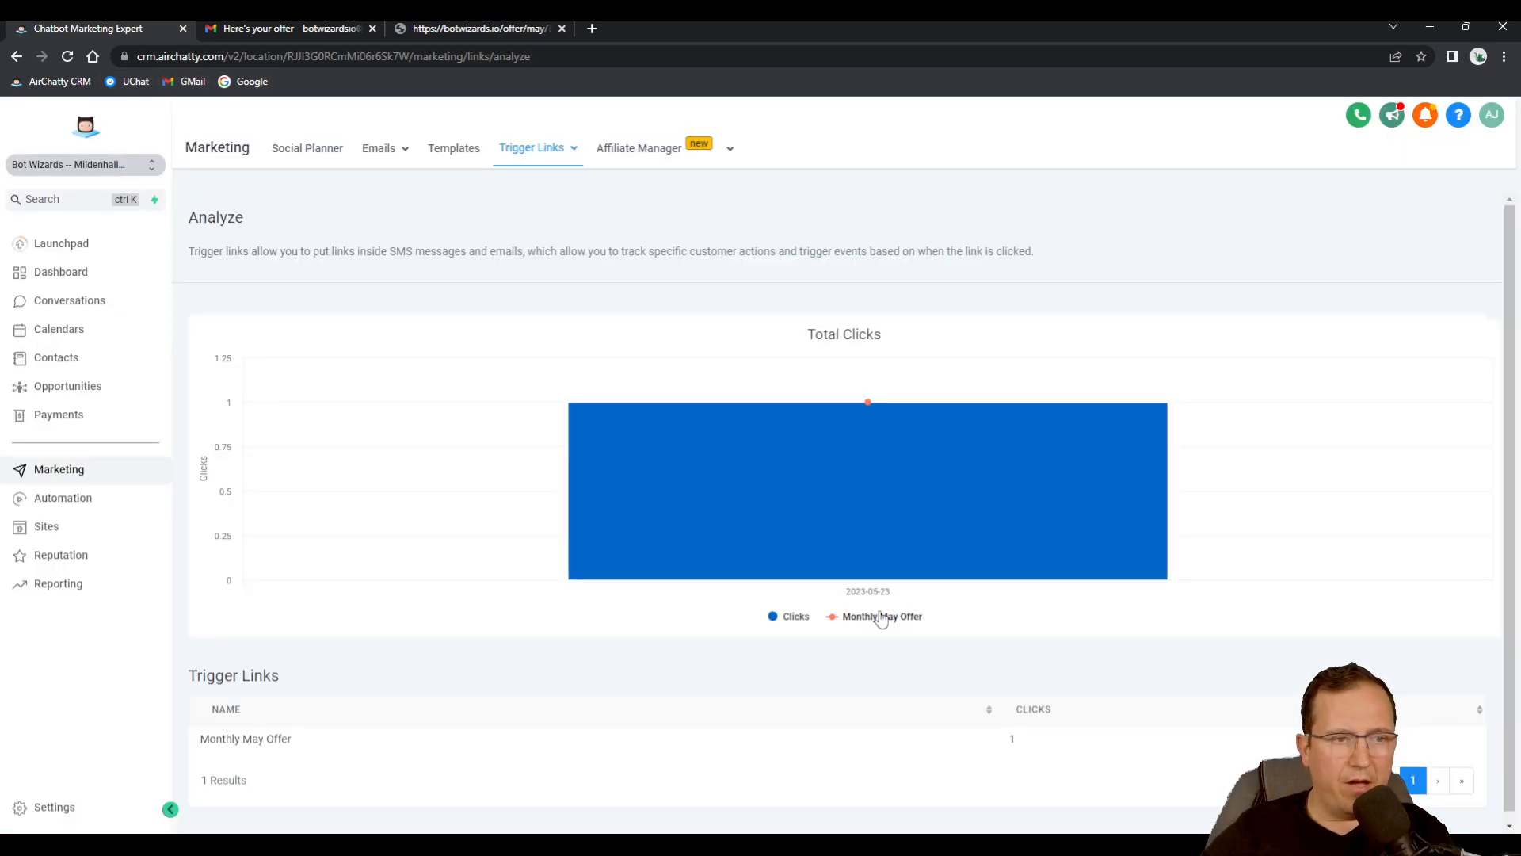
mouse_move(1307, 360)
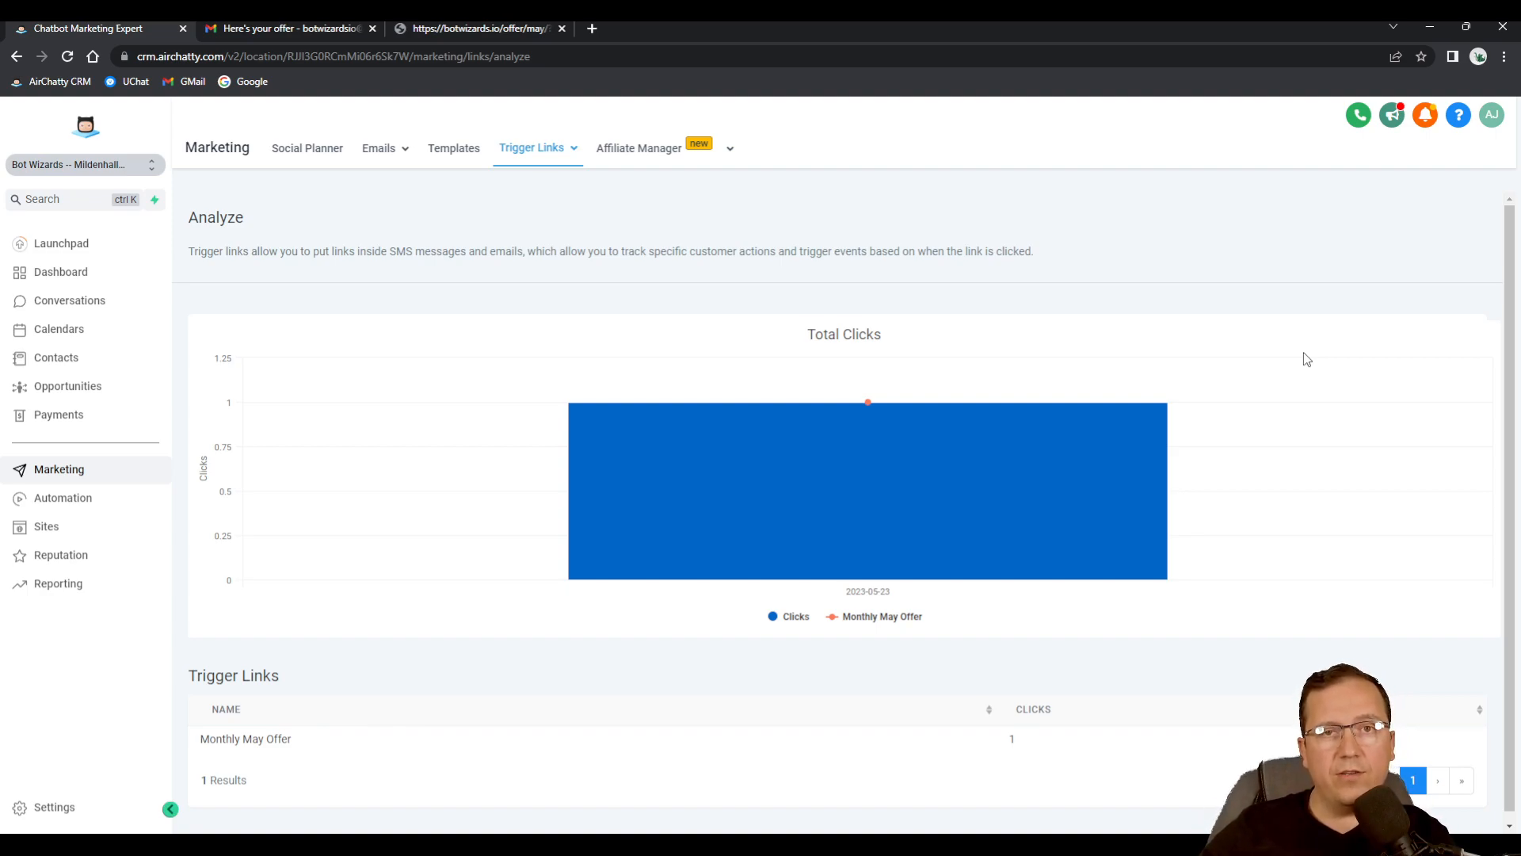
mouse_move(1317, 301)
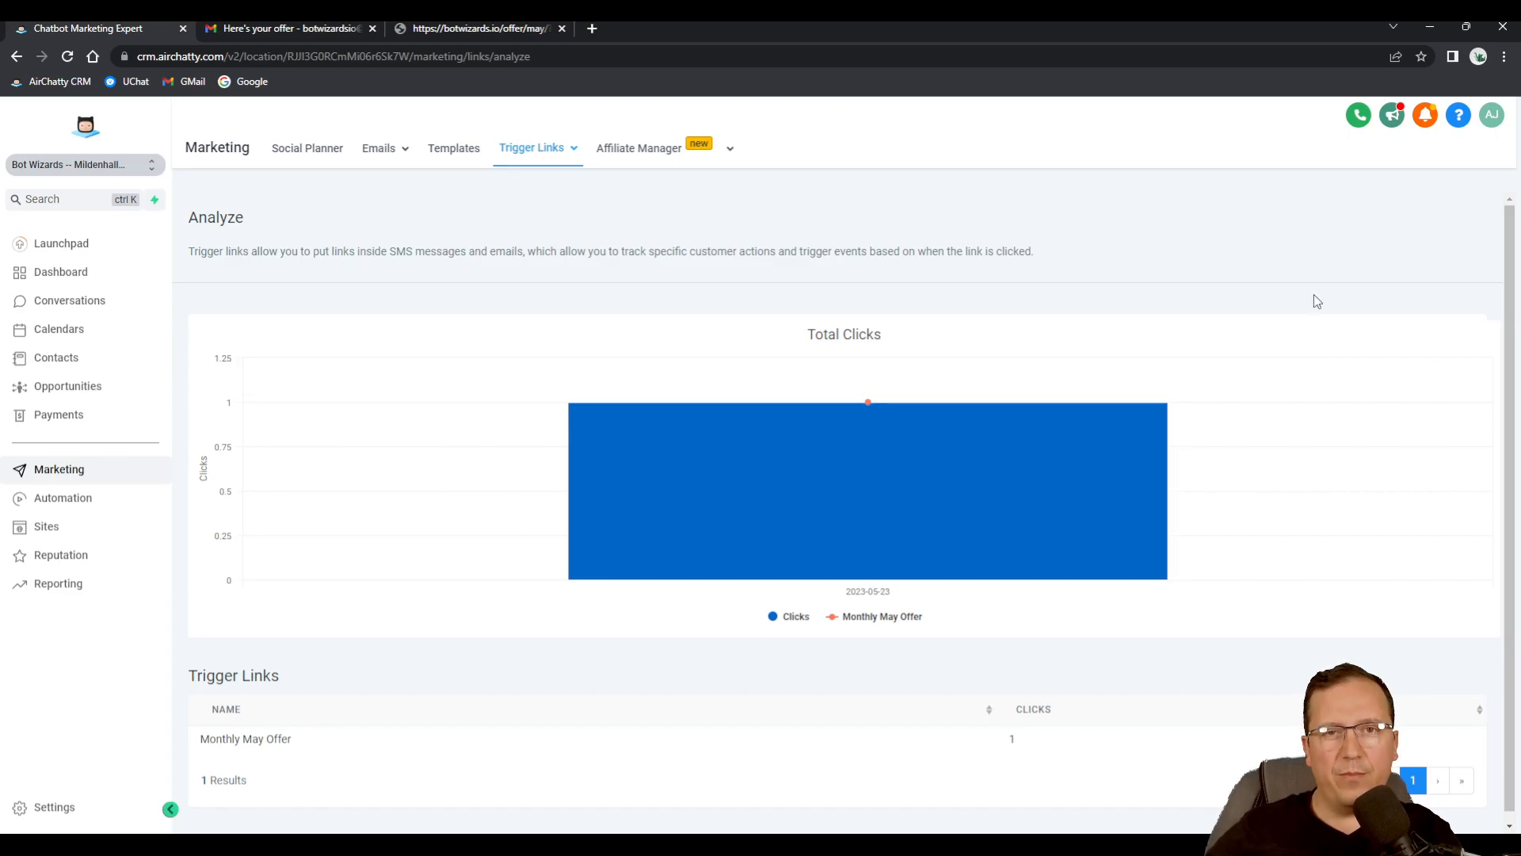